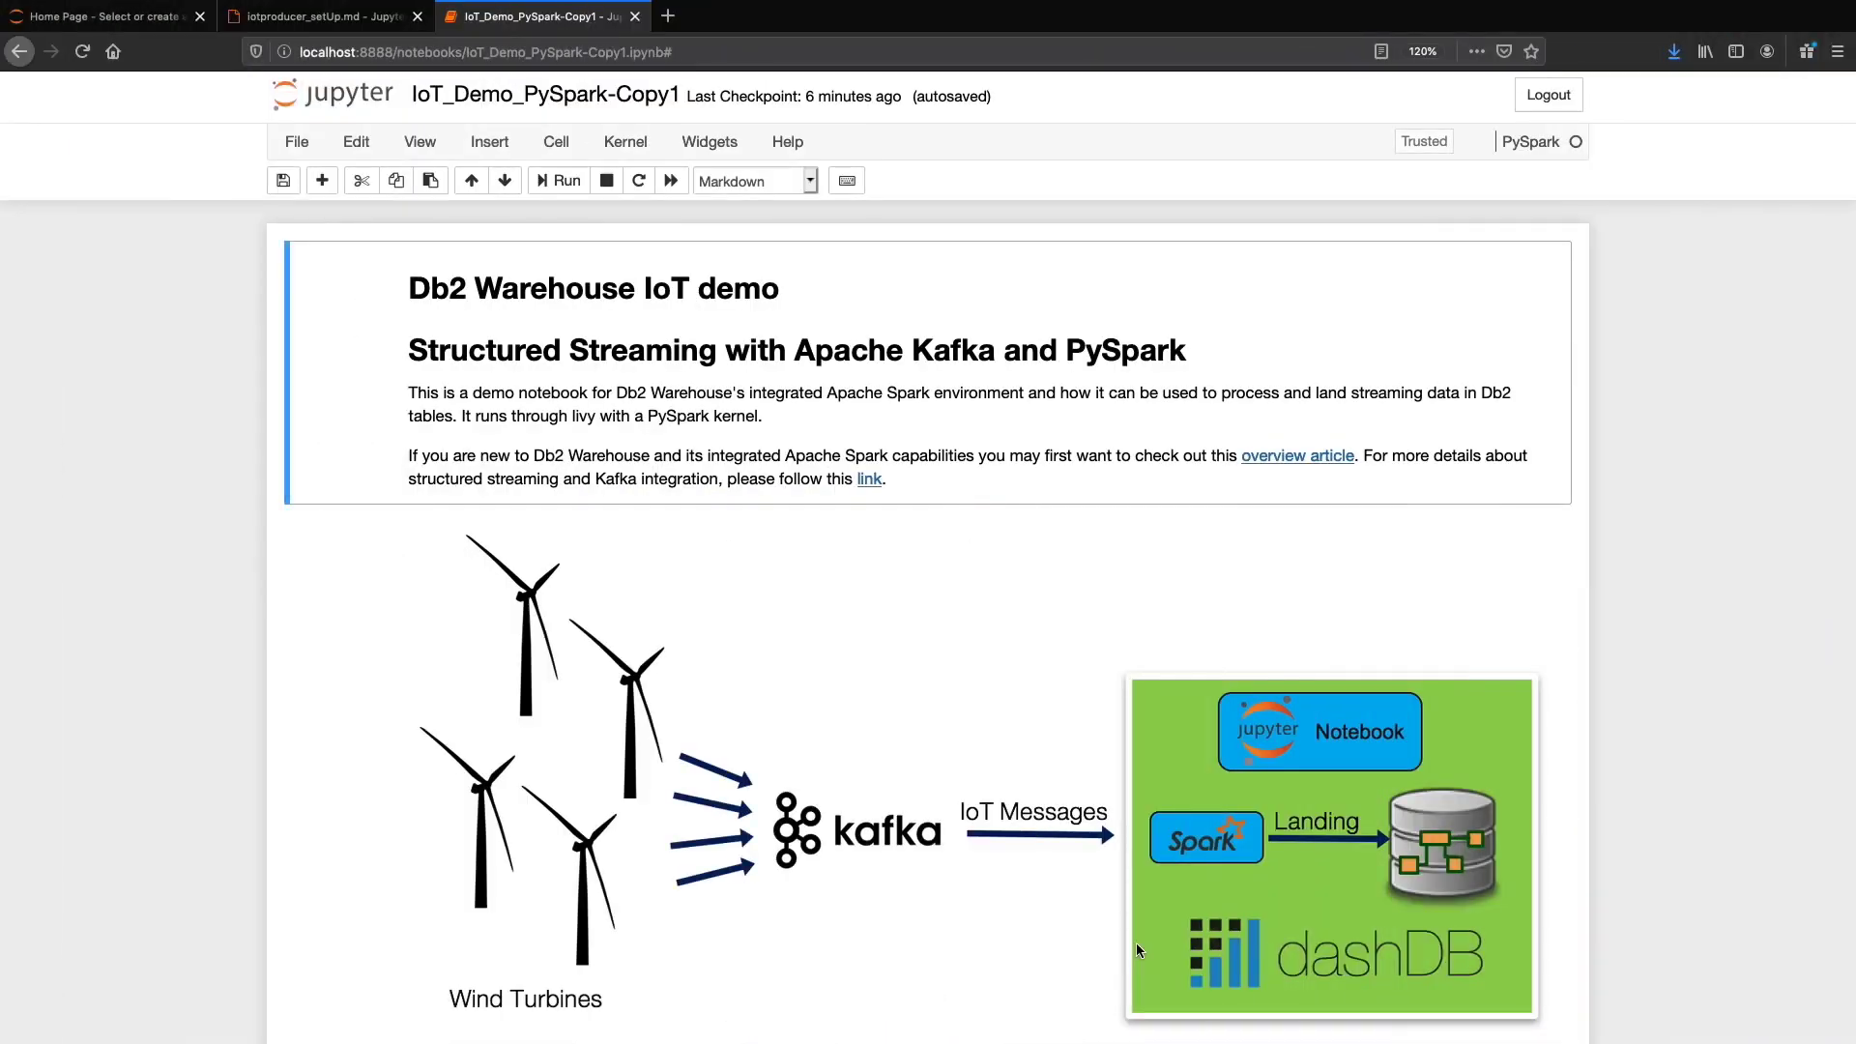
# Step: Scroll the ibmdbanalytics GitHub page and open the dashdb_analytic_tools repository
pyautogui.scroll(-3)
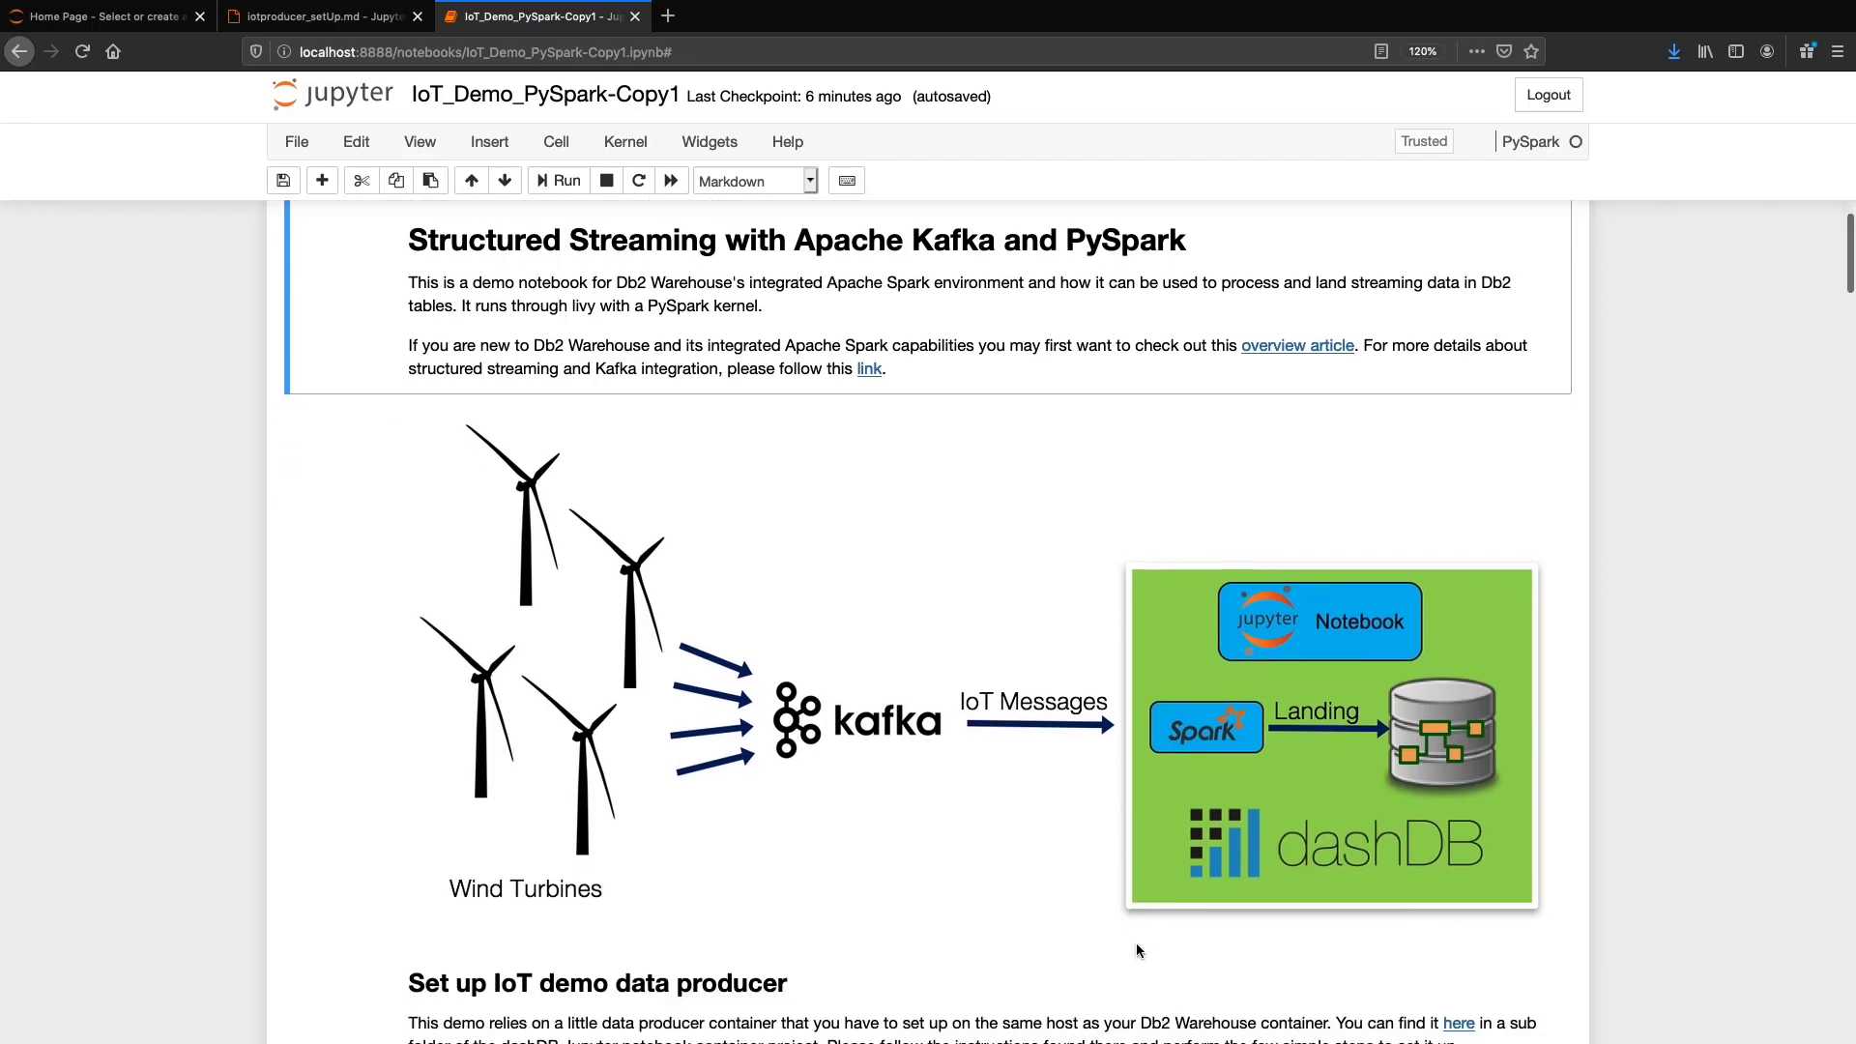
pyautogui.scroll(-3)
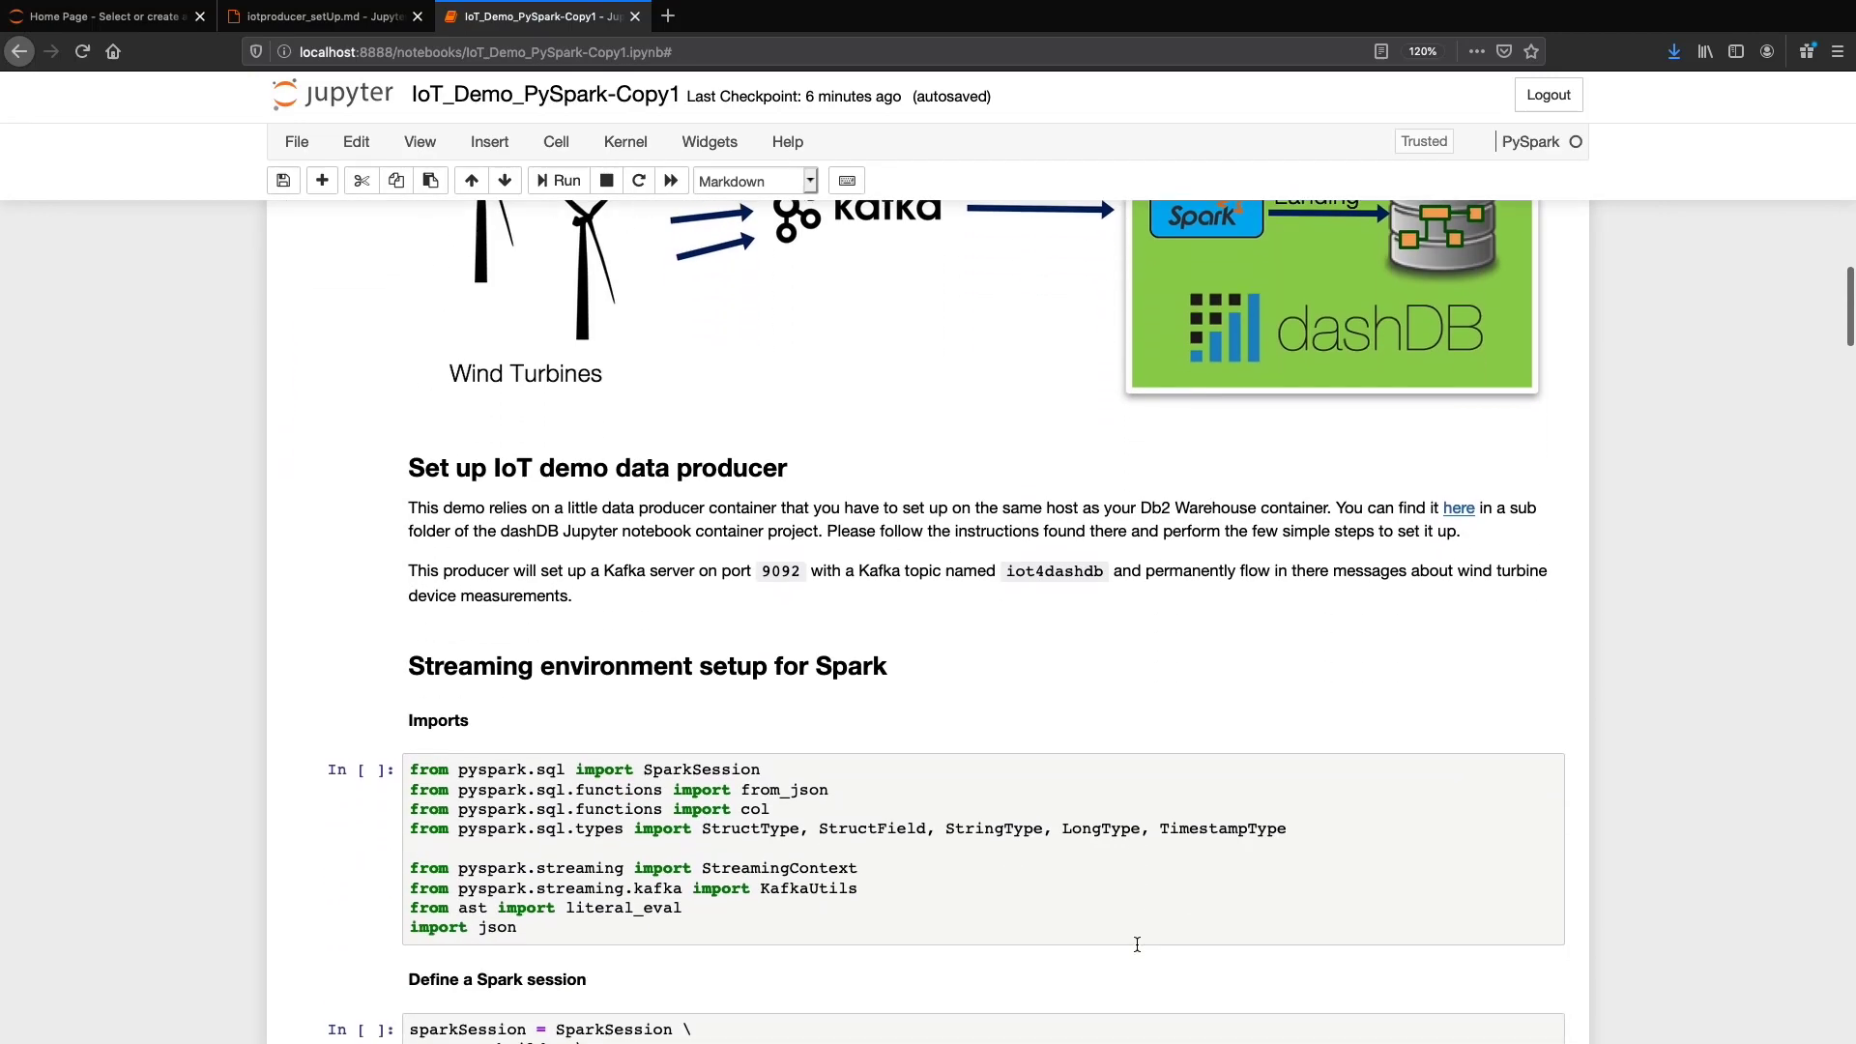
pyautogui.scroll(-3)
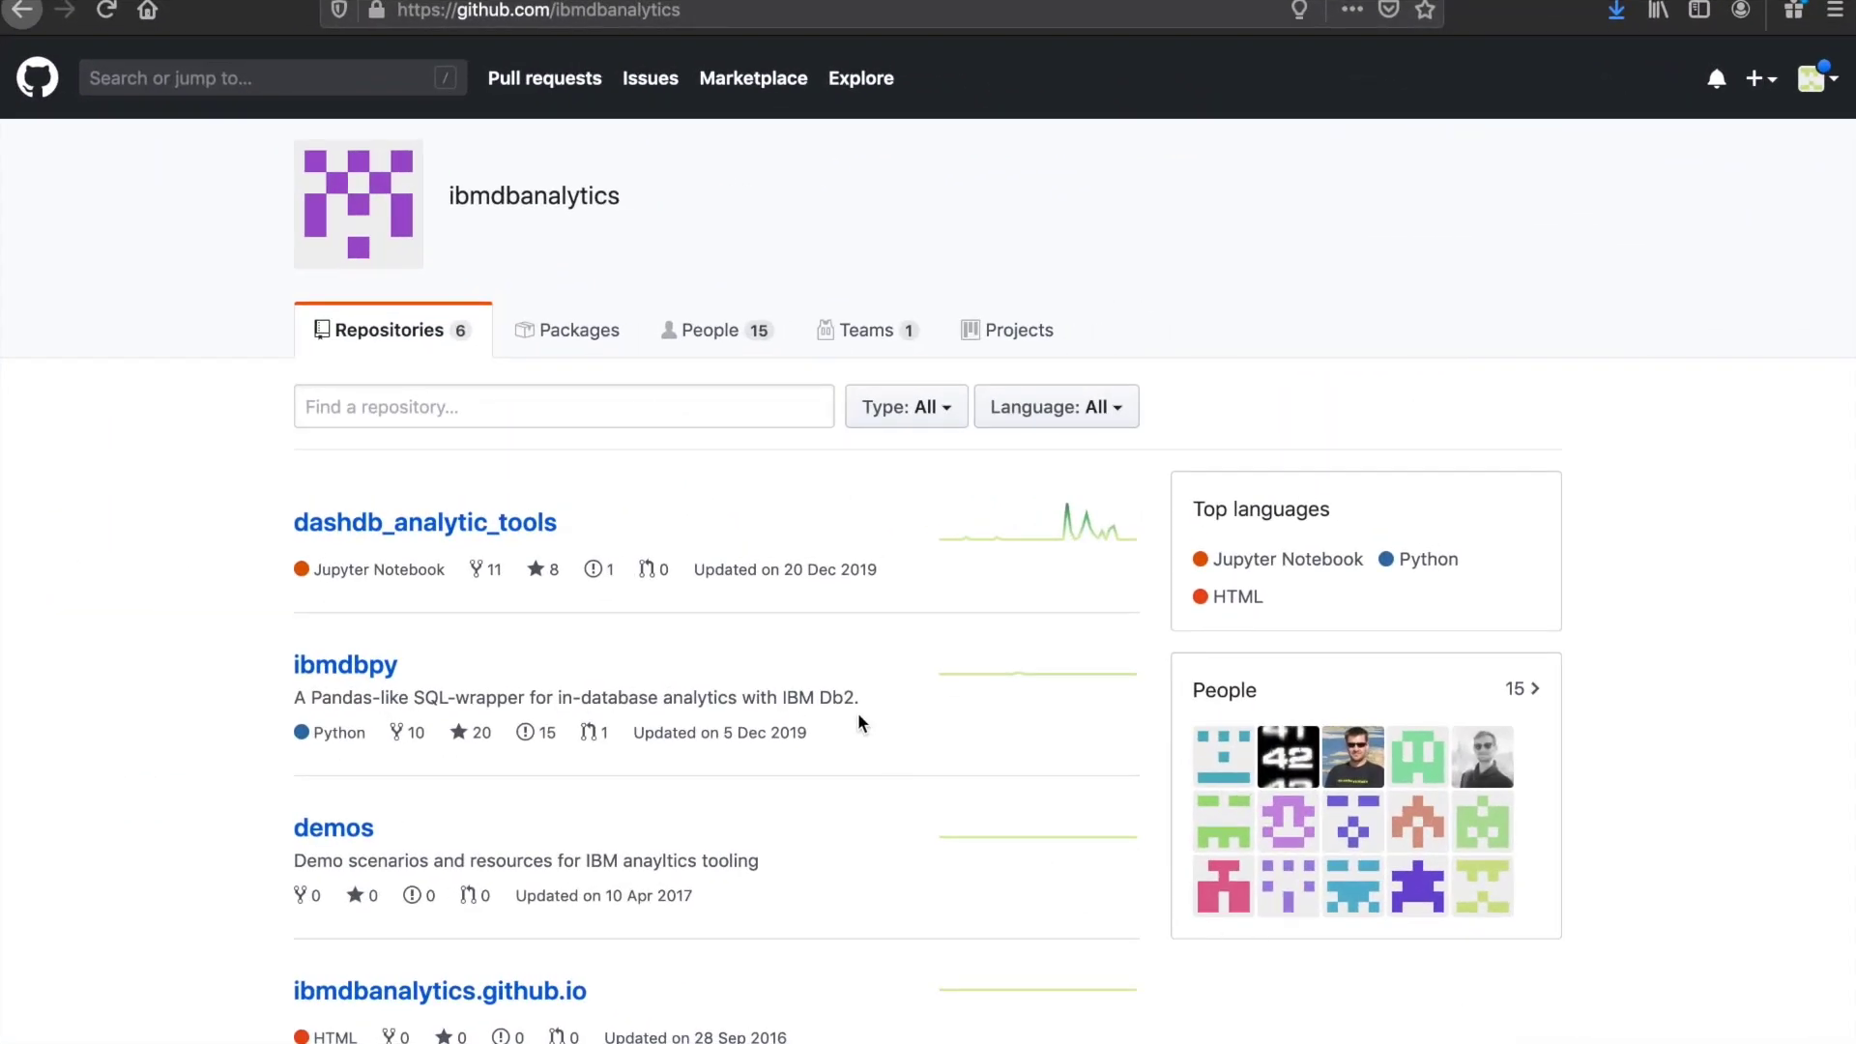
pyautogui.moveTo(518, 523)
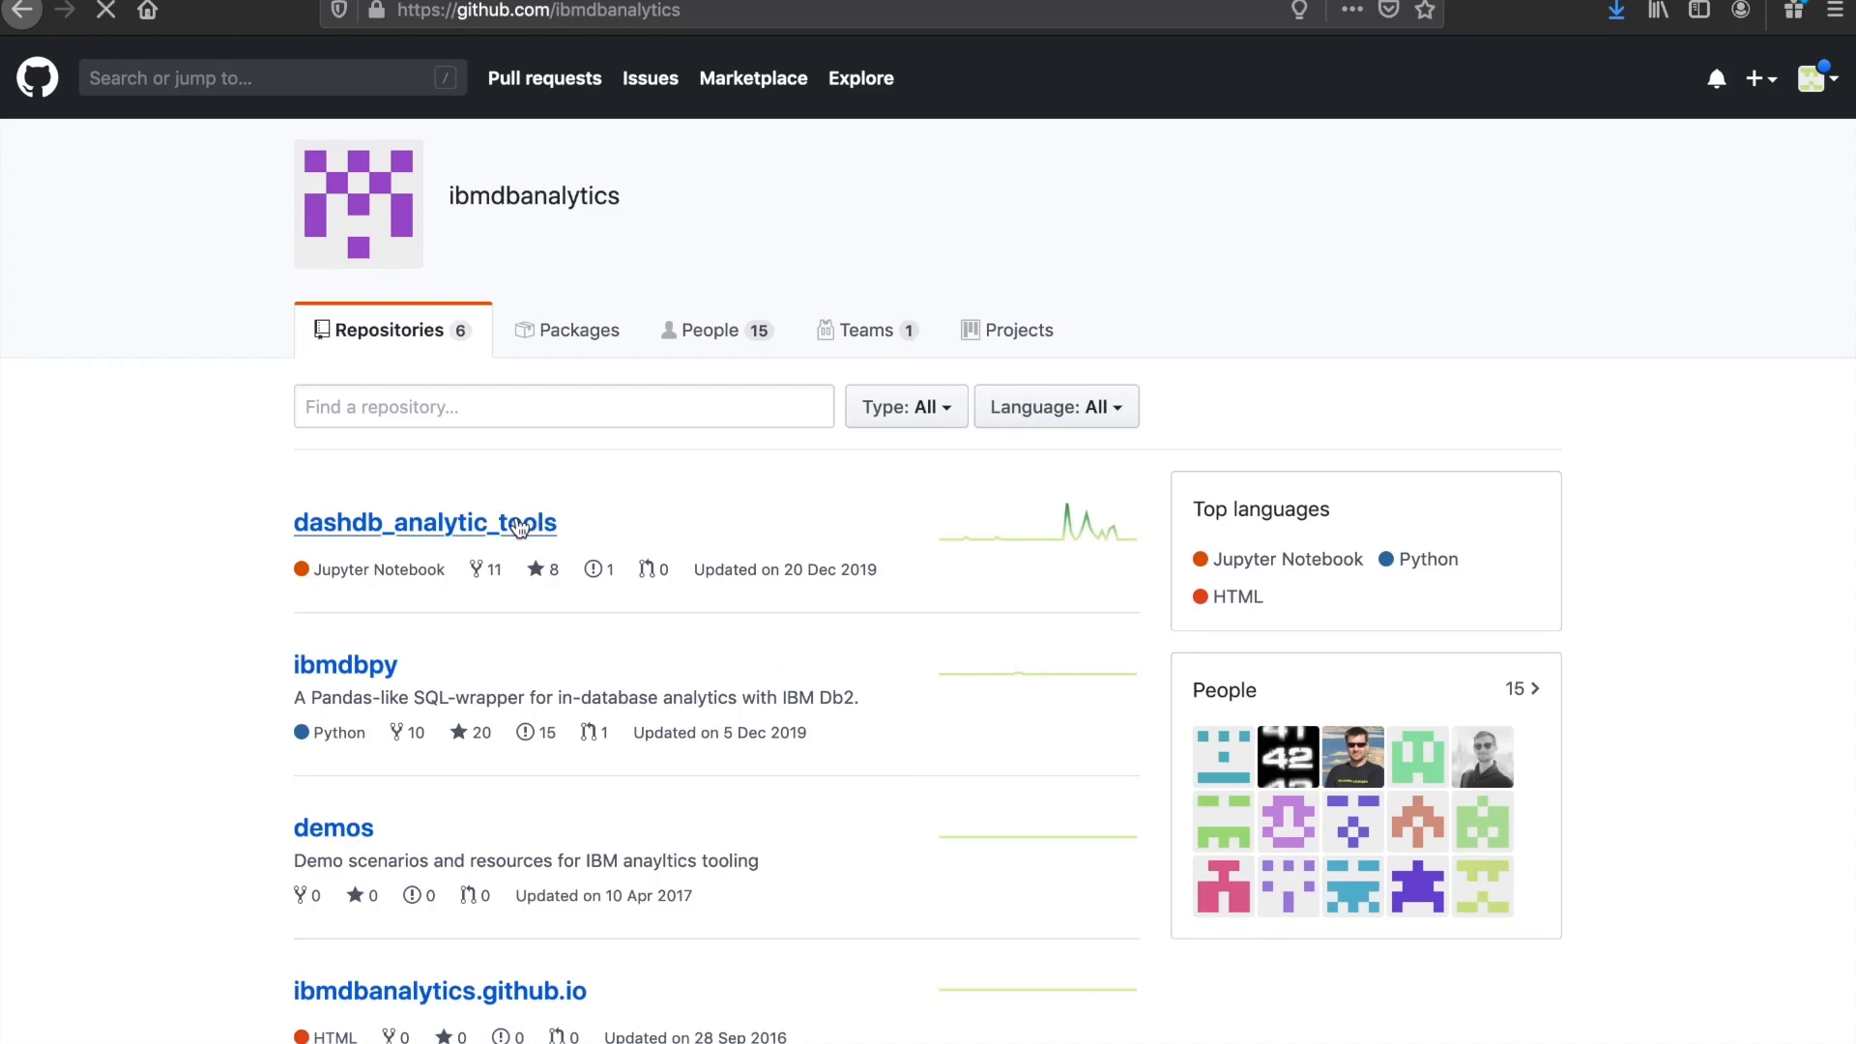
pyautogui.click(425, 523)
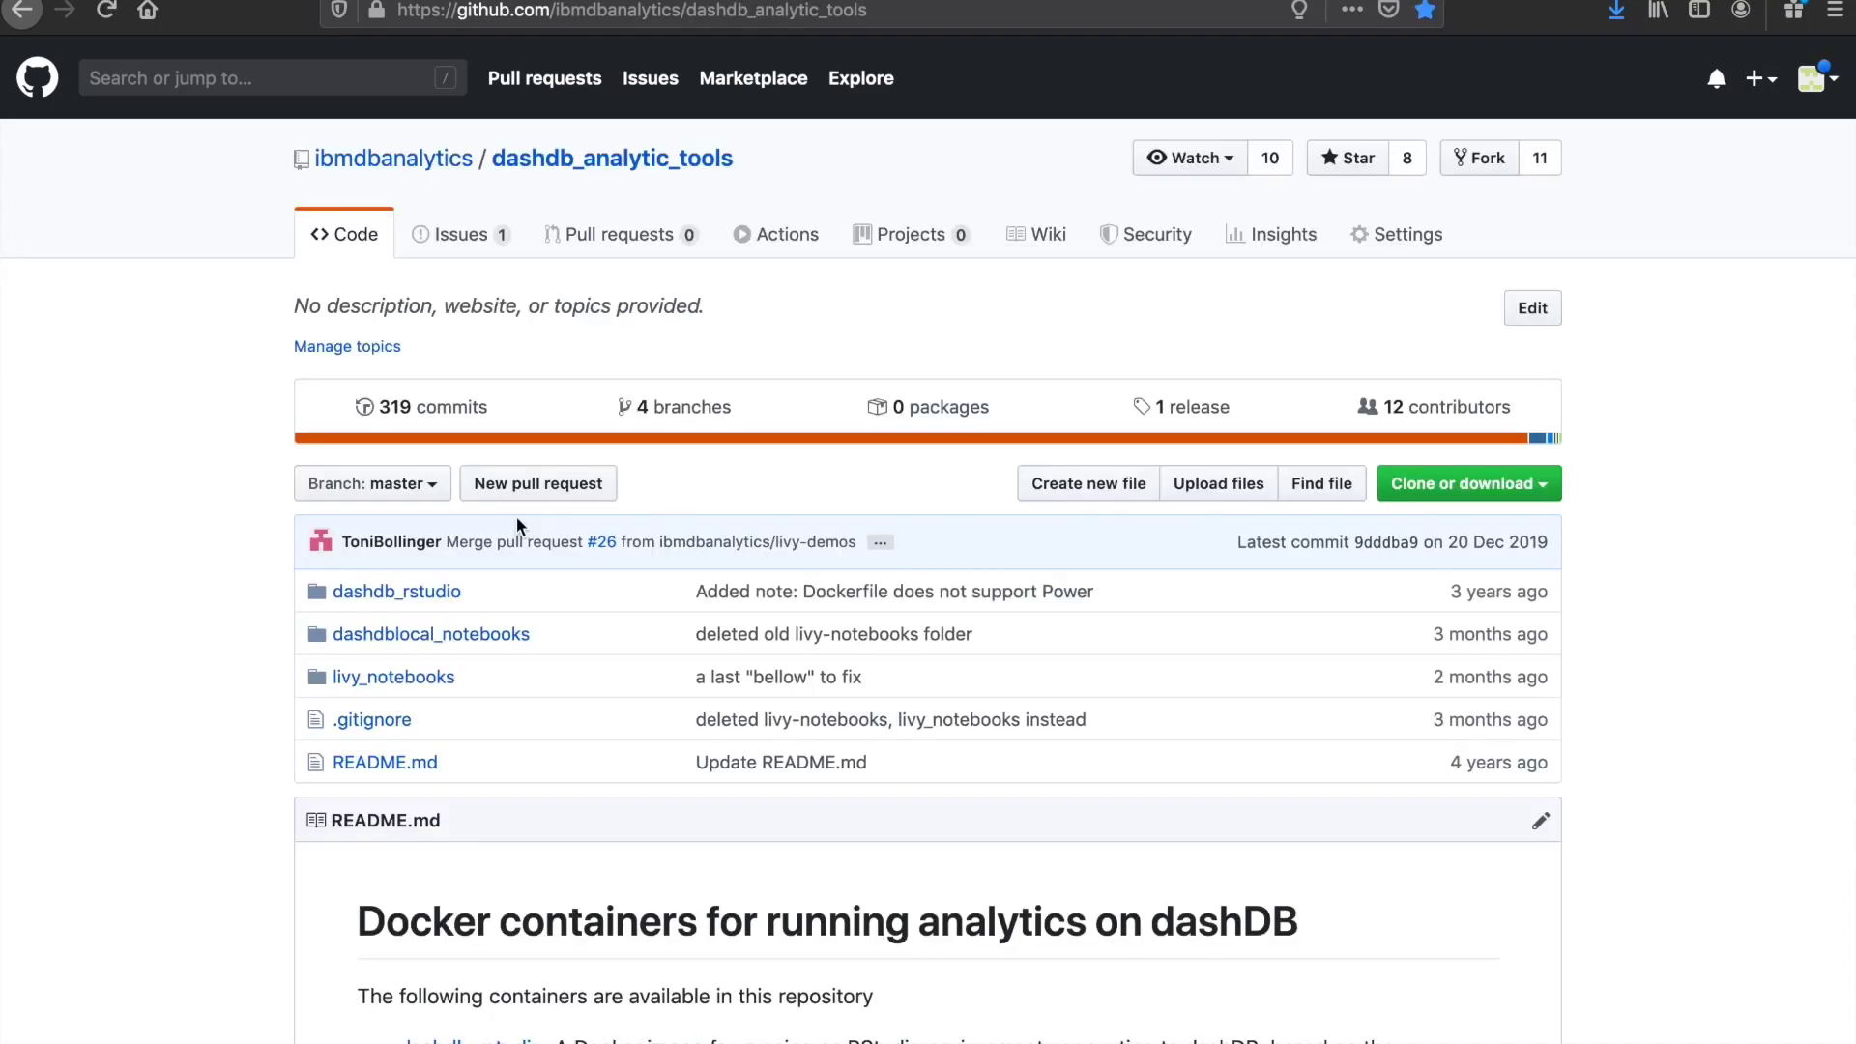
pyautogui.moveTo(456, 622)
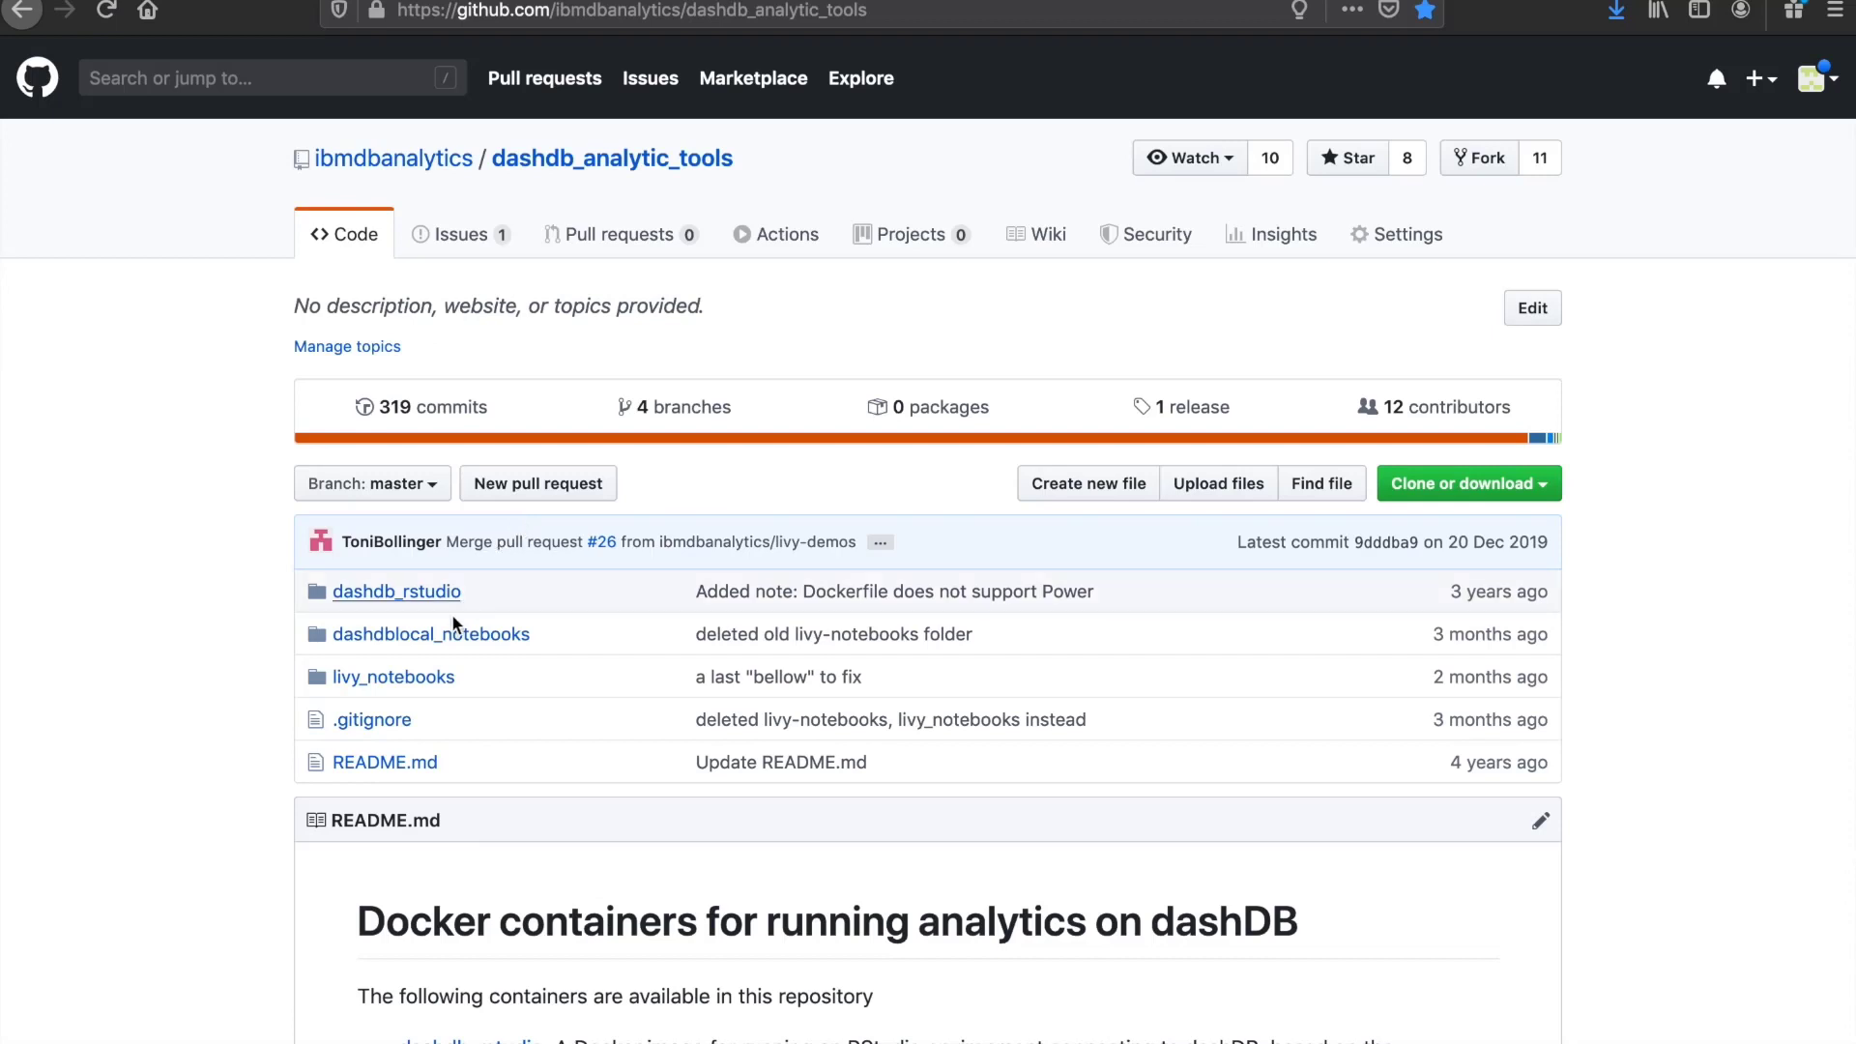
pyautogui.moveTo(422, 677)
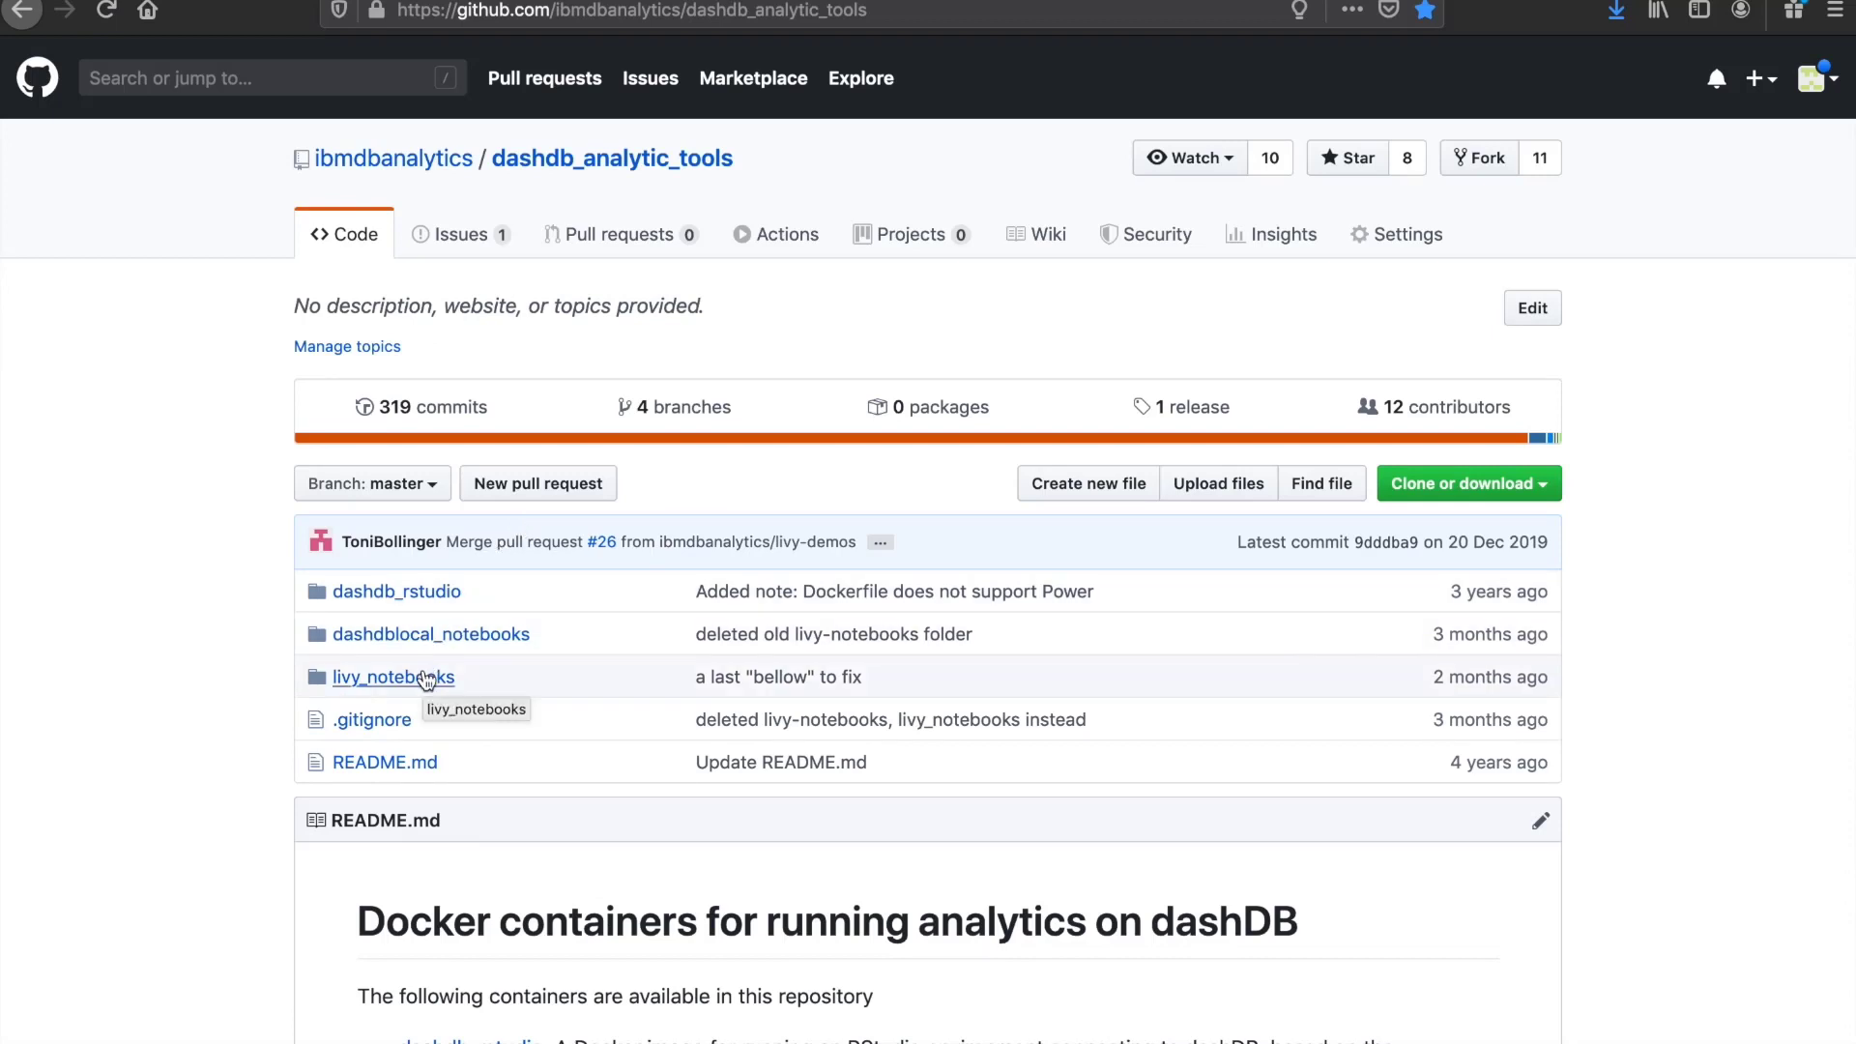
# Step: Open livy_notebooks, read through its Livy setup README, and open the IoT folder
pyautogui.click(393, 677)
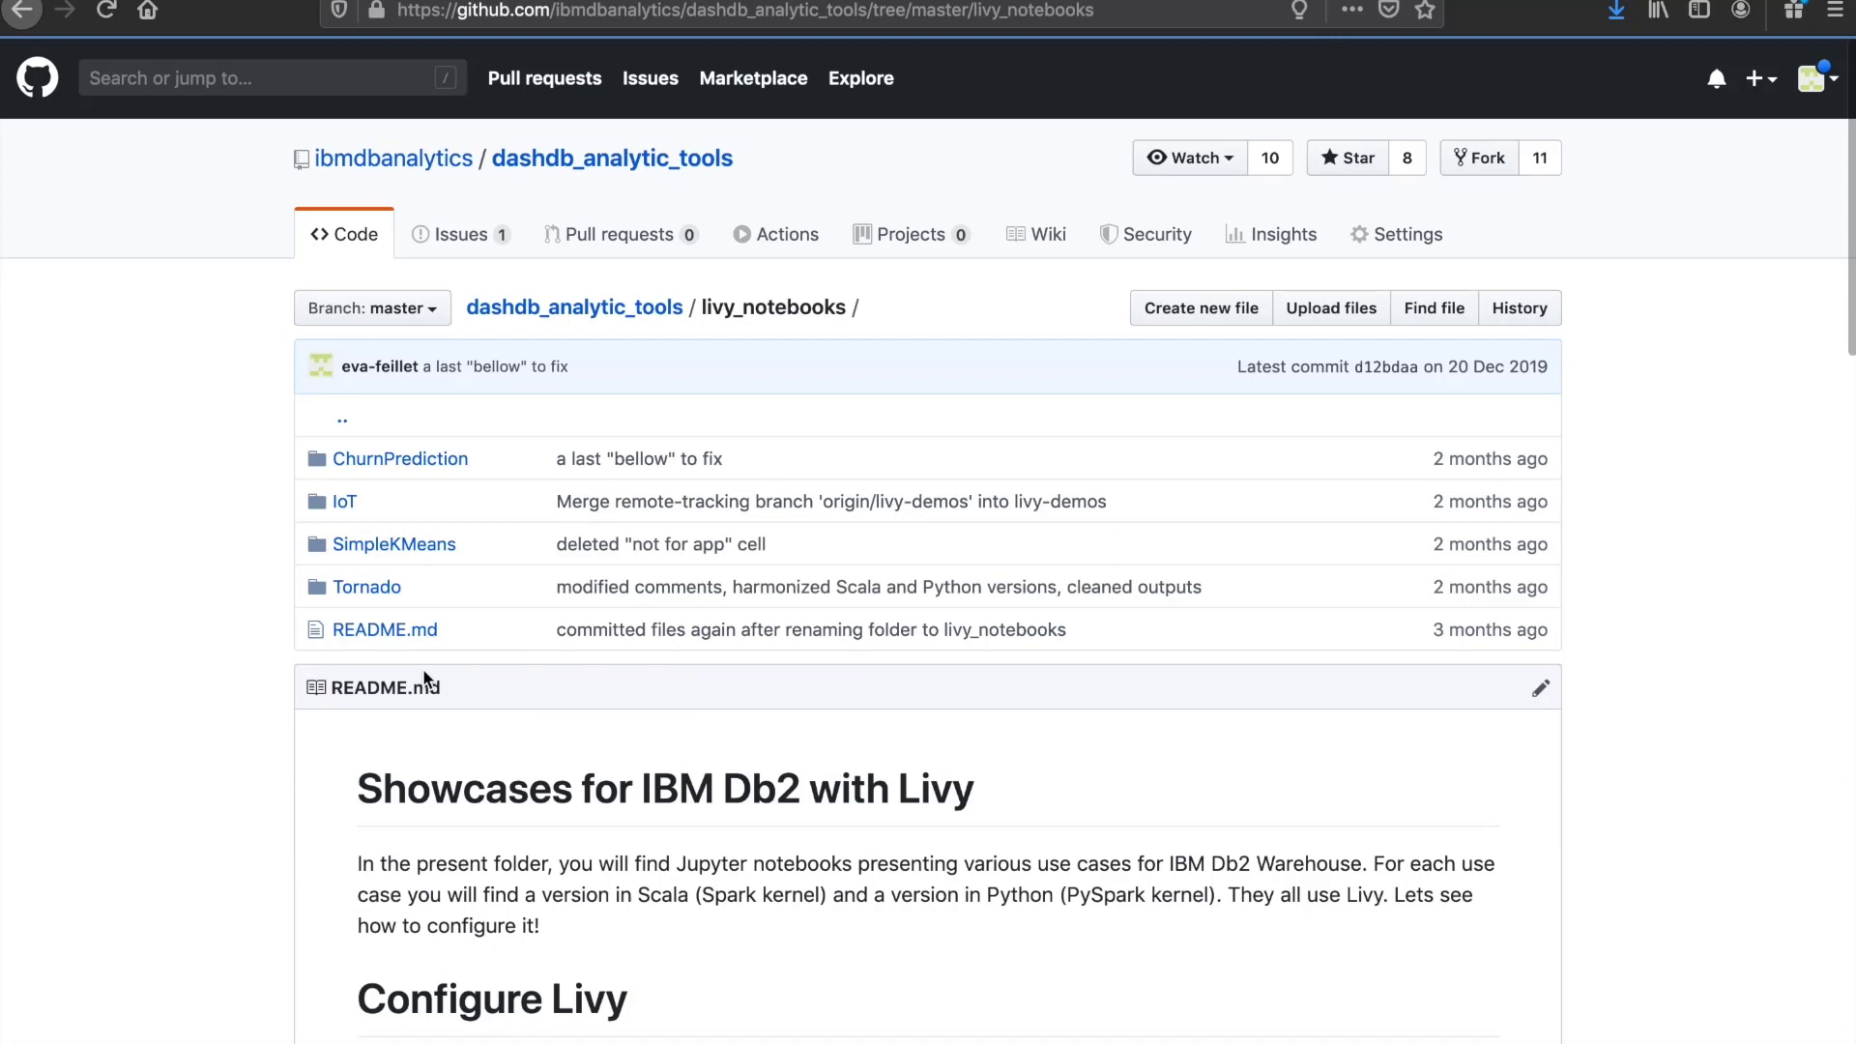
pyautogui.moveTo(1110, 993)
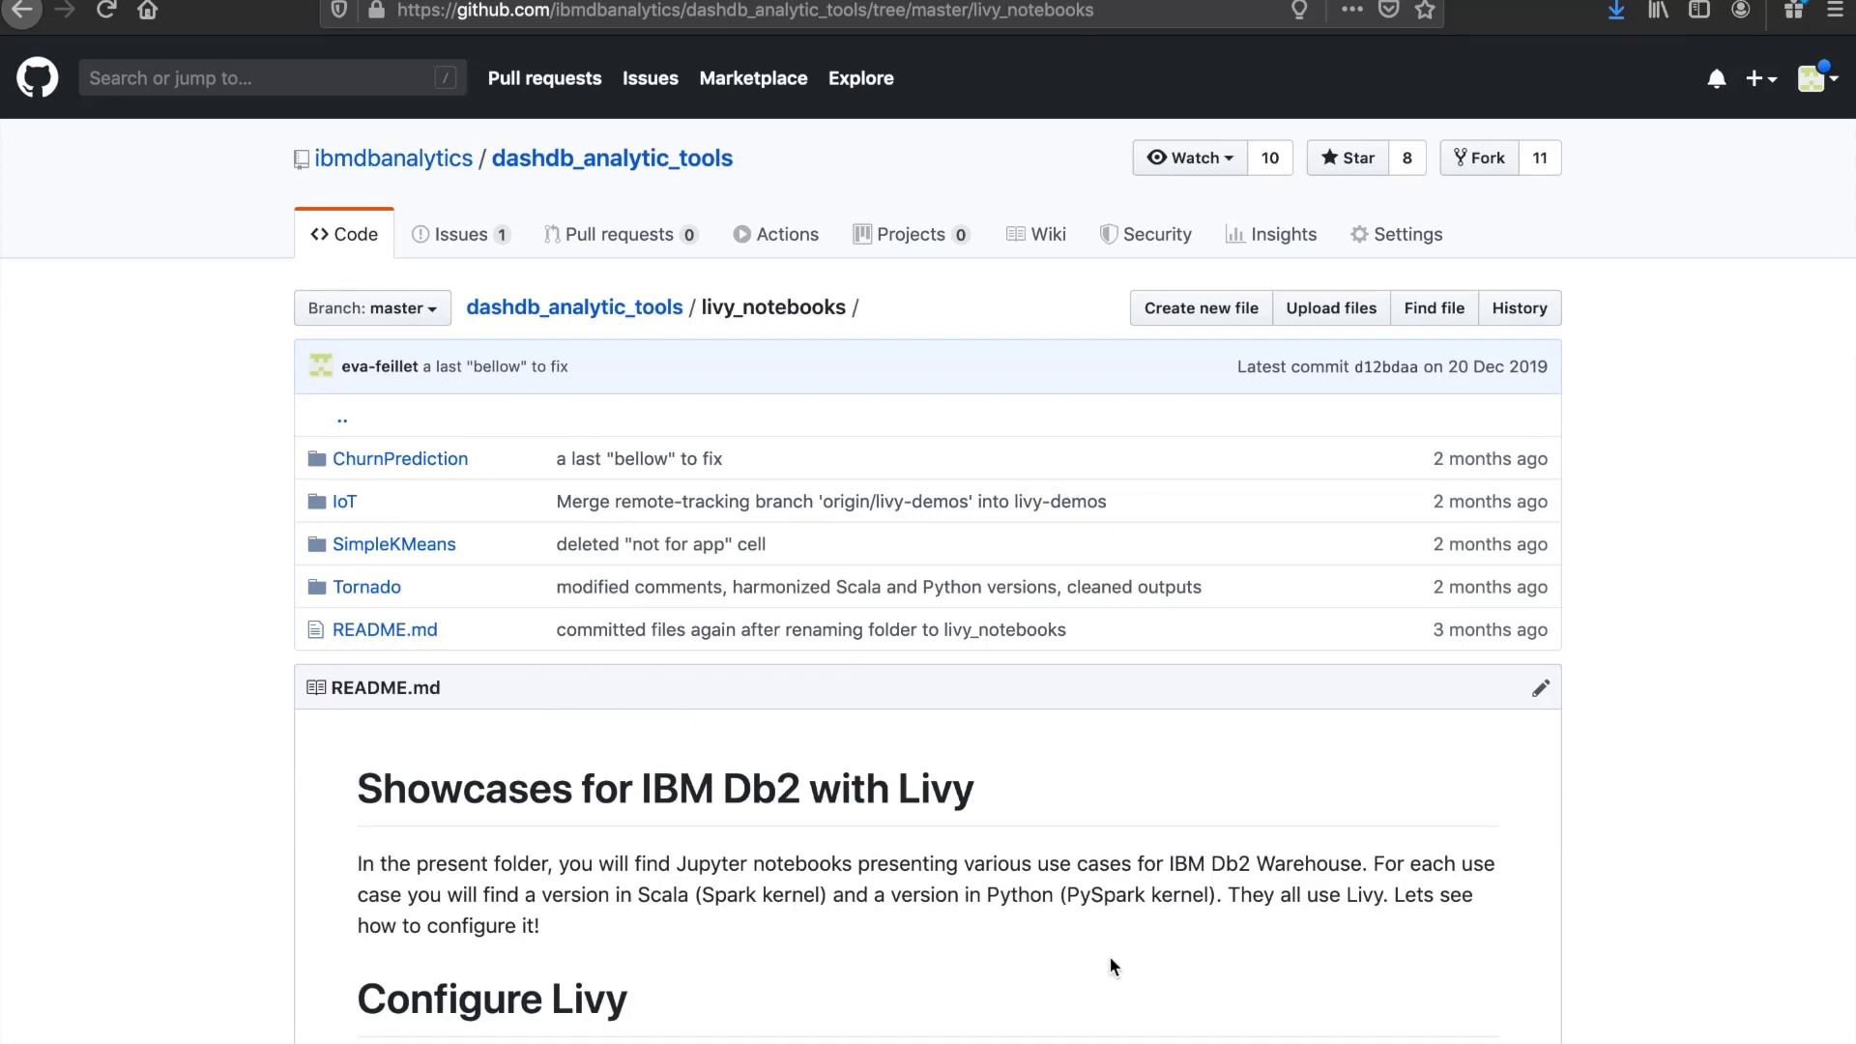
pyautogui.scroll(-3)
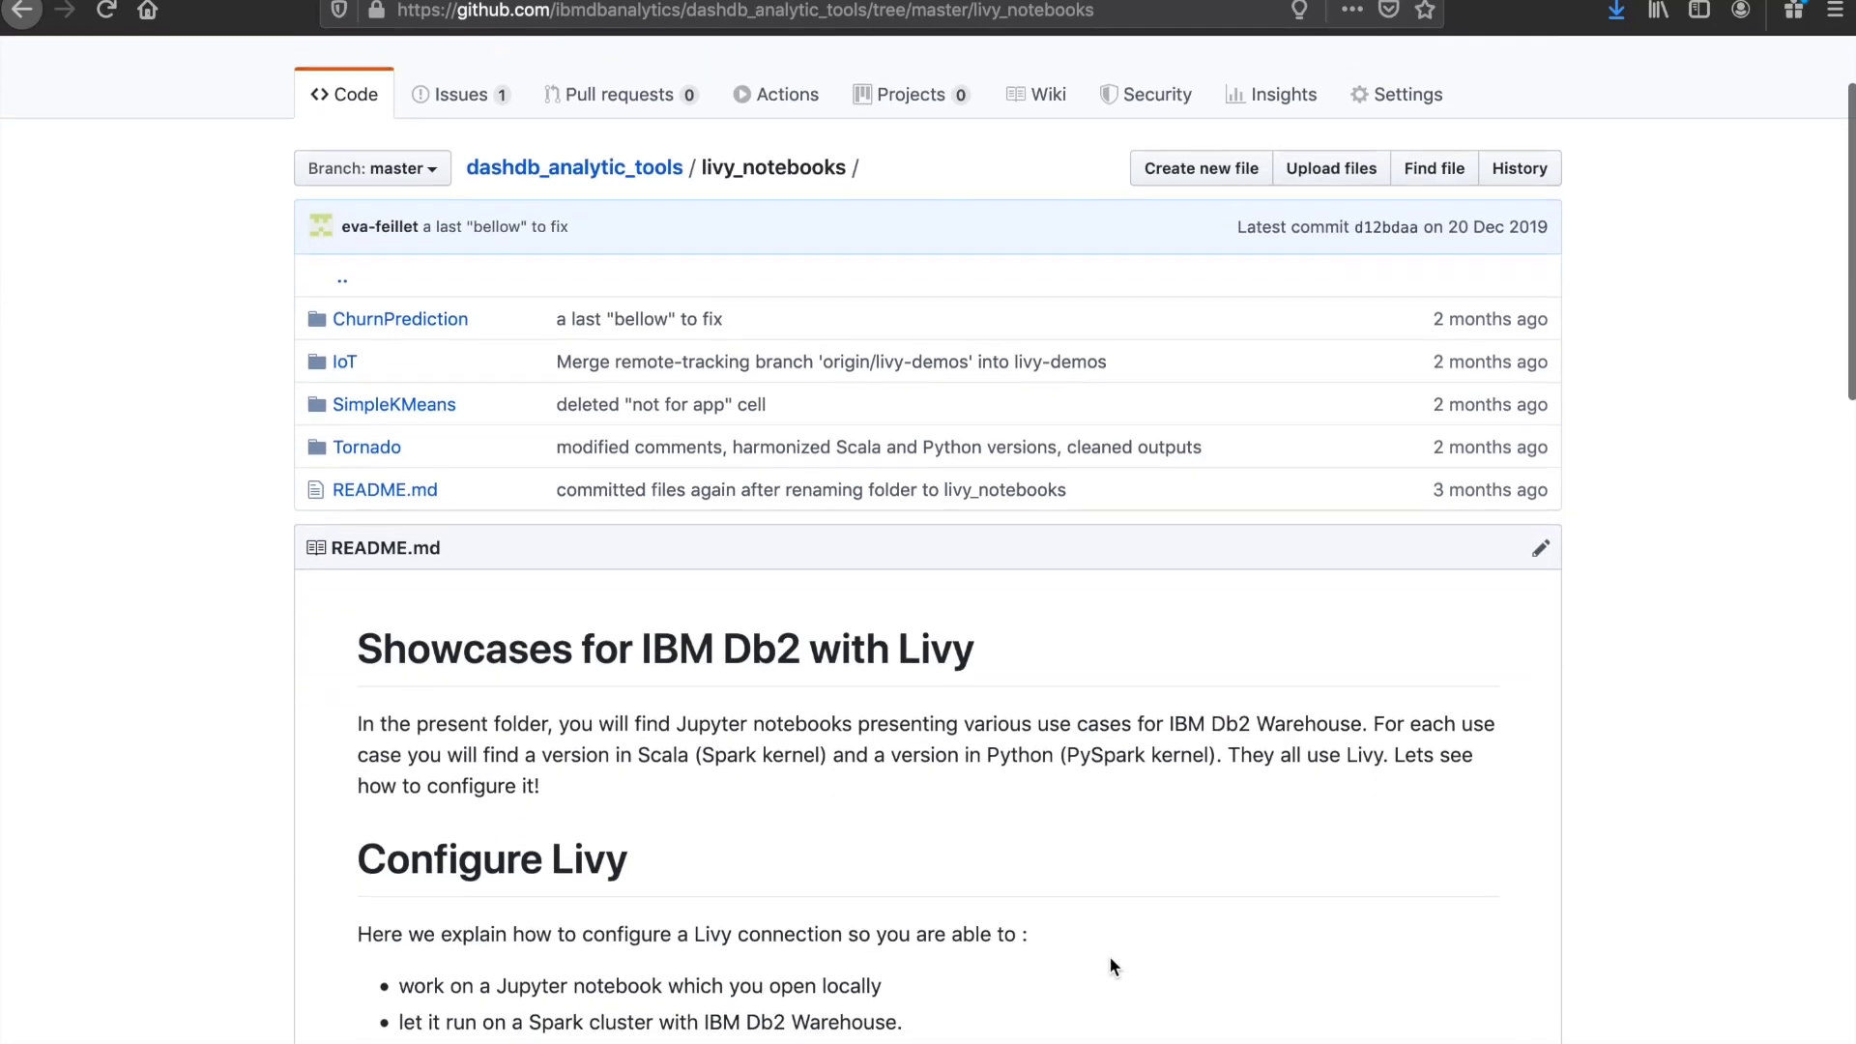
pyautogui.scroll(-3)
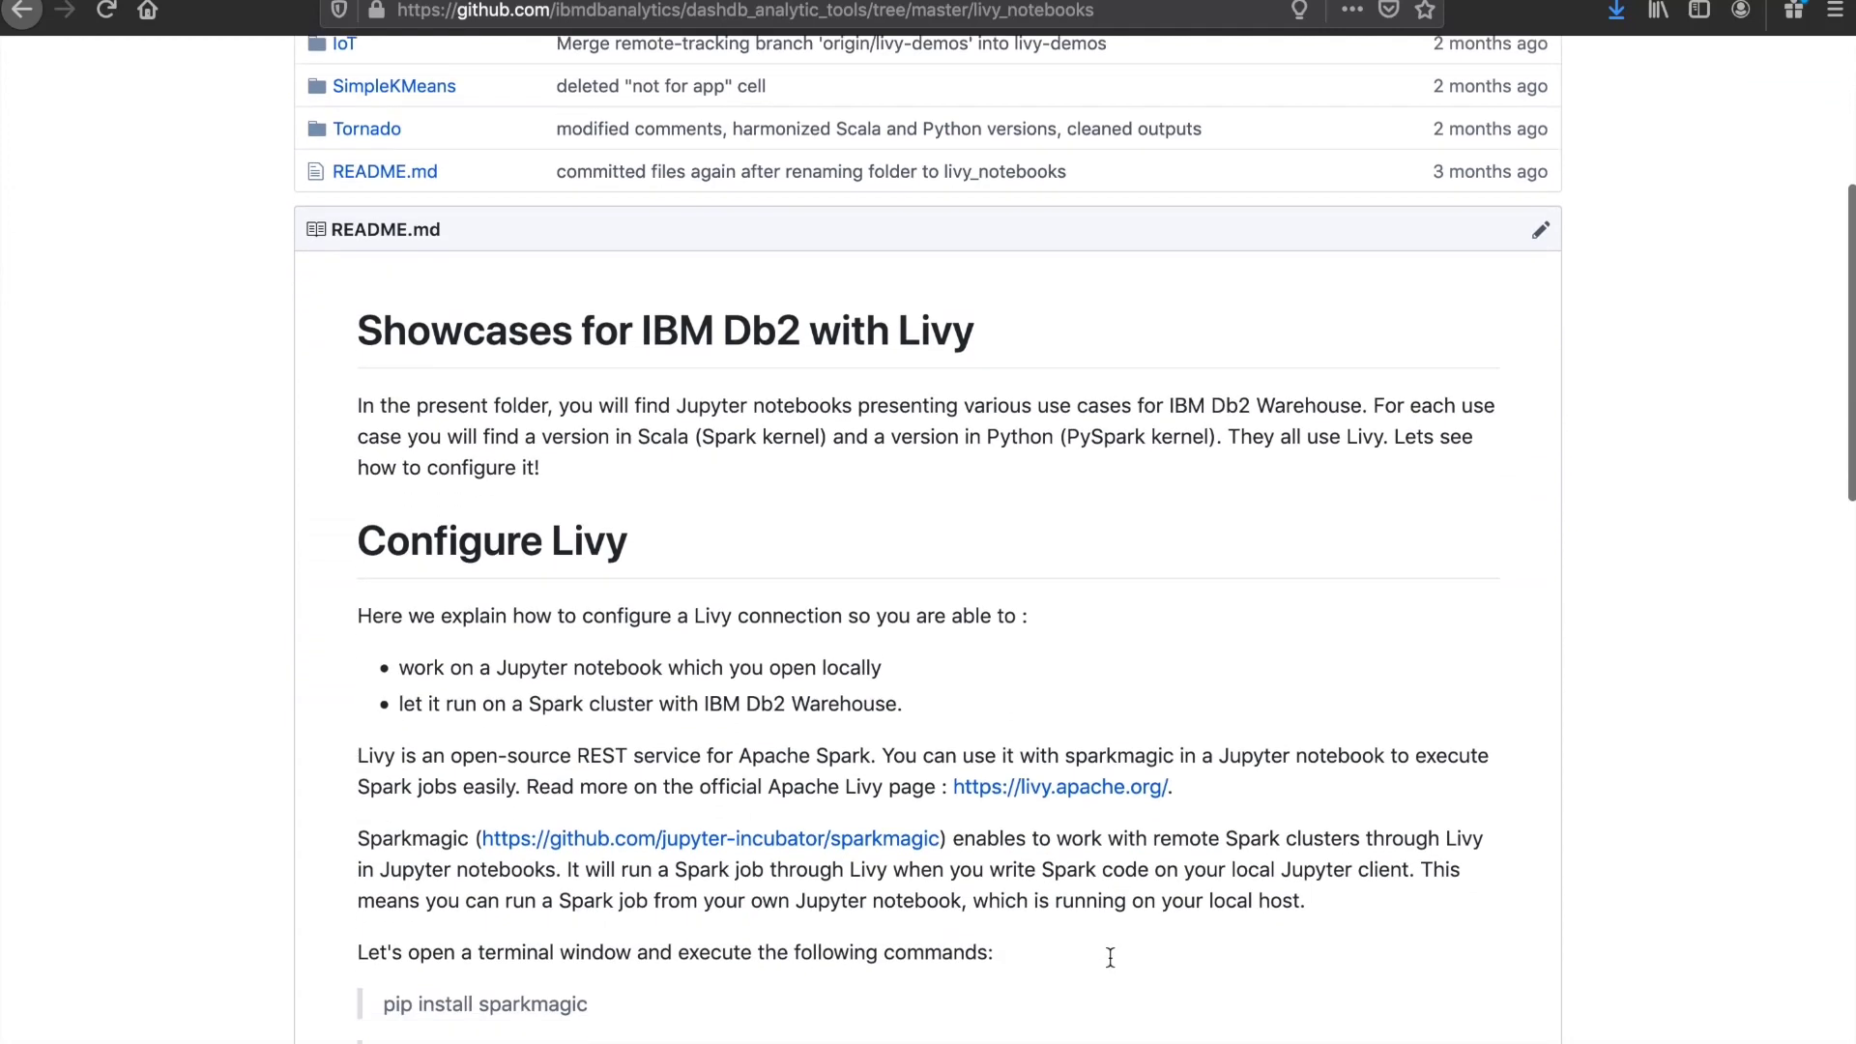
pyautogui.scroll(-3)
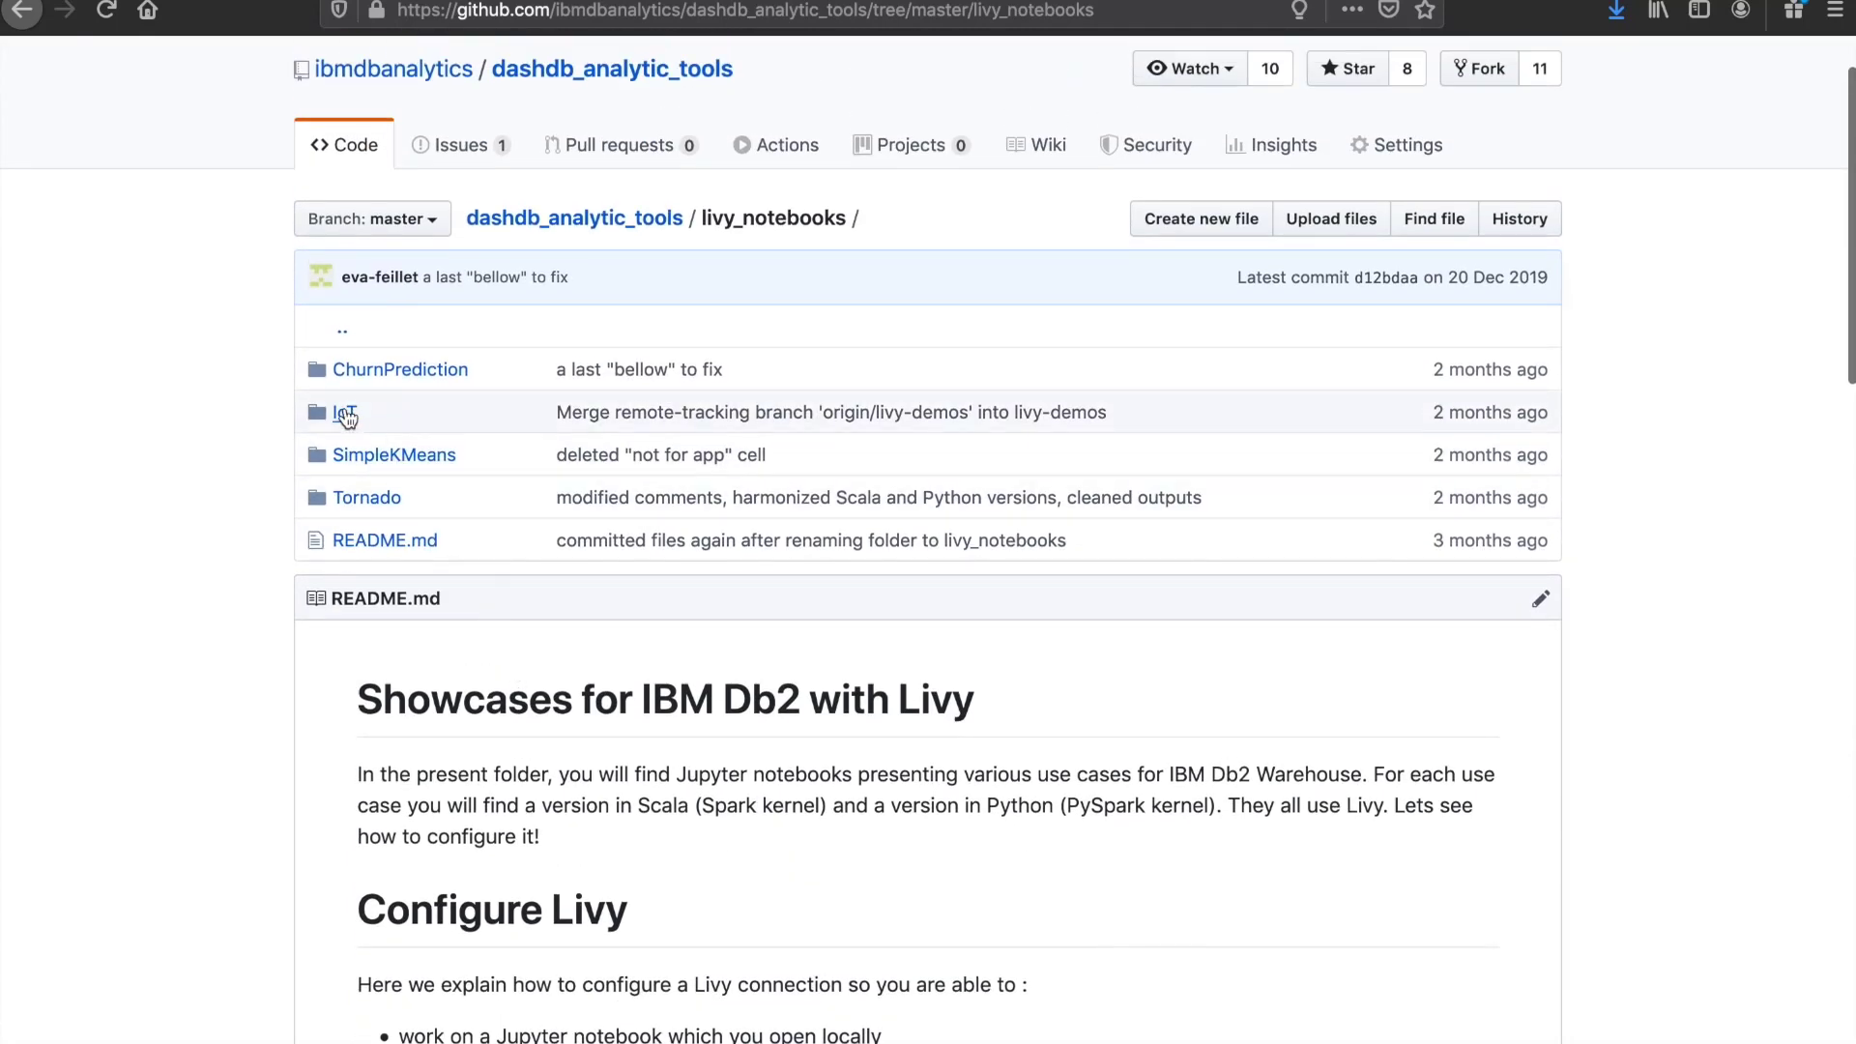
pyautogui.click(342, 411)
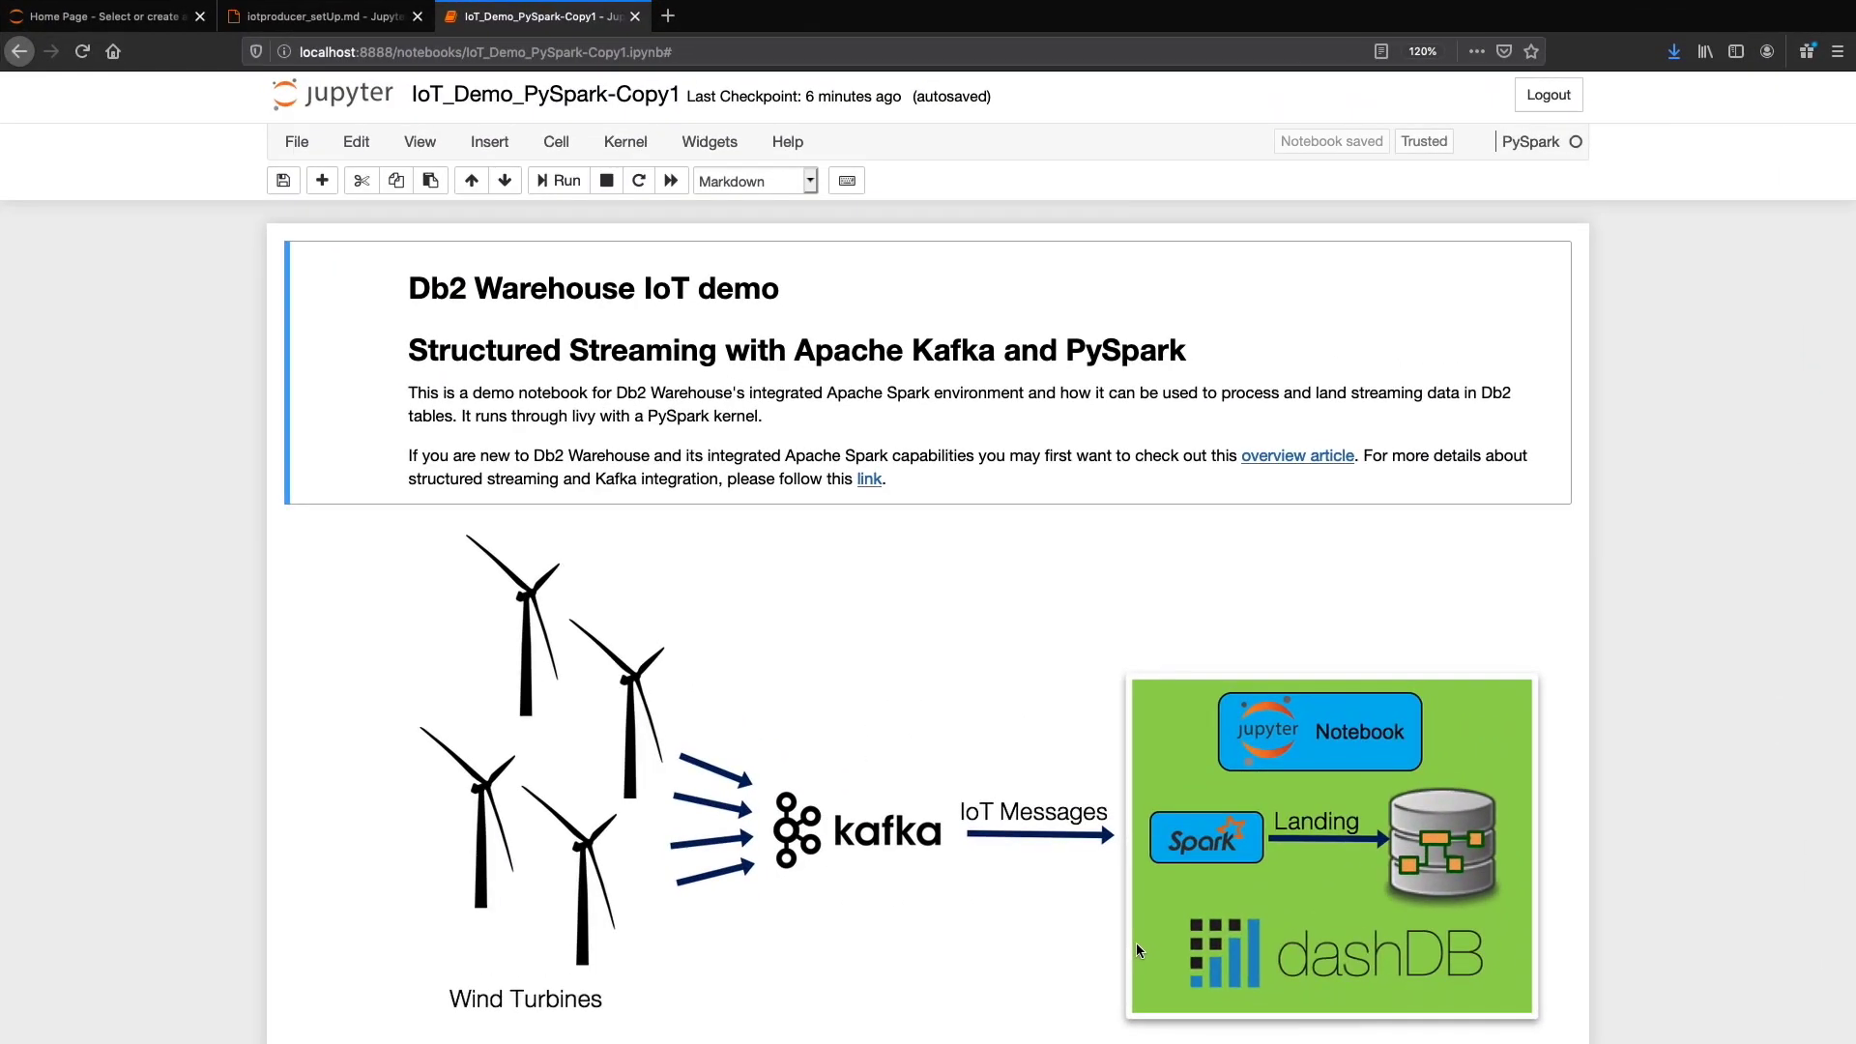
pyautogui.scroll(-3)
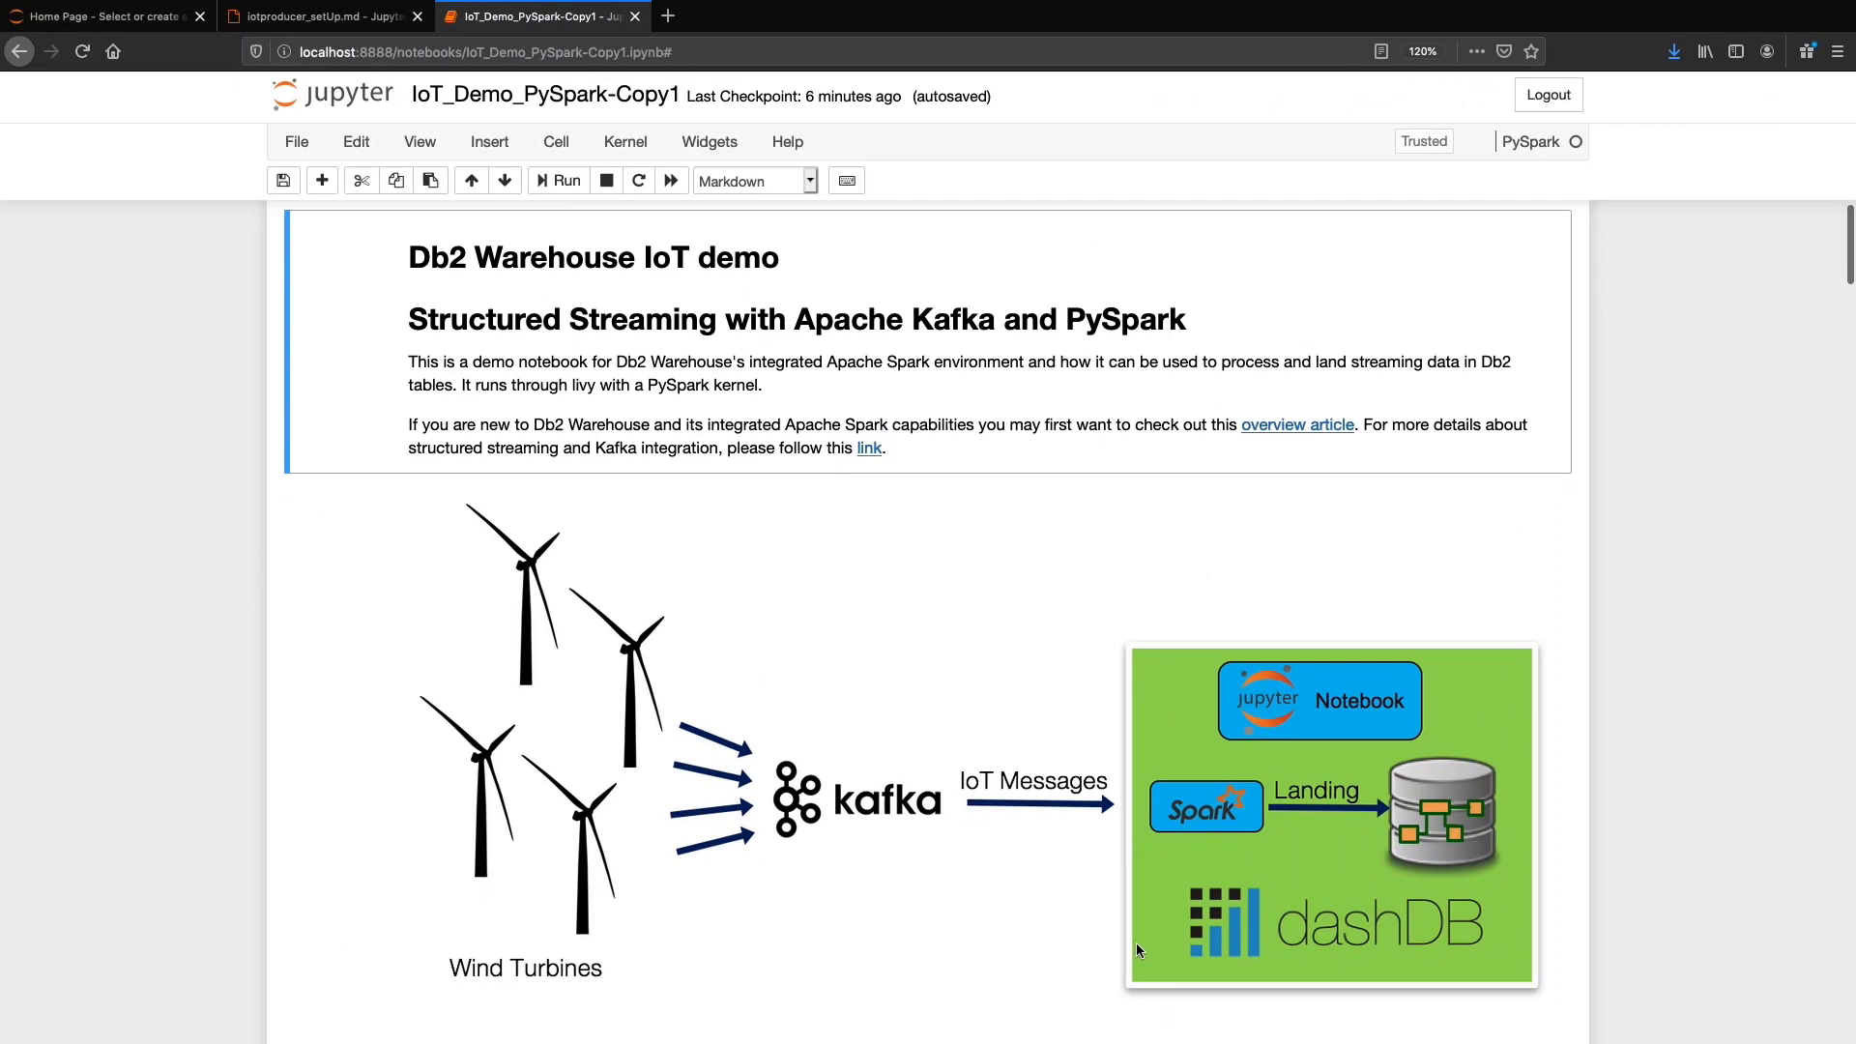
pyautogui.scroll(-3)
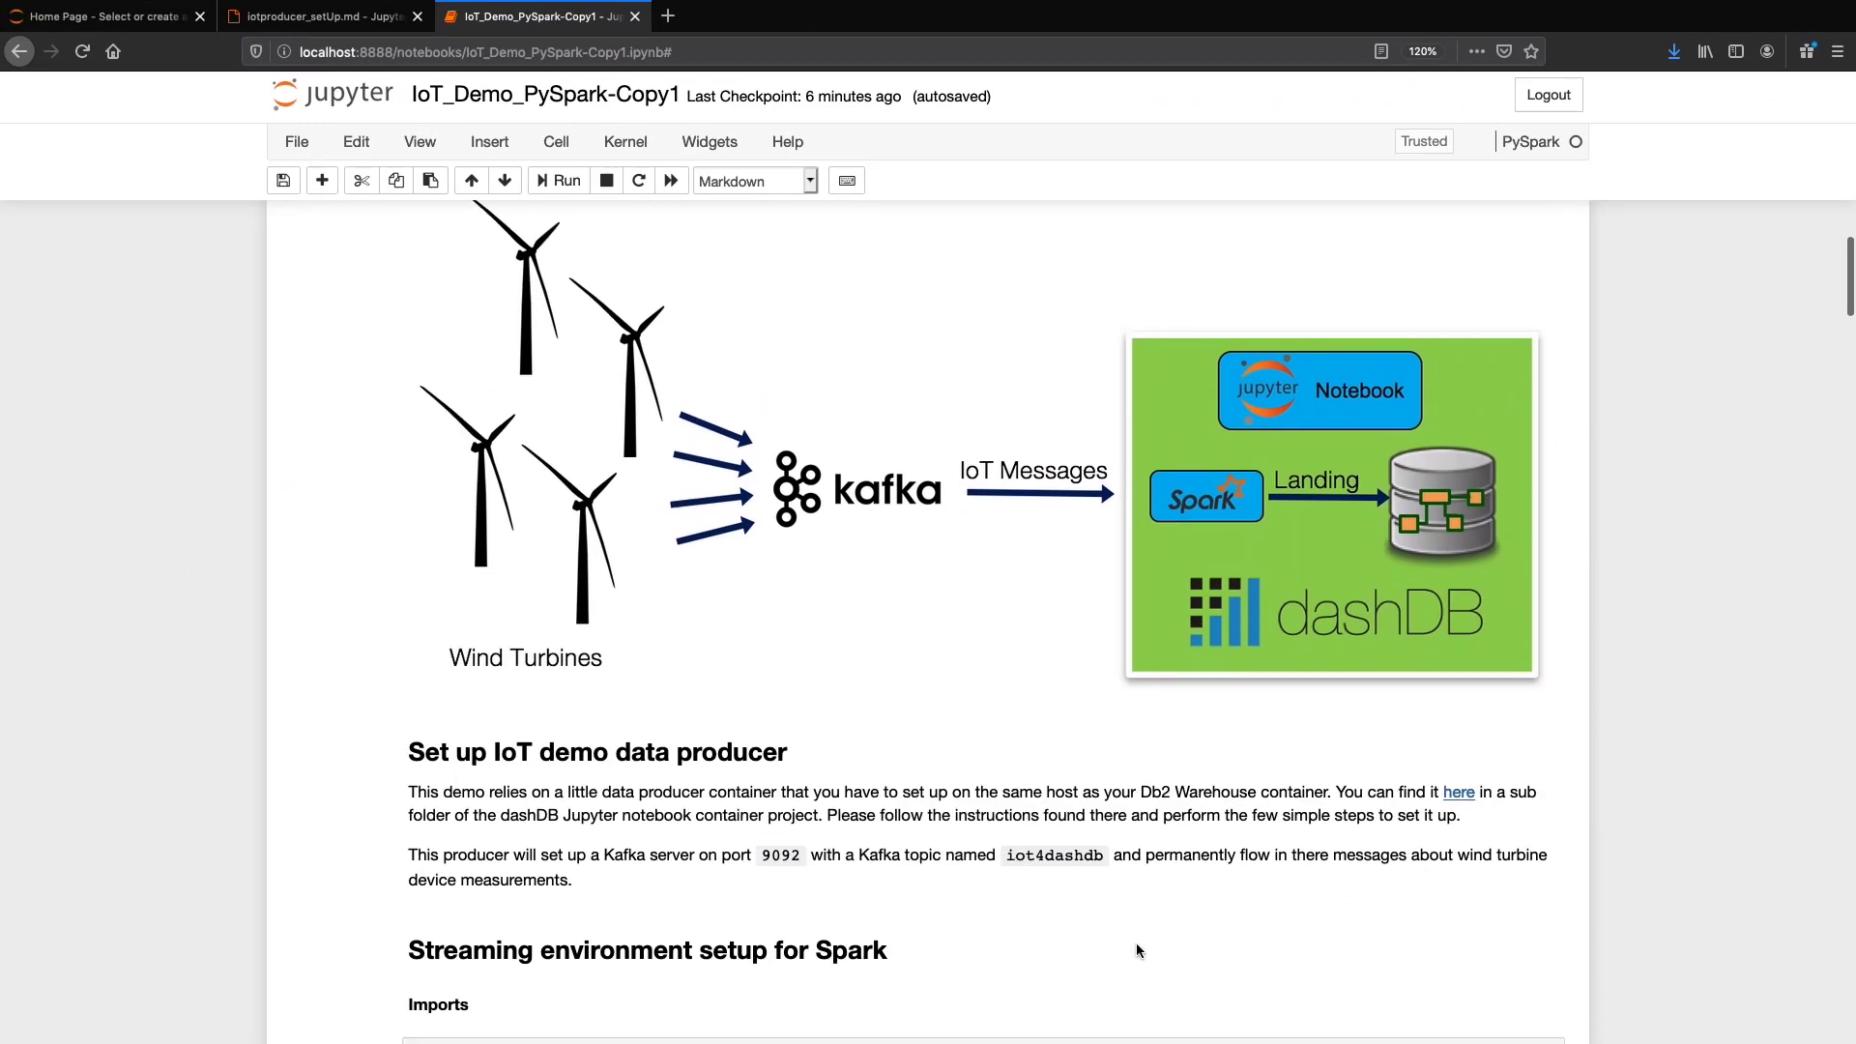
pyautogui.scroll(-3)
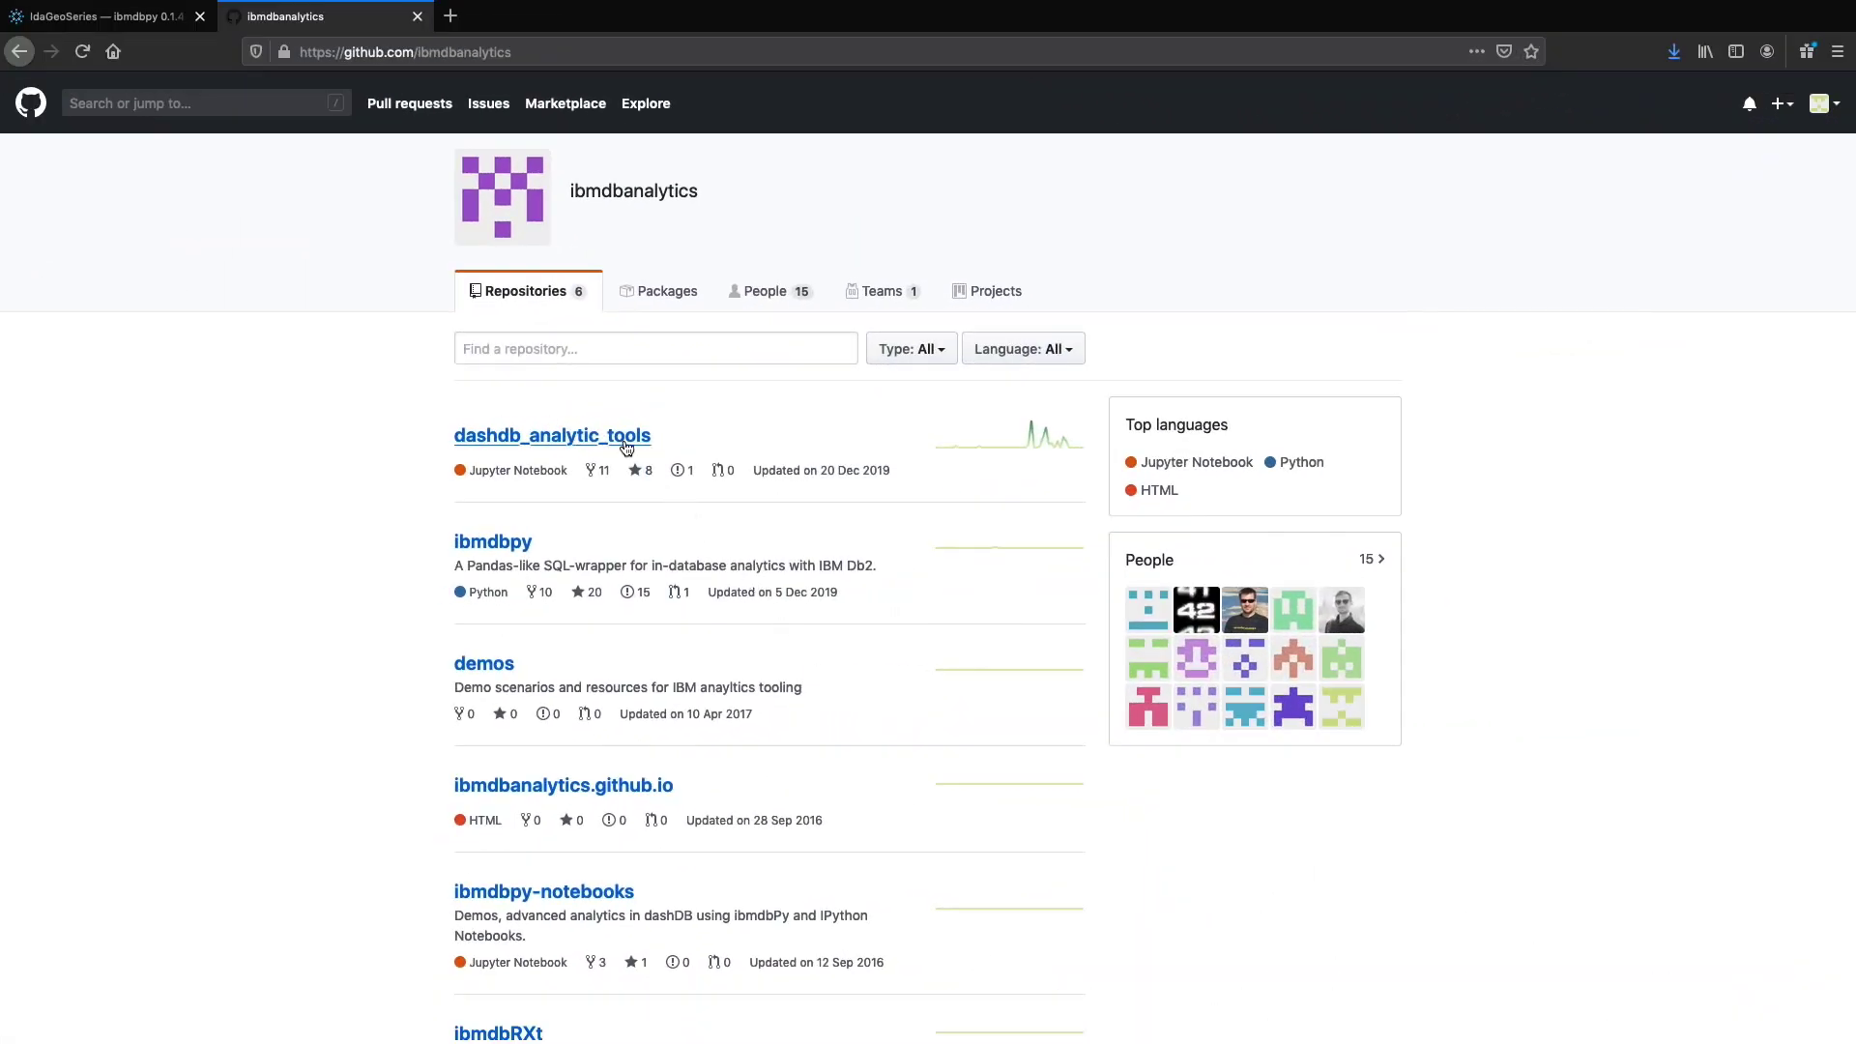
# Step: Go to dashdb_analytic_tools/dashdblocal_notebooks/iot_producer and scroll to its Docker README
pyautogui.click(552, 435)
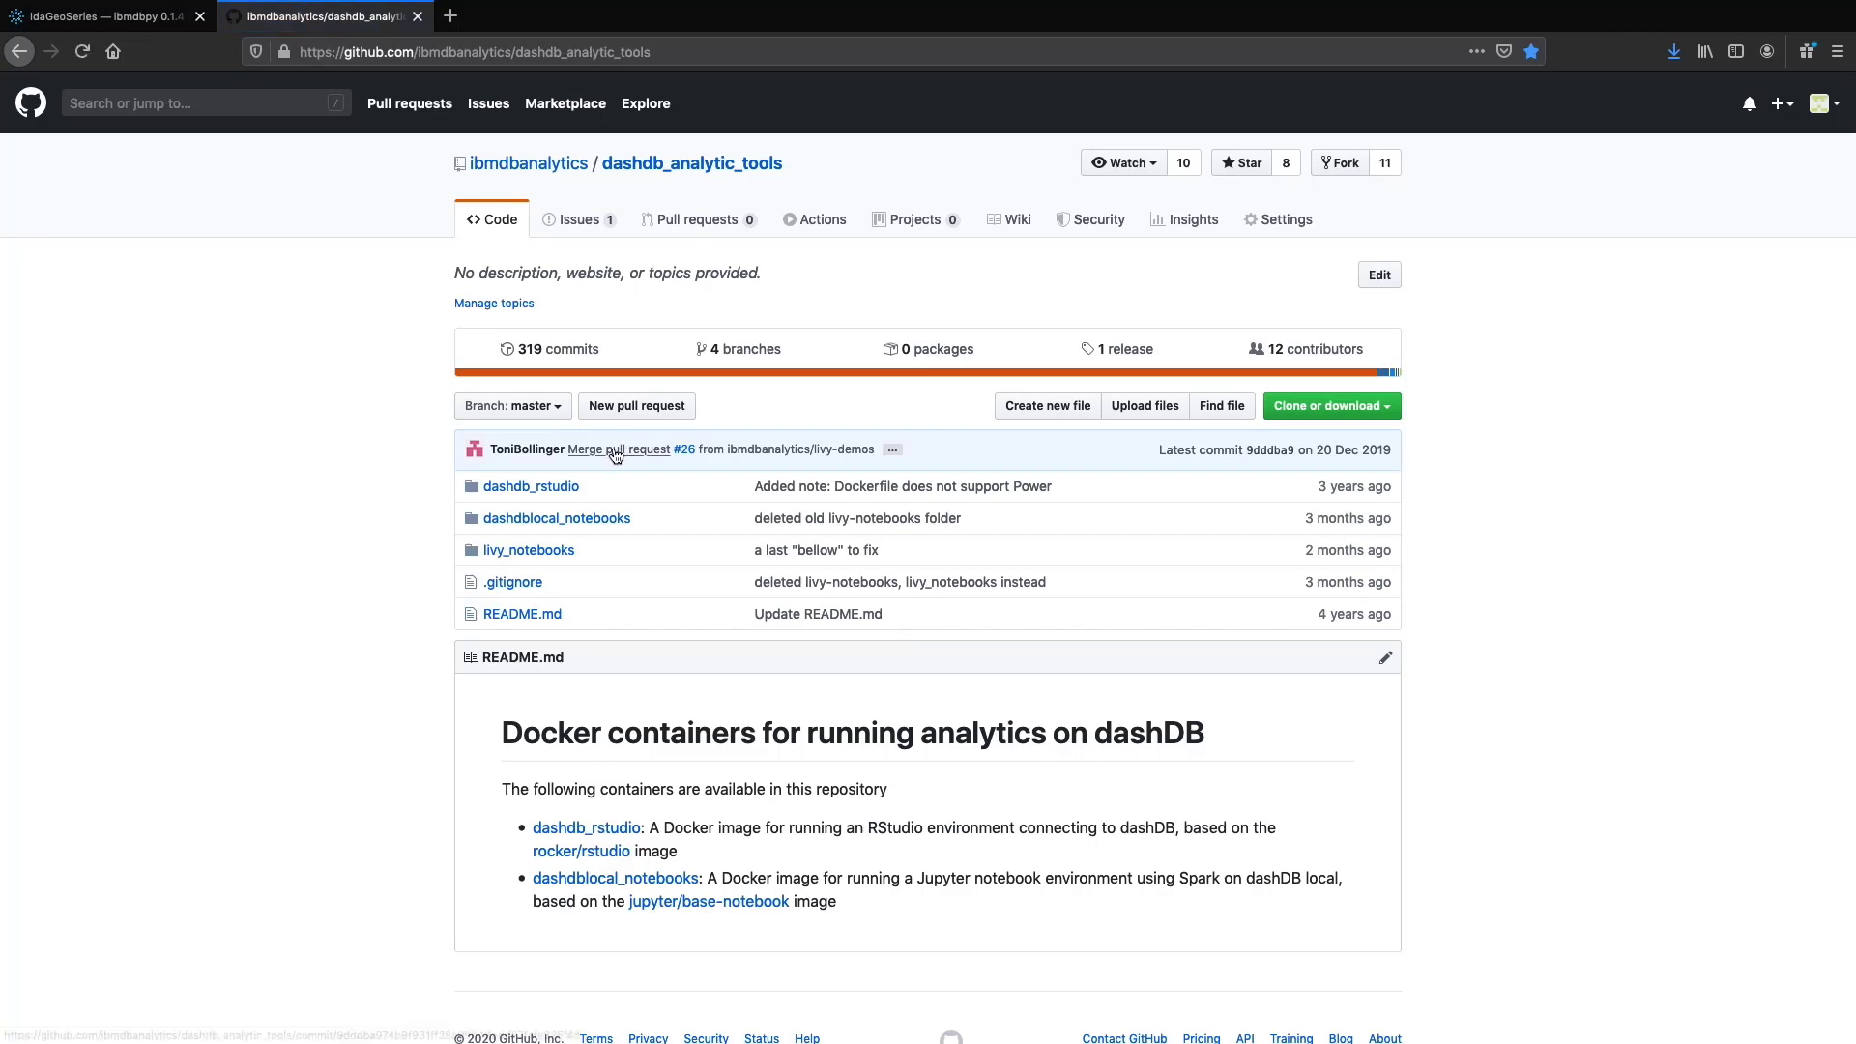
pyautogui.moveTo(551, 522)
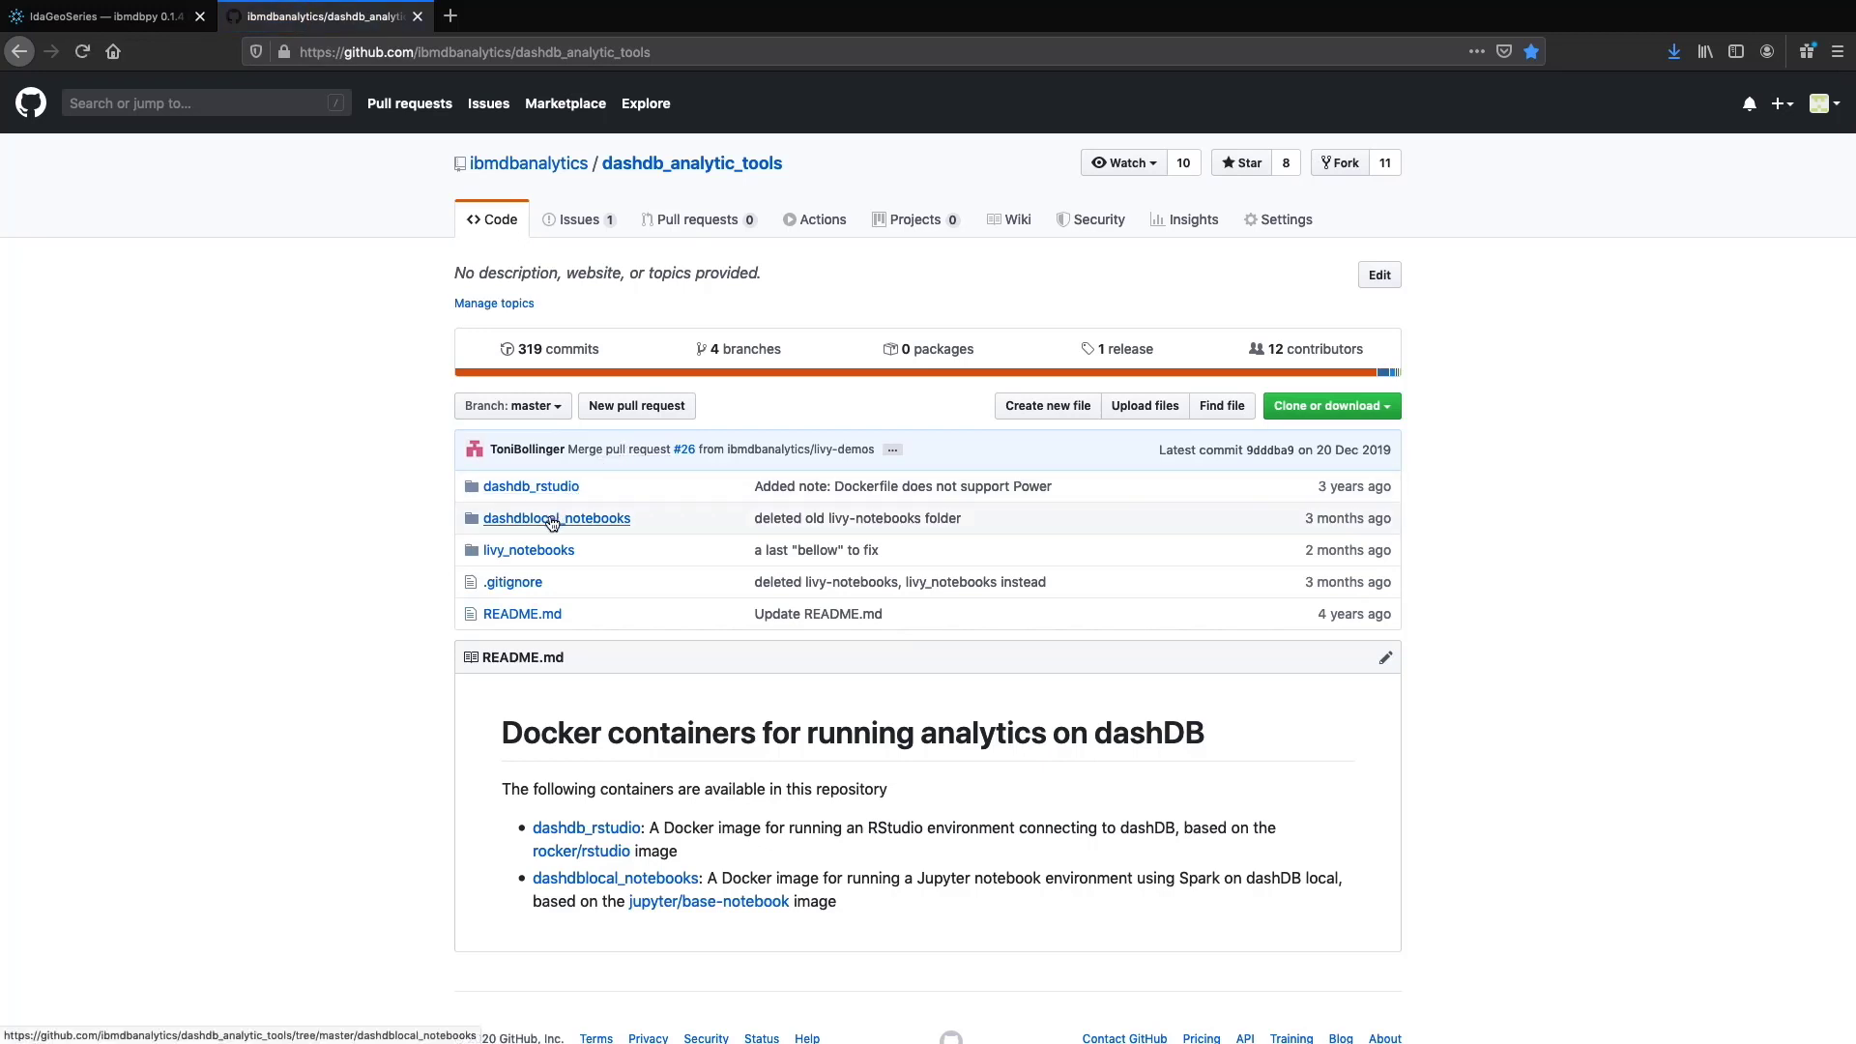
pyautogui.click(557, 518)
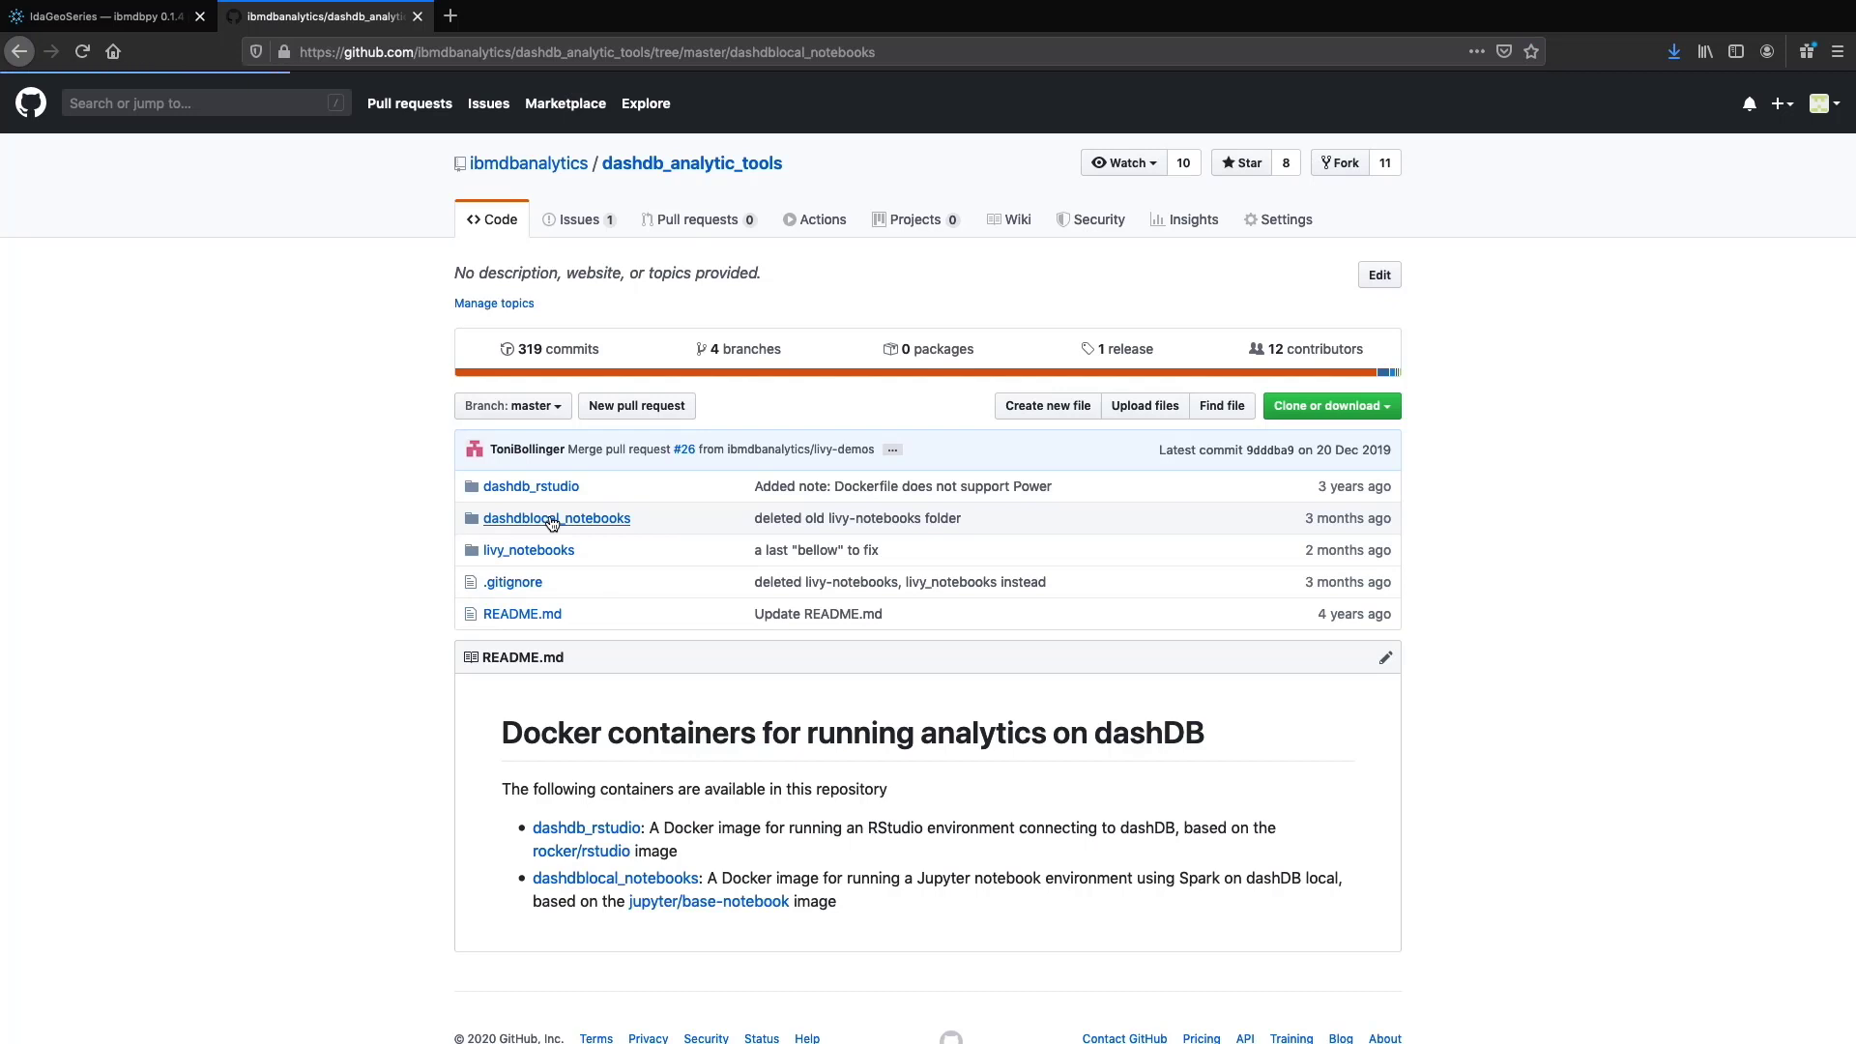
pyautogui.click(556, 518)
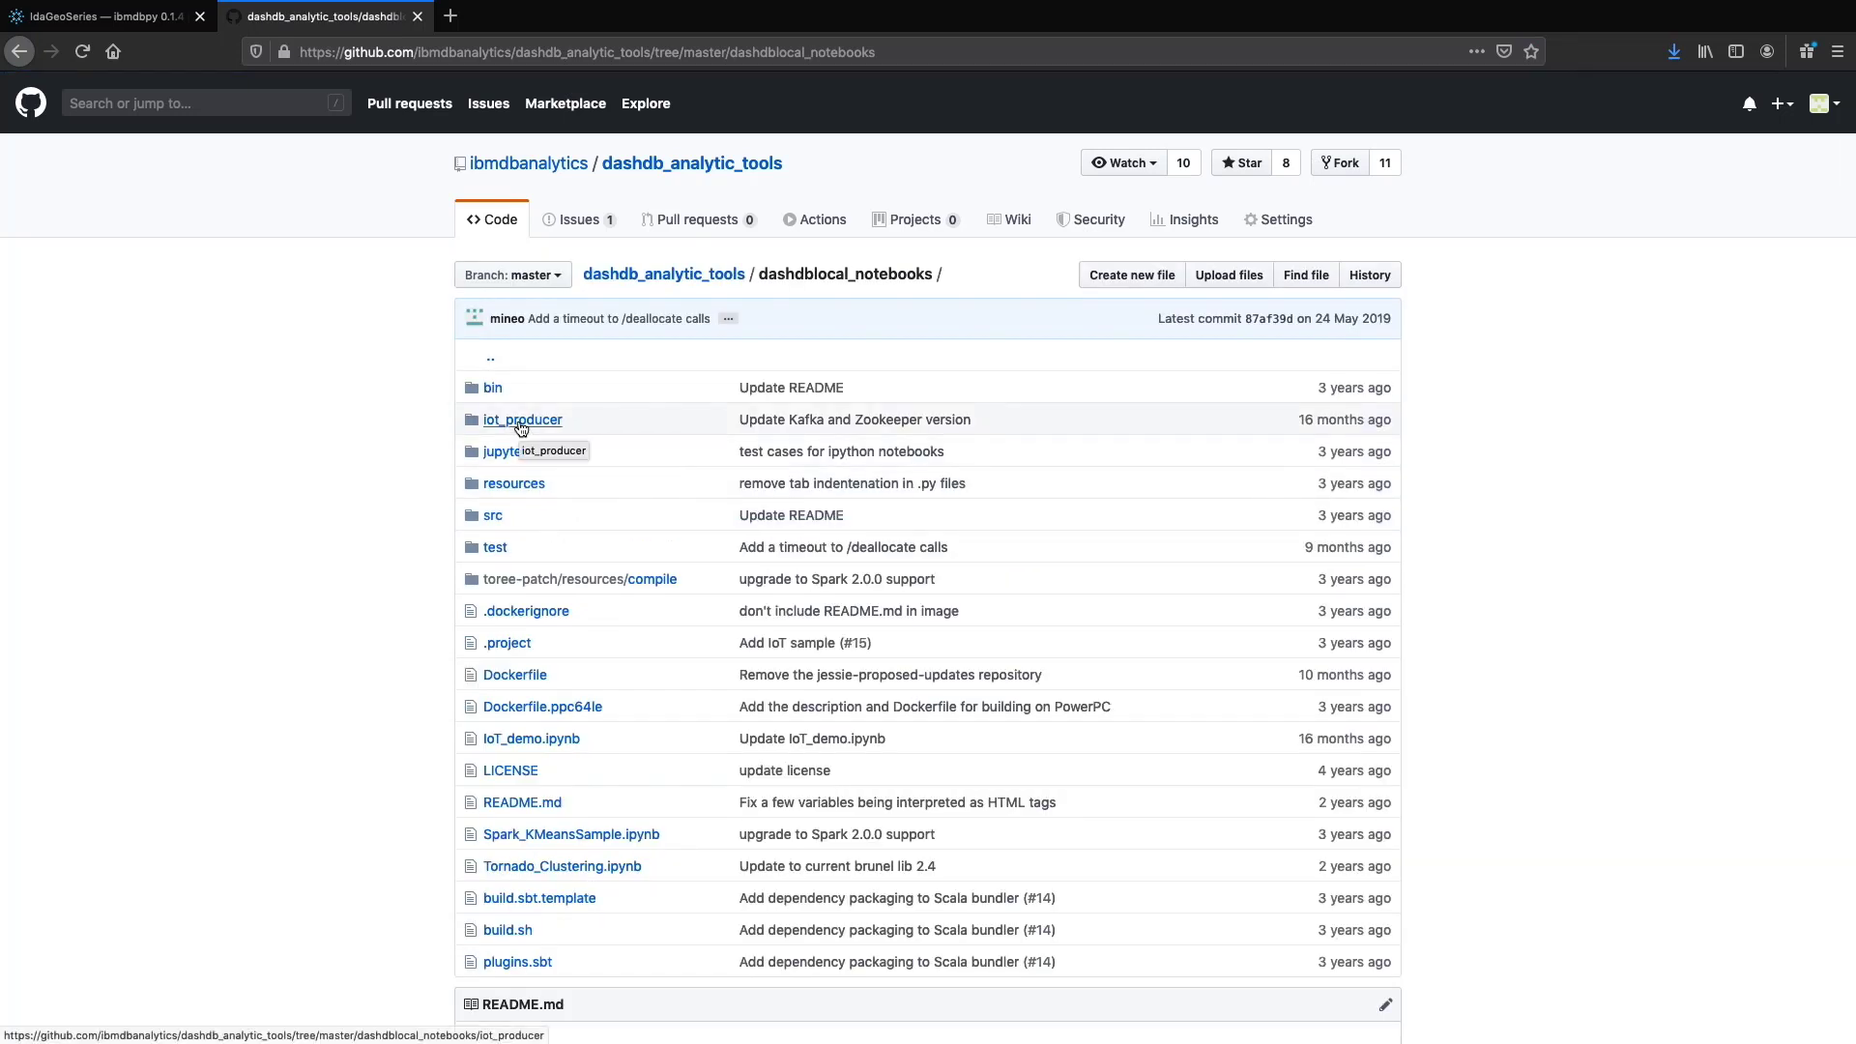
pyautogui.click(522, 419)
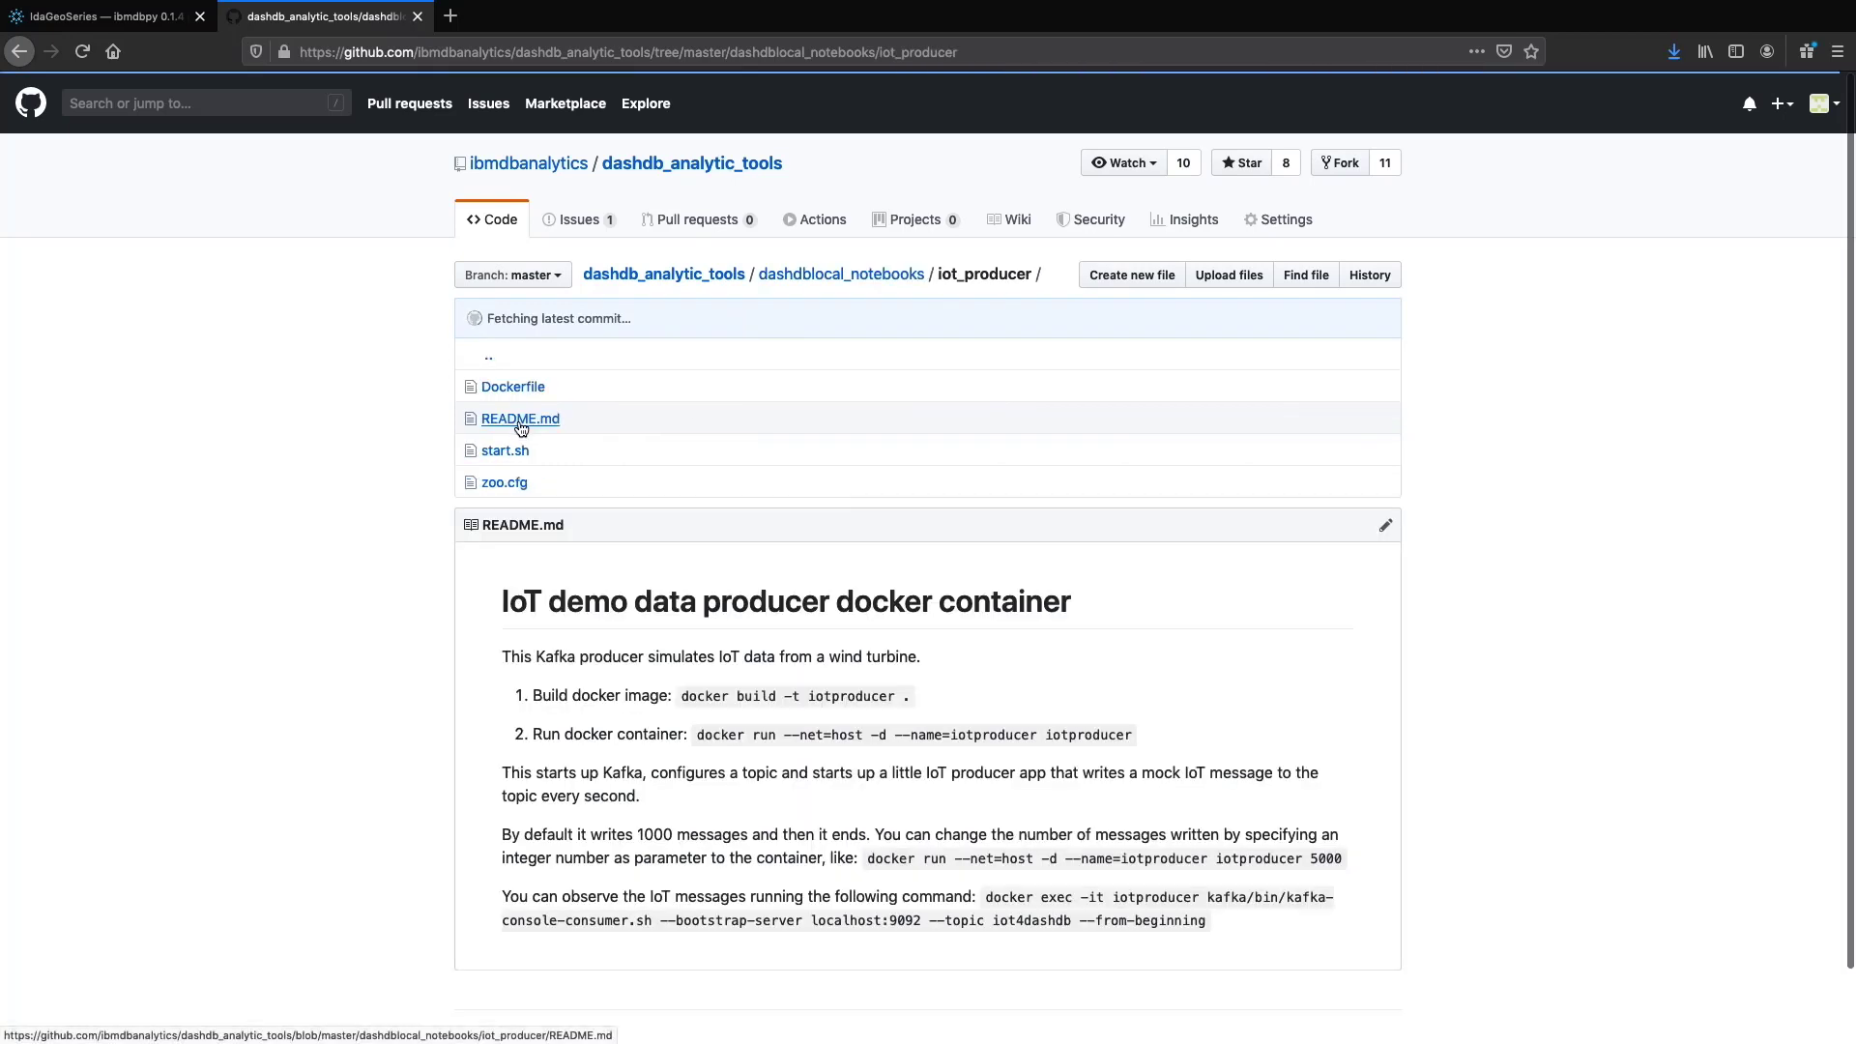
pyautogui.scroll(-3)
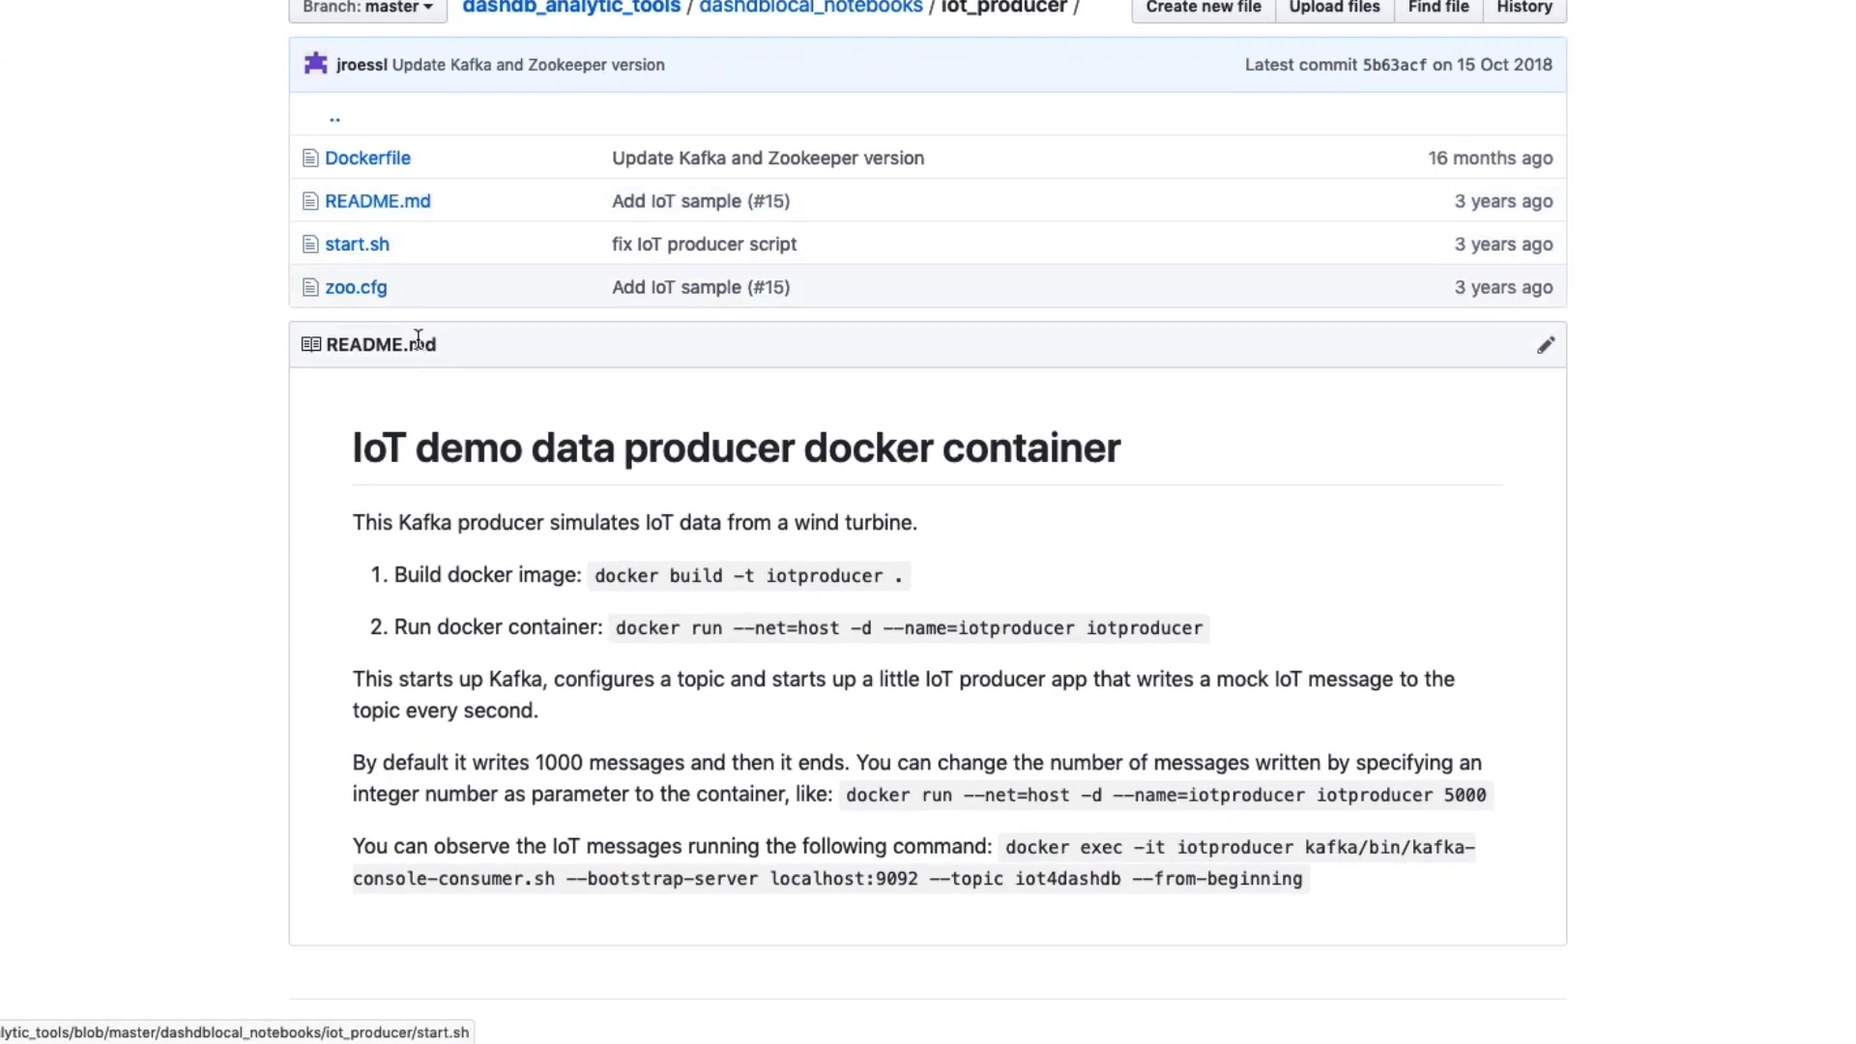
pyautogui.moveTo(332, 408)
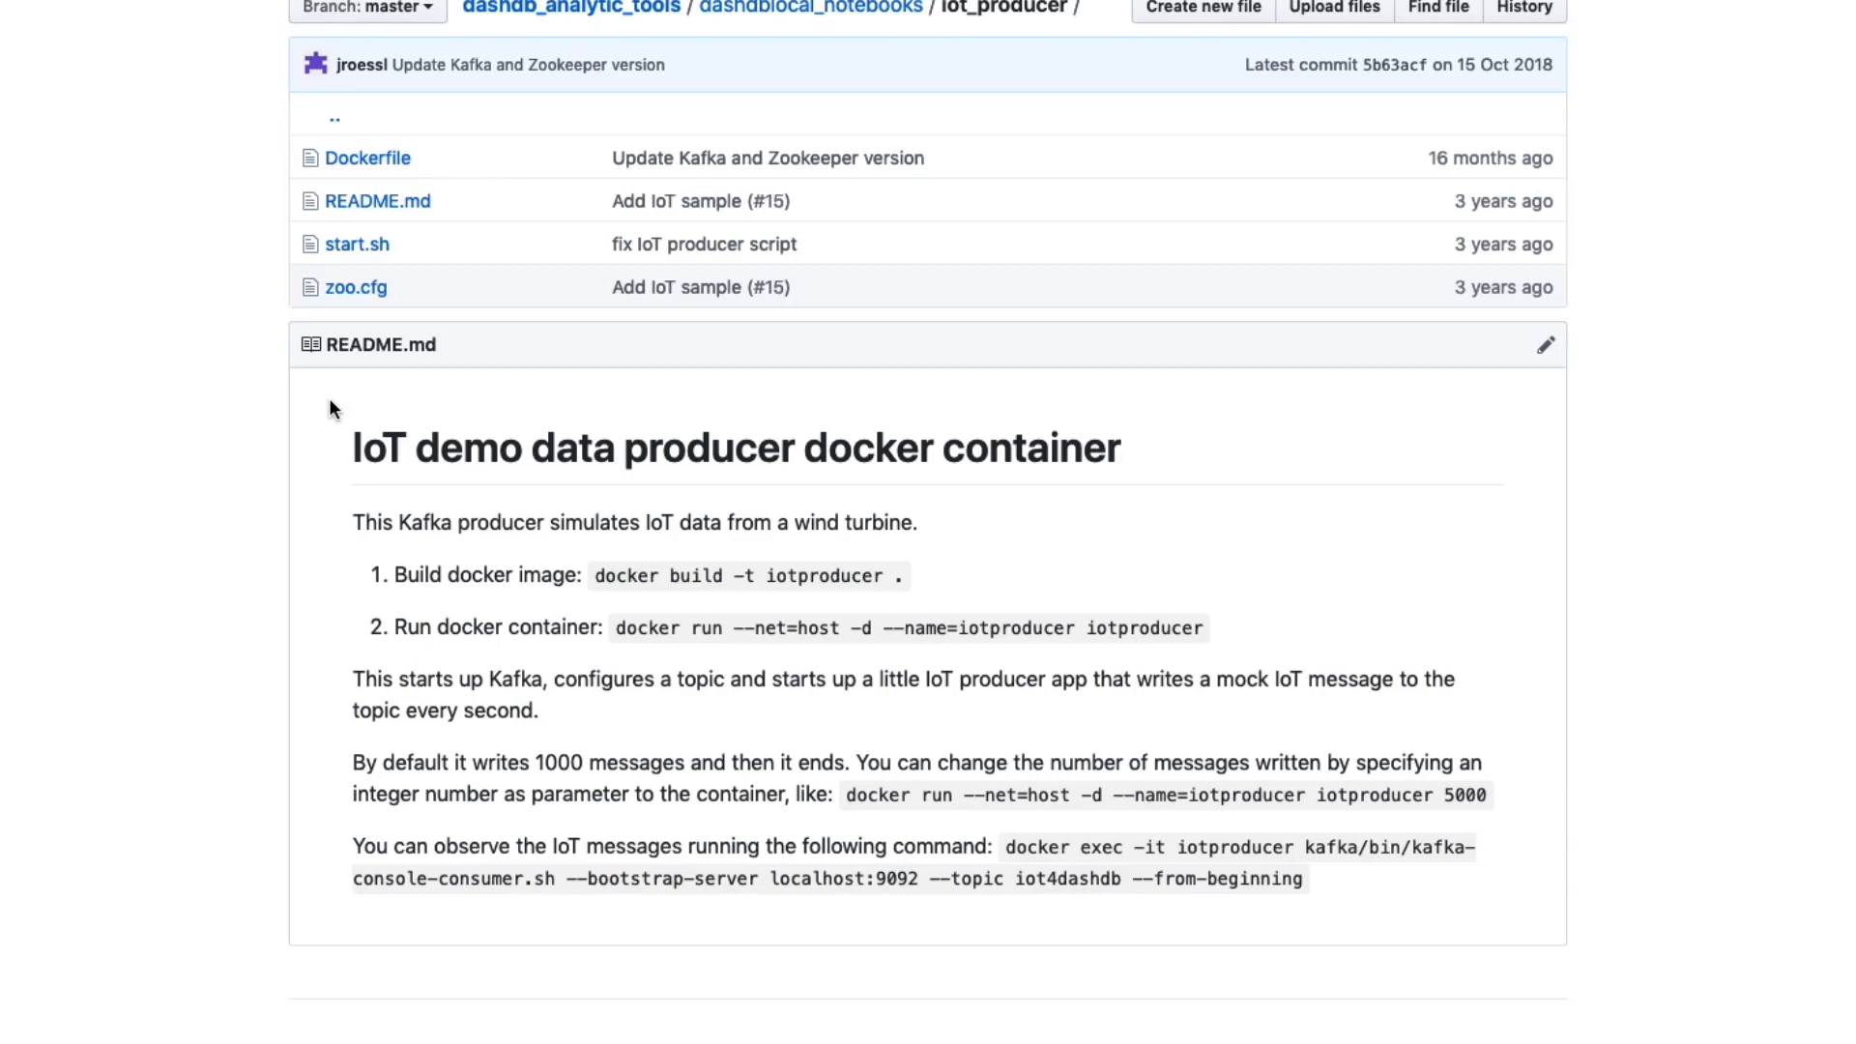
pyautogui.moveTo(597, 592)
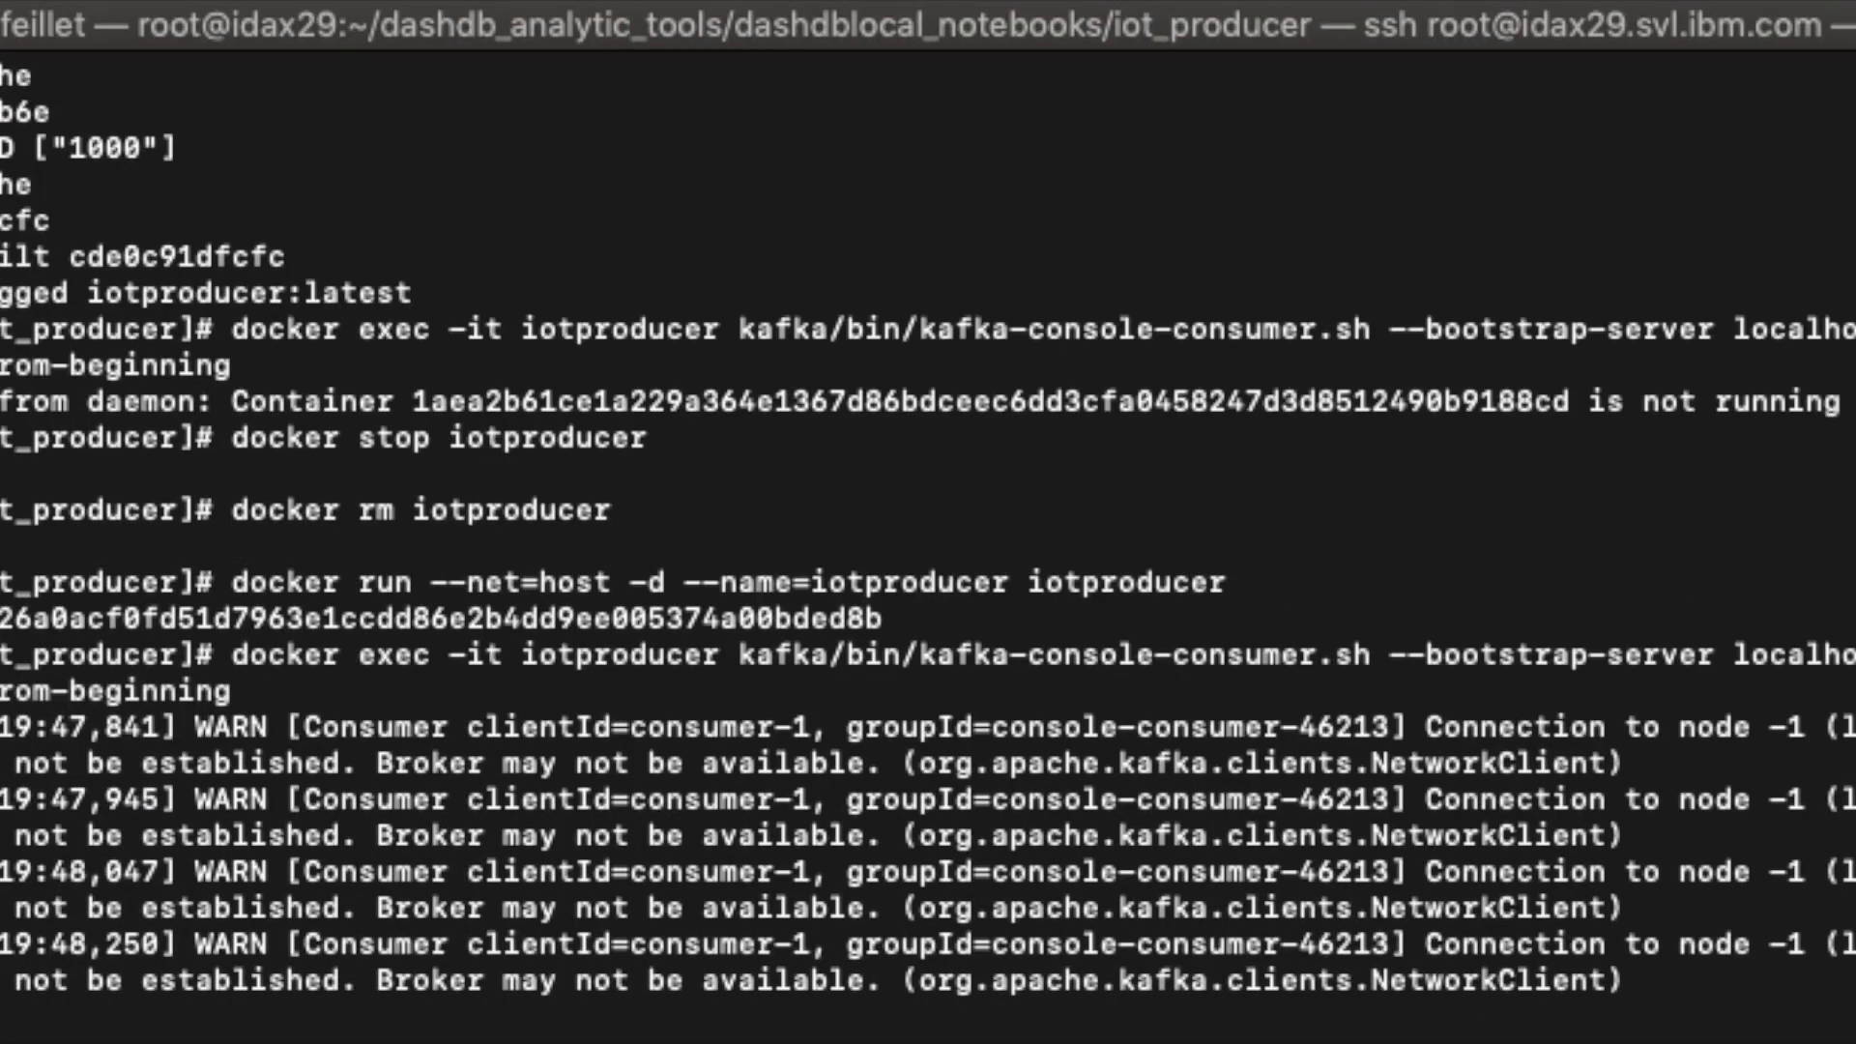
# Step: Scroll through the iot4dashdb consumer output of turbine temperature and power messages
pyautogui.scroll(-3)
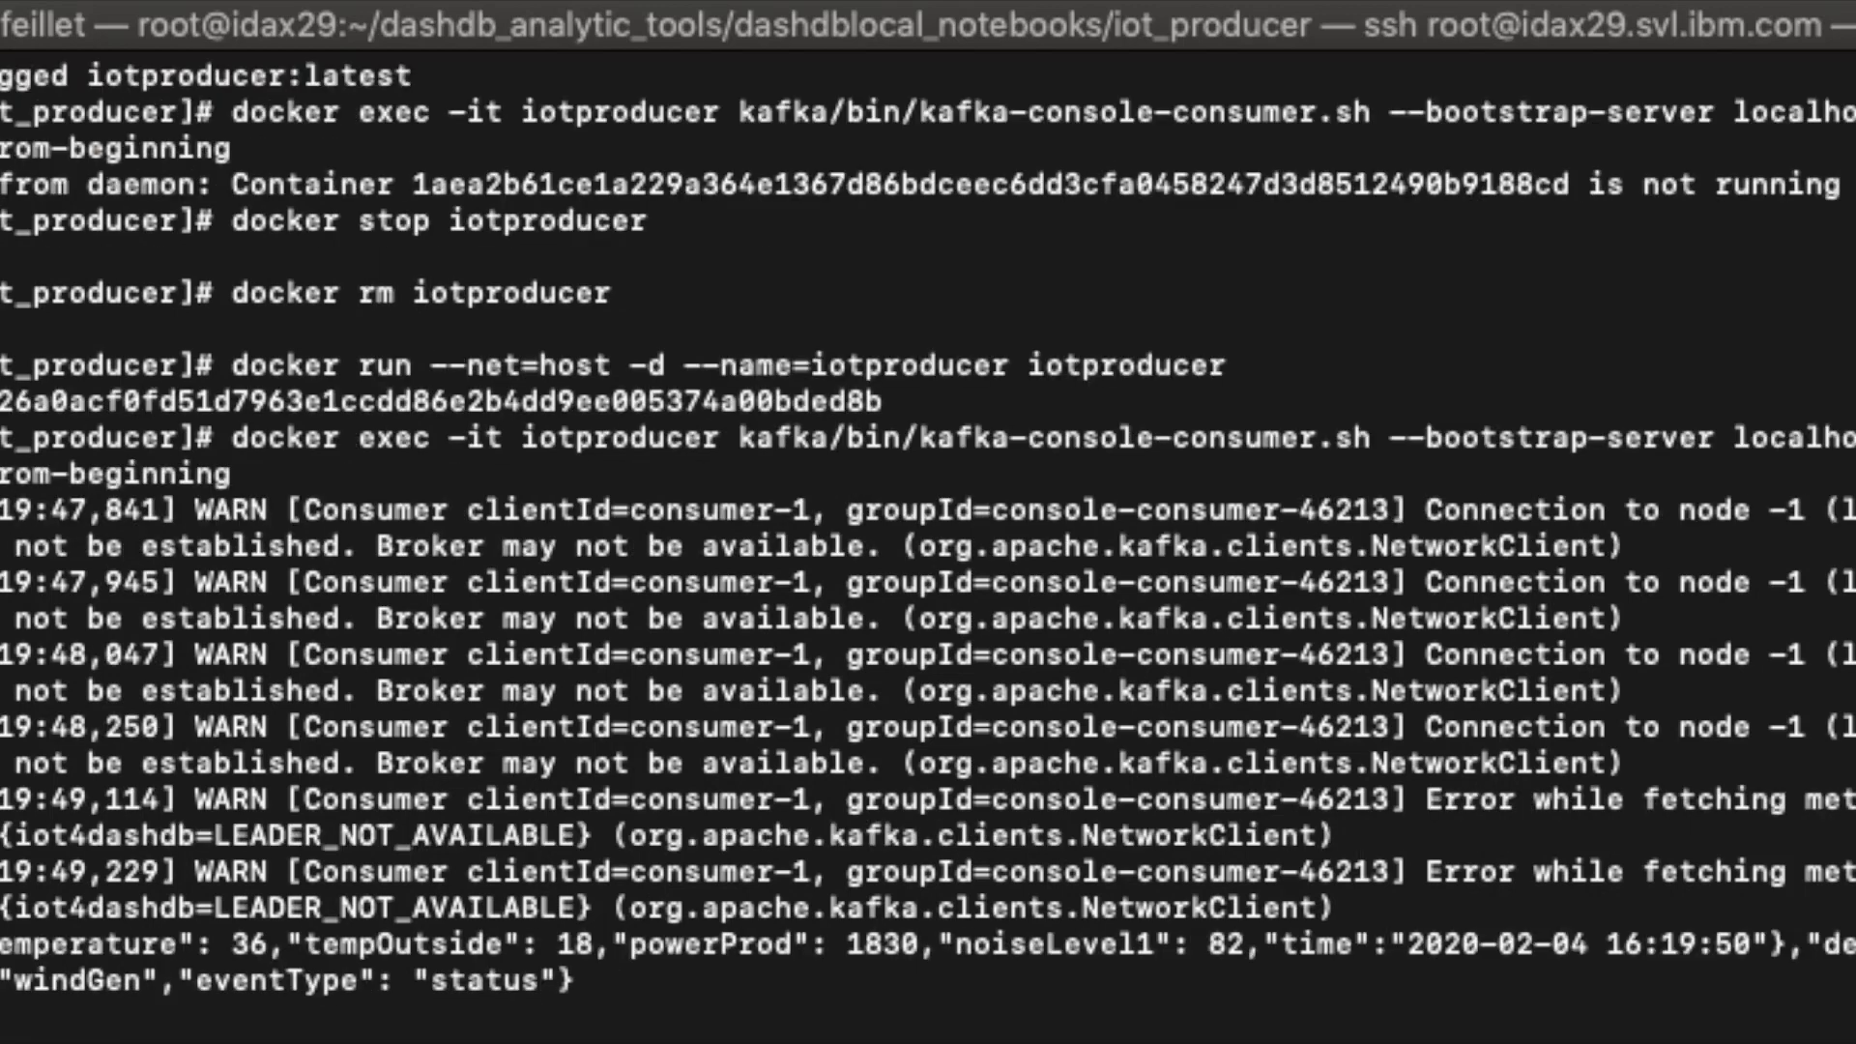
pyautogui.scroll(-3)
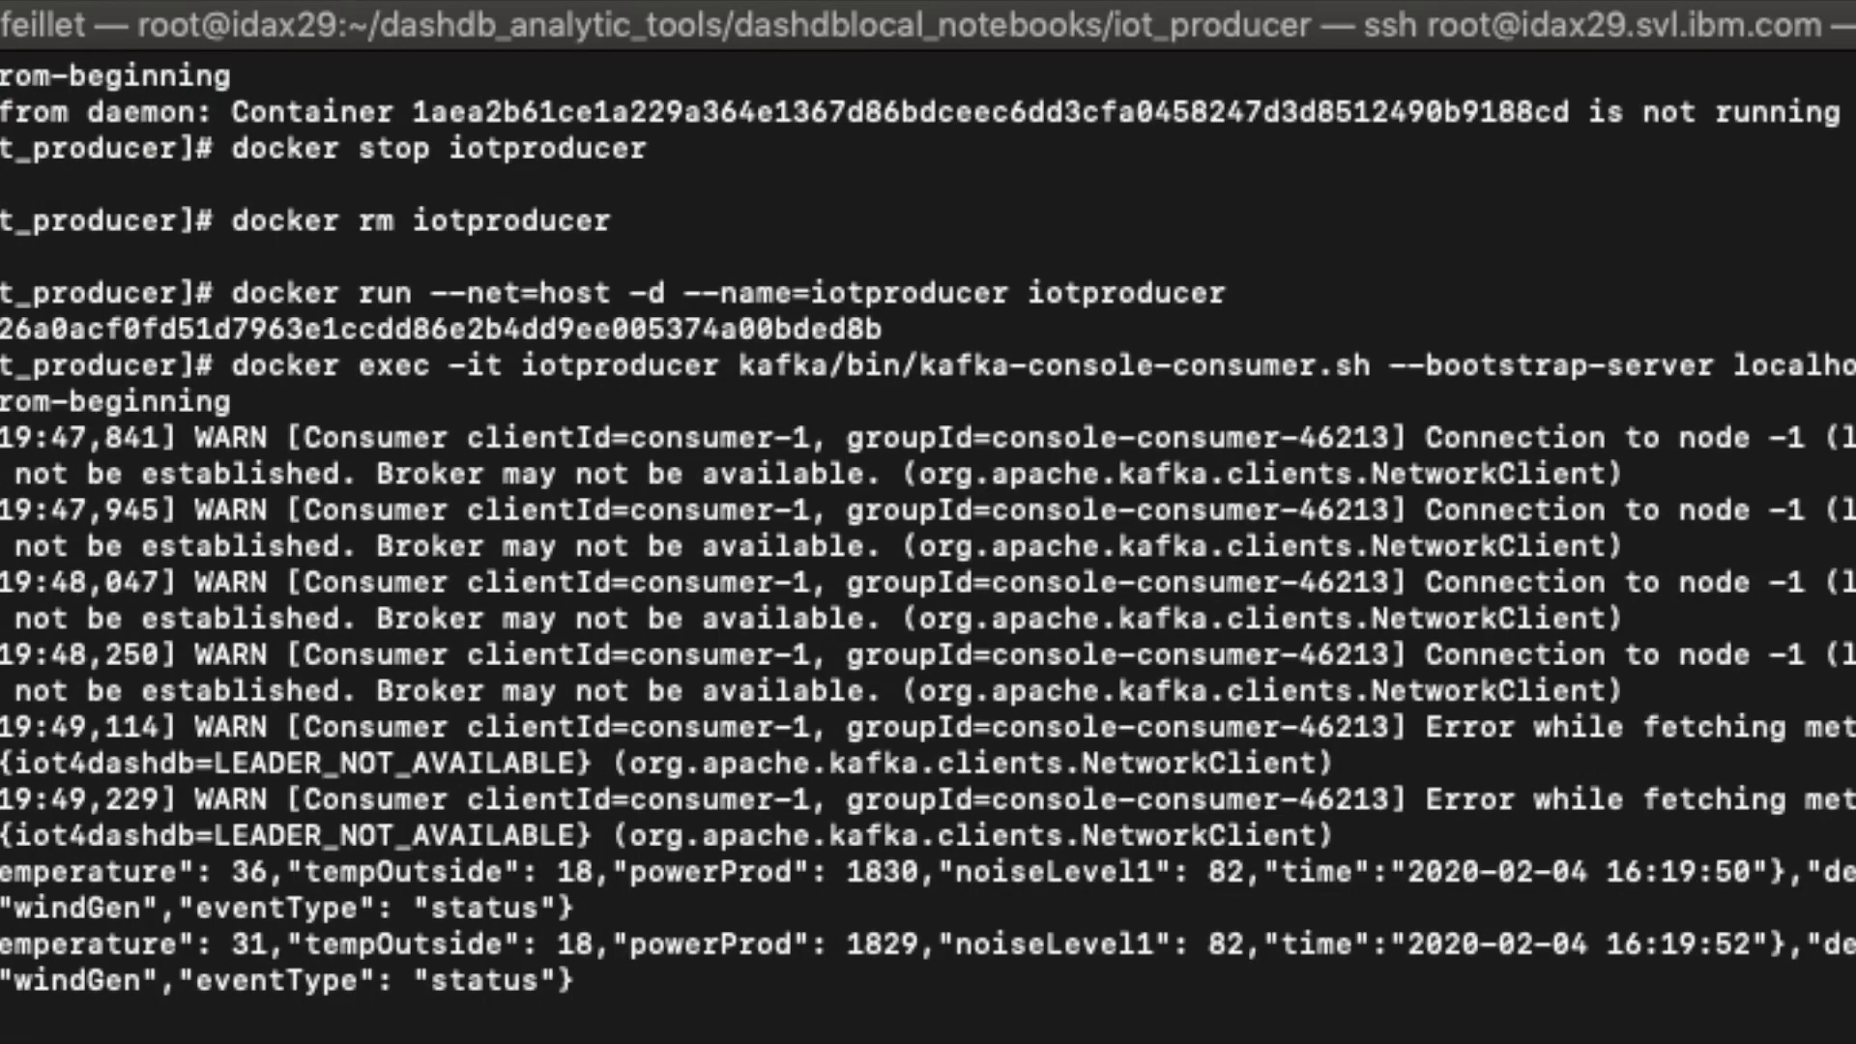
pyautogui.scroll(-3)
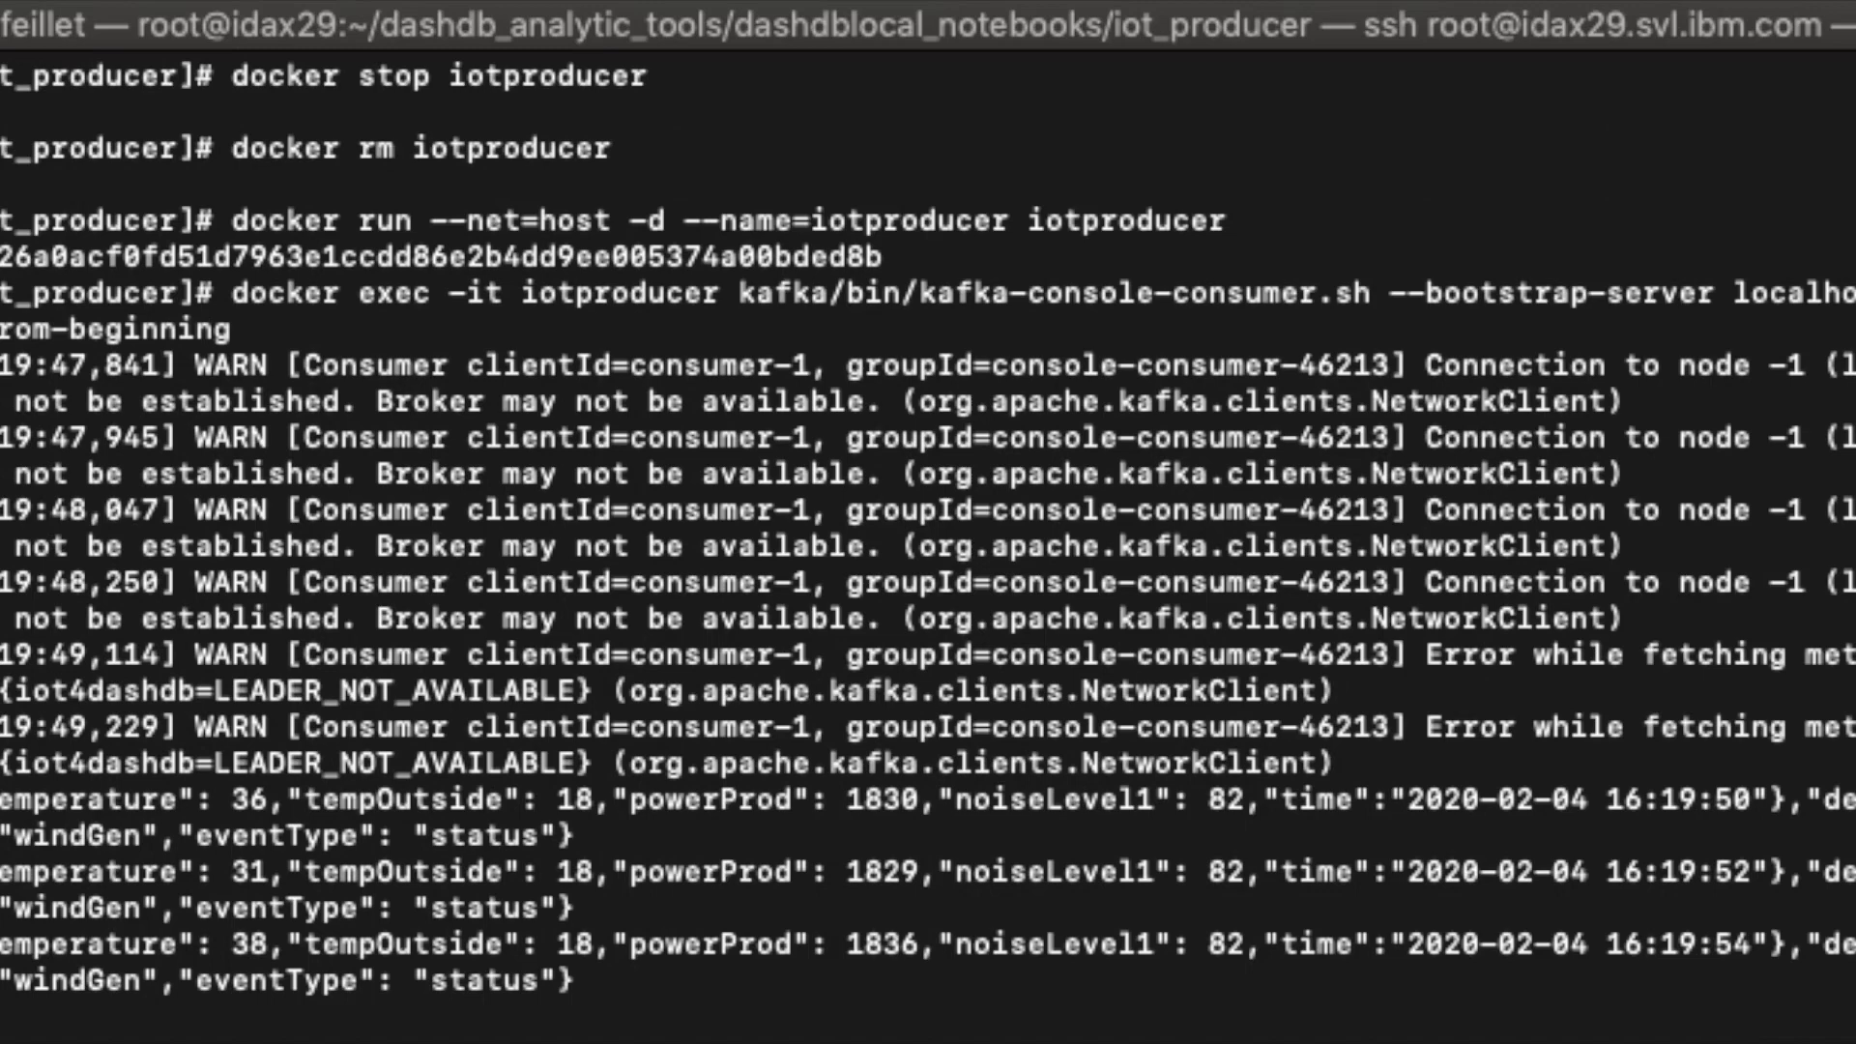
pyautogui.scroll(-3)
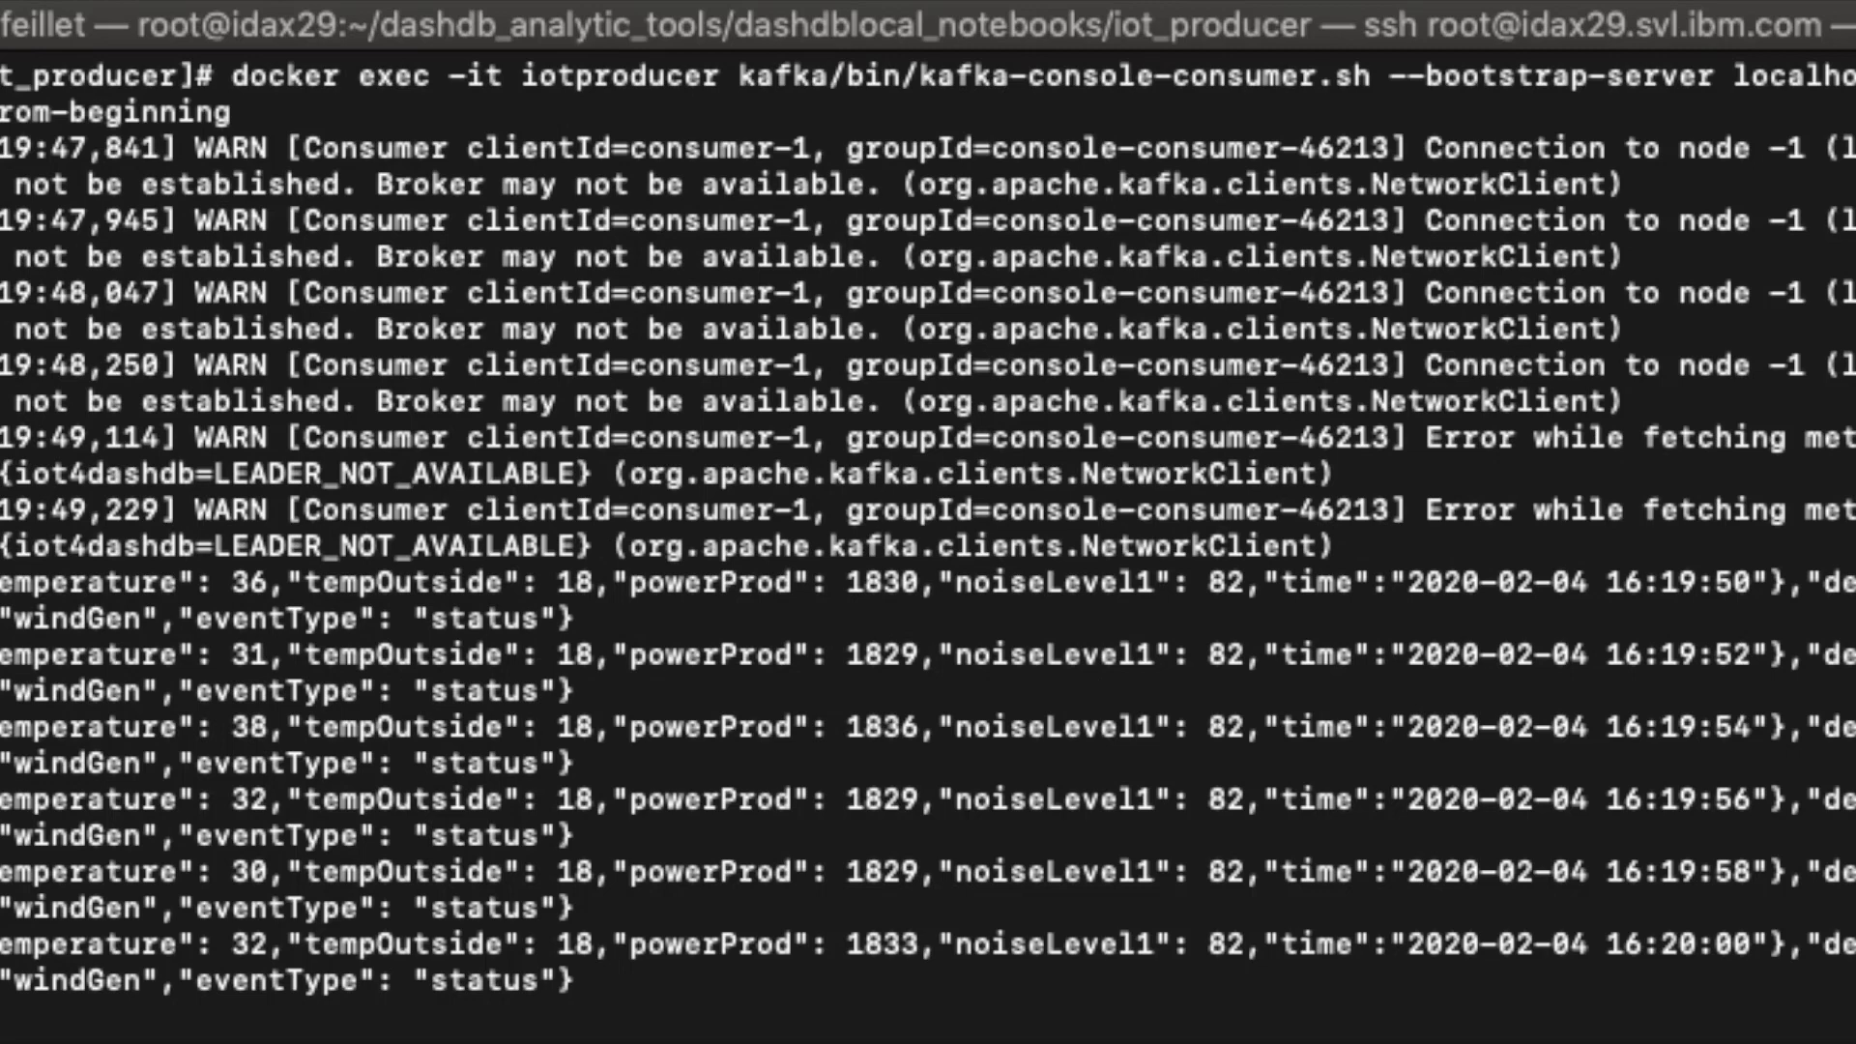
pyautogui.scroll(-3)
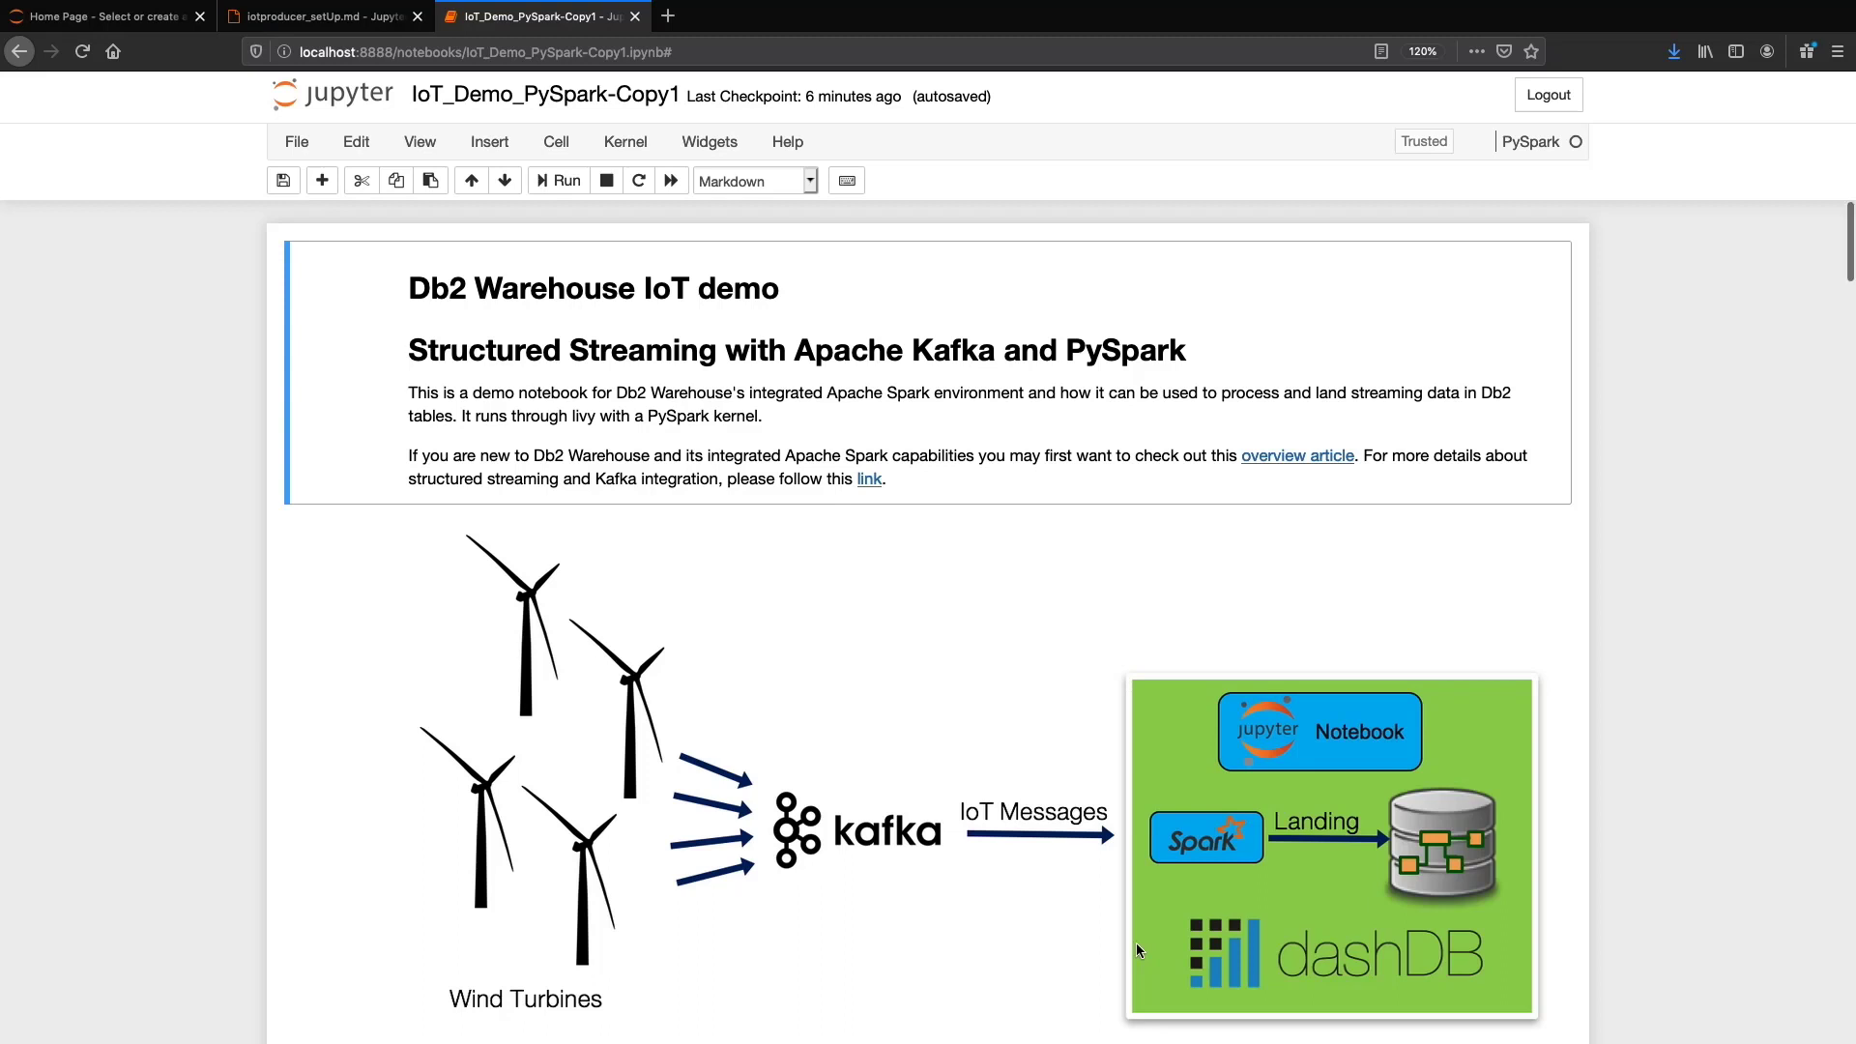
# Step: Run the Imports cell to start a Spark application with a SparkSession
pyautogui.scroll(-3)
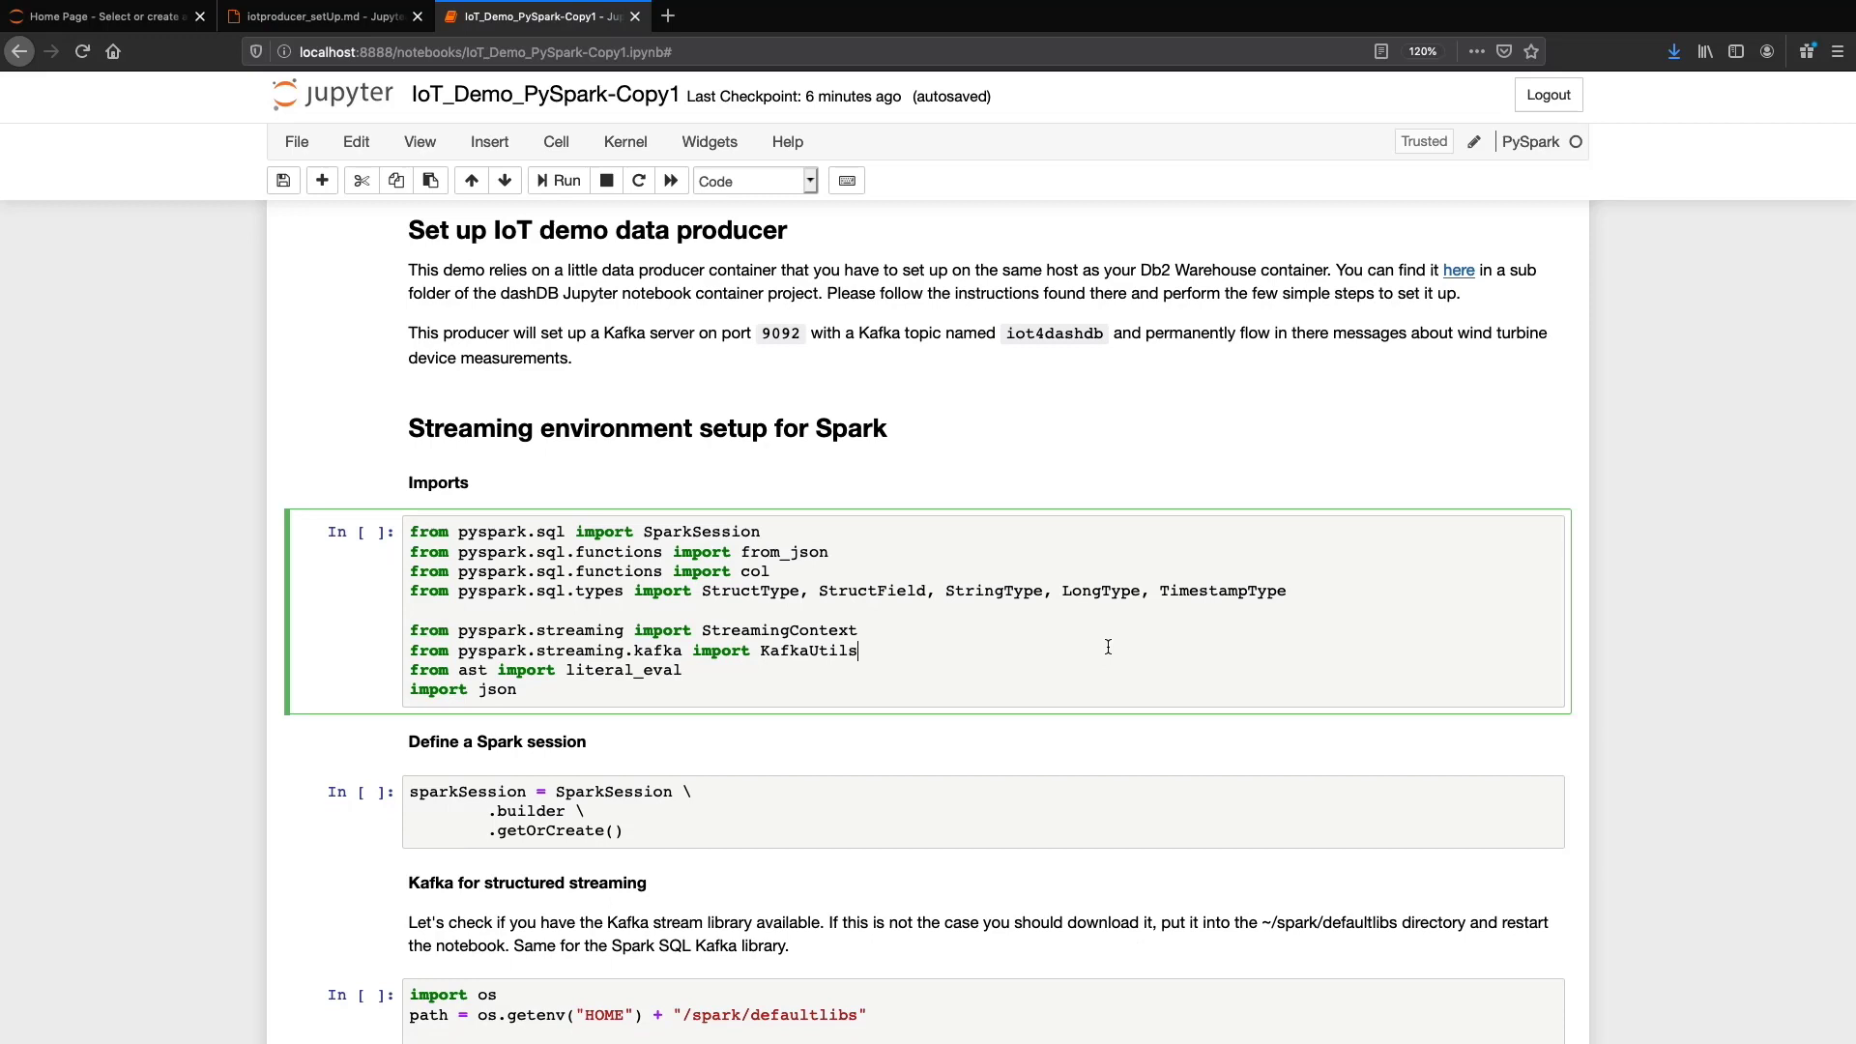
pyautogui.click(557, 181)
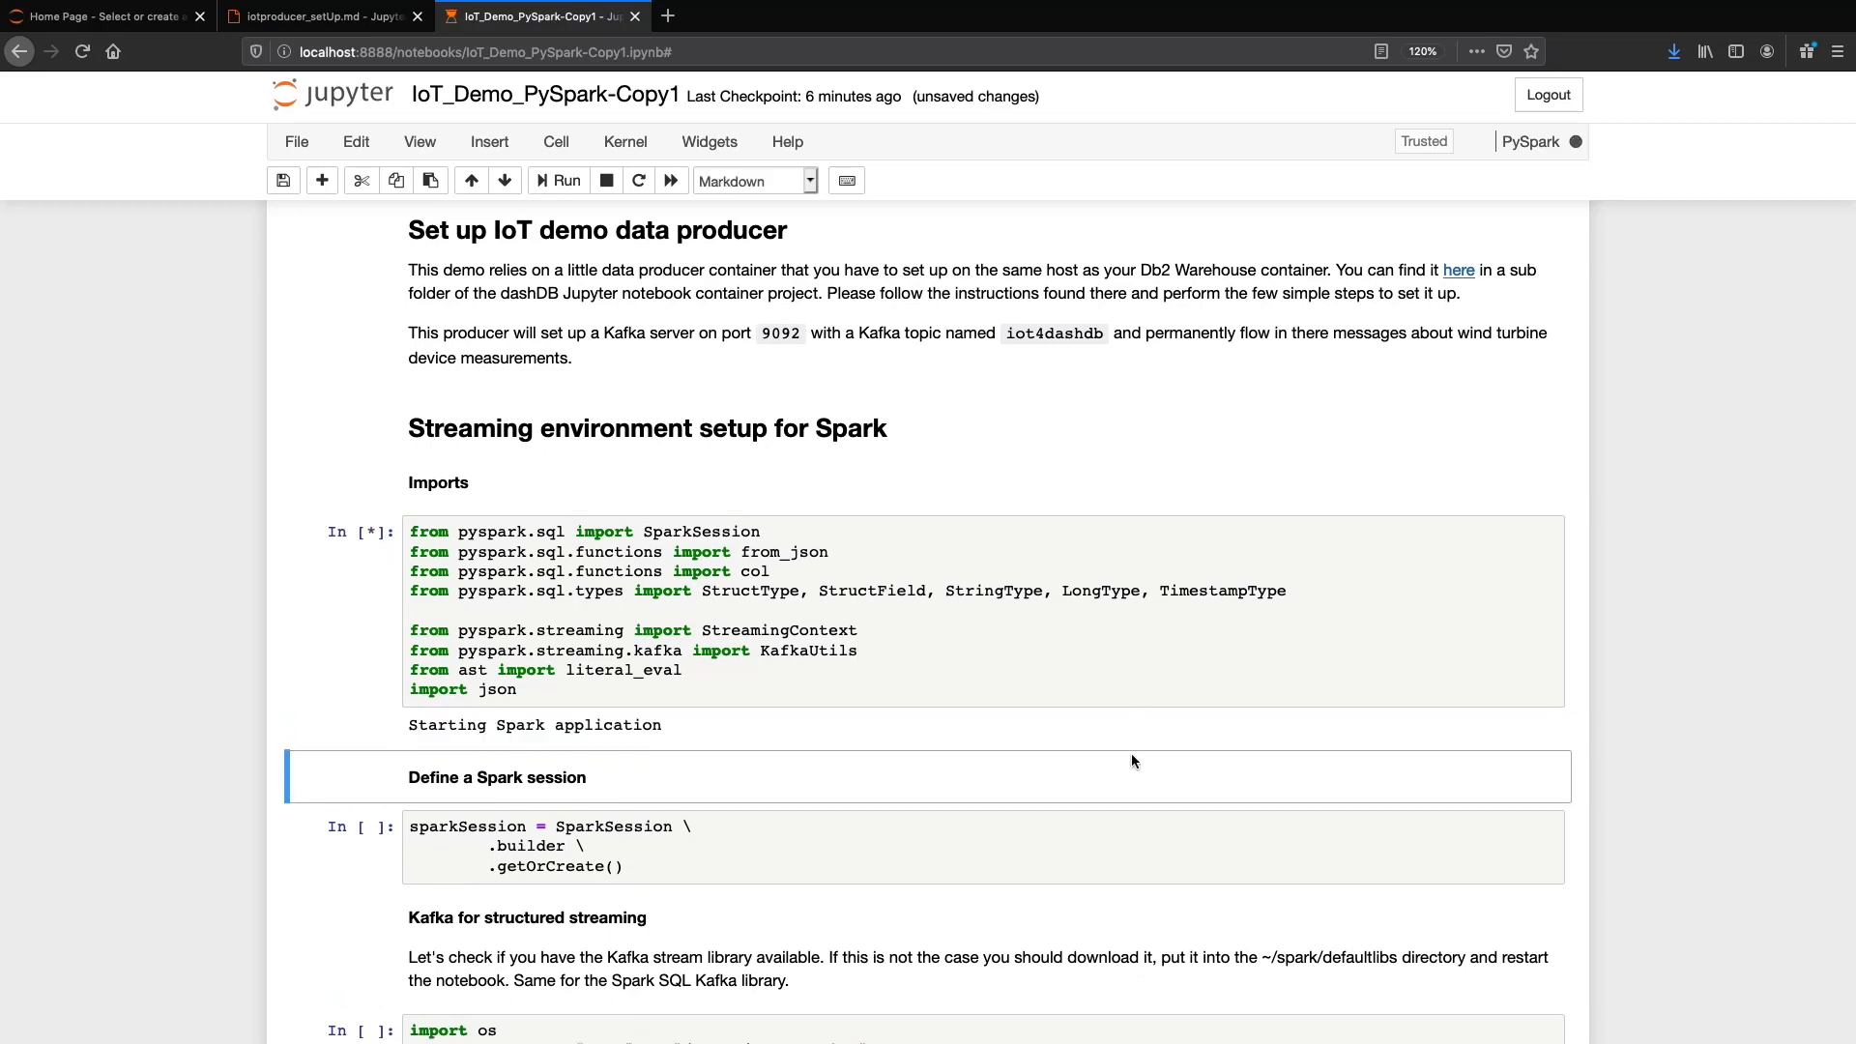
pyautogui.scroll(-3)
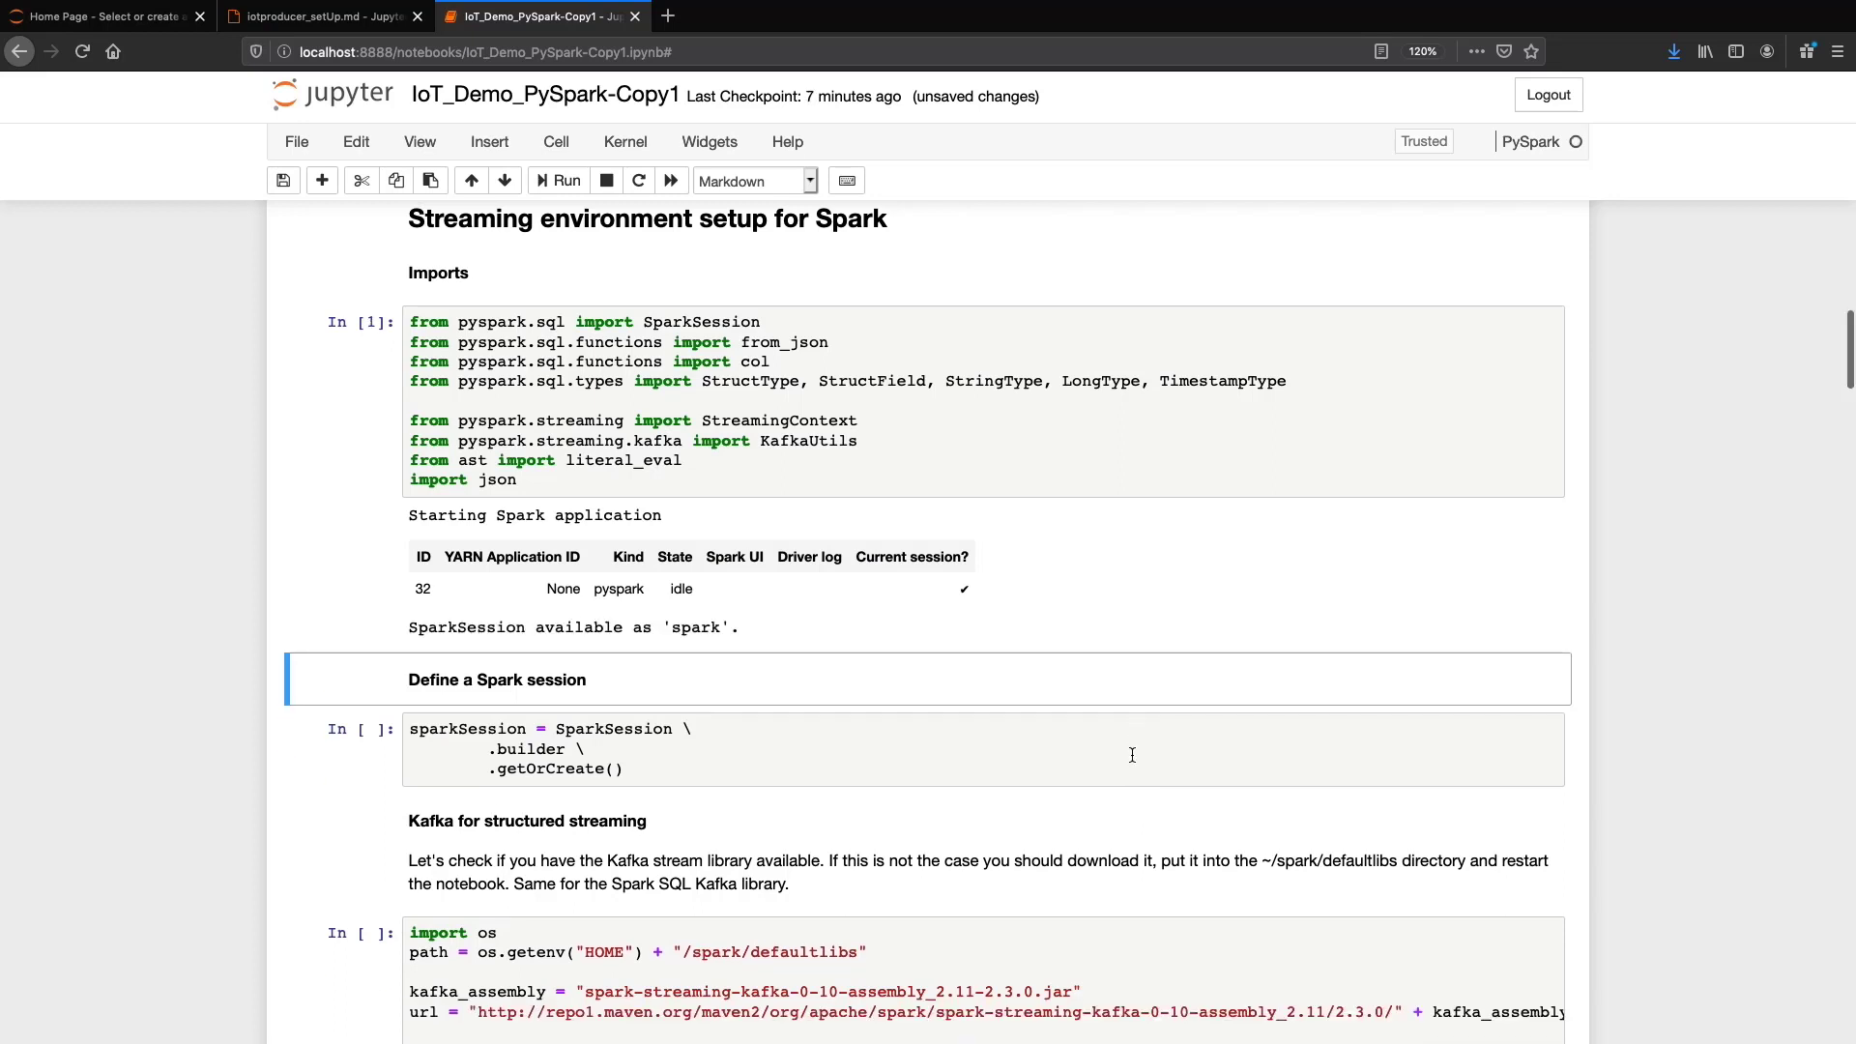
pyautogui.scroll(-3)
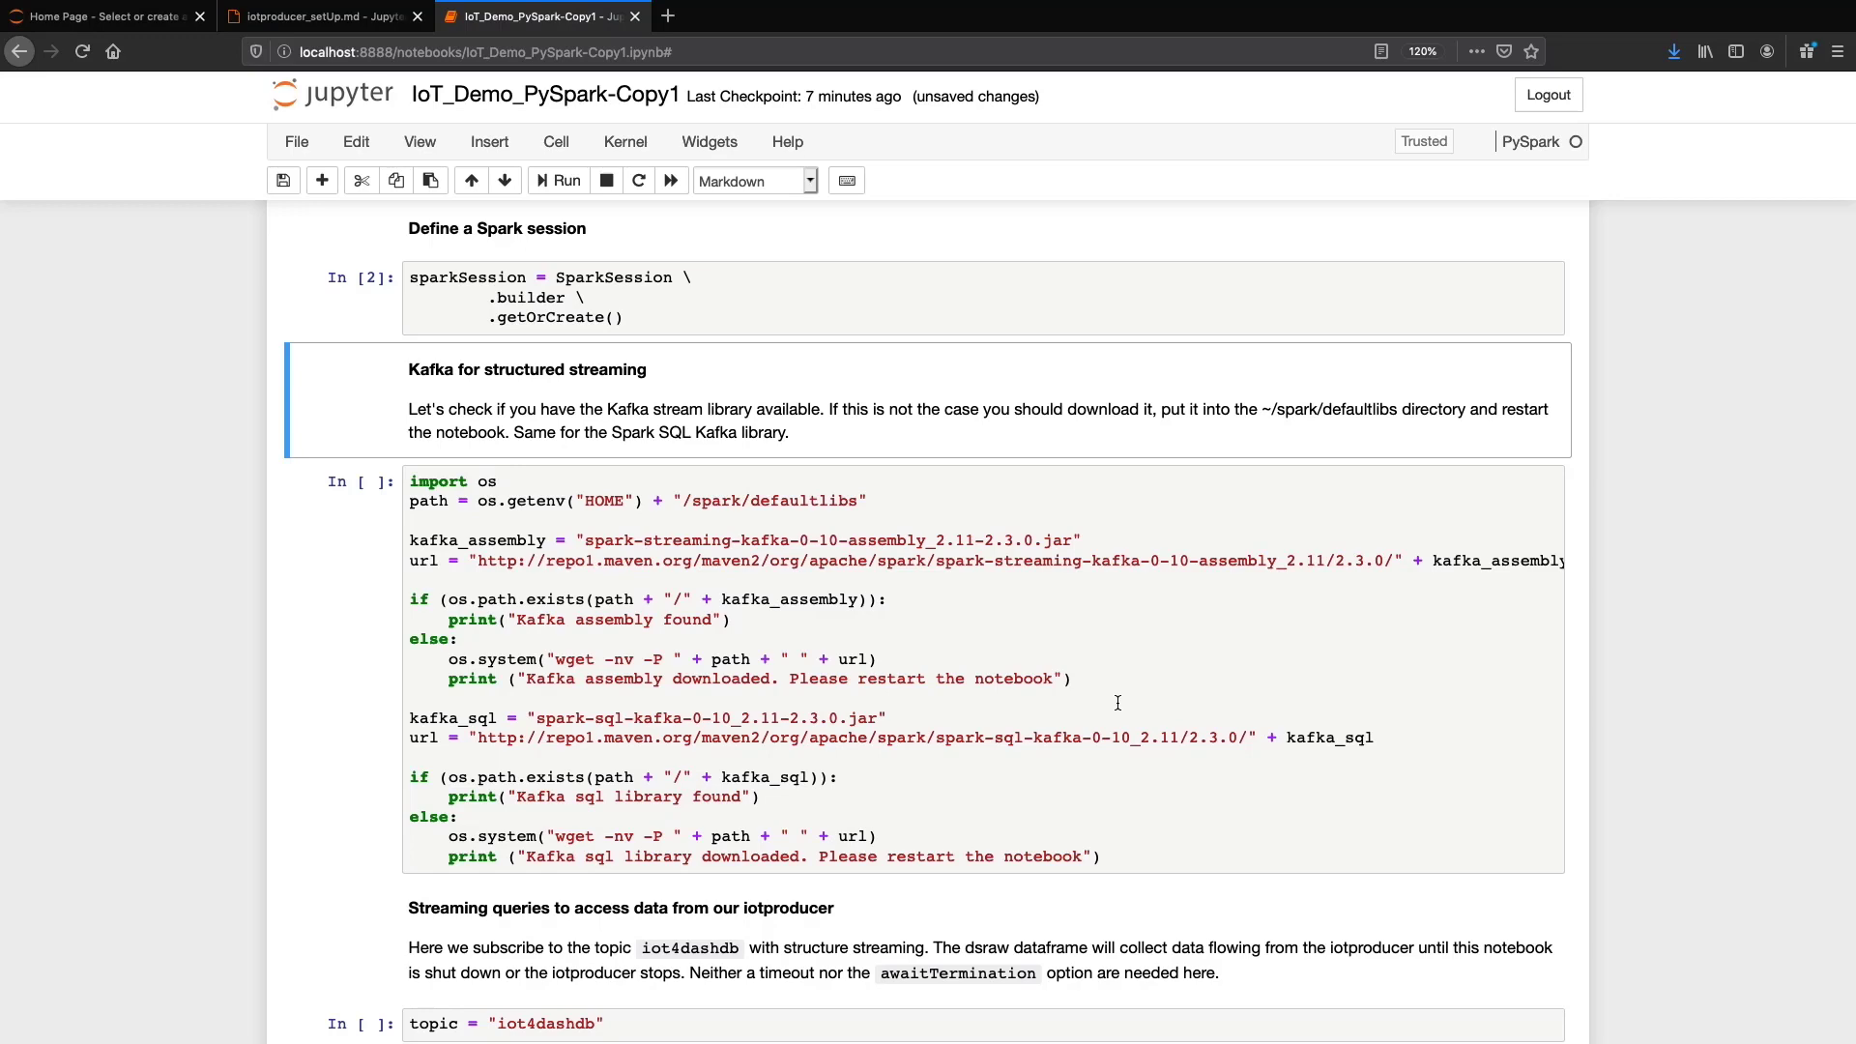
# Step: Run the Kafka library check, reporting Kafka assembly and Kafka SQL libraries found
pyautogui.scroll(-3)
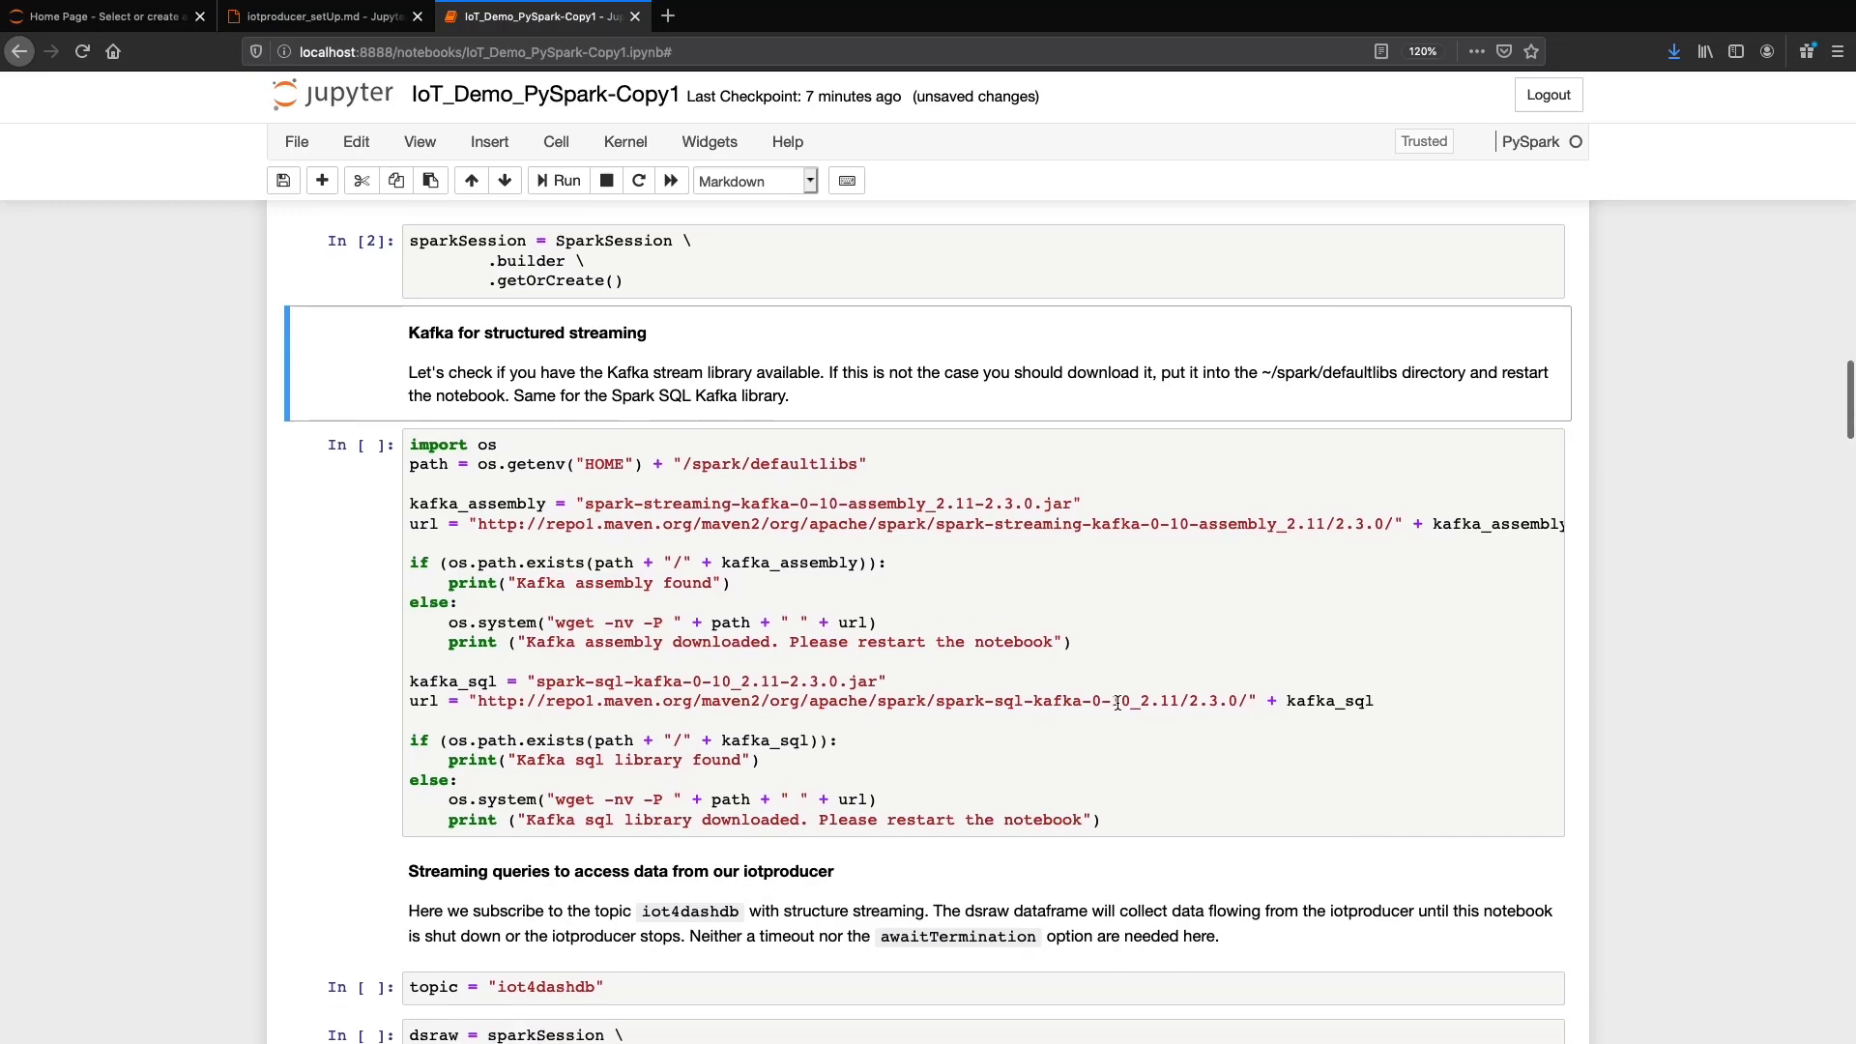
pyautogui.scroll(-3)
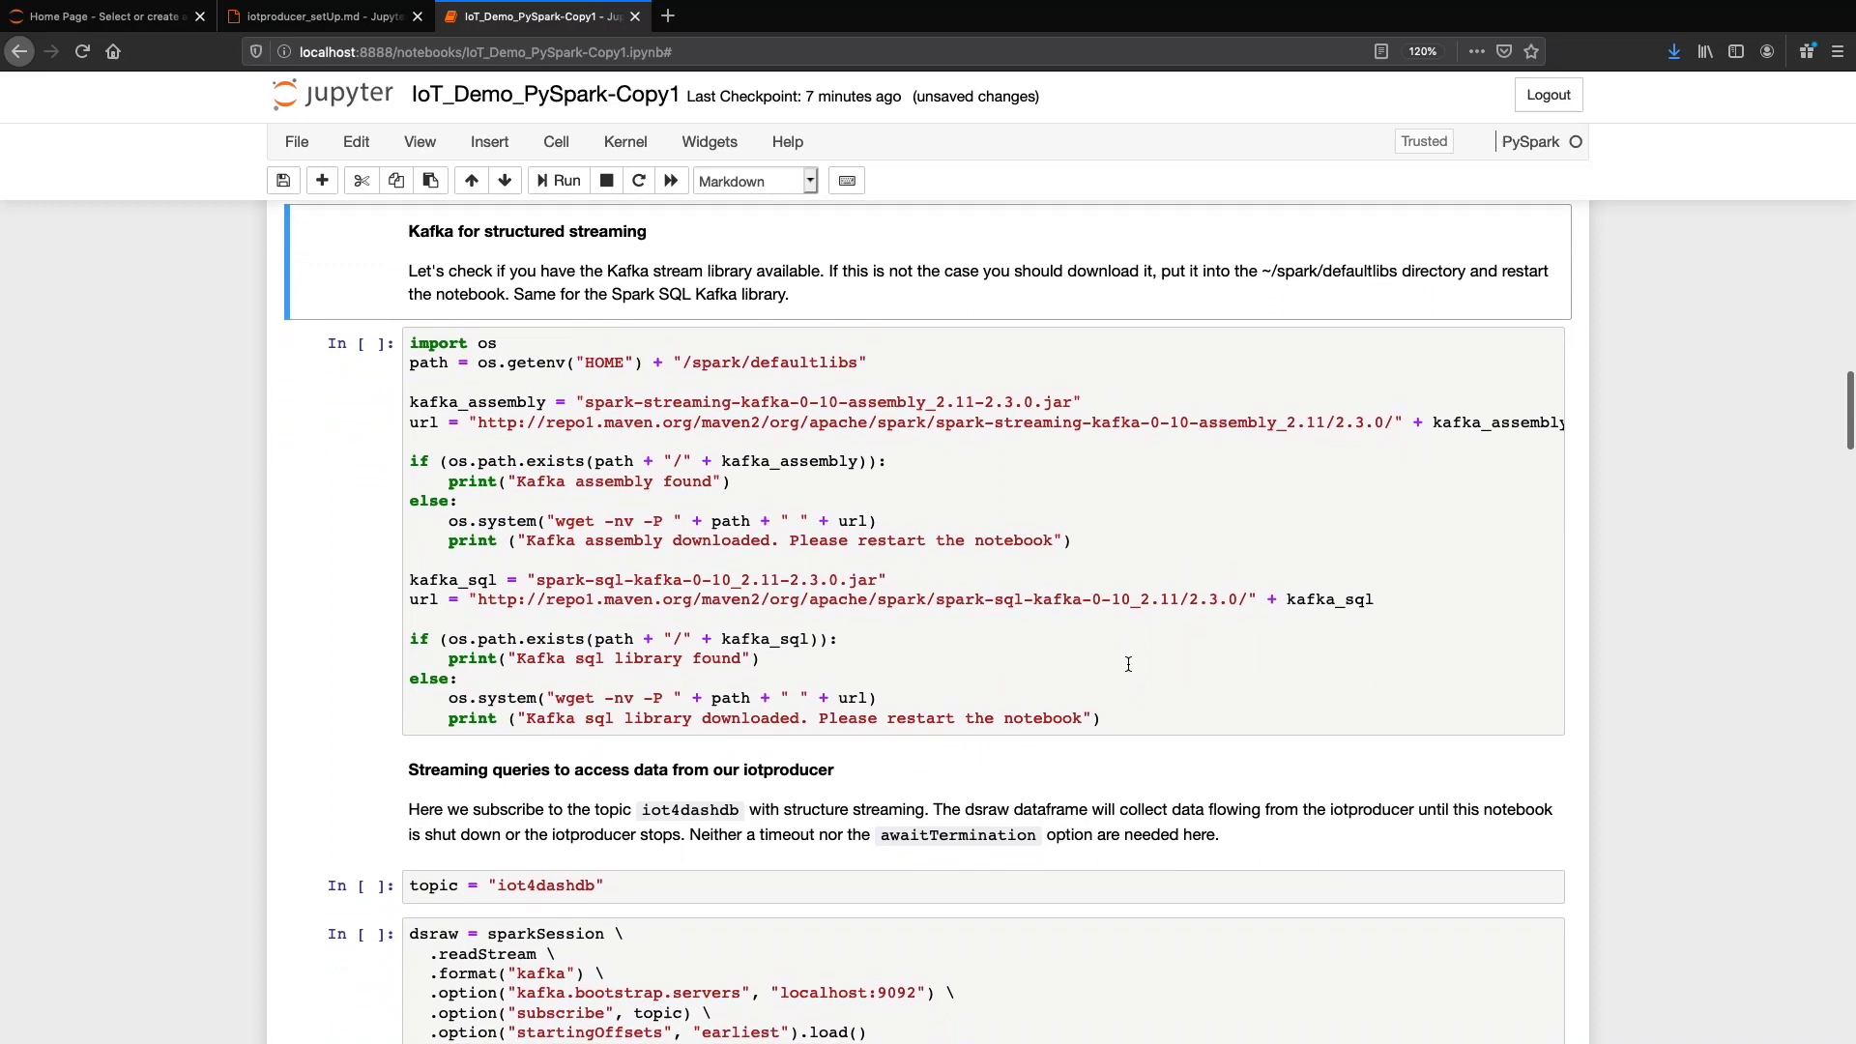
pyautogui.click(760, 658)
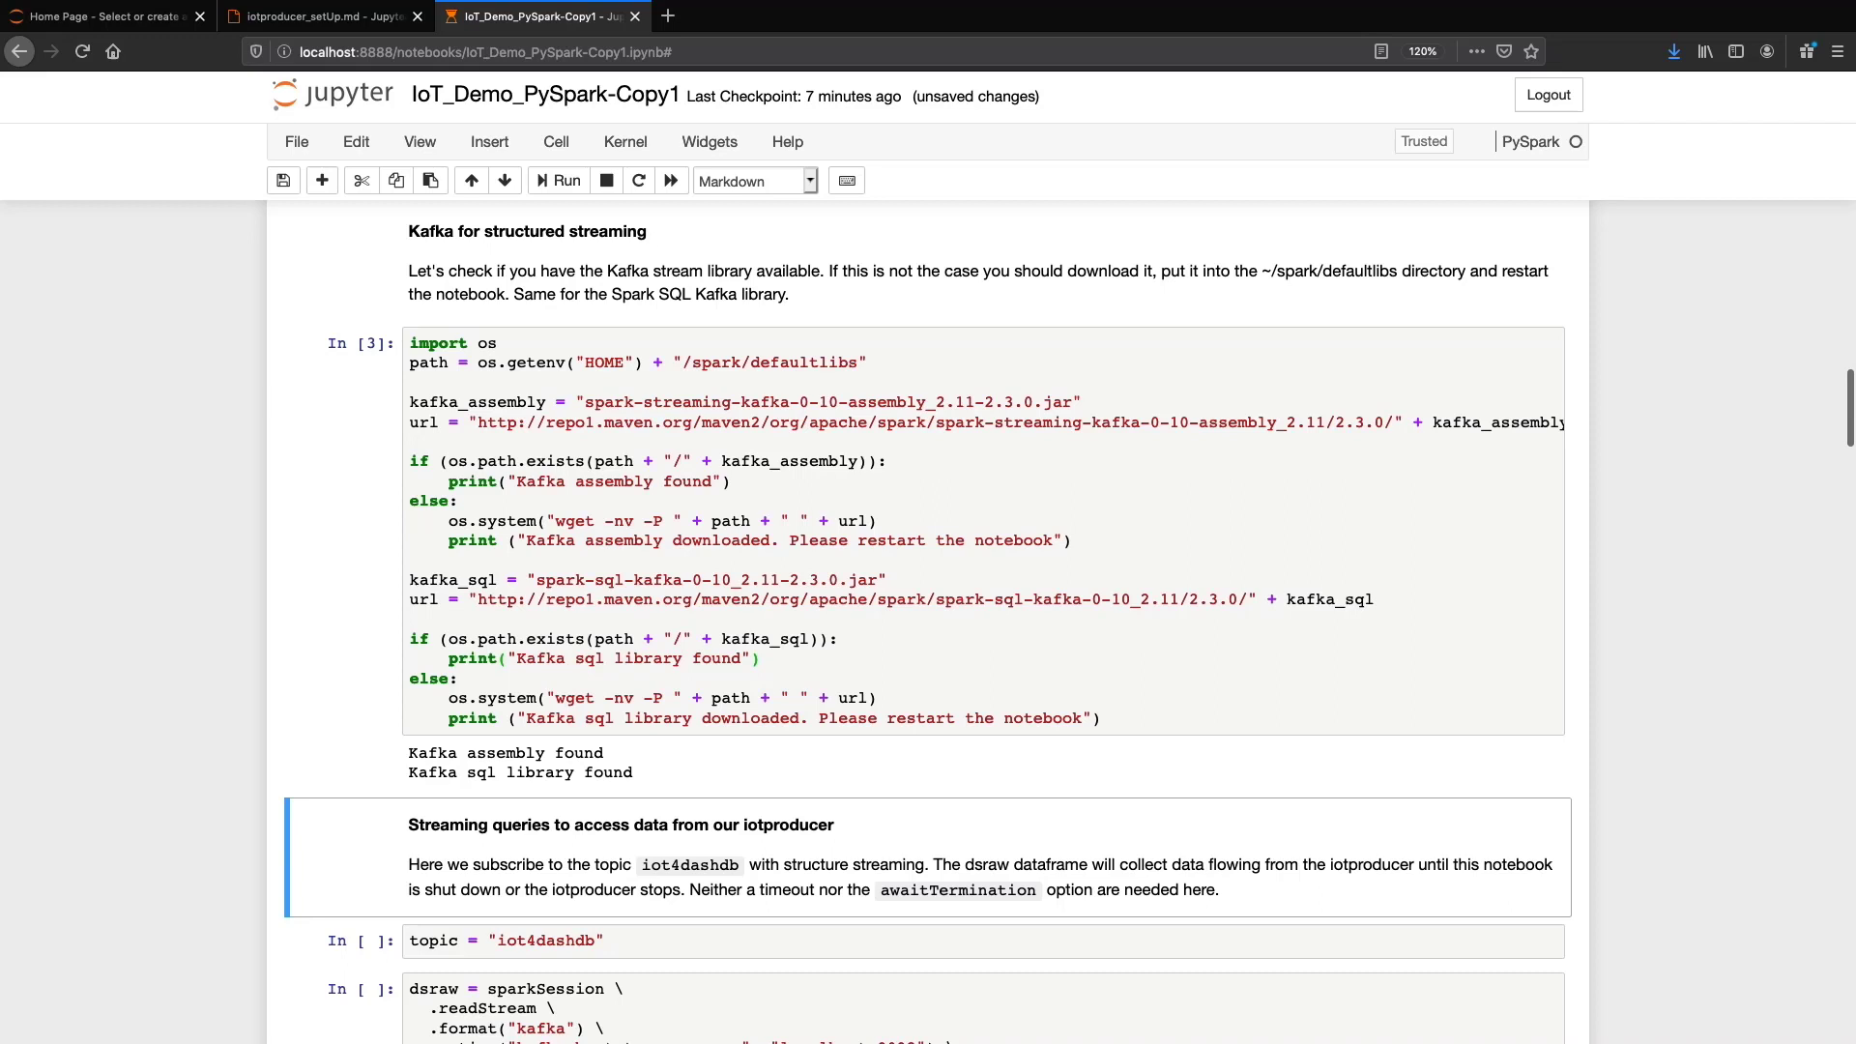
# Step: Set the topic to iot4dashdb and create the dsraw readStream
pyautogui.scroll(-3)
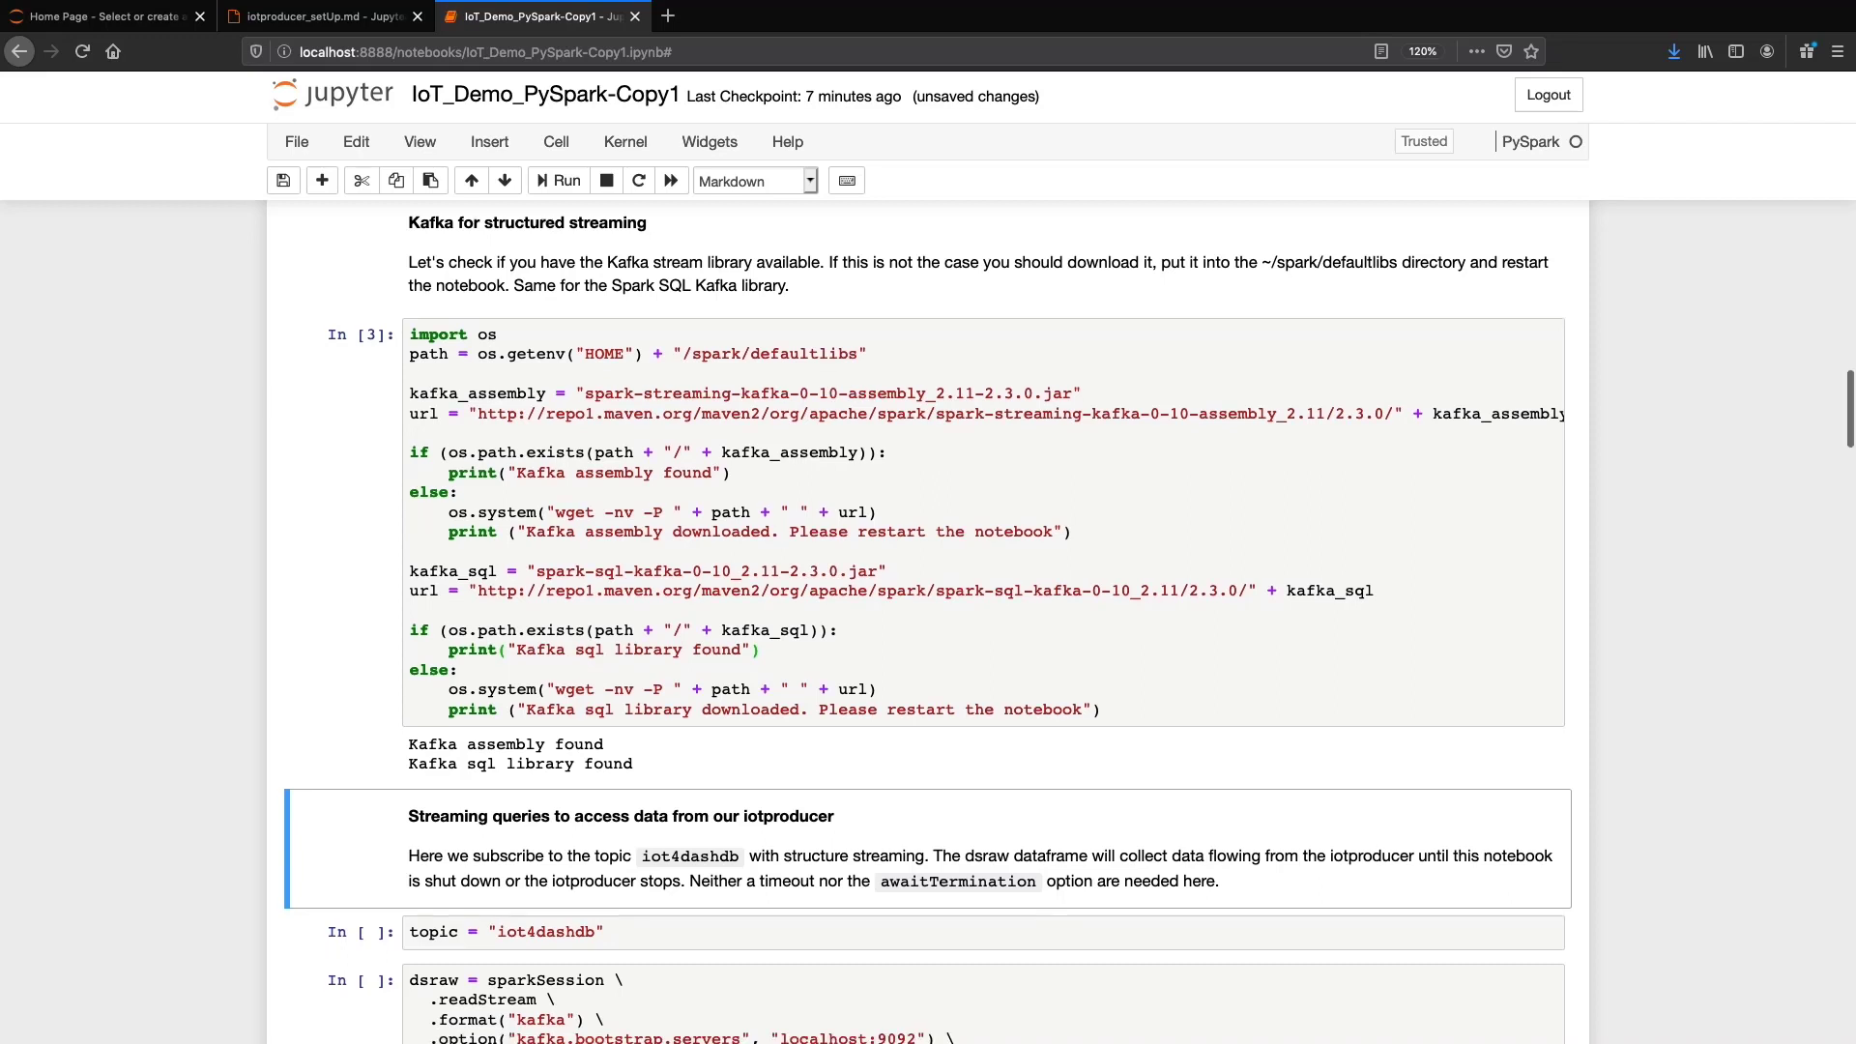
pyautogui.scroll(-3)
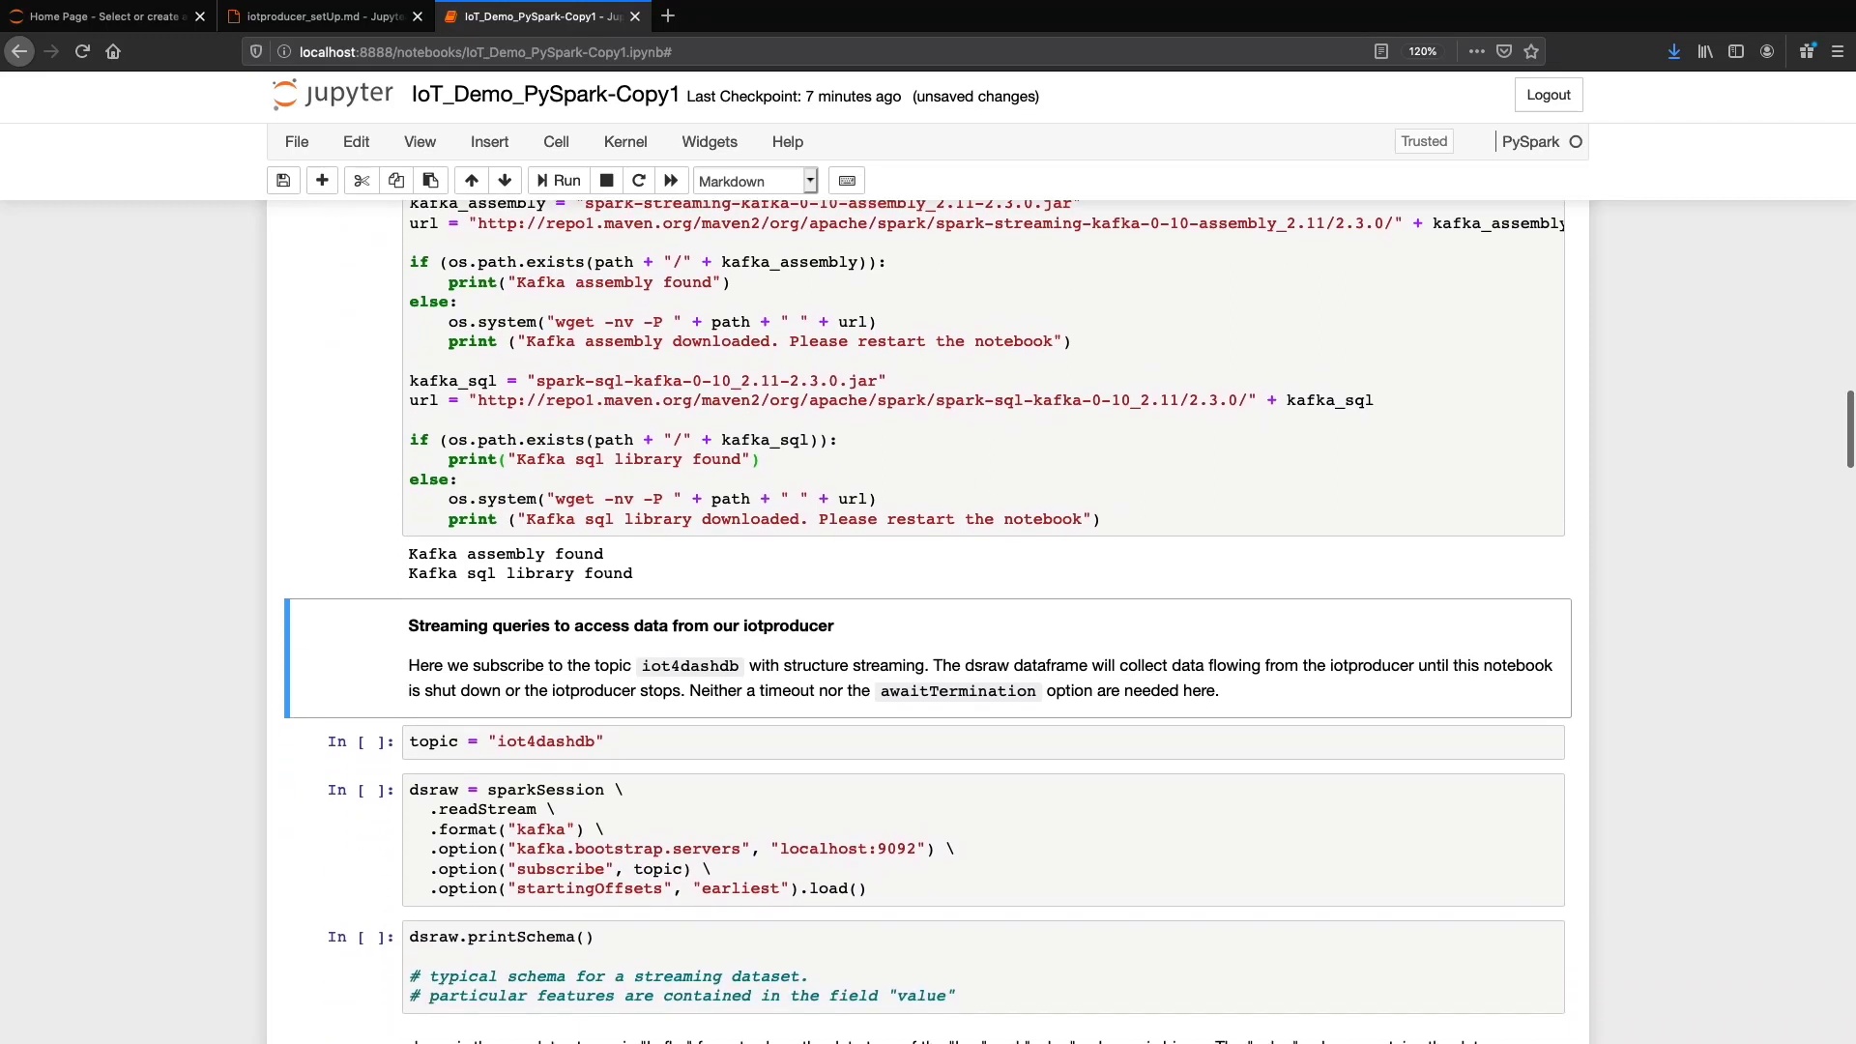
pyautogui.scroll(-3)
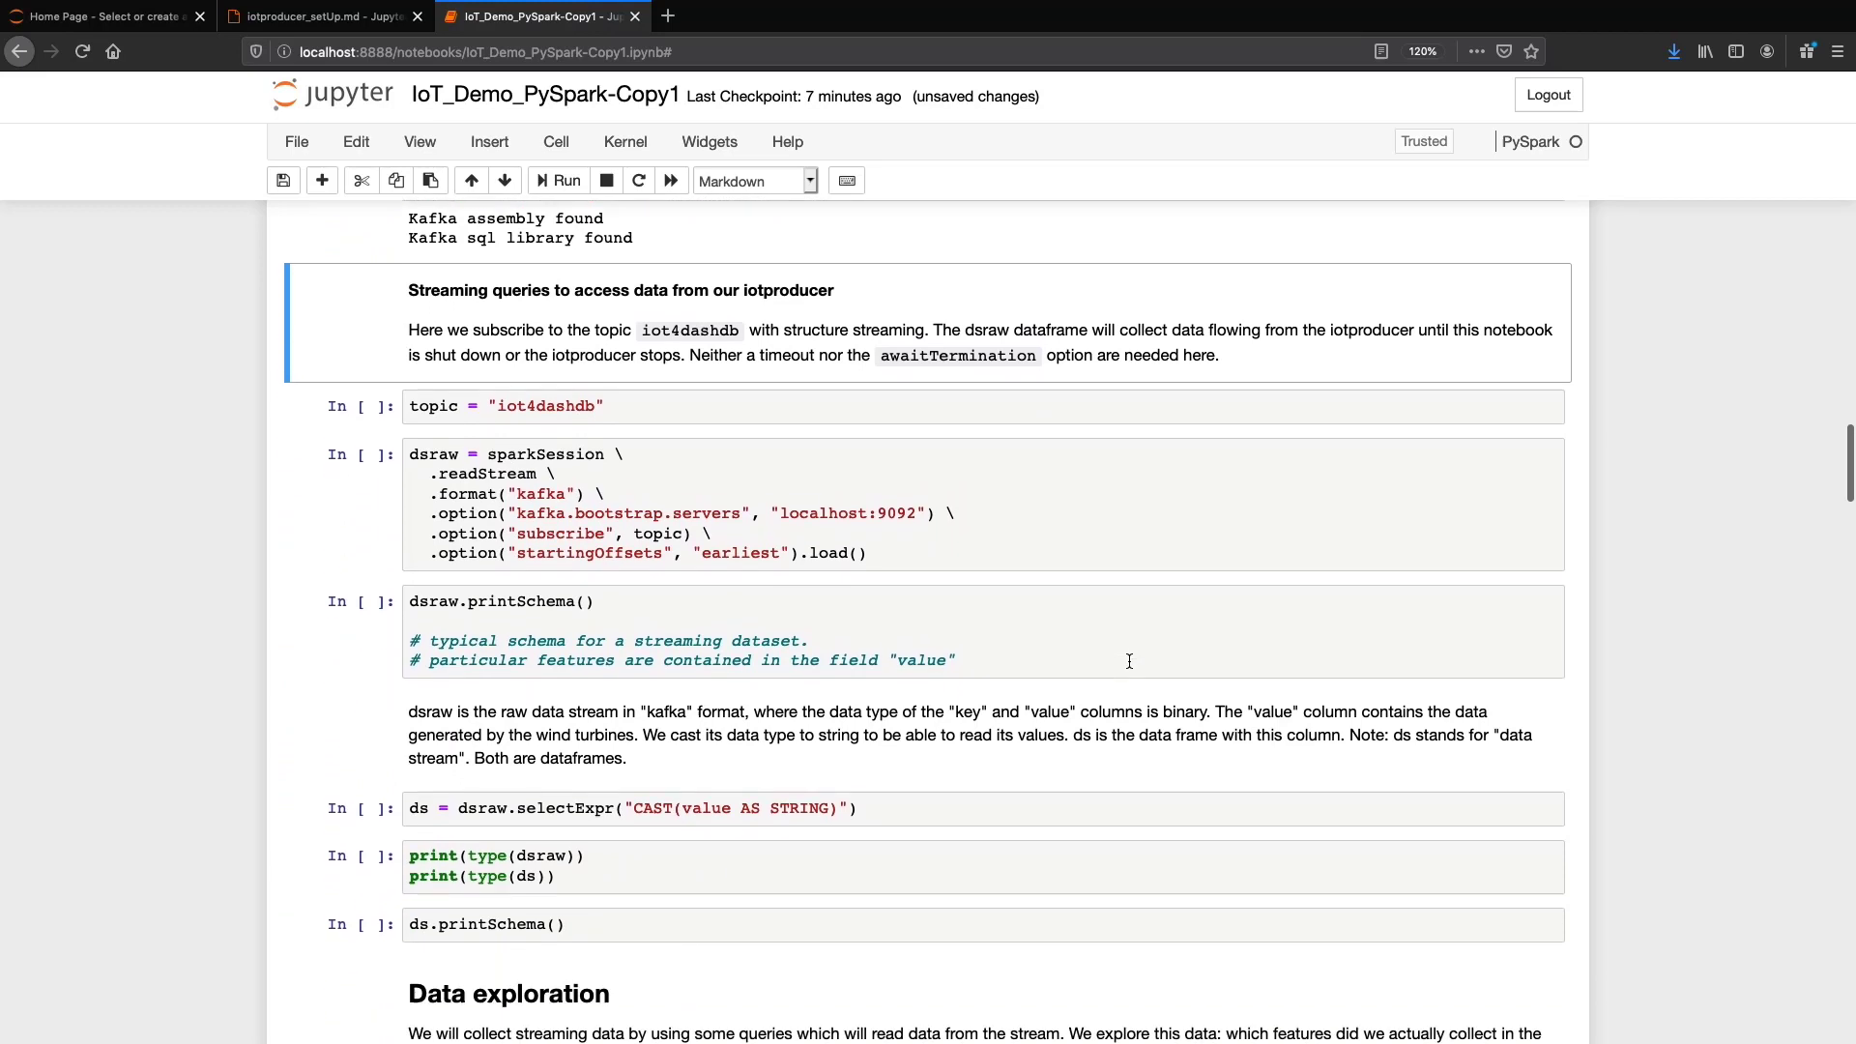
pyautogui.scroll(-3)
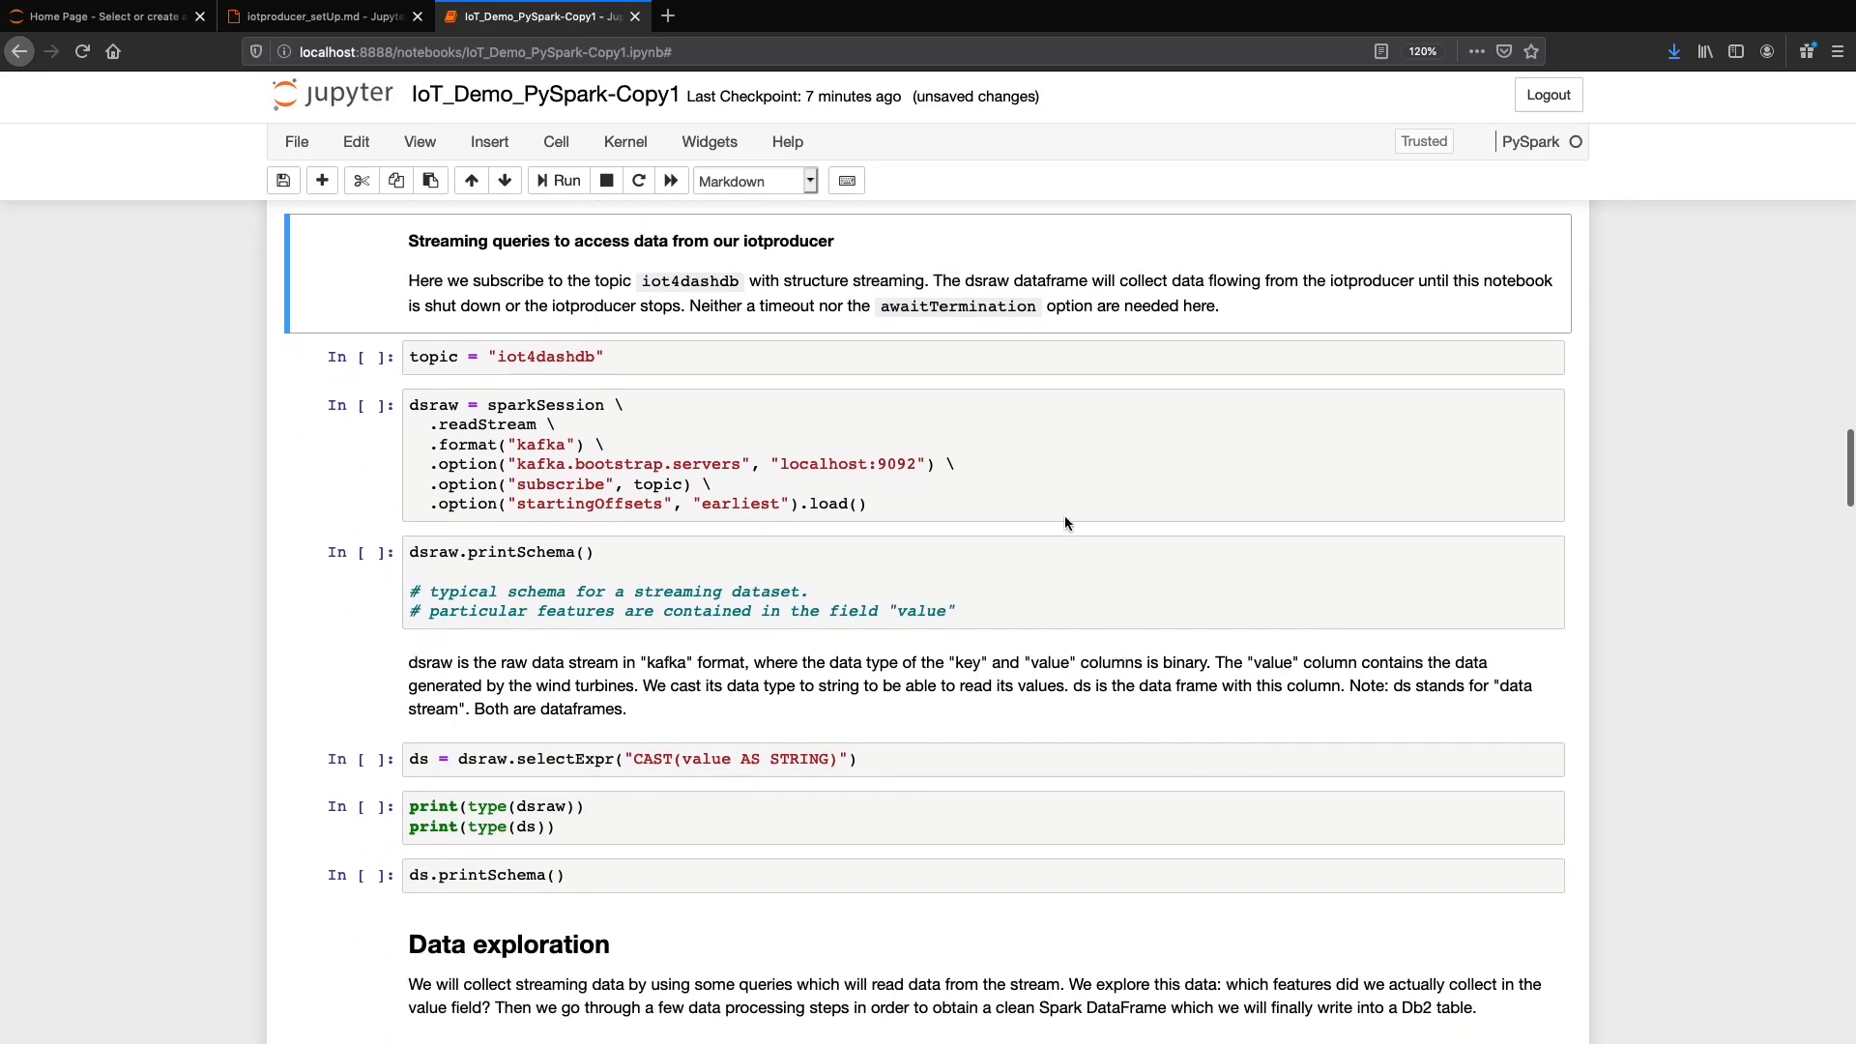
pyautogui.click(1052, 367)
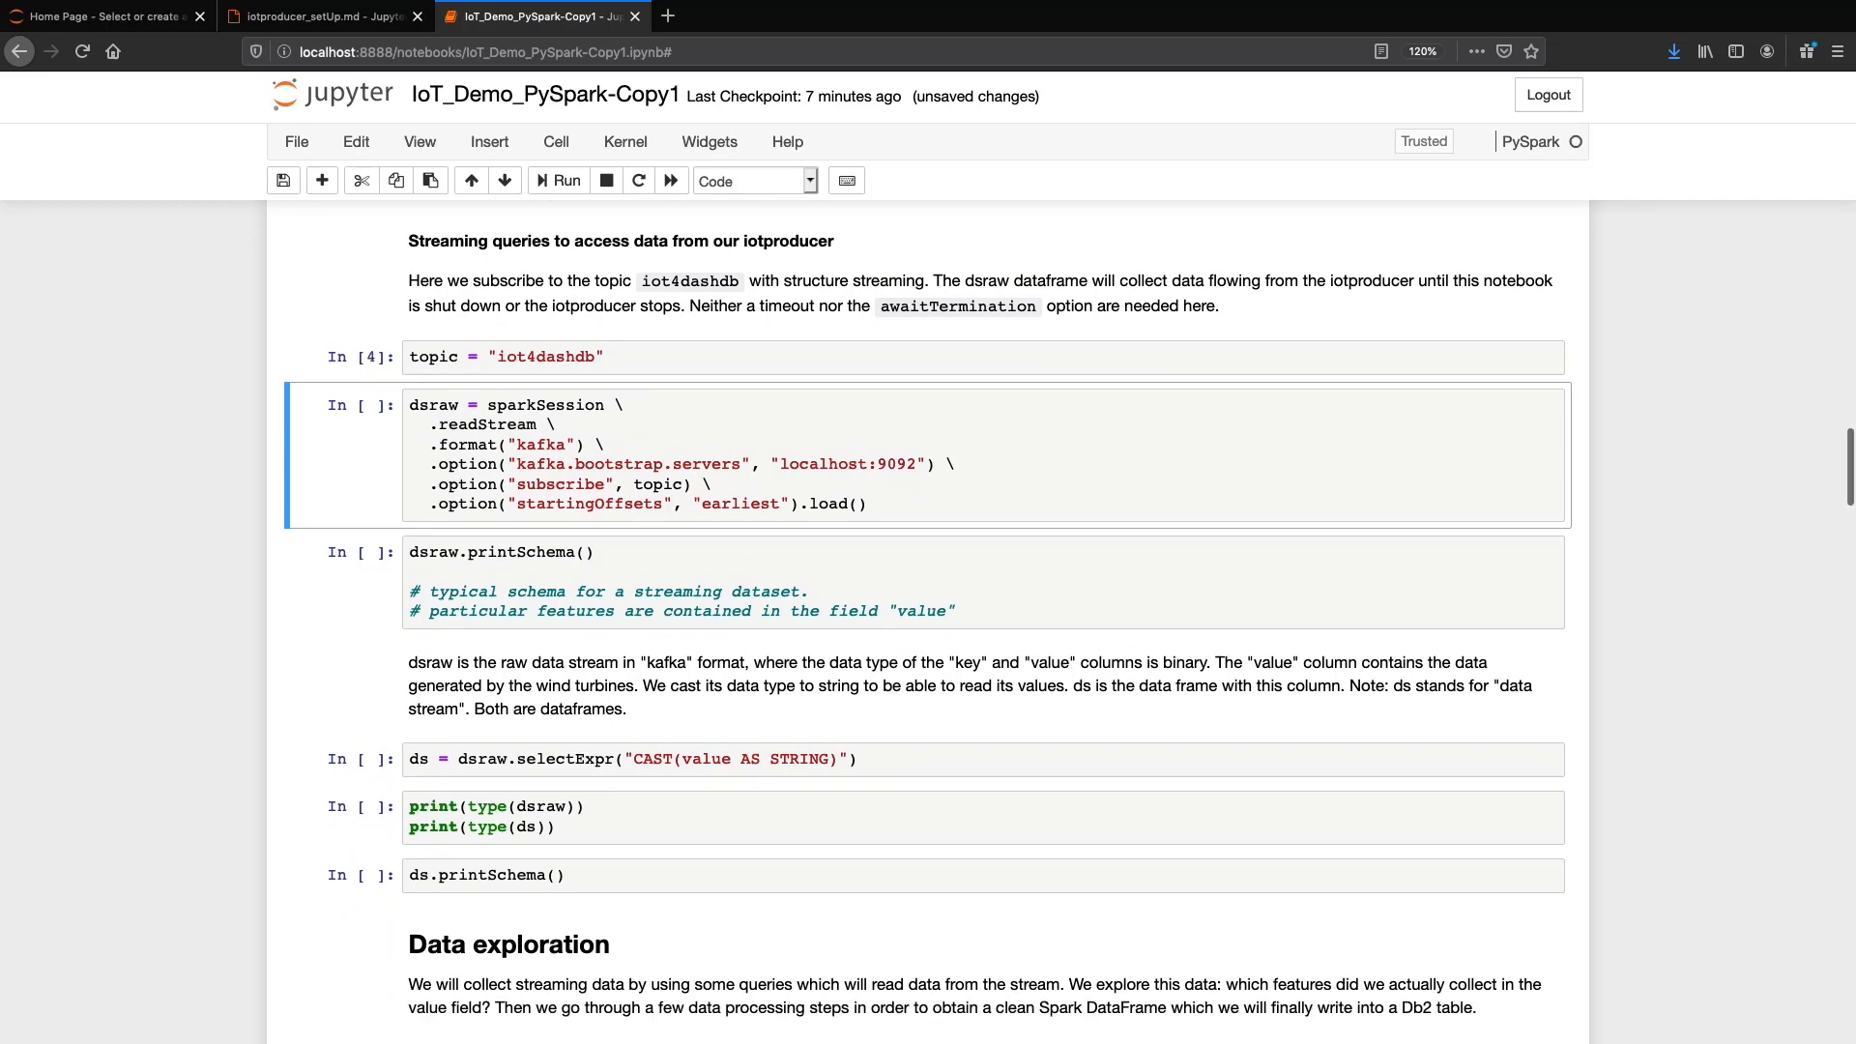
pyautogui.click(557, 180)
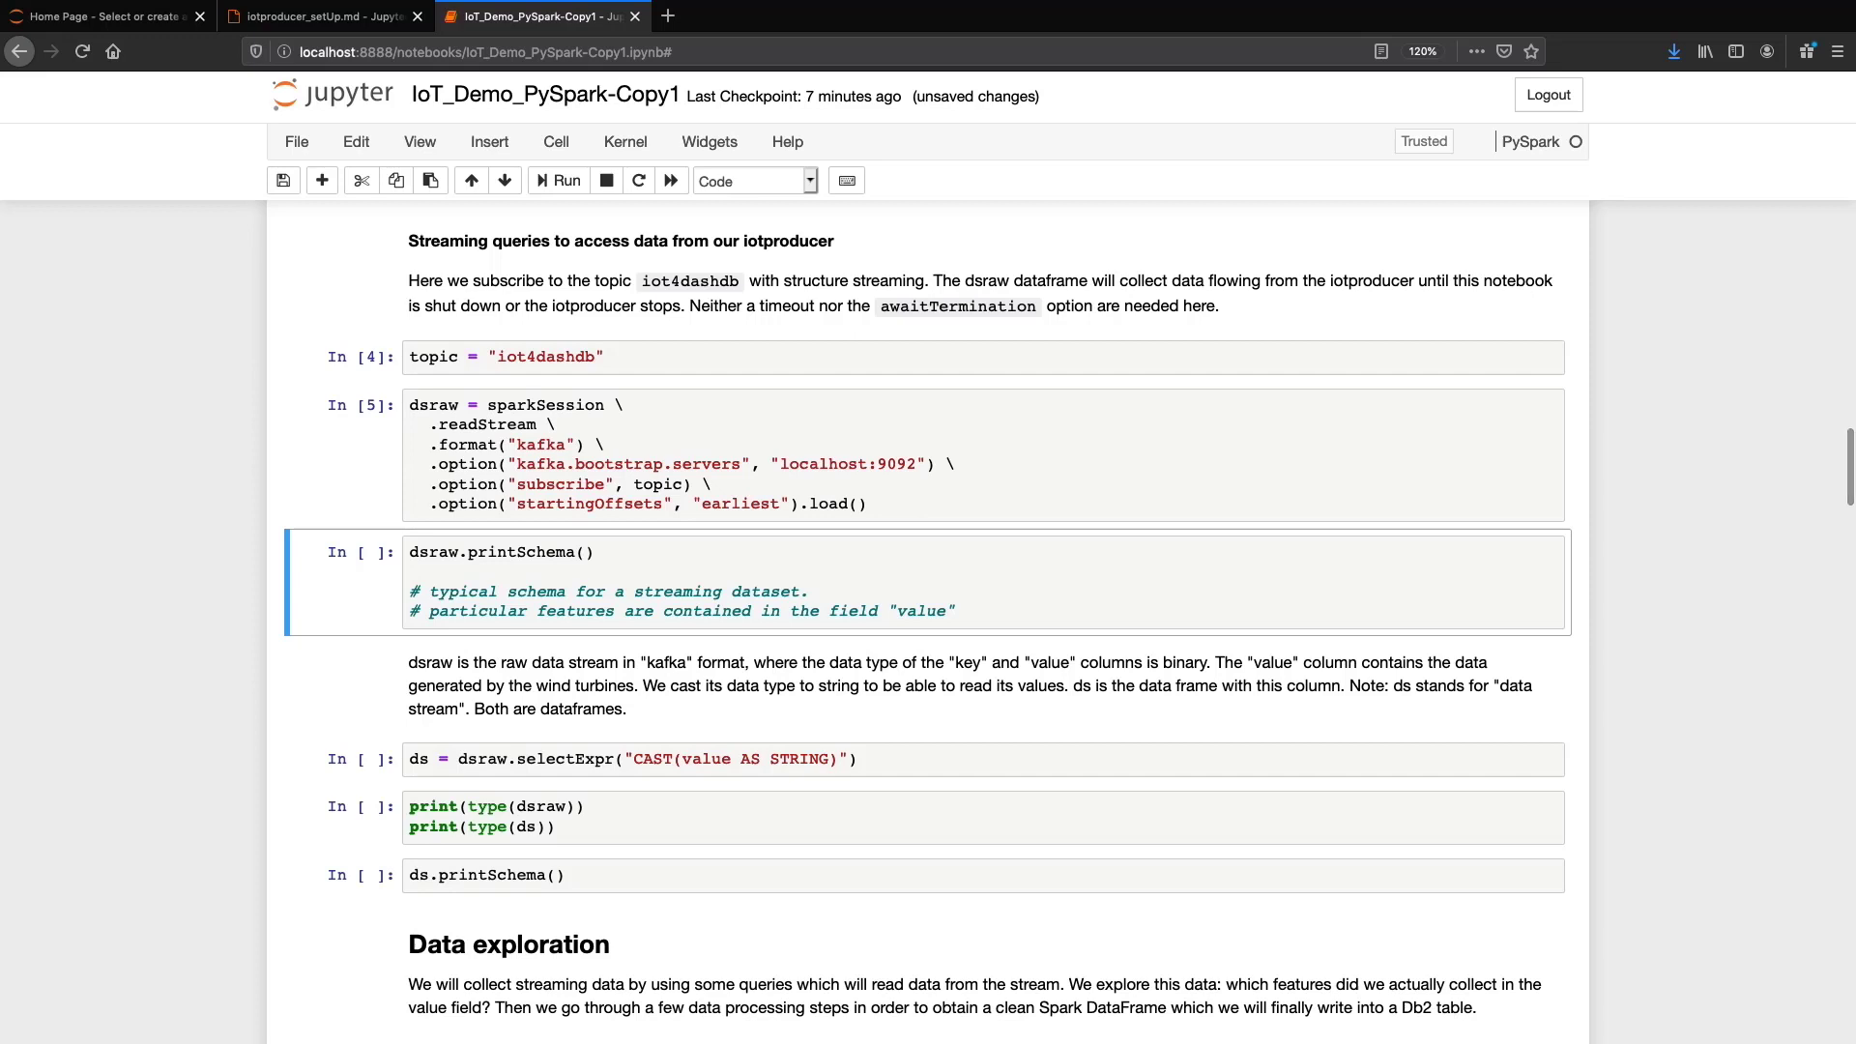
# Step: Print the raw schema, cast value to string, and print both DataFrame types
pyautogui.click(559, 181)
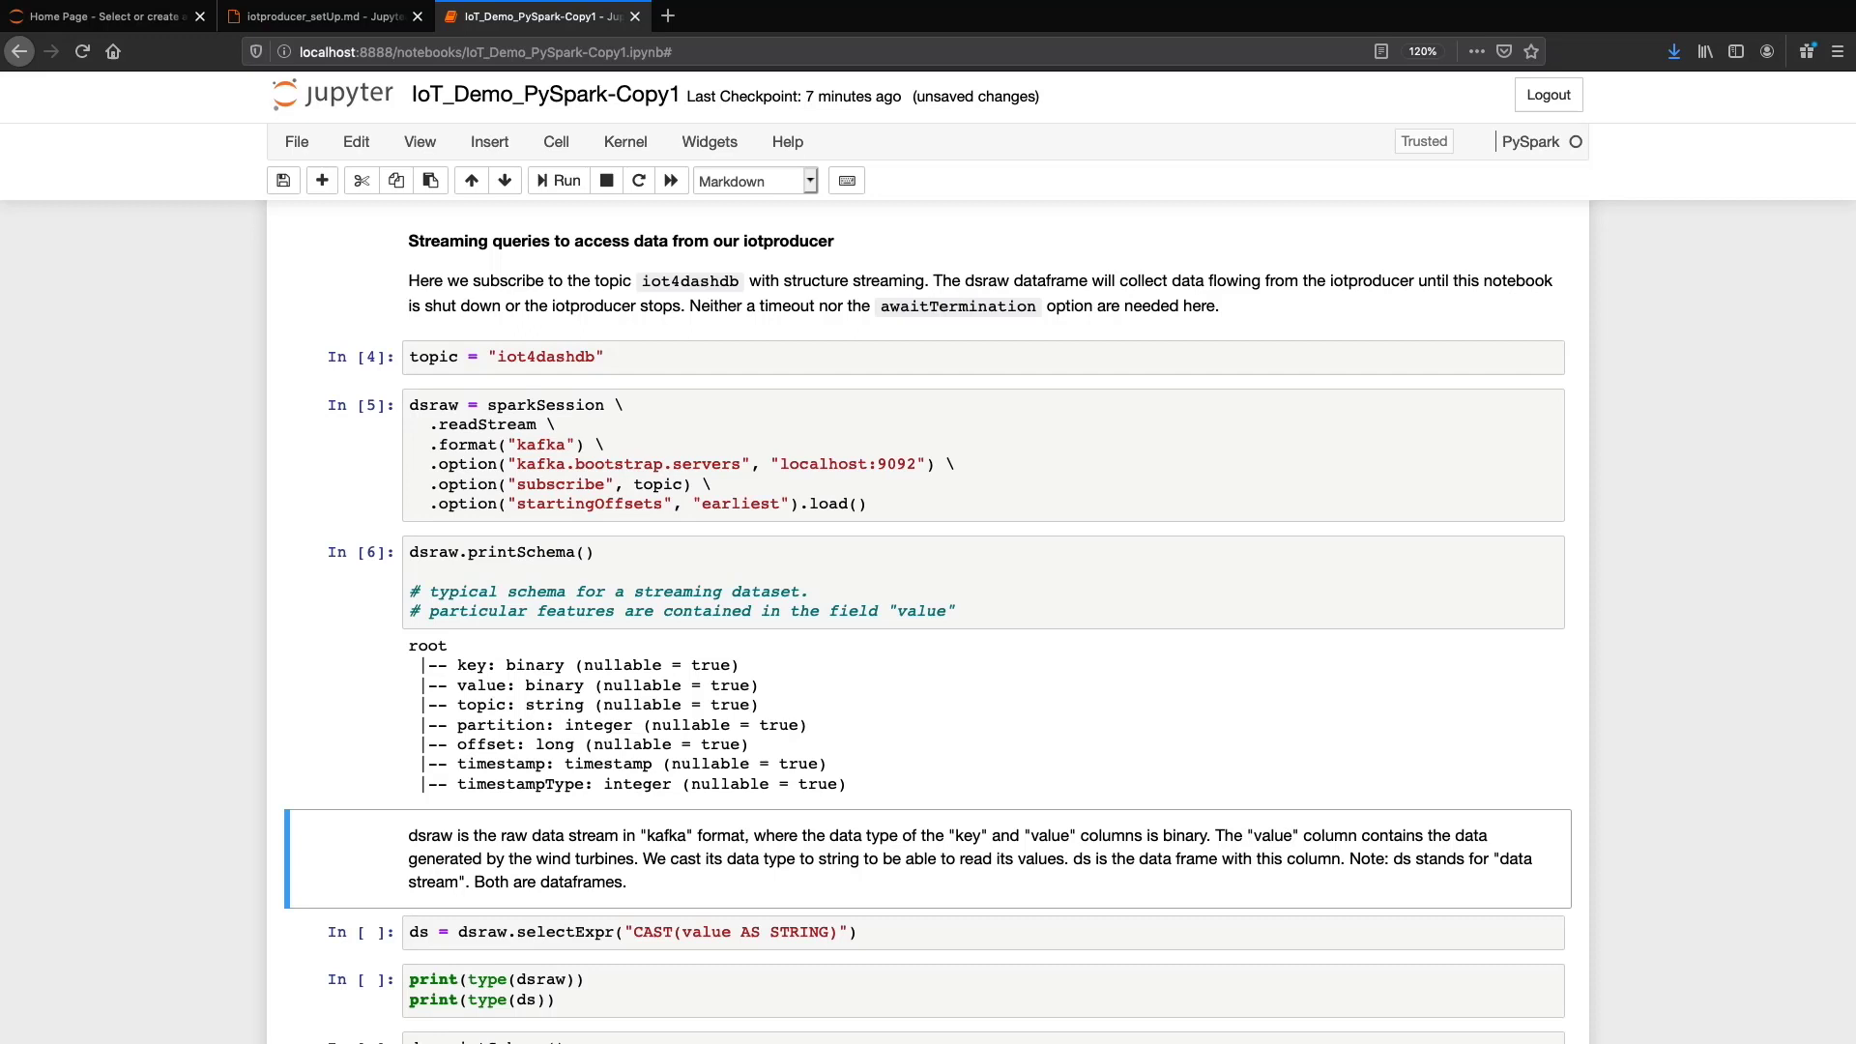
pyautogui.scroll(-3)
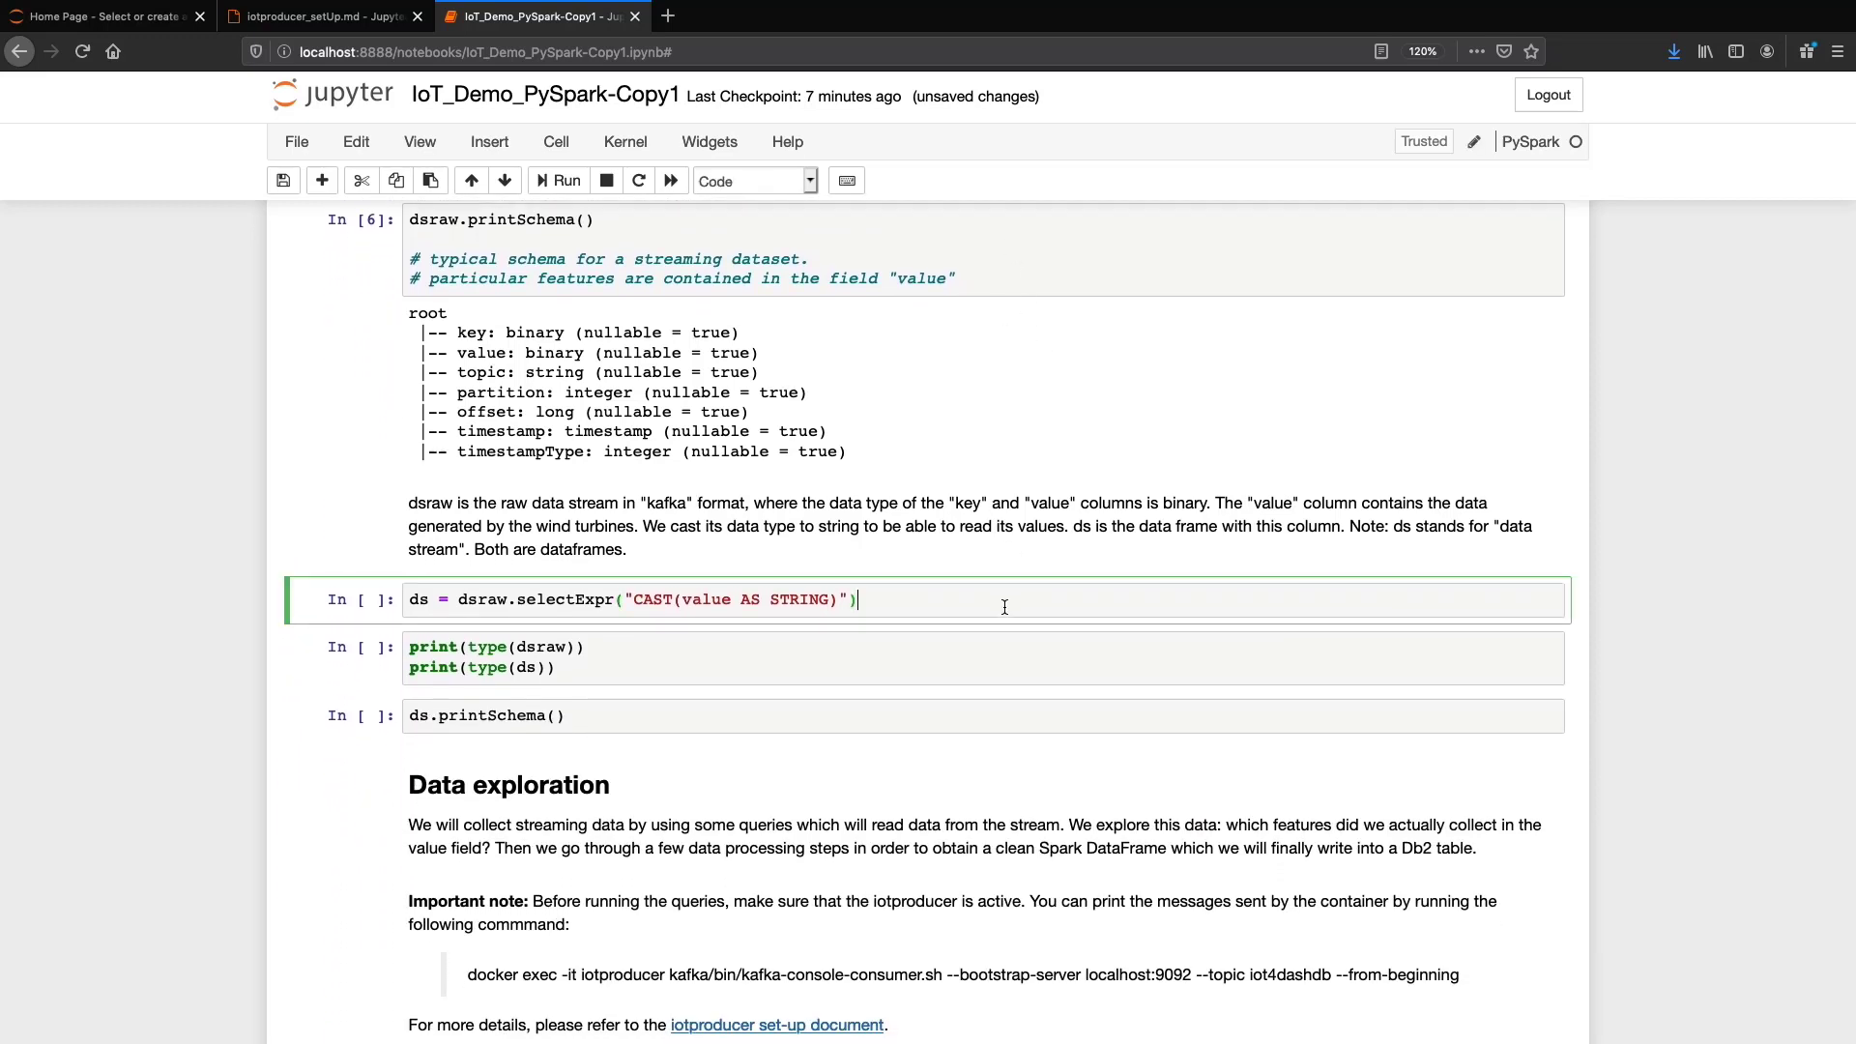
pyautogui.click(557, 181)
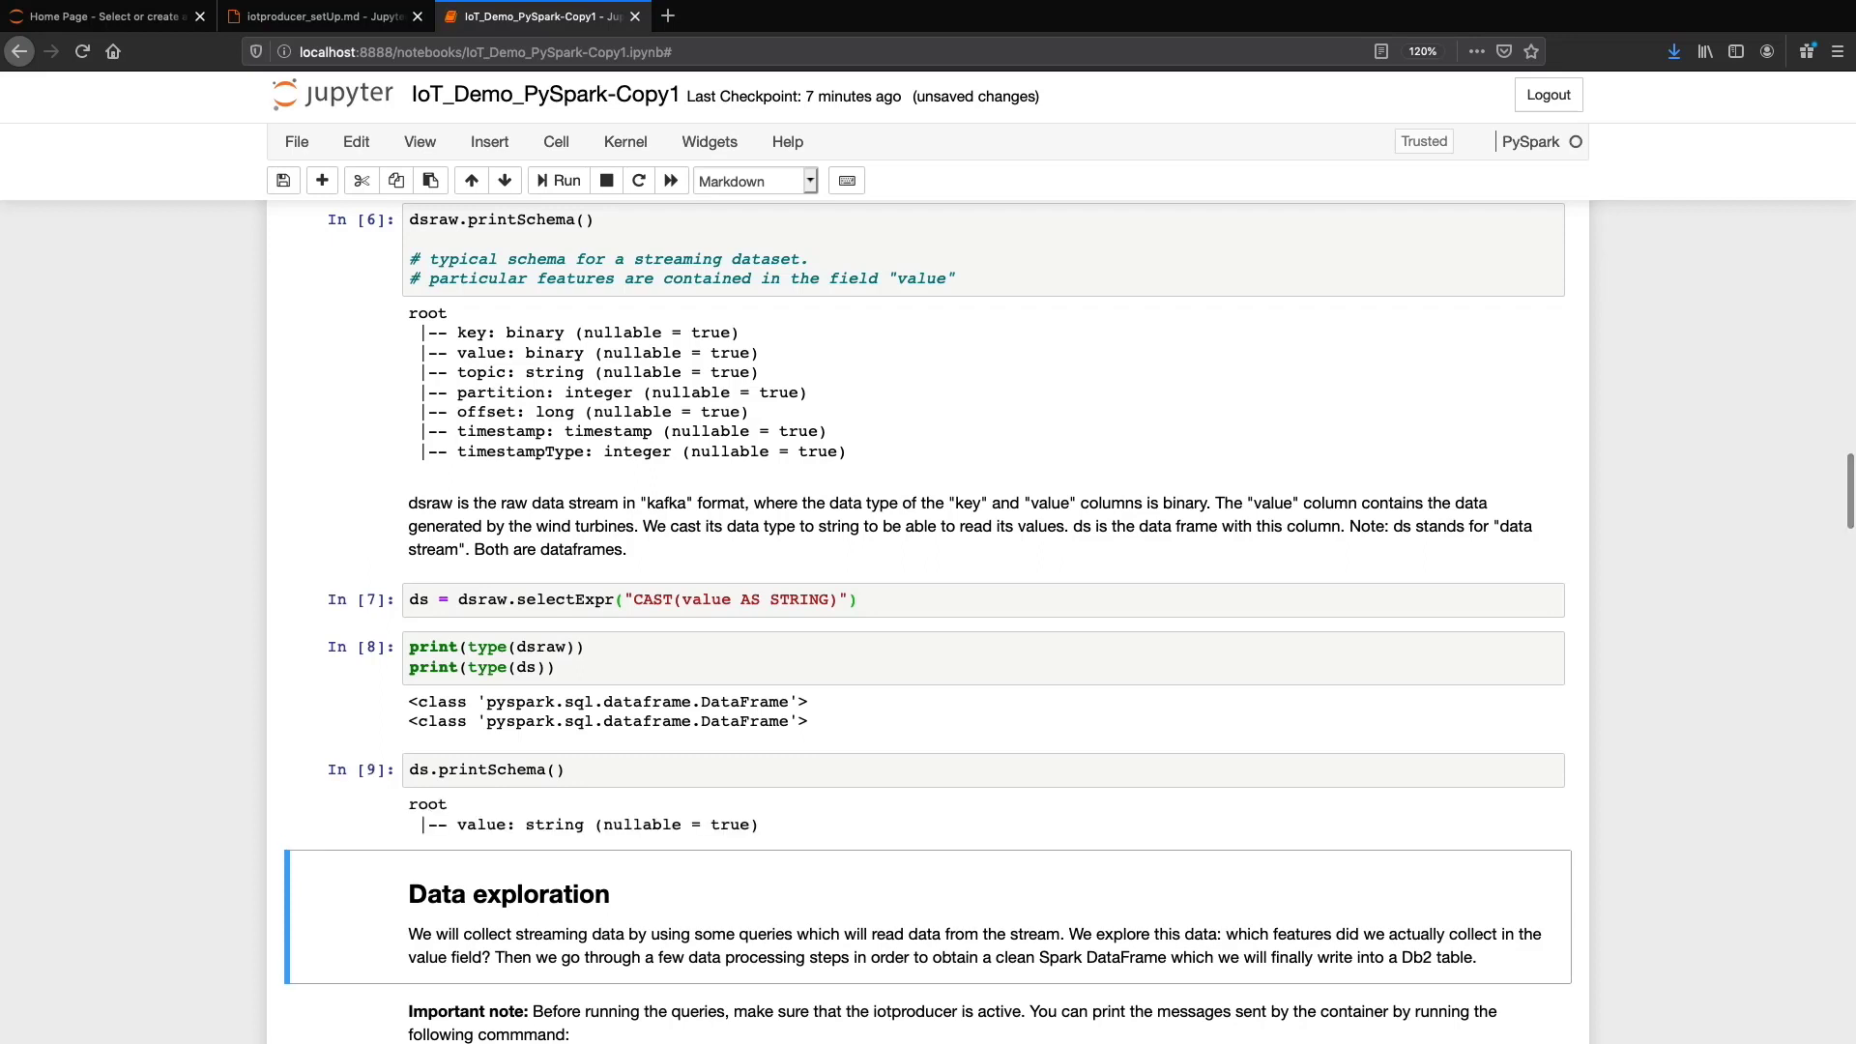
pyautogui.scroll(-3)
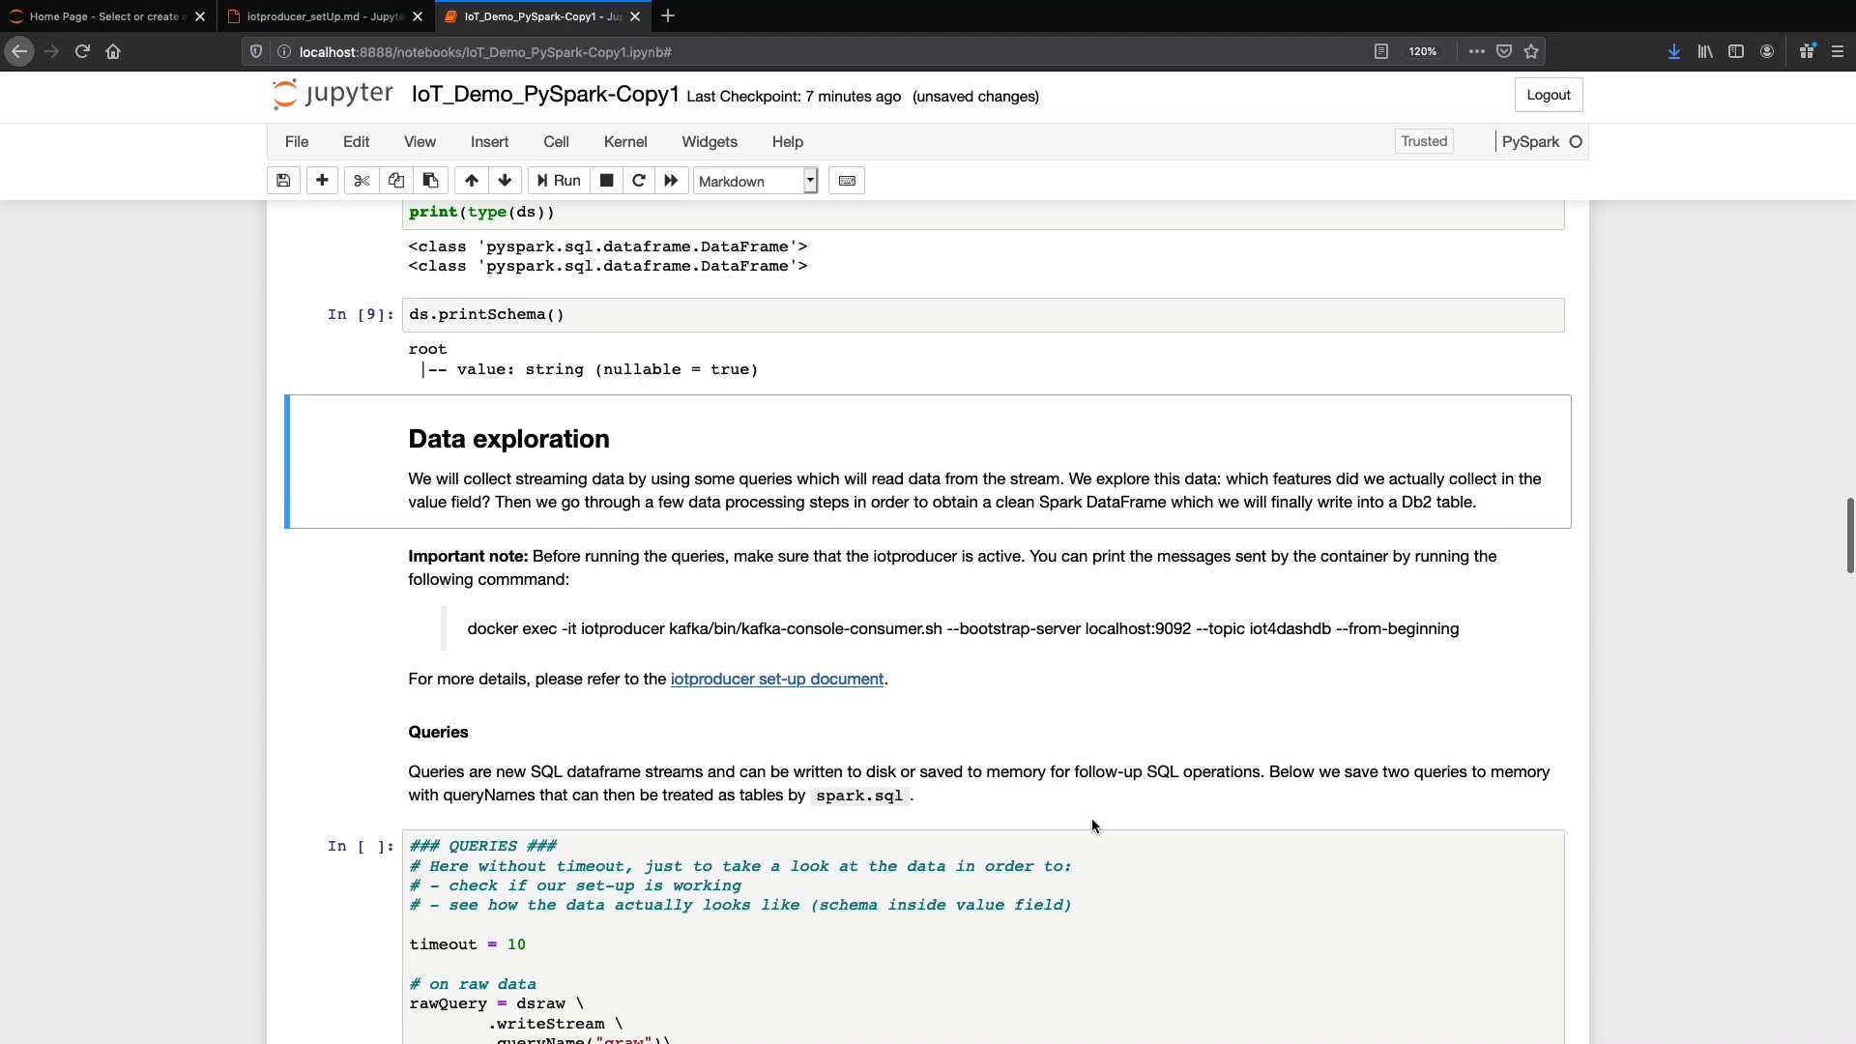
pyautogui.scroll(-3)
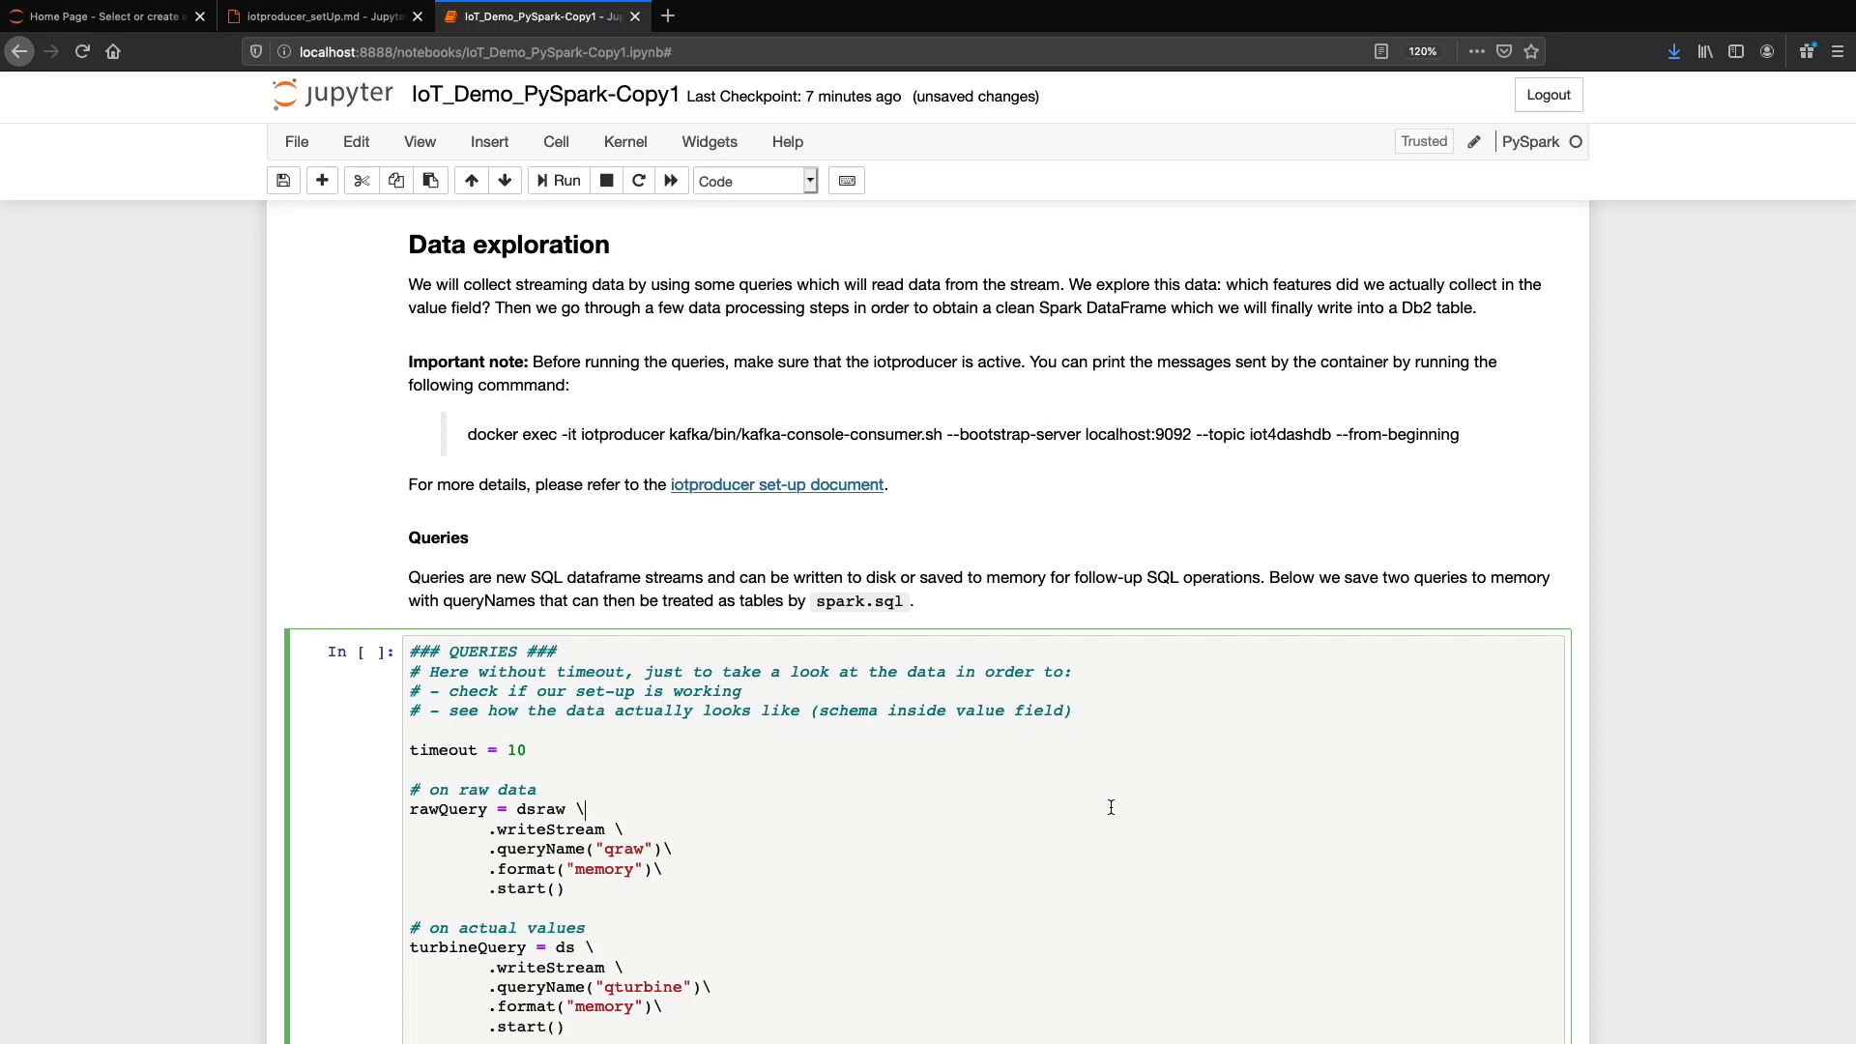
# Step: Stop the qraw and qturbine memory queries after their timed run
pyautogui.scroll(-3)
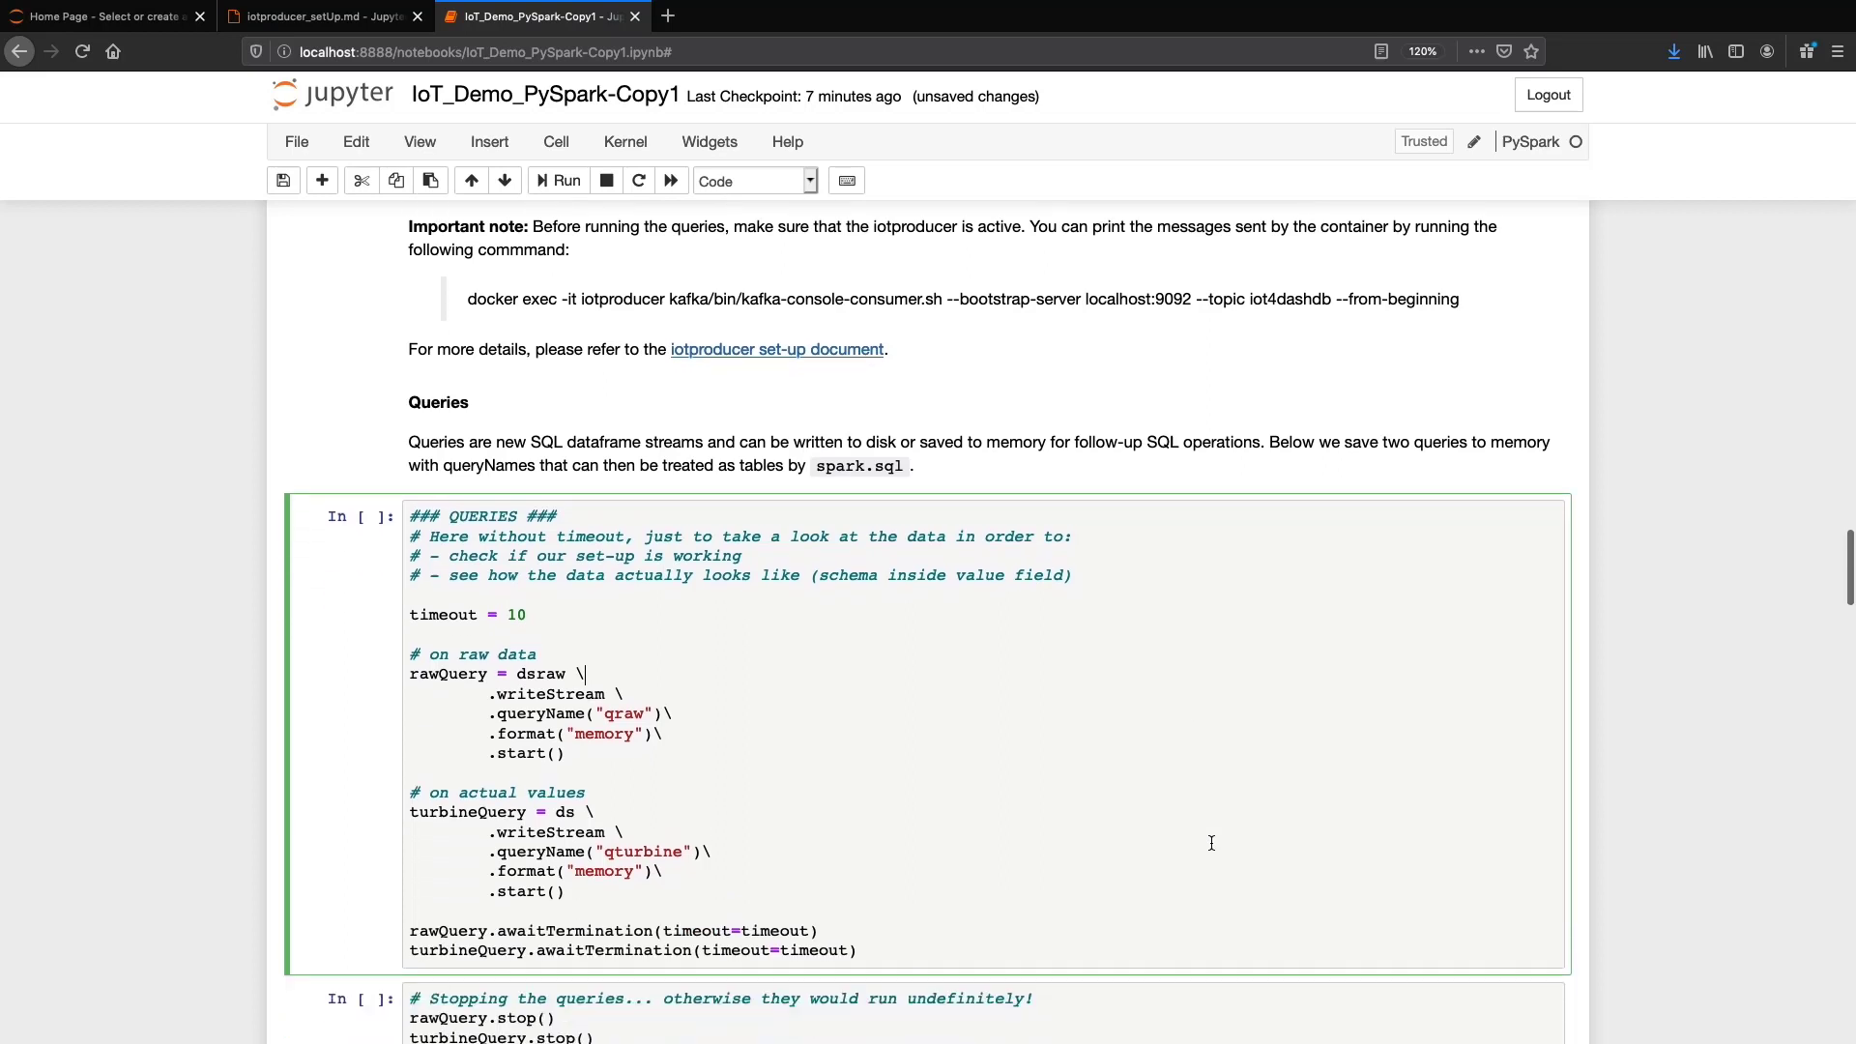
pyautogui.scroll(-3)
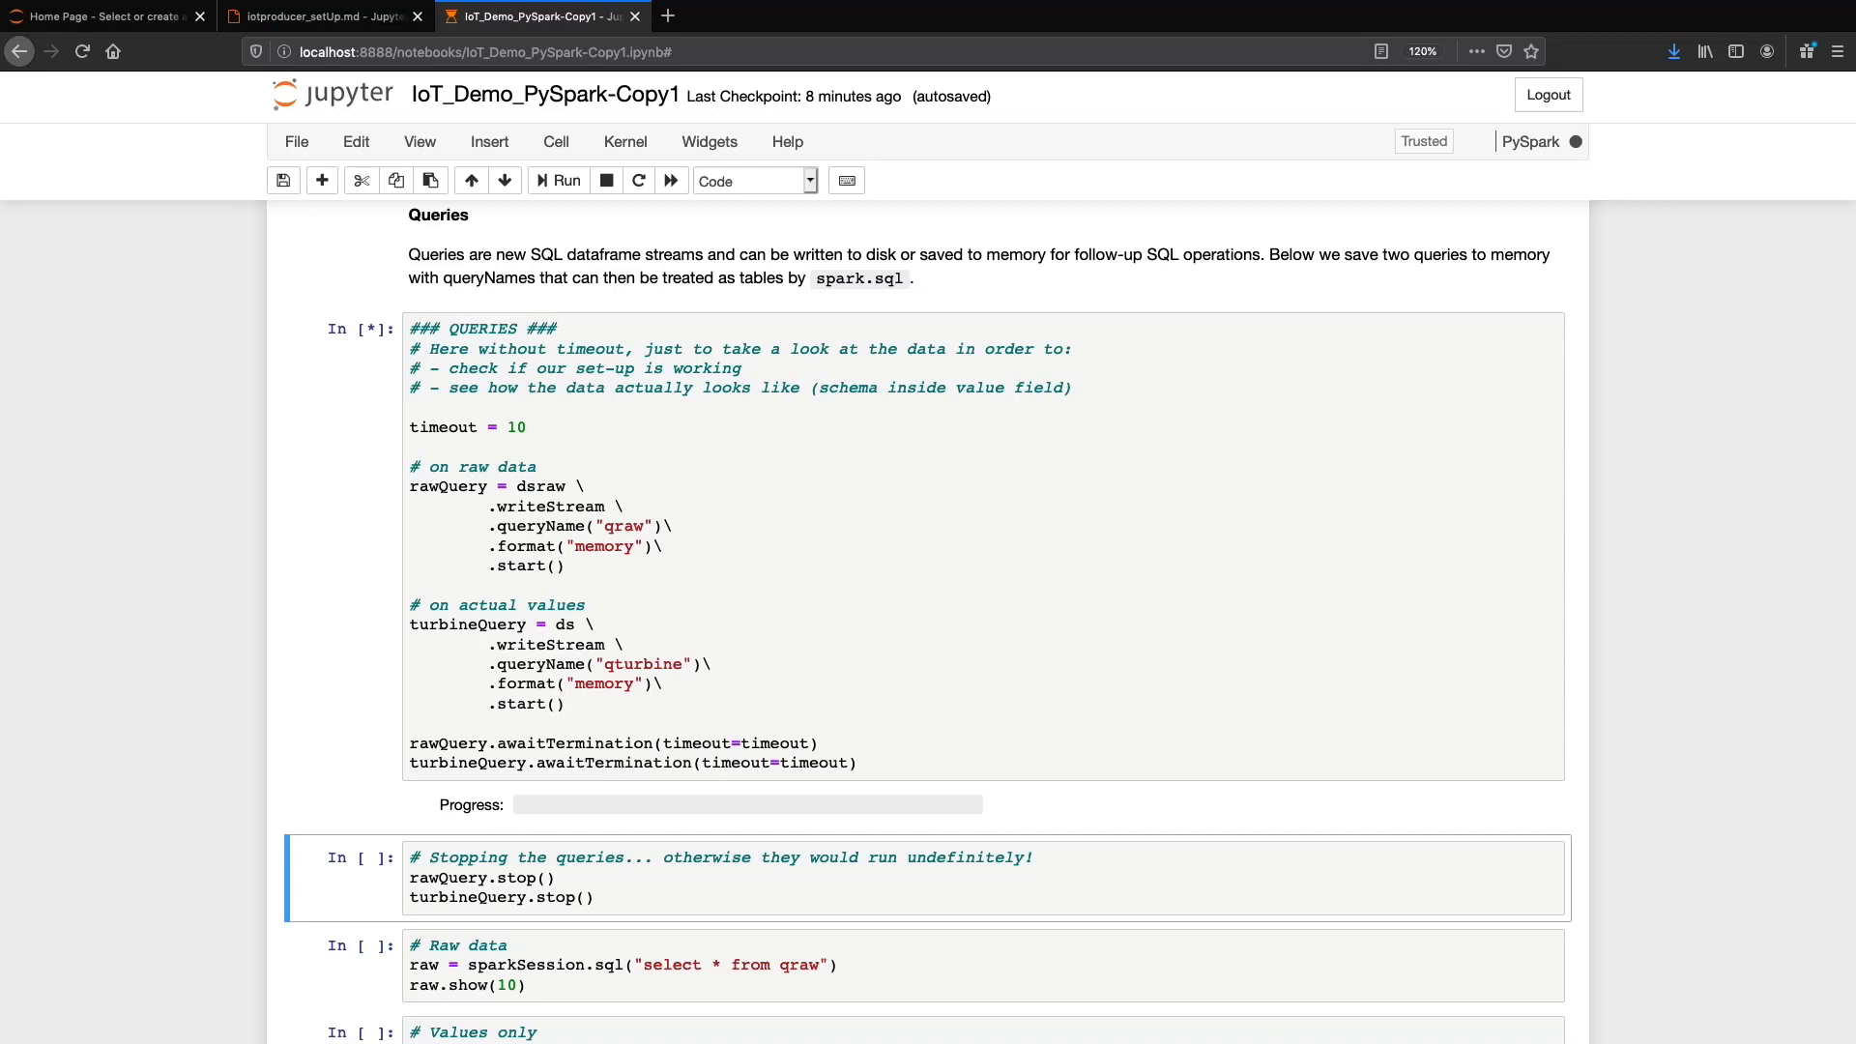
pyautogui.click(558, 181)
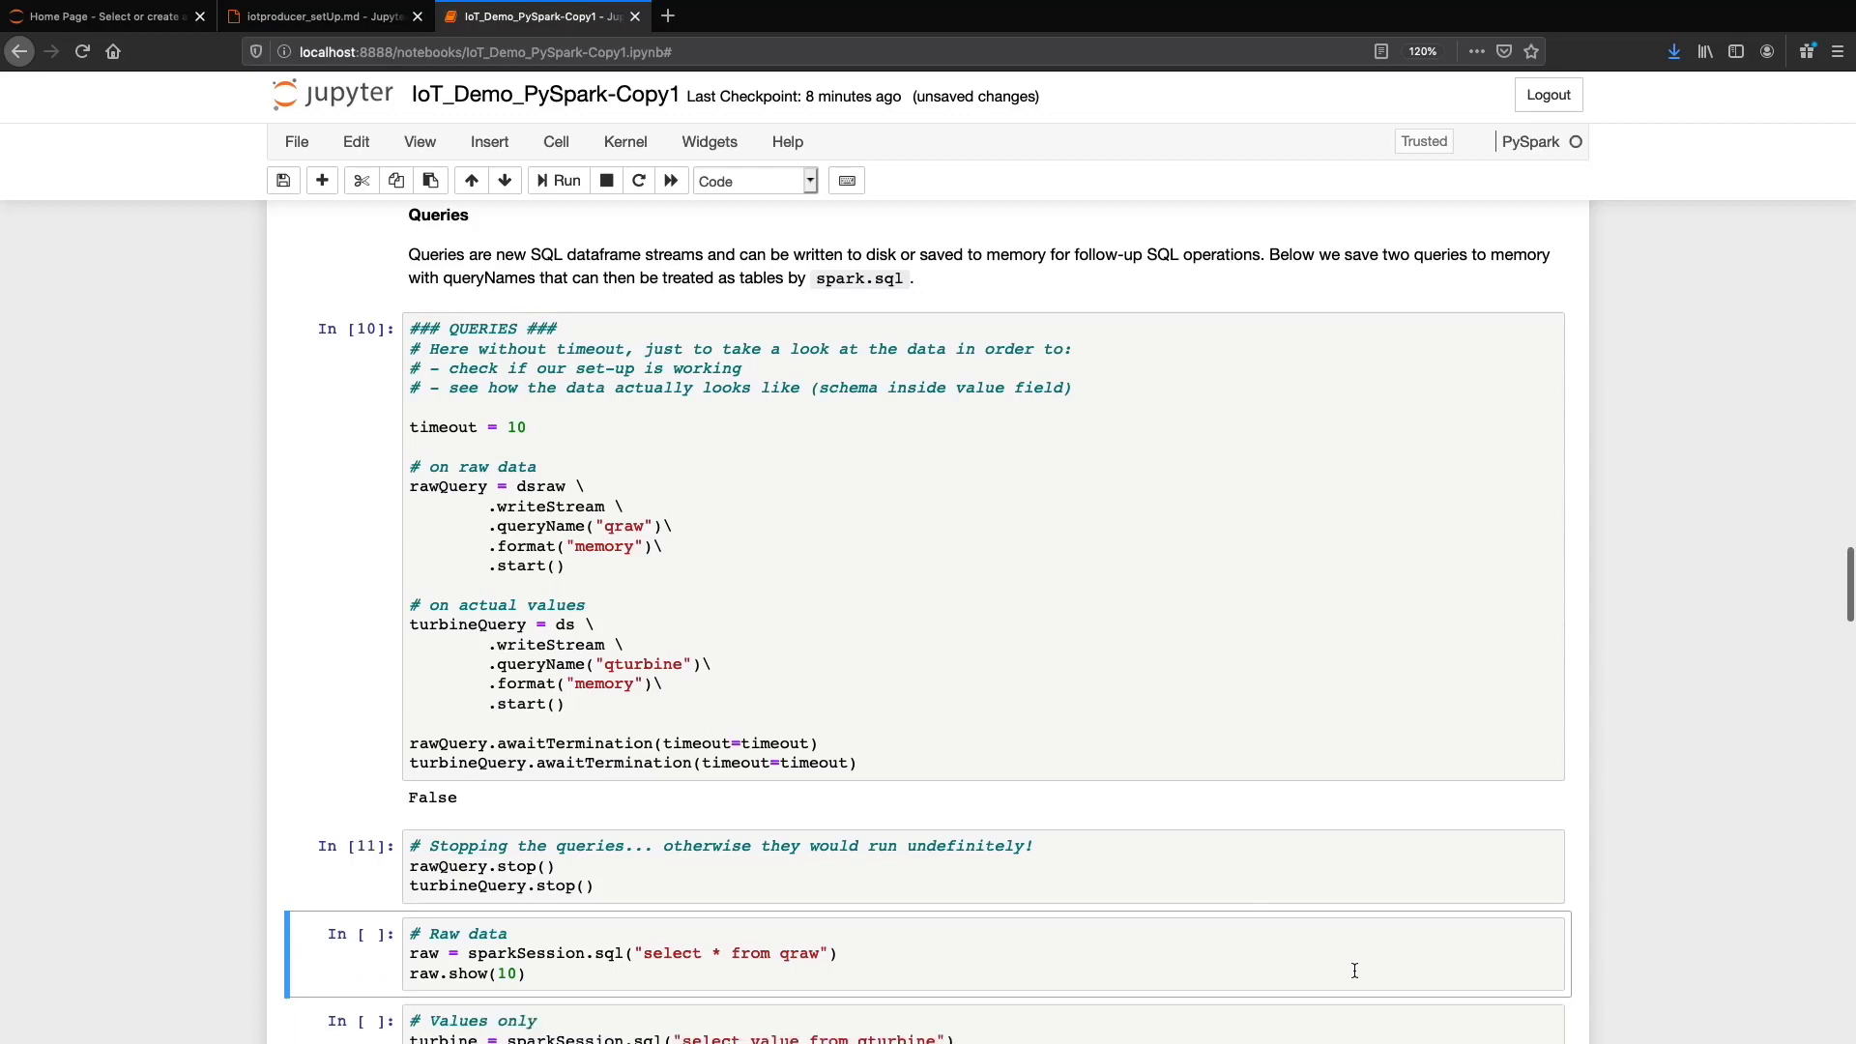
pyautogui.scroll(-3)
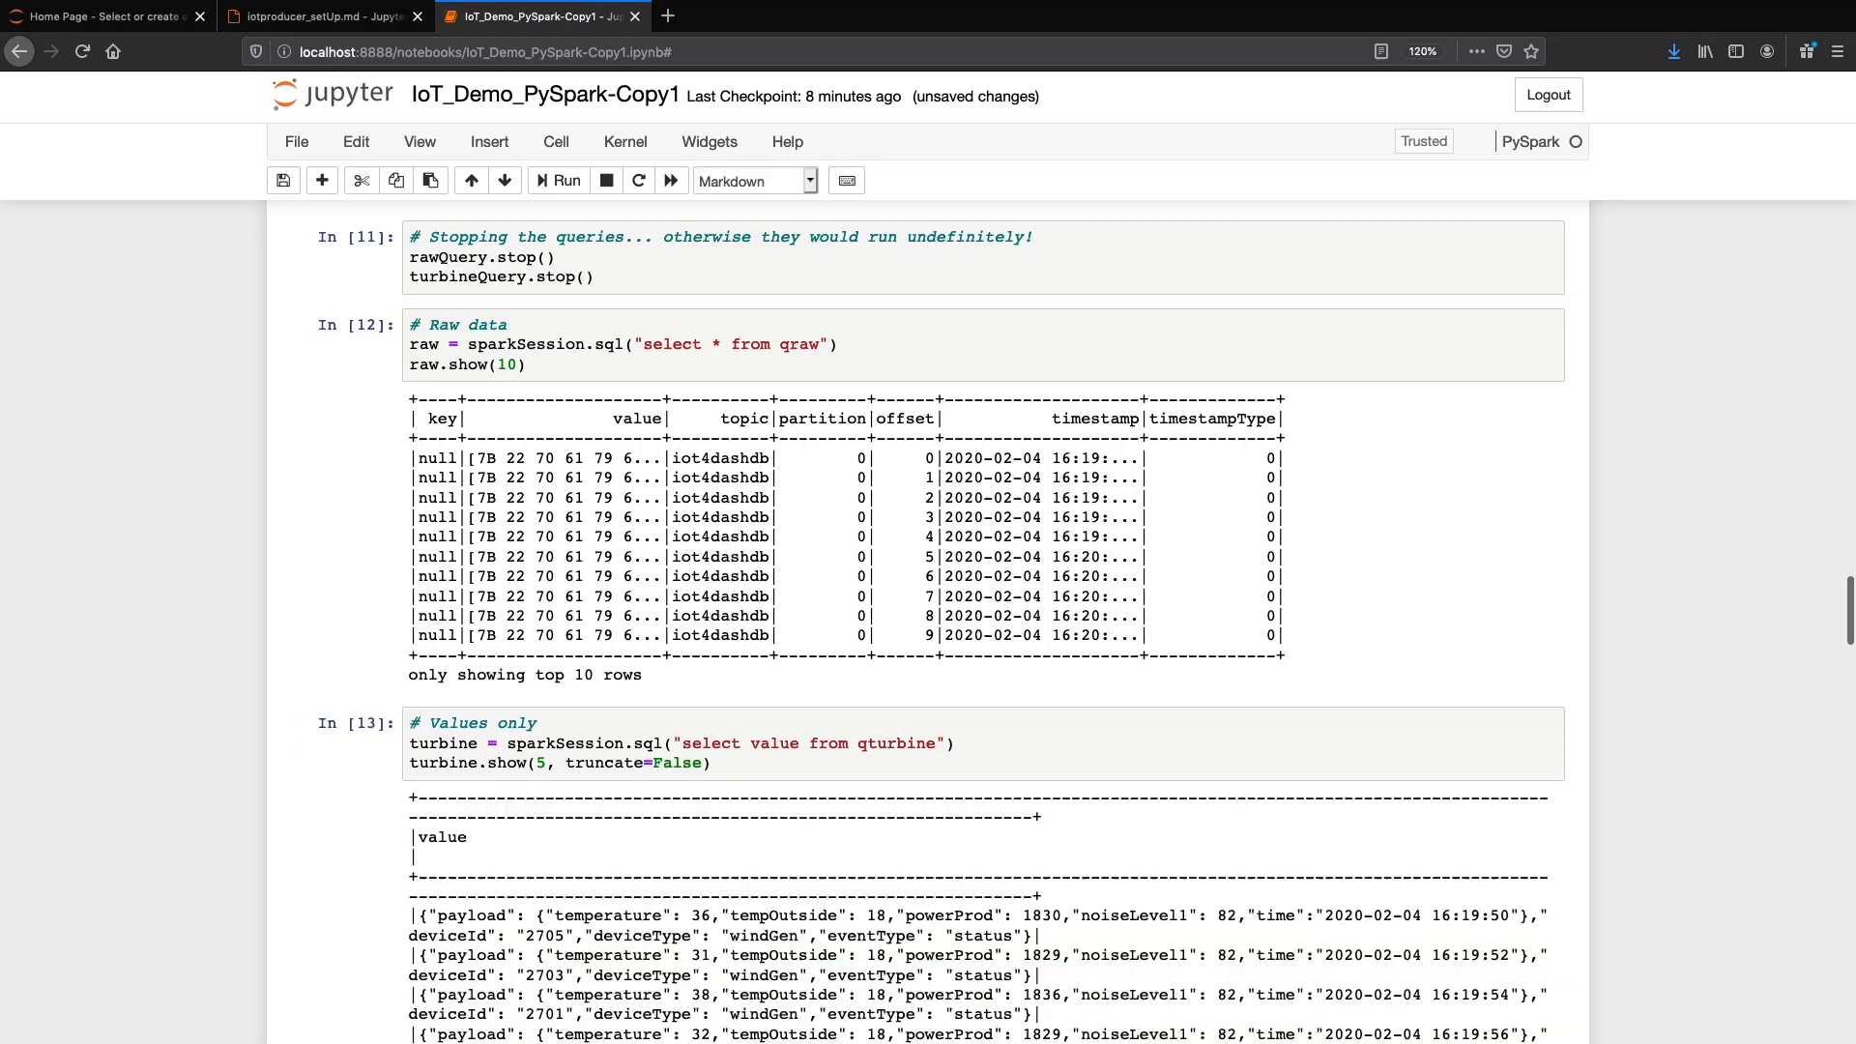
# Step: Scroll past ten raw Kafka rows and five full turbine JSON values to the schema cell
pyautogui.scroll(-3)
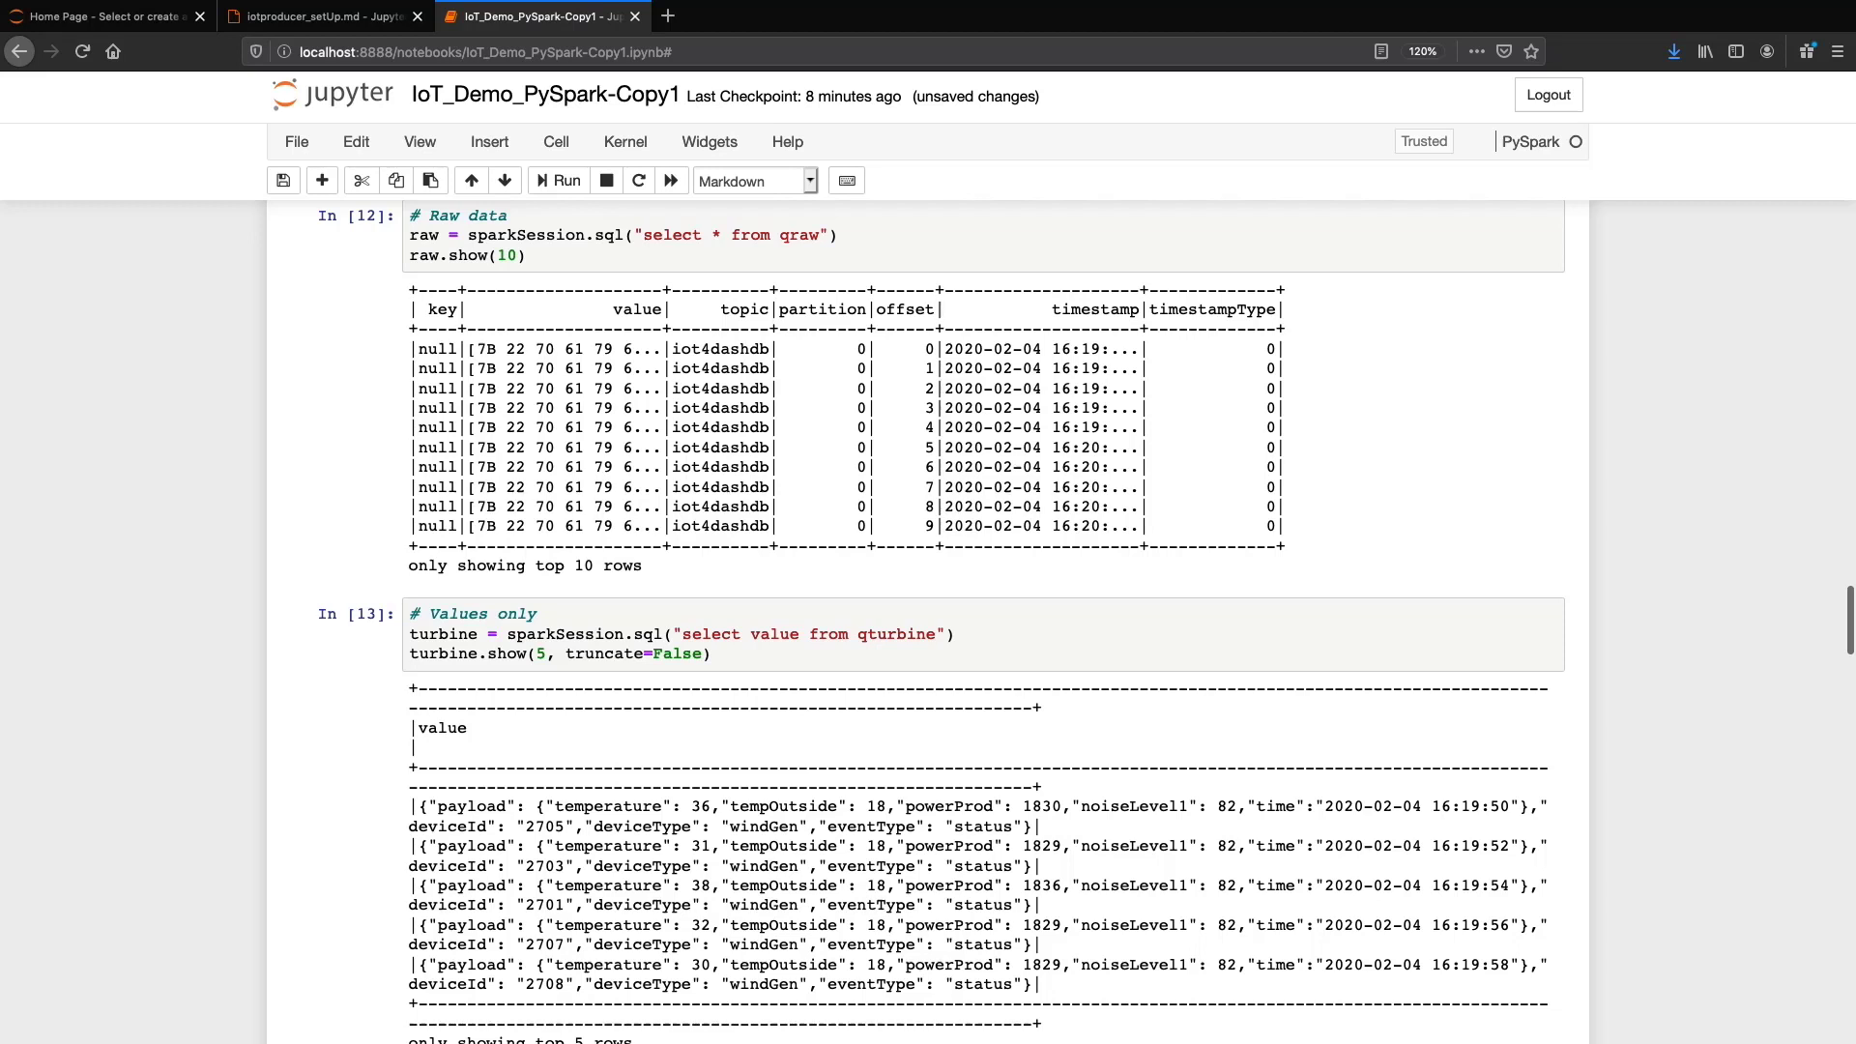
pyautogui.scroll(-3)
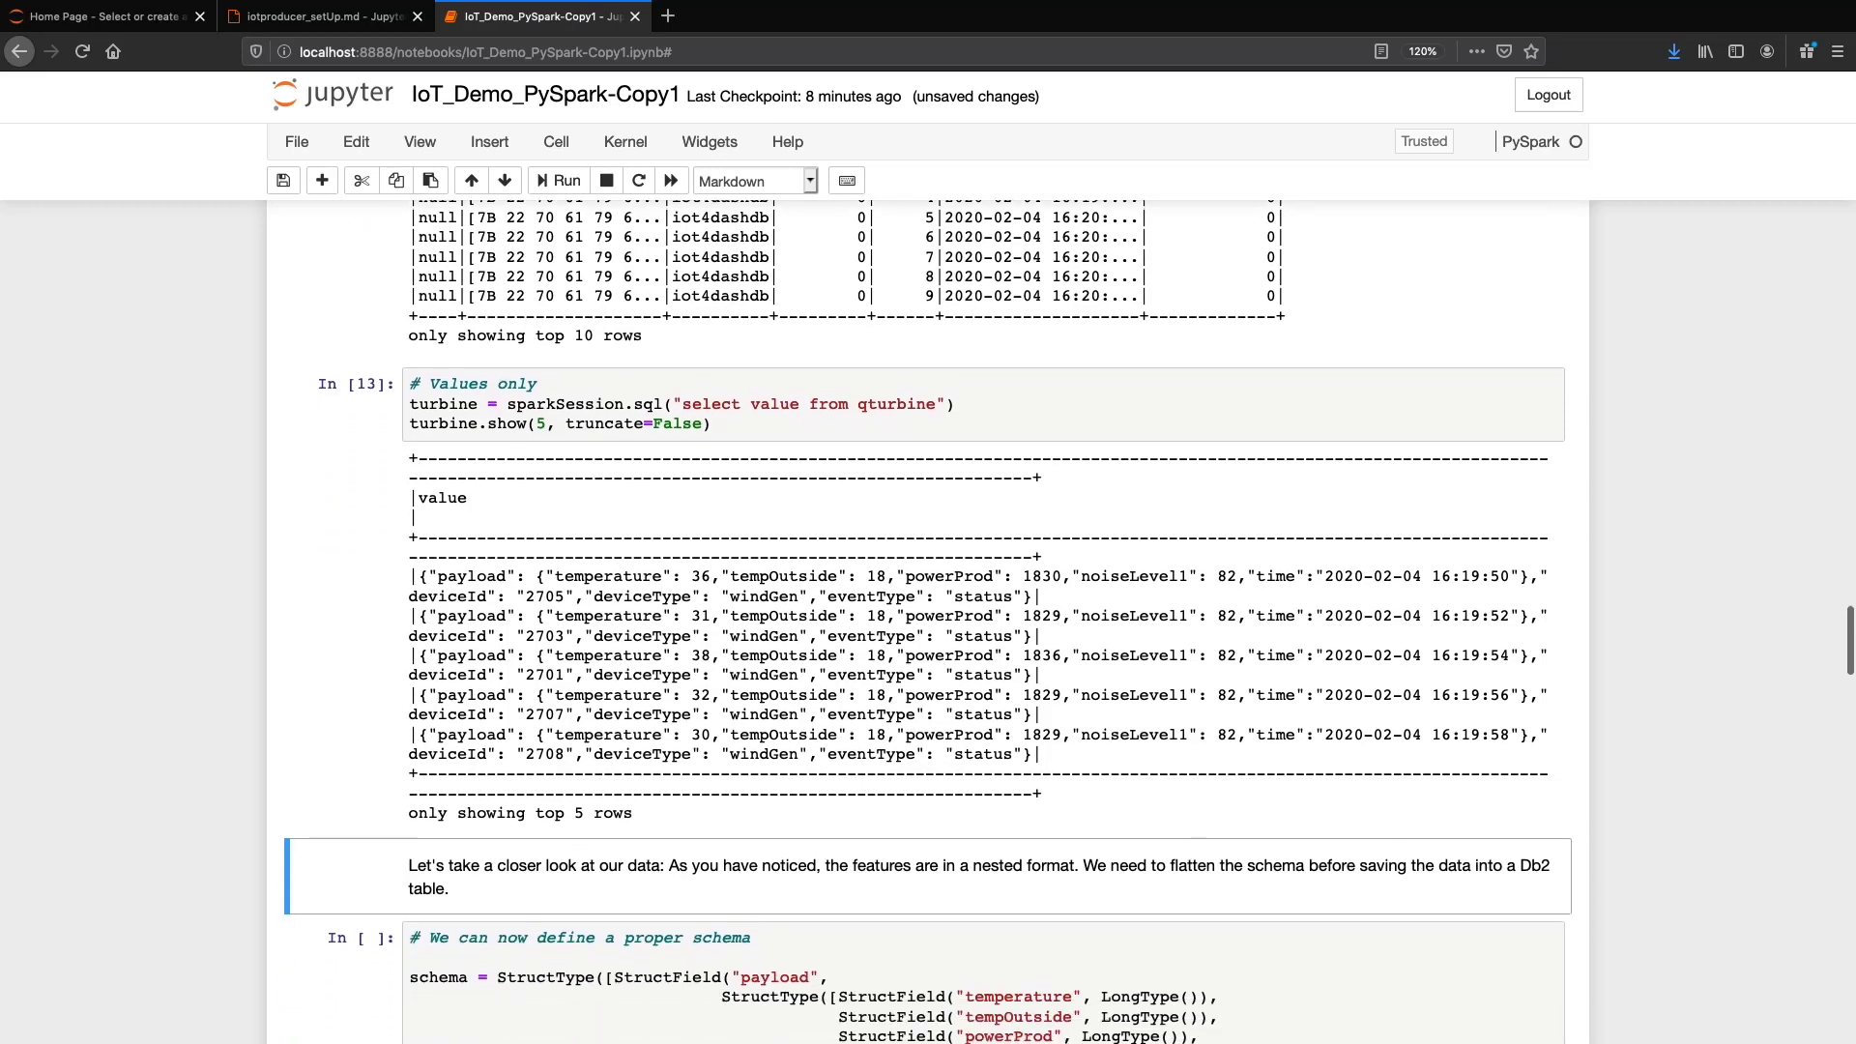
pyautogui.scroll(-3)
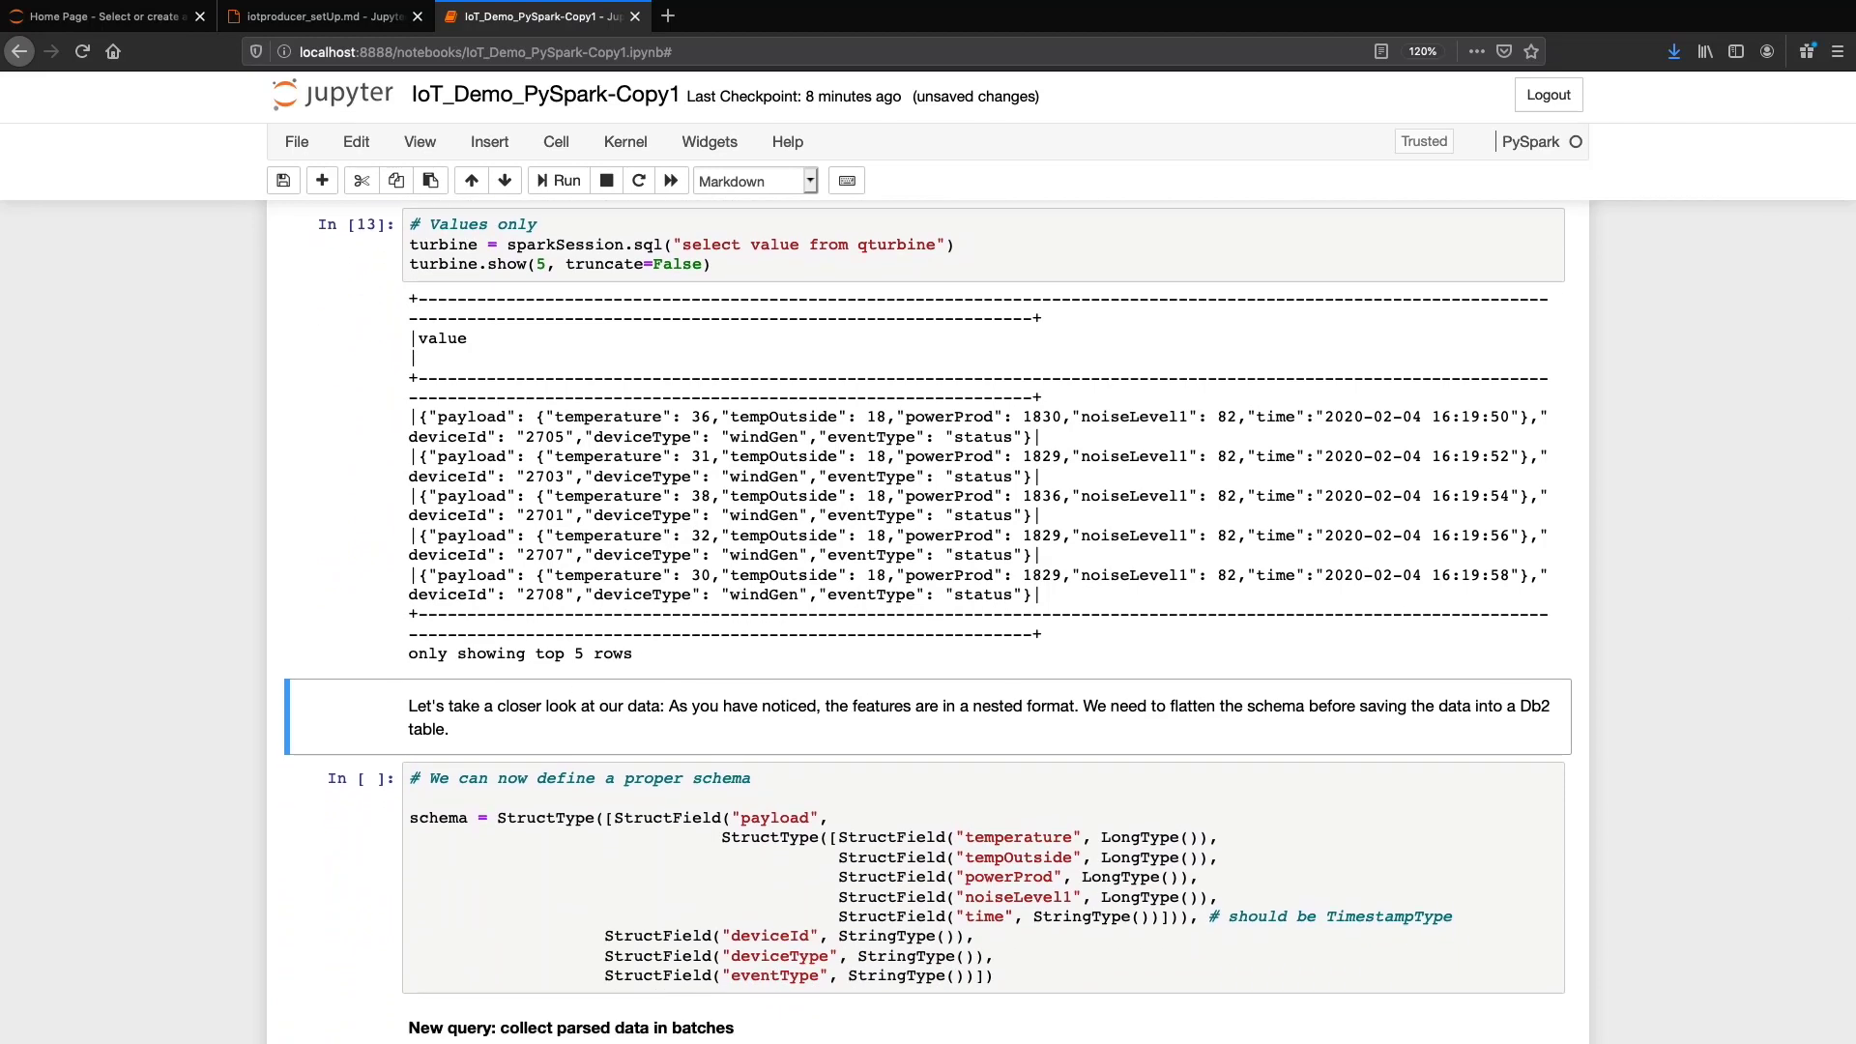
# Step: Define the flattened StructType schema for turbine records
pyautogui.click(556, 181)
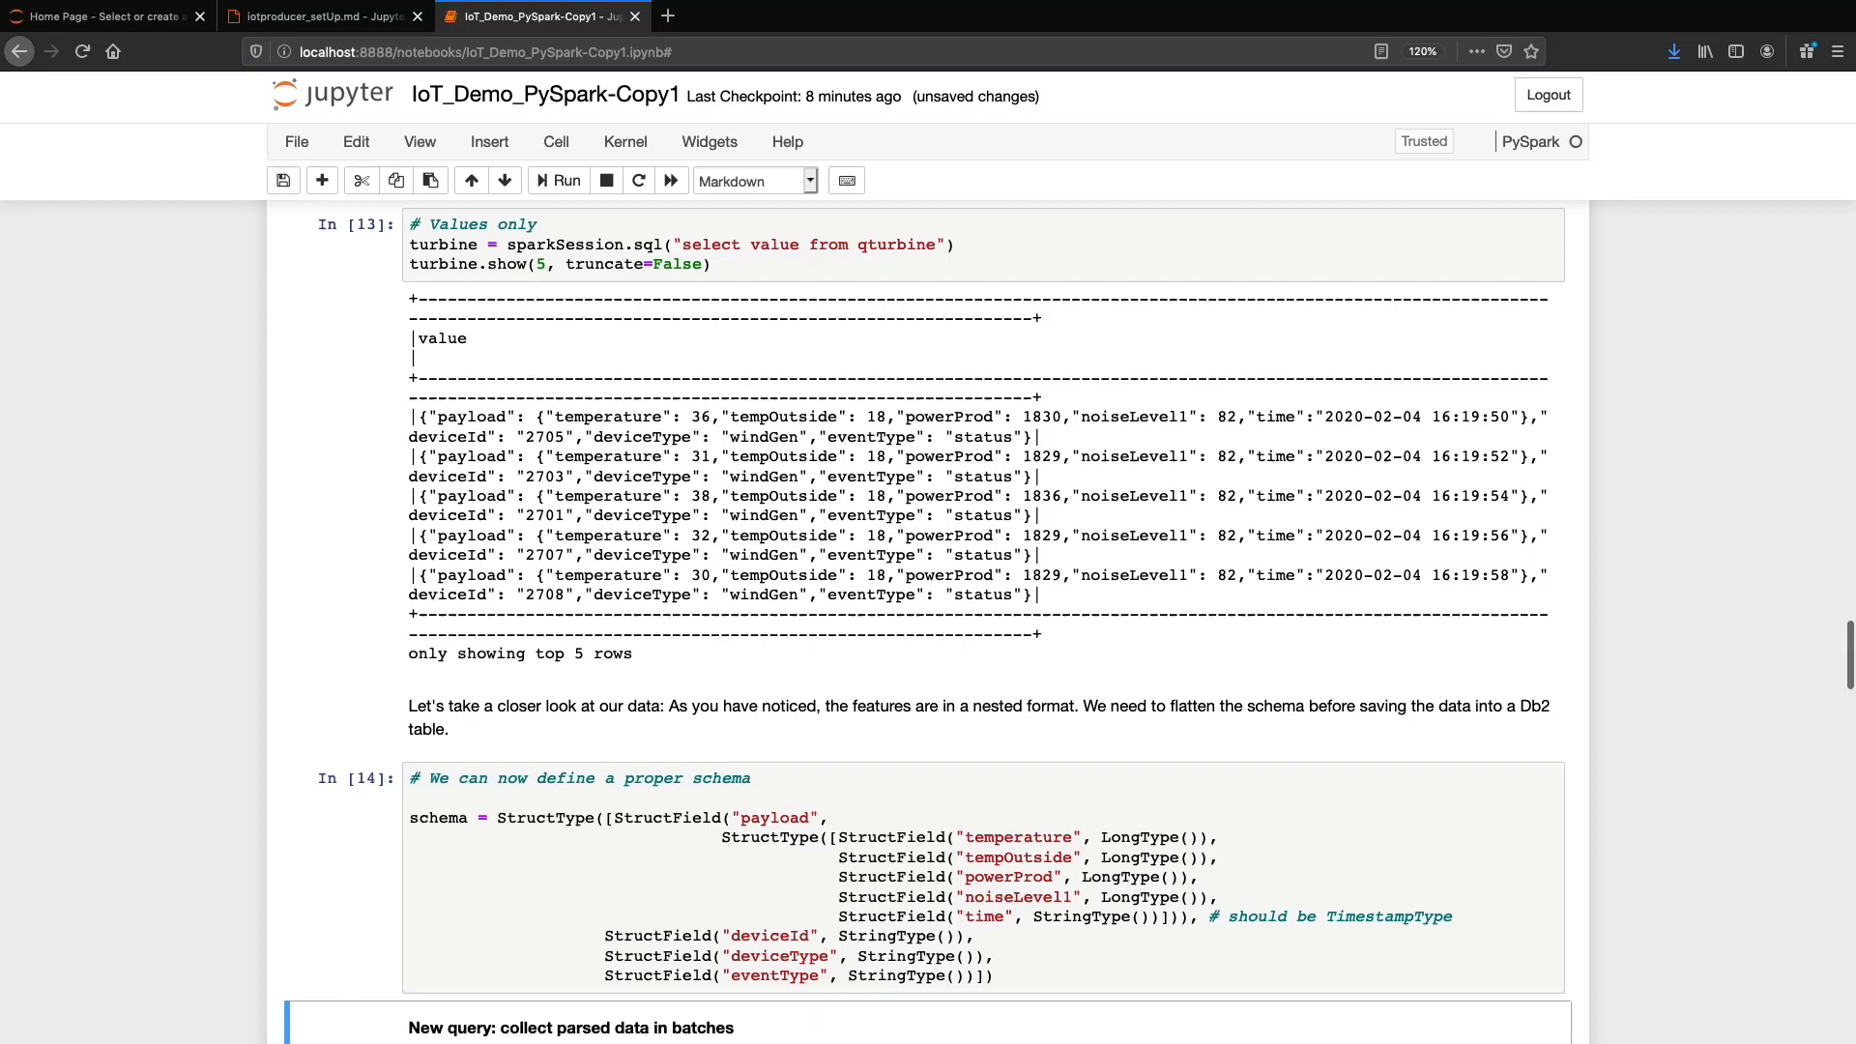
pyautogui.scroll(-3)
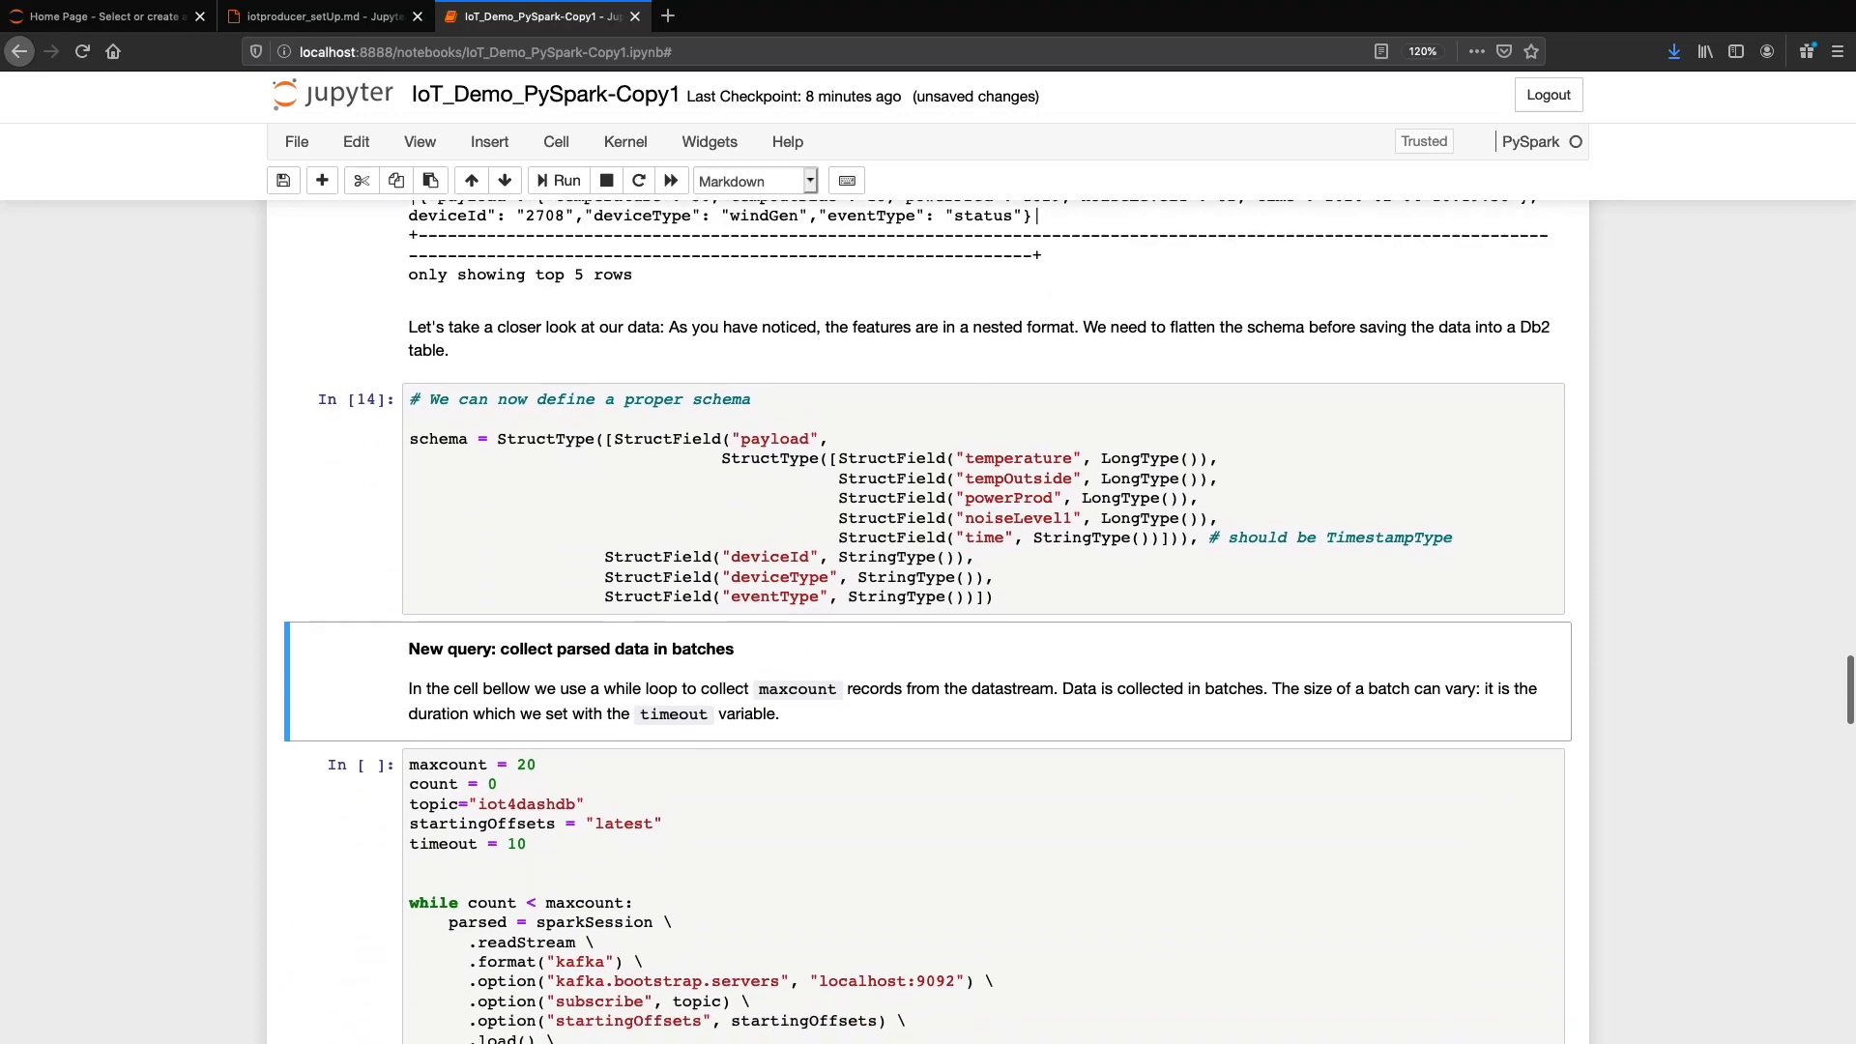
pyautogui.scroll(-3)
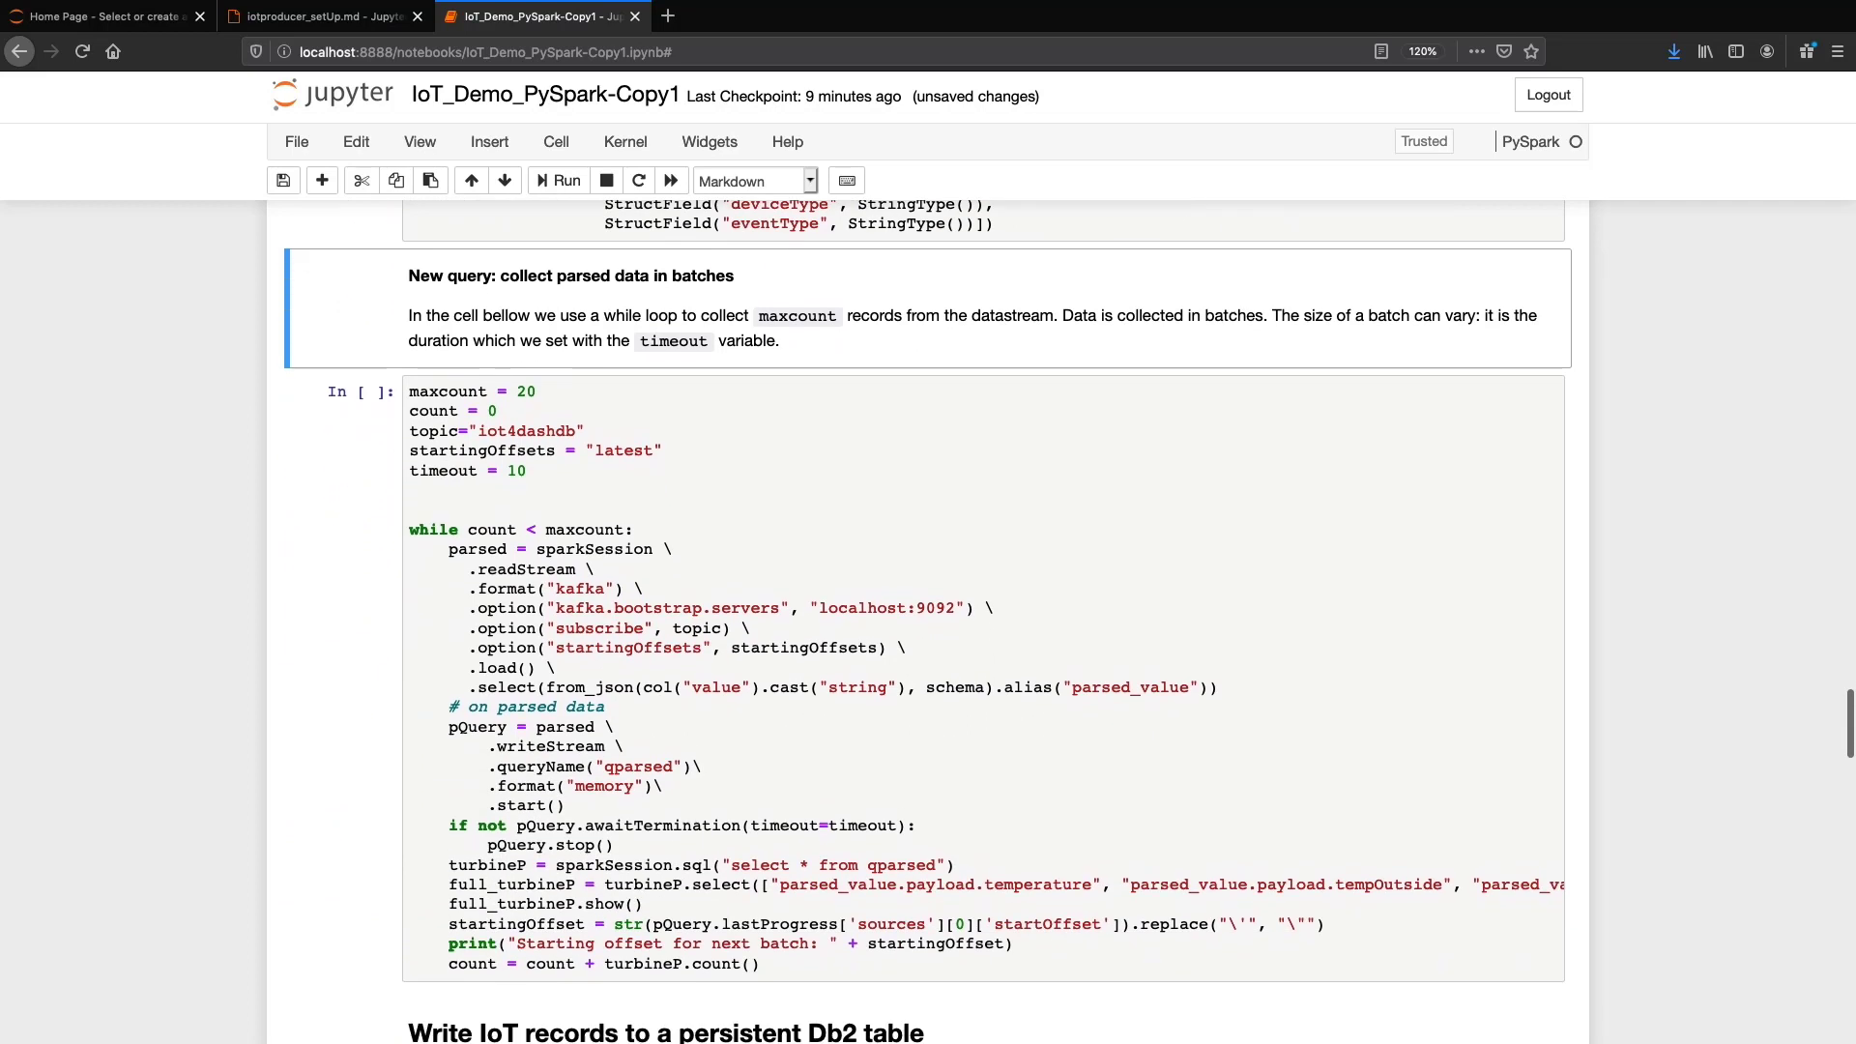
pyautogui.scroll(-3)
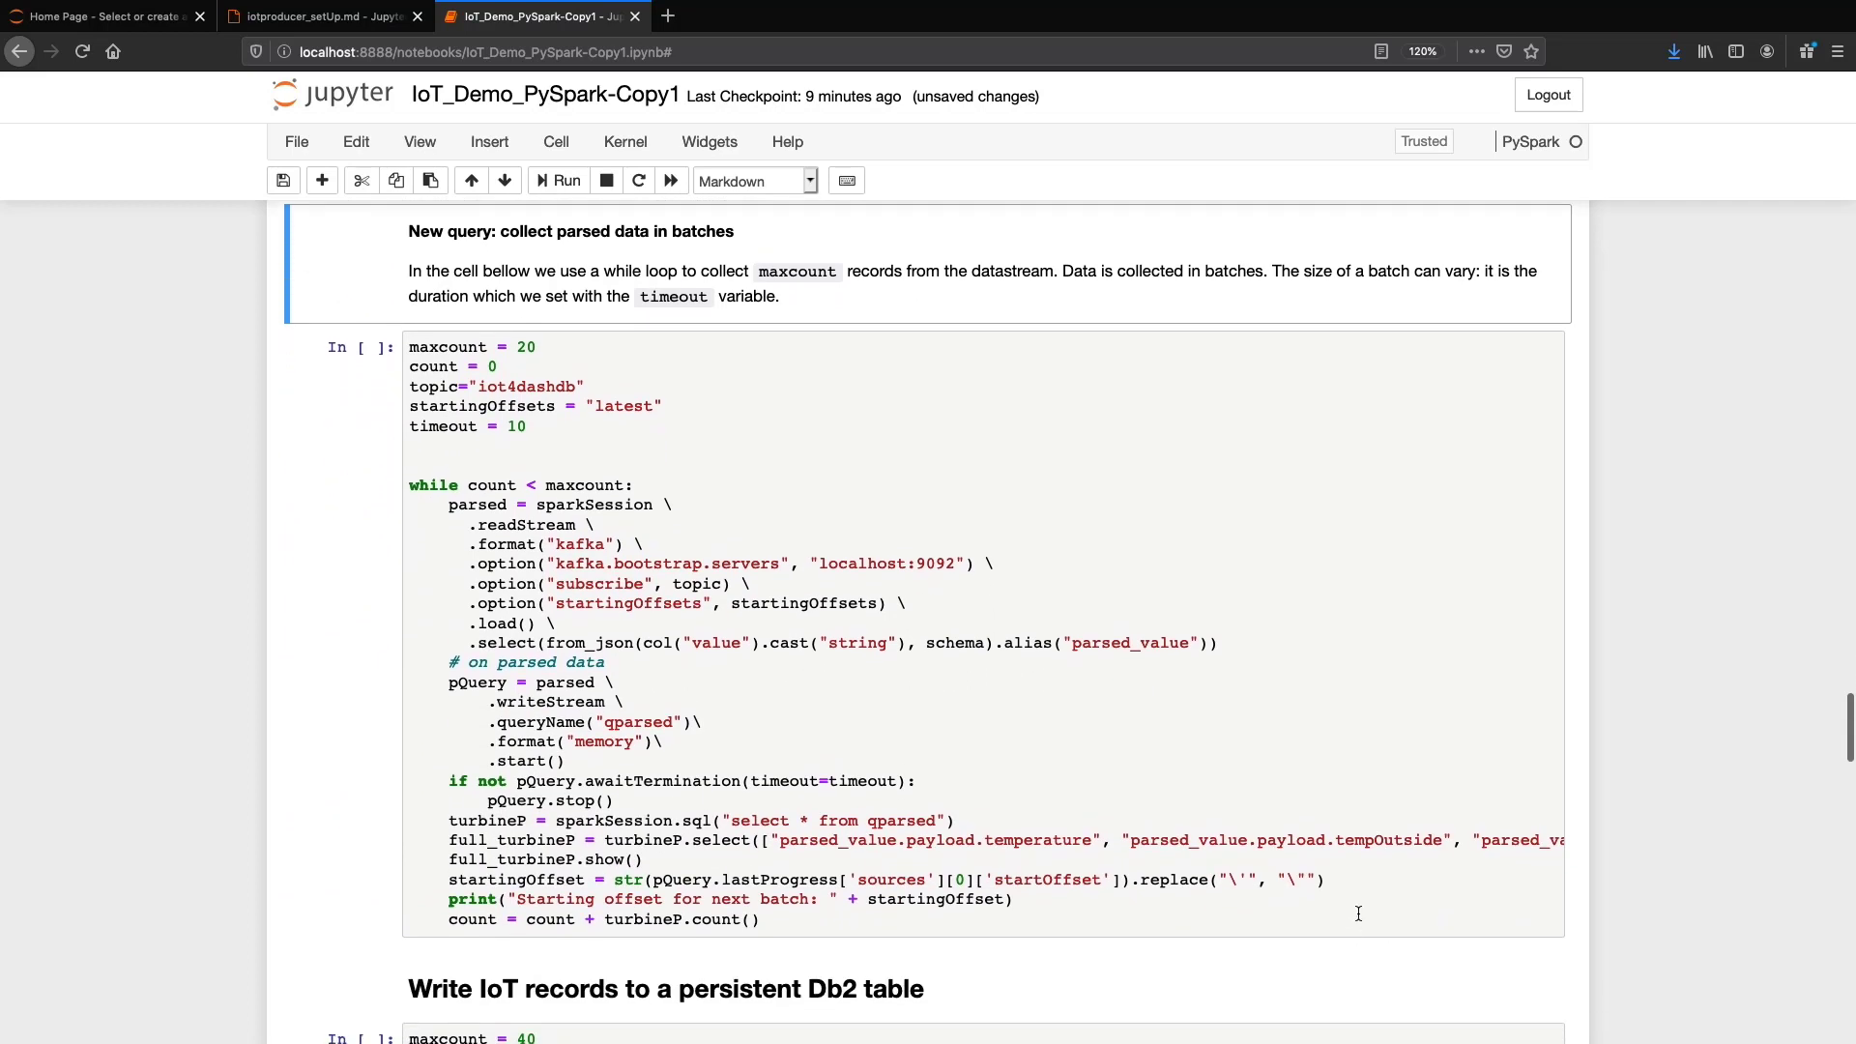
# Step: Run the batch loop and review four five-row turbine tables ending at offset 162
pyautogui.click(557, 181)
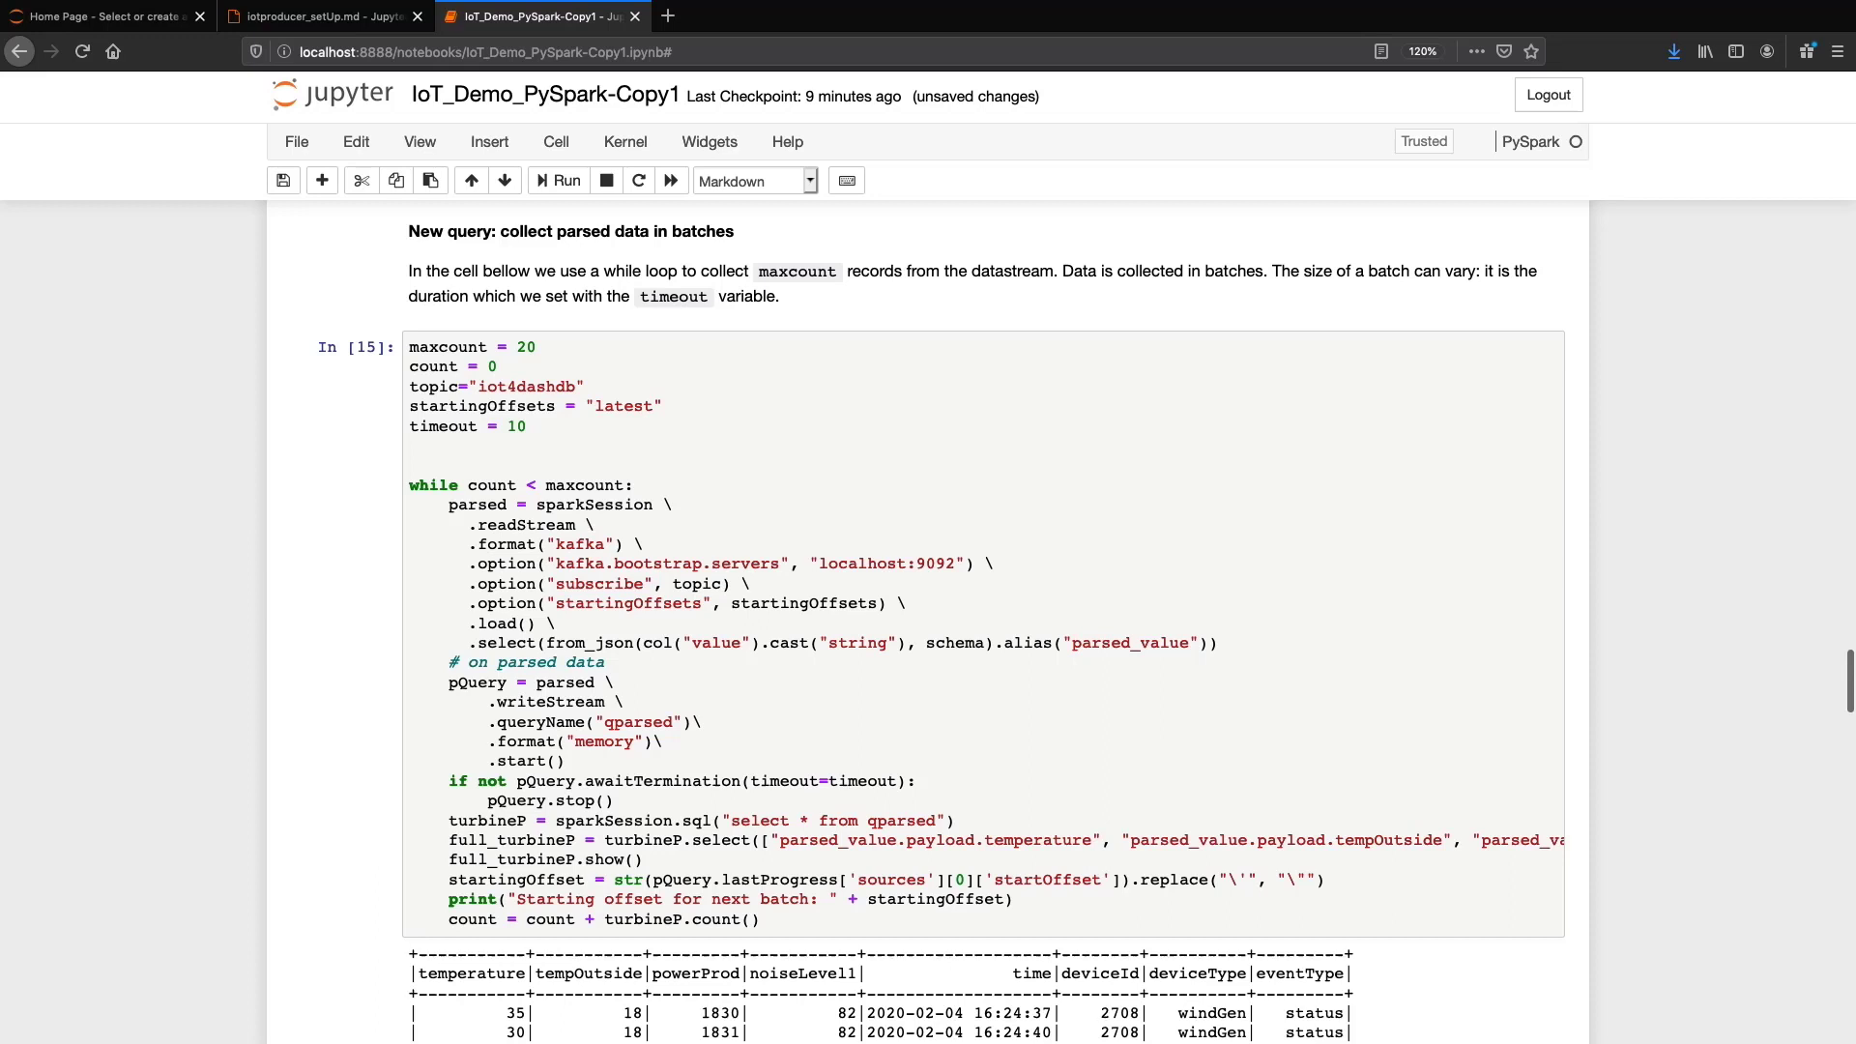
pyautogui.scroll(-3)
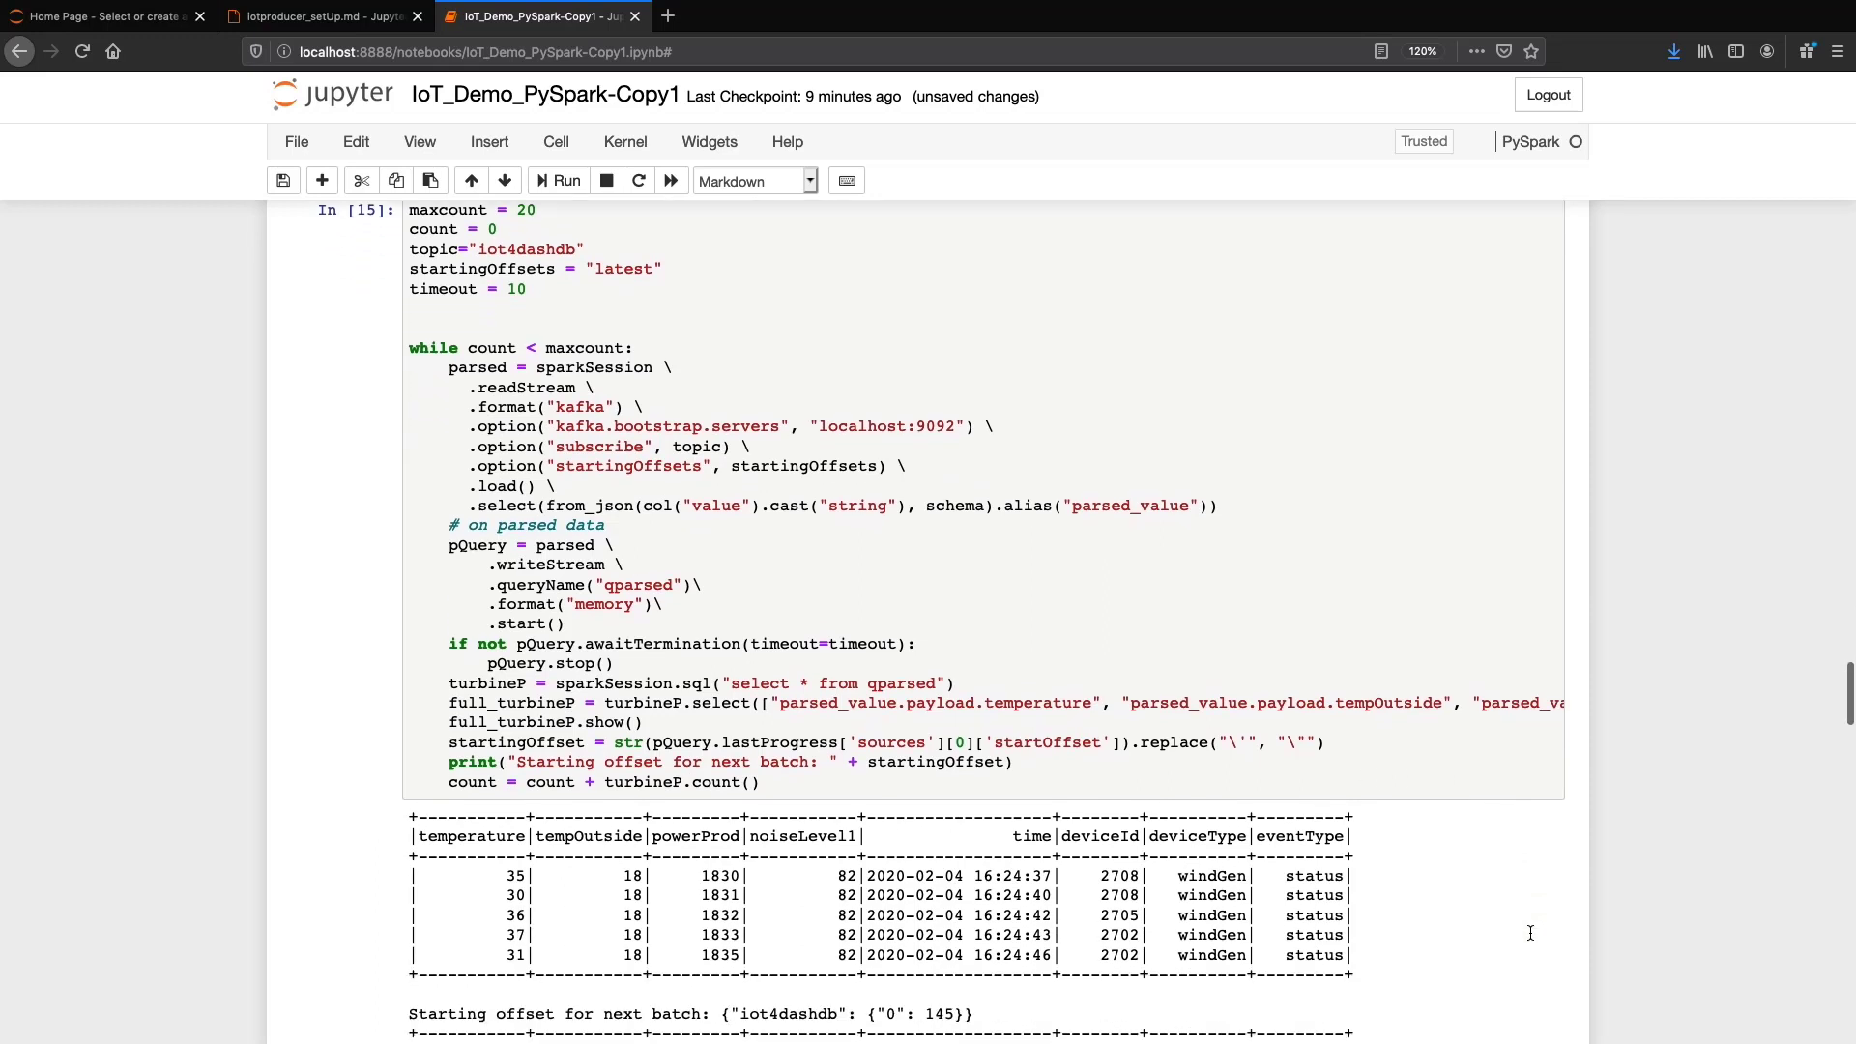
pyautogui.scroll(-3)
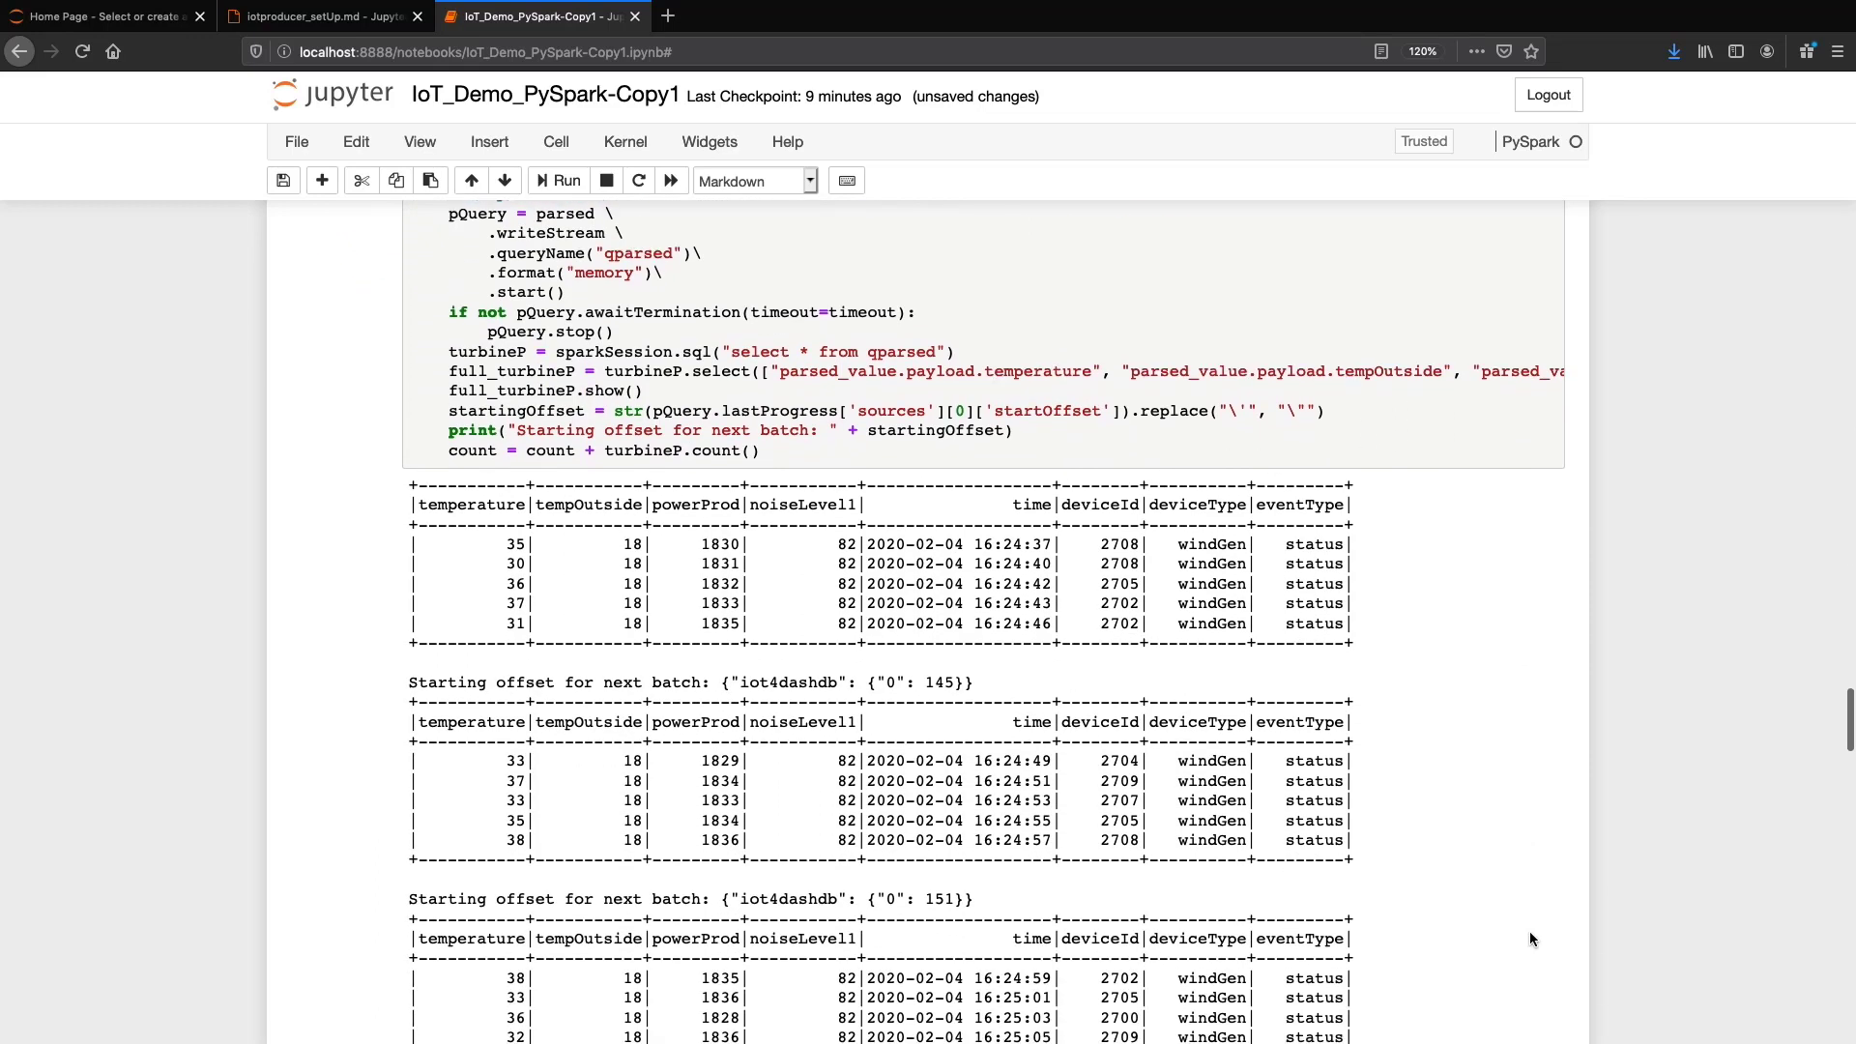
pyautogui.scroll(-3)
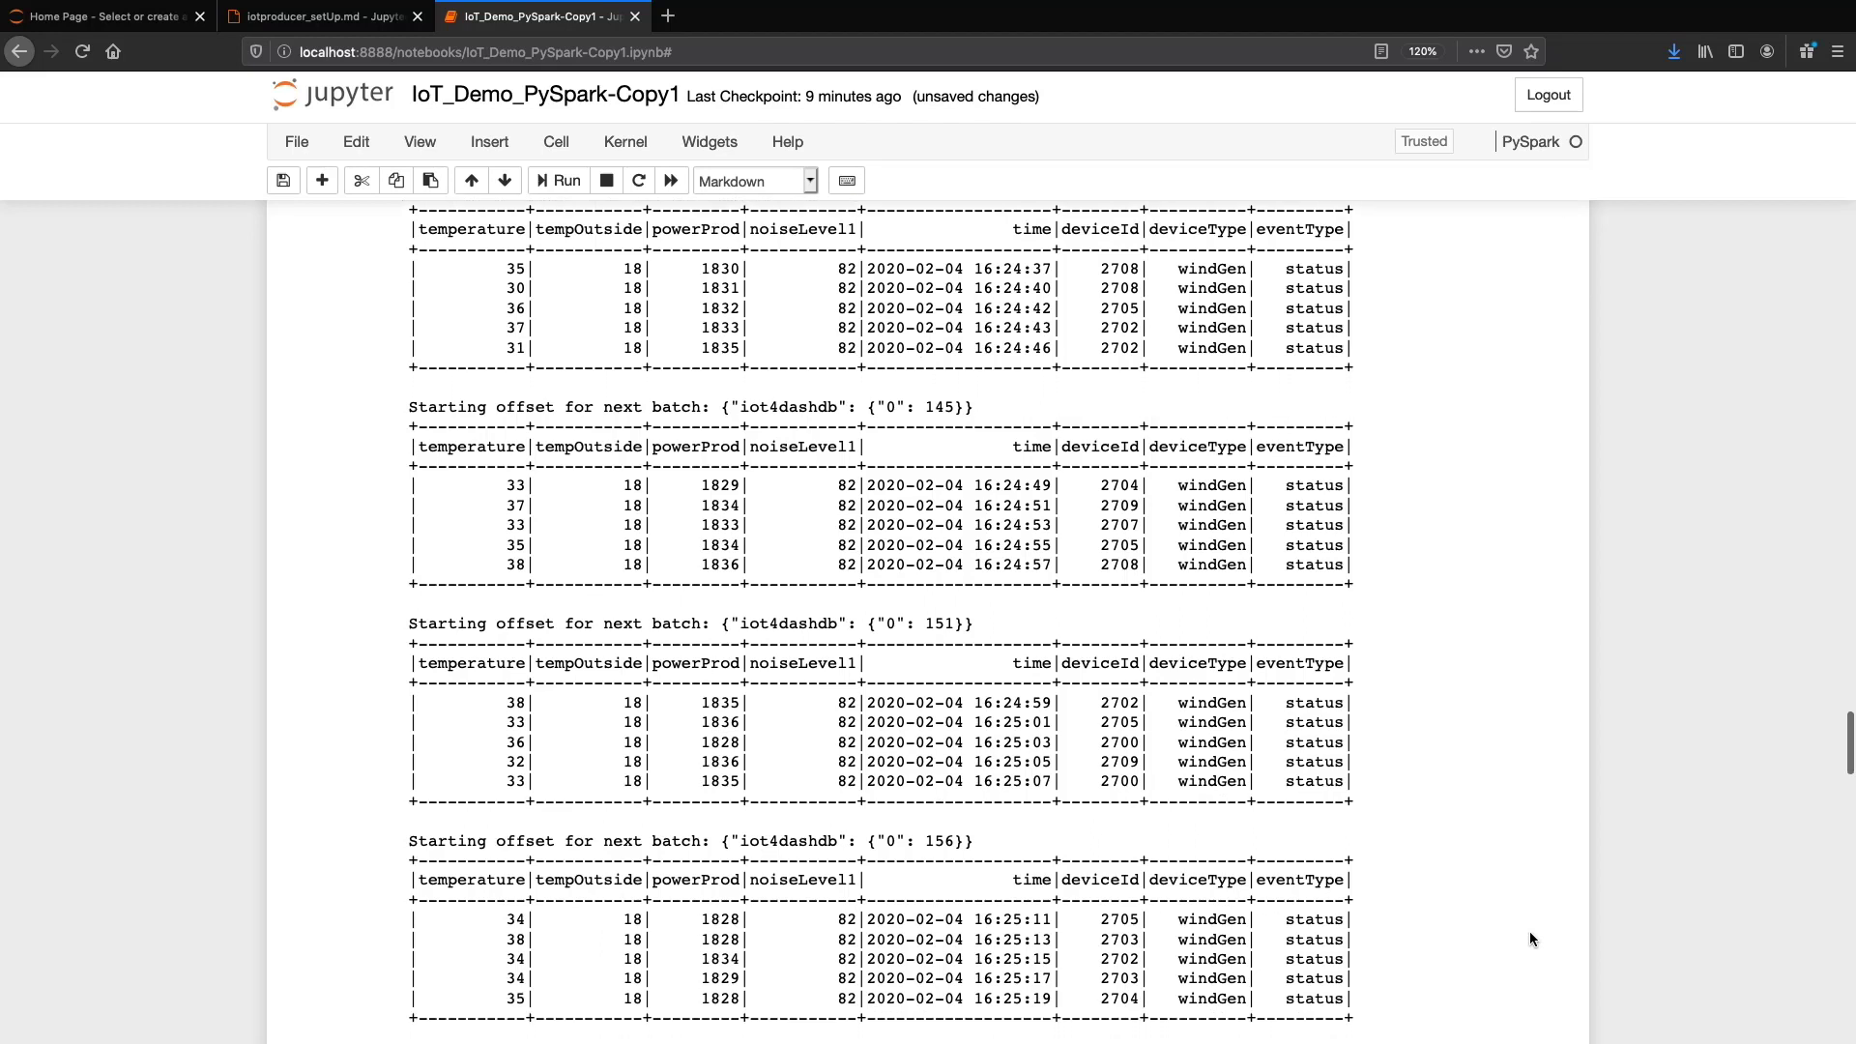
pyautogui.scroll(-3)
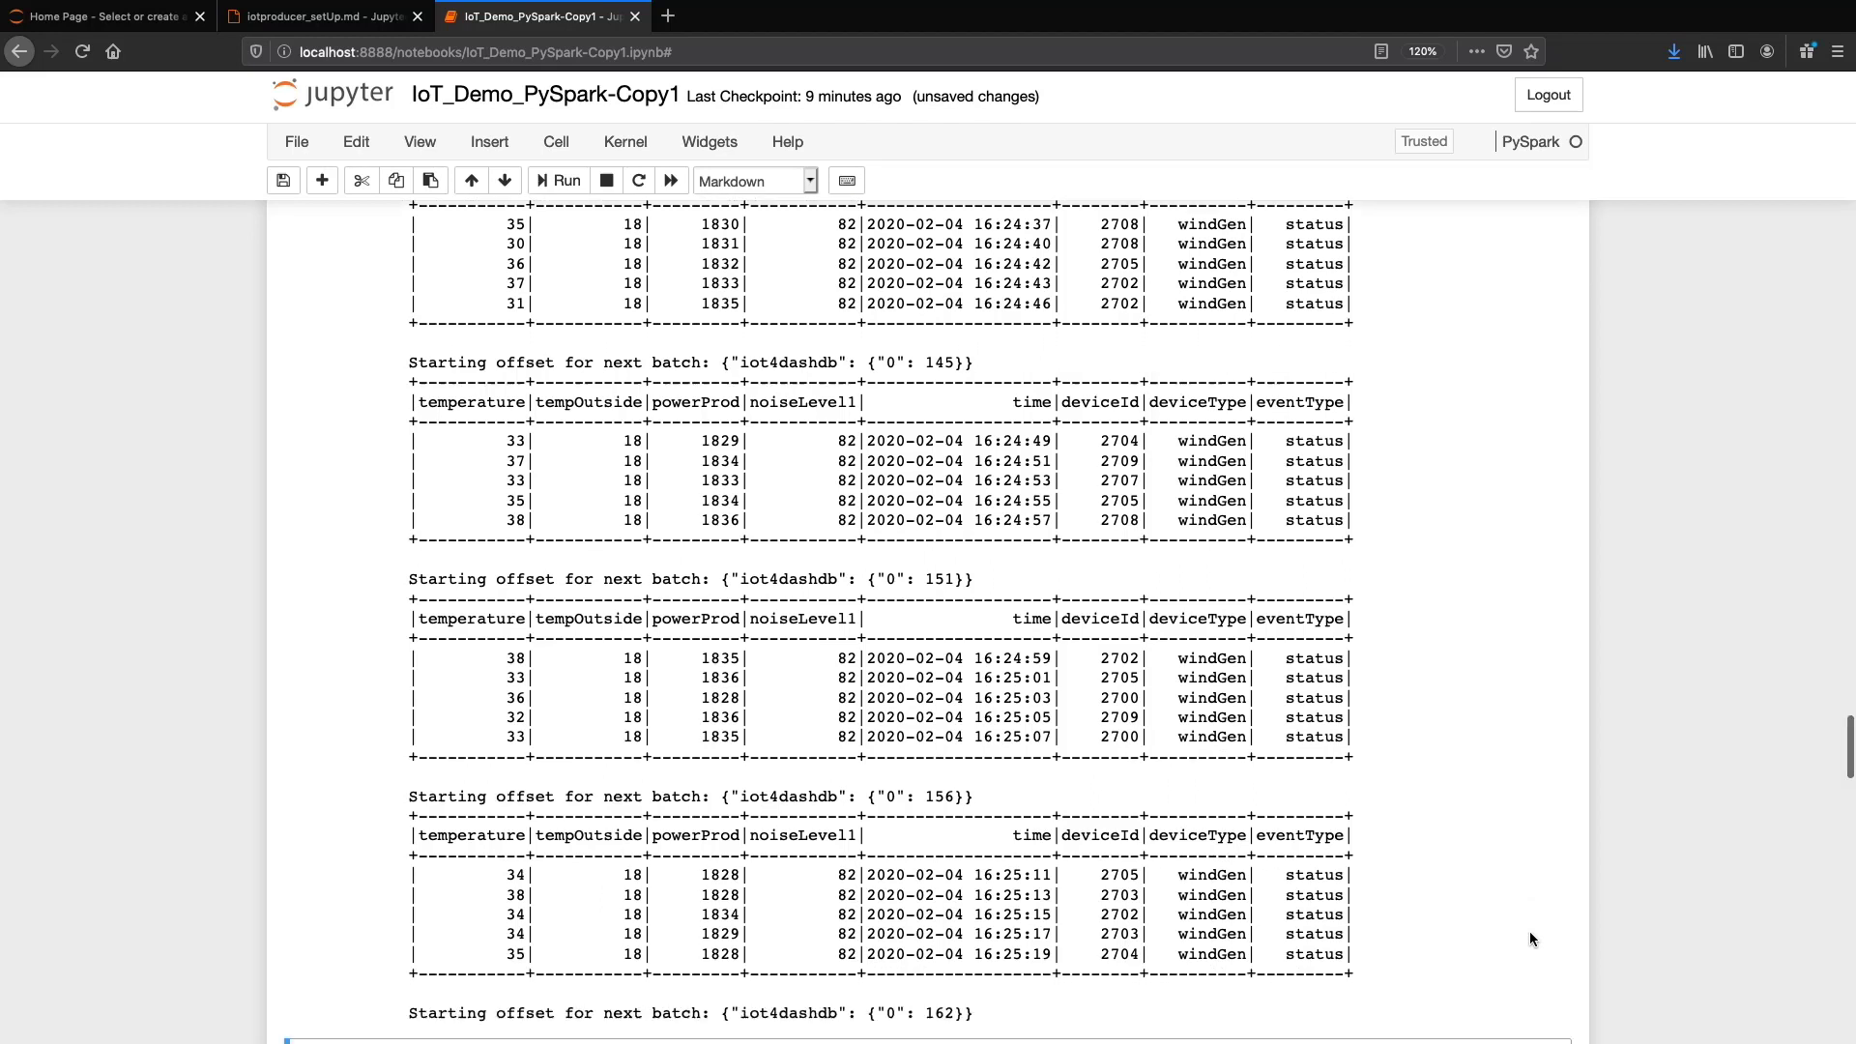
pyautogui.scroll(-3)
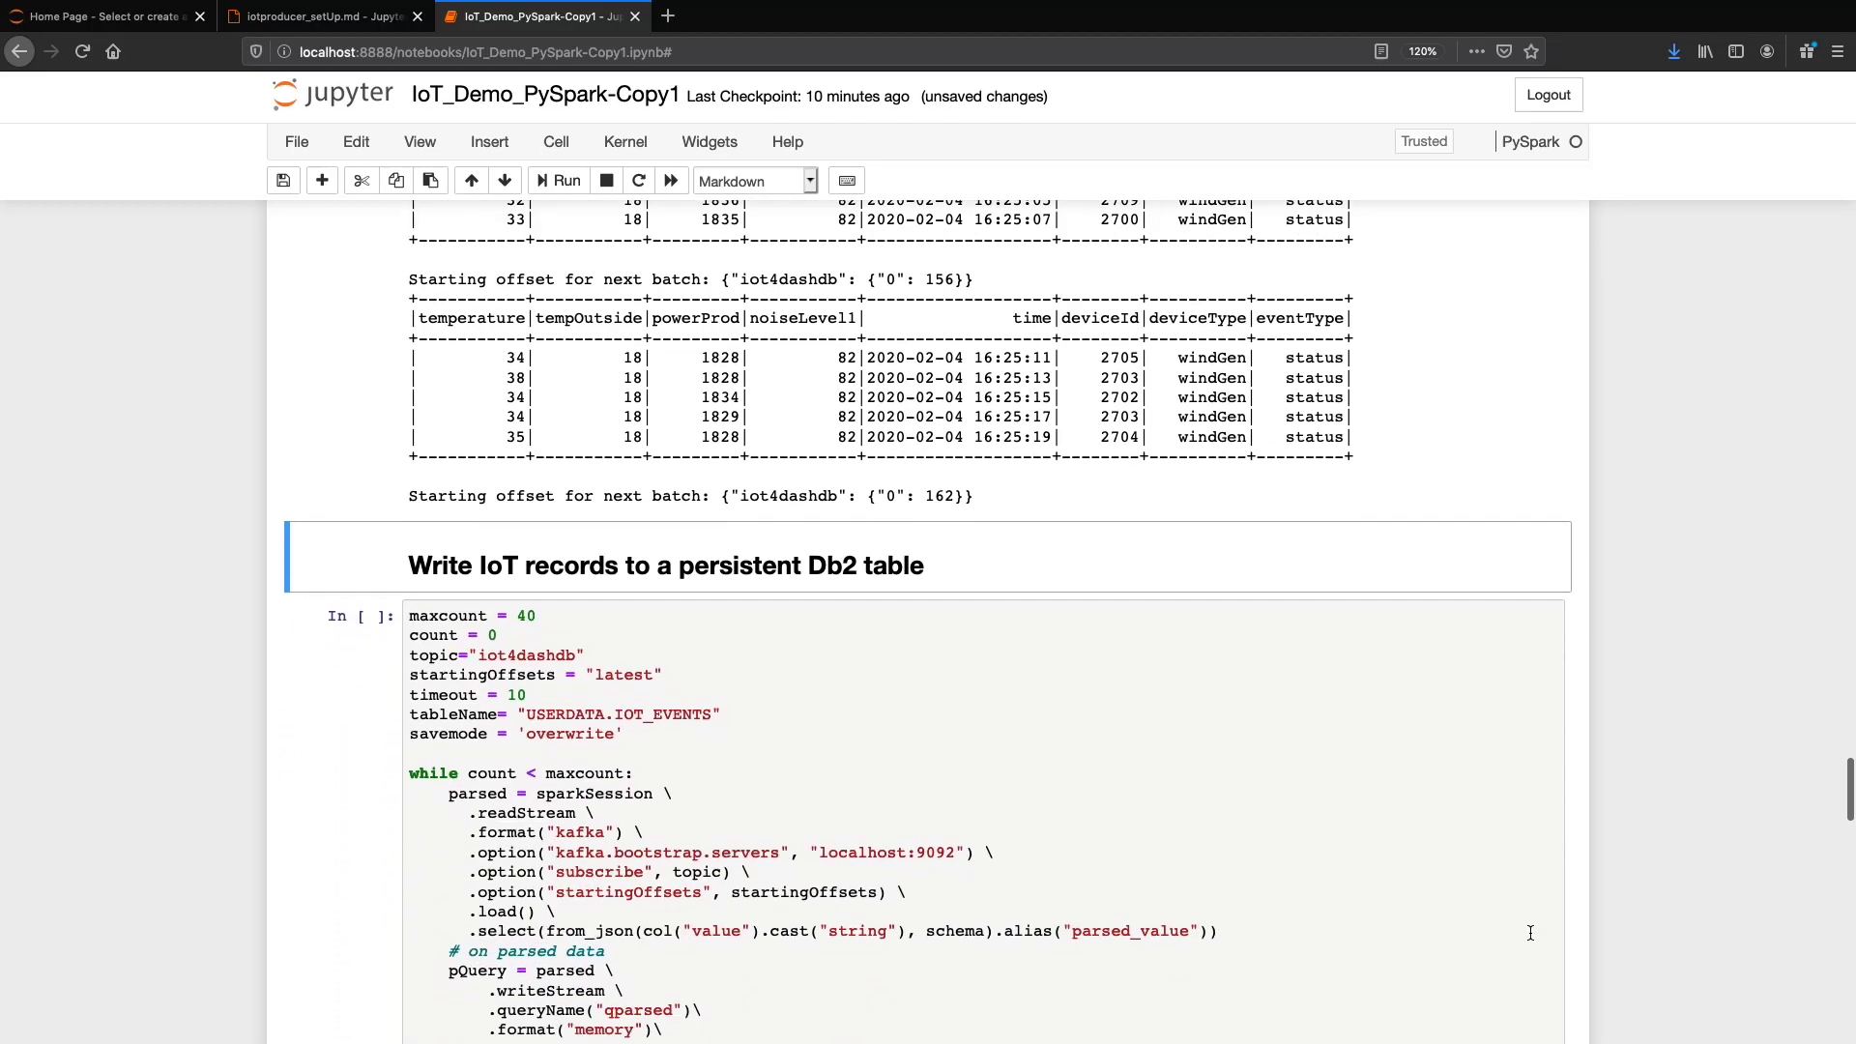
# Step: Write turbine batches to USERDATA.IOT_EVENTS and read back 40 records
pyautogui.scroll(-3)
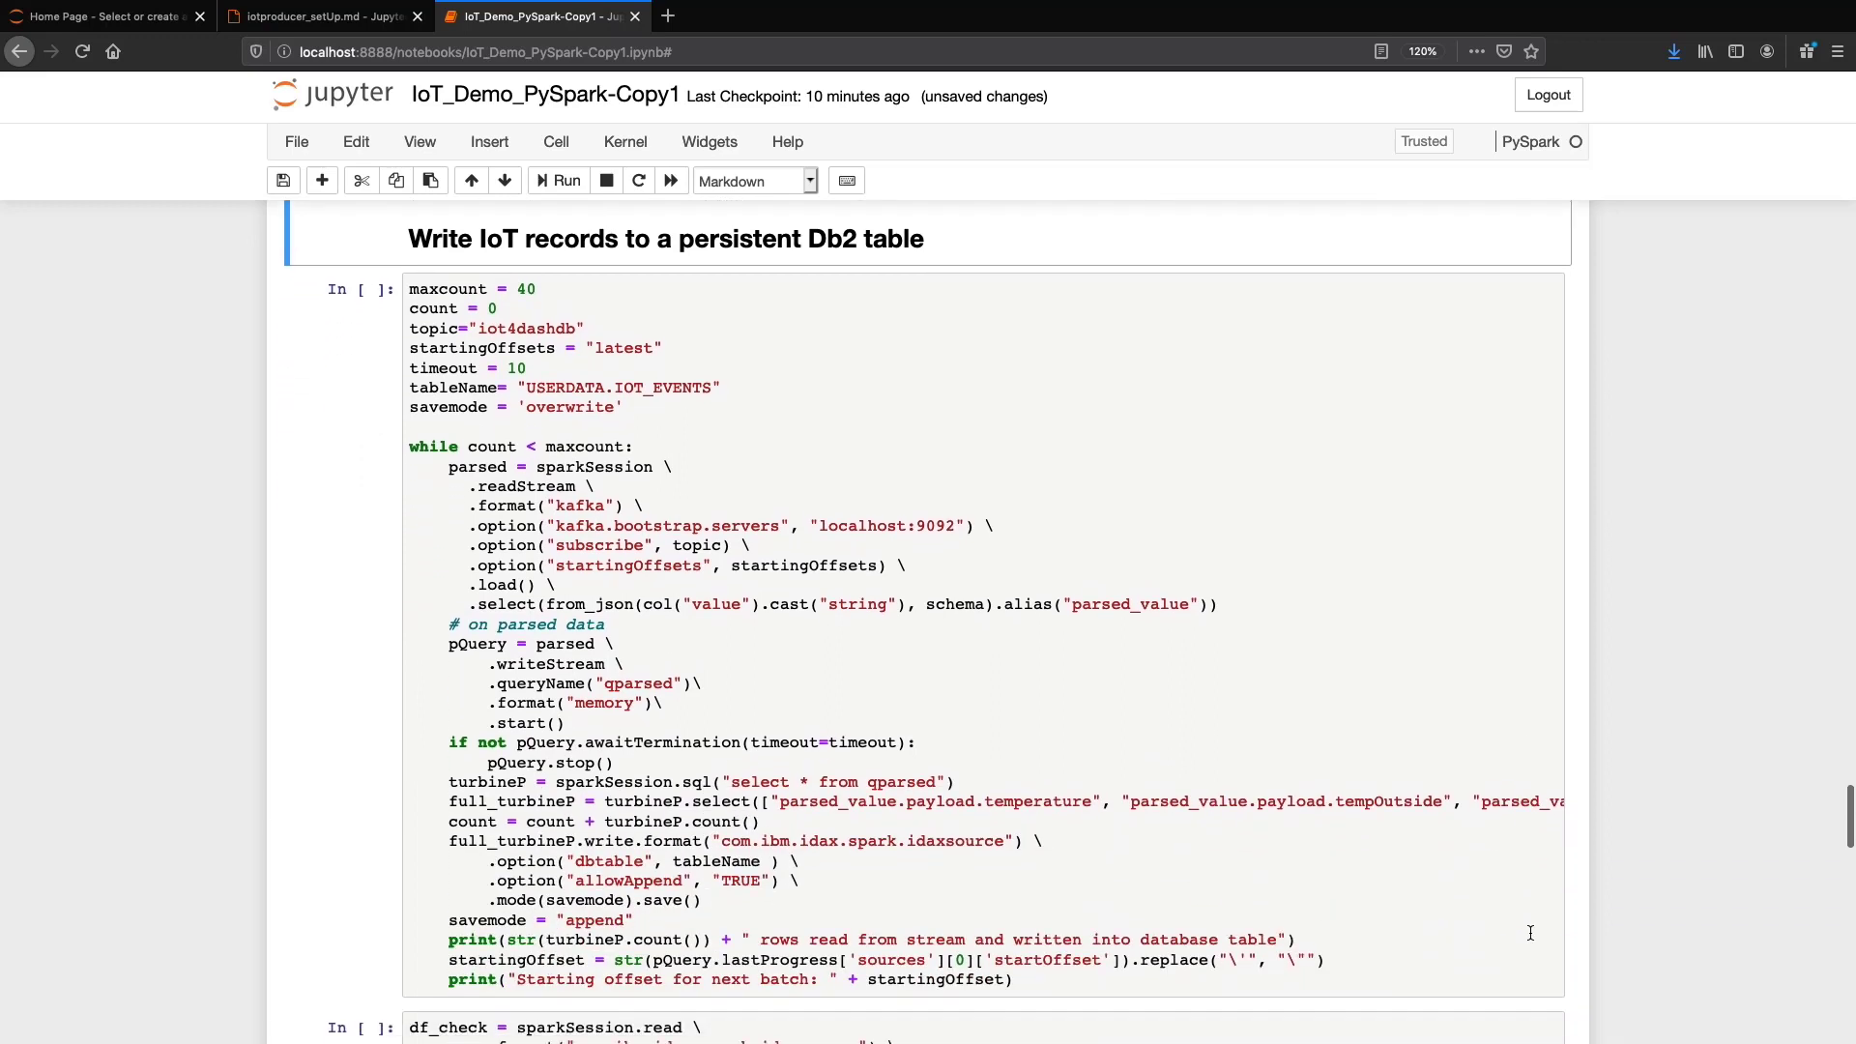
pyautogui.click(556, 181)
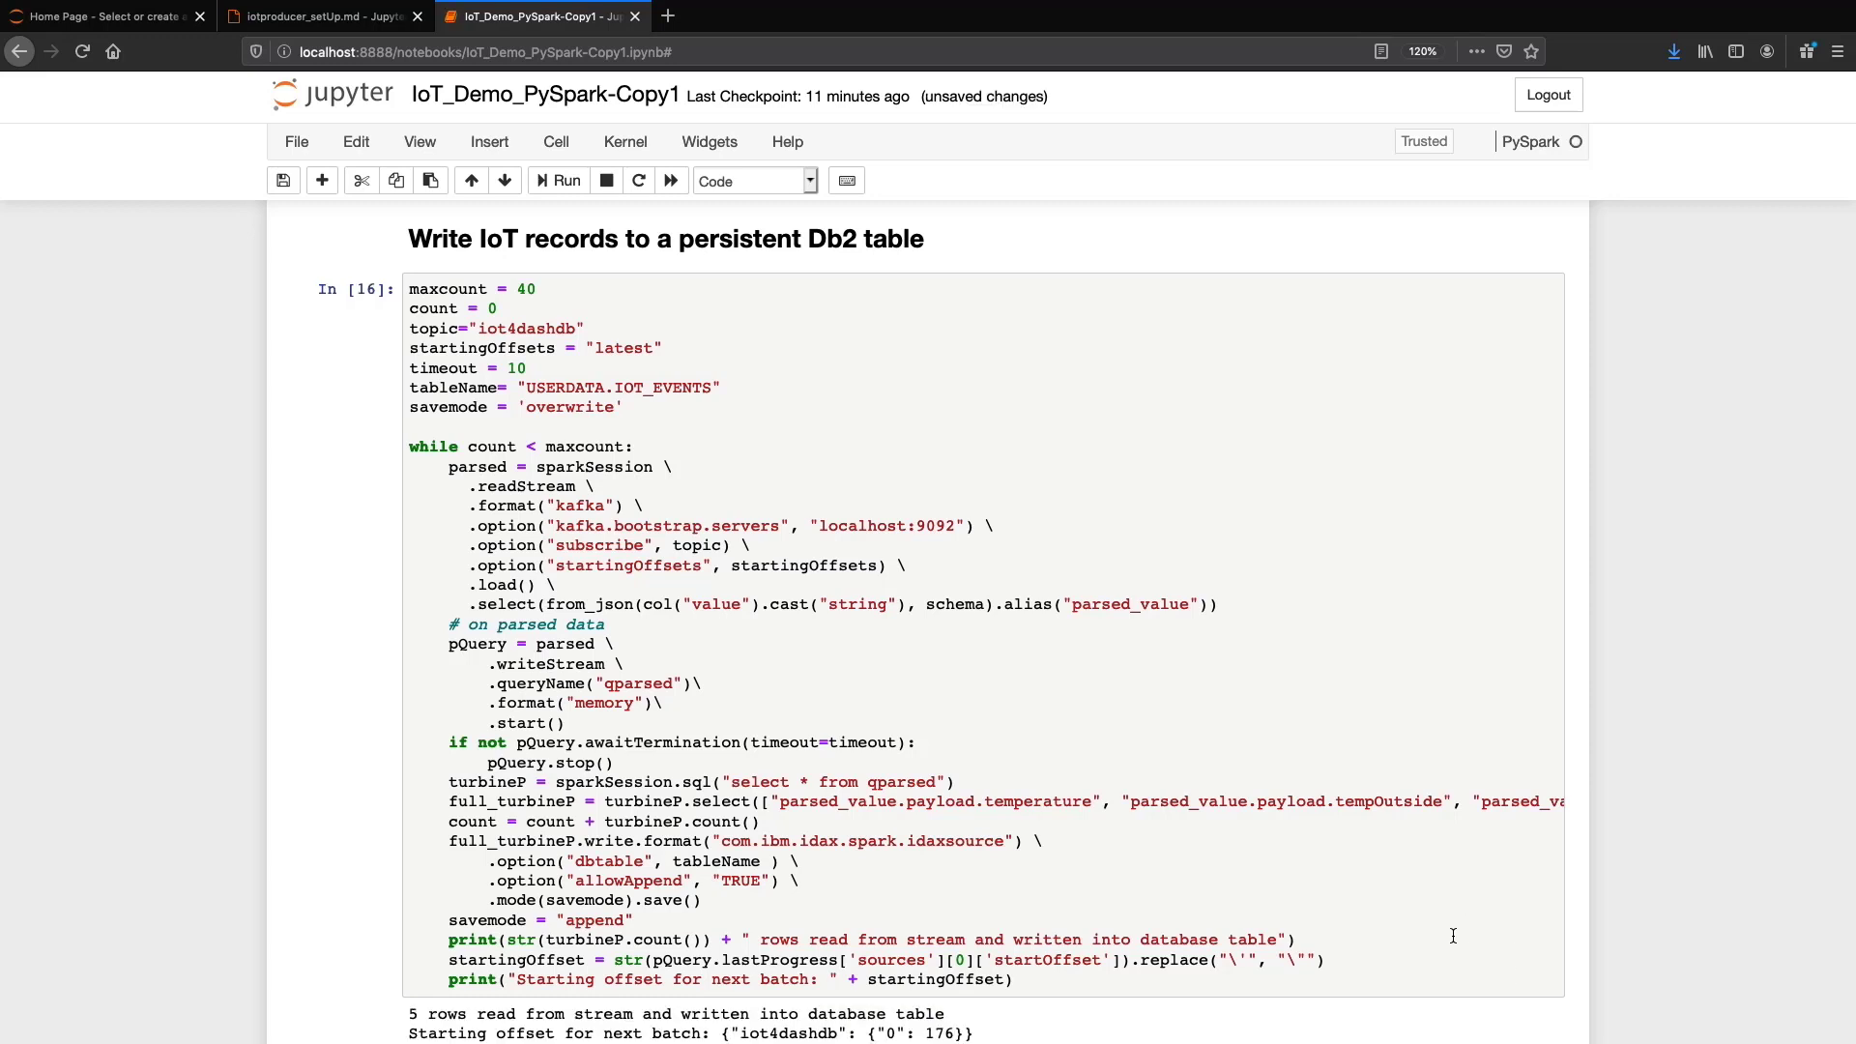
pyautogui.scroll(-3)
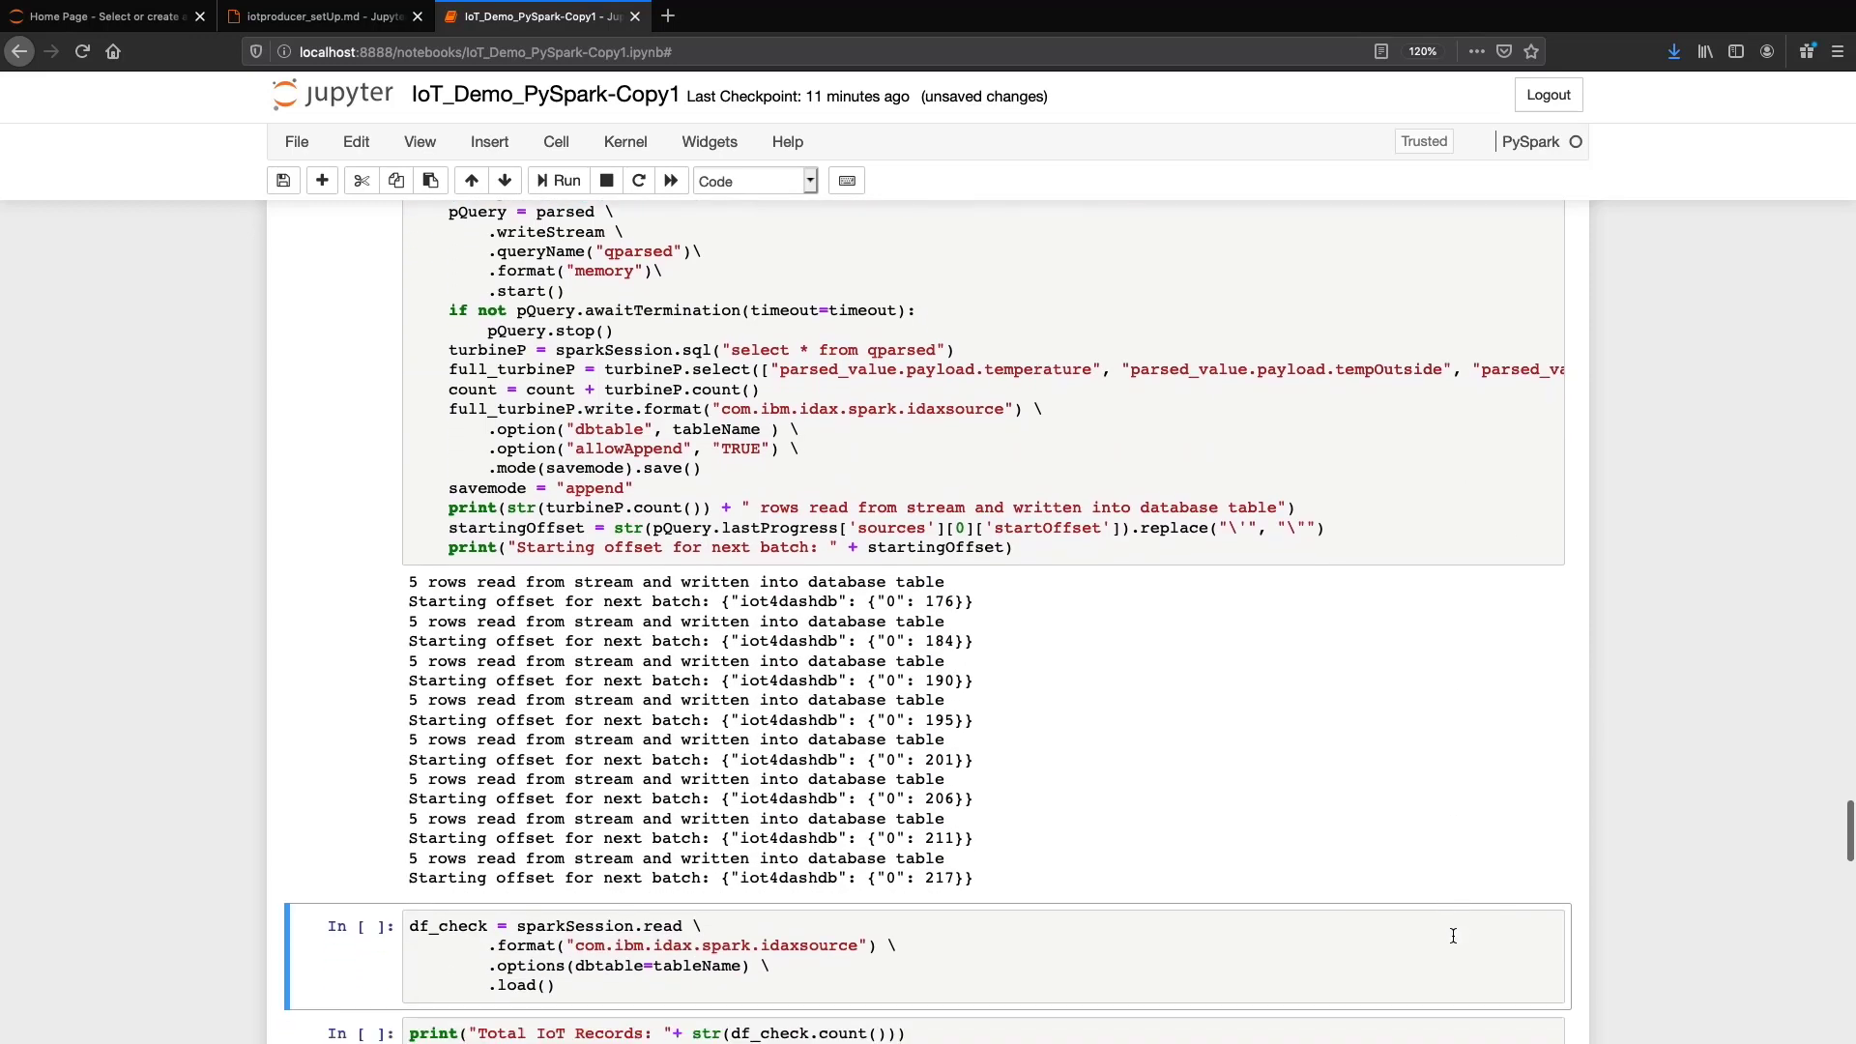
pyautogui.scroll(-3)
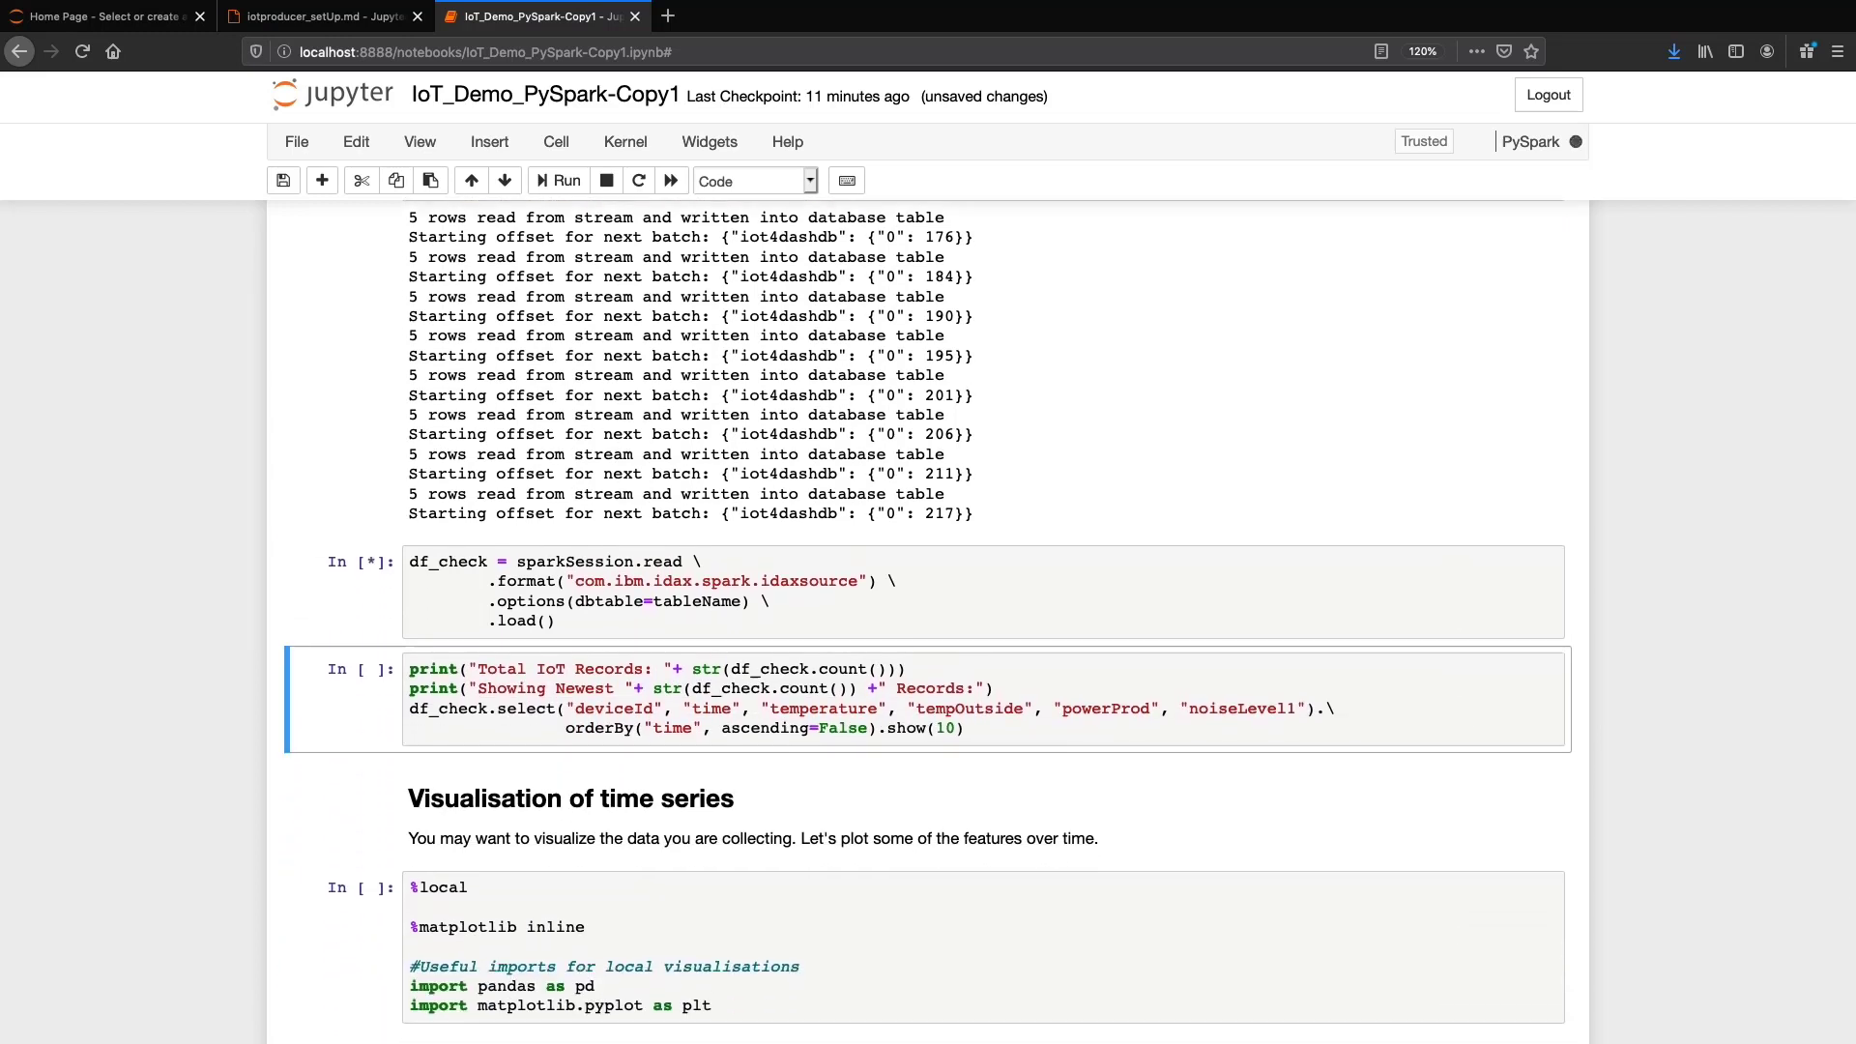
pyautogui.click(559, 181)
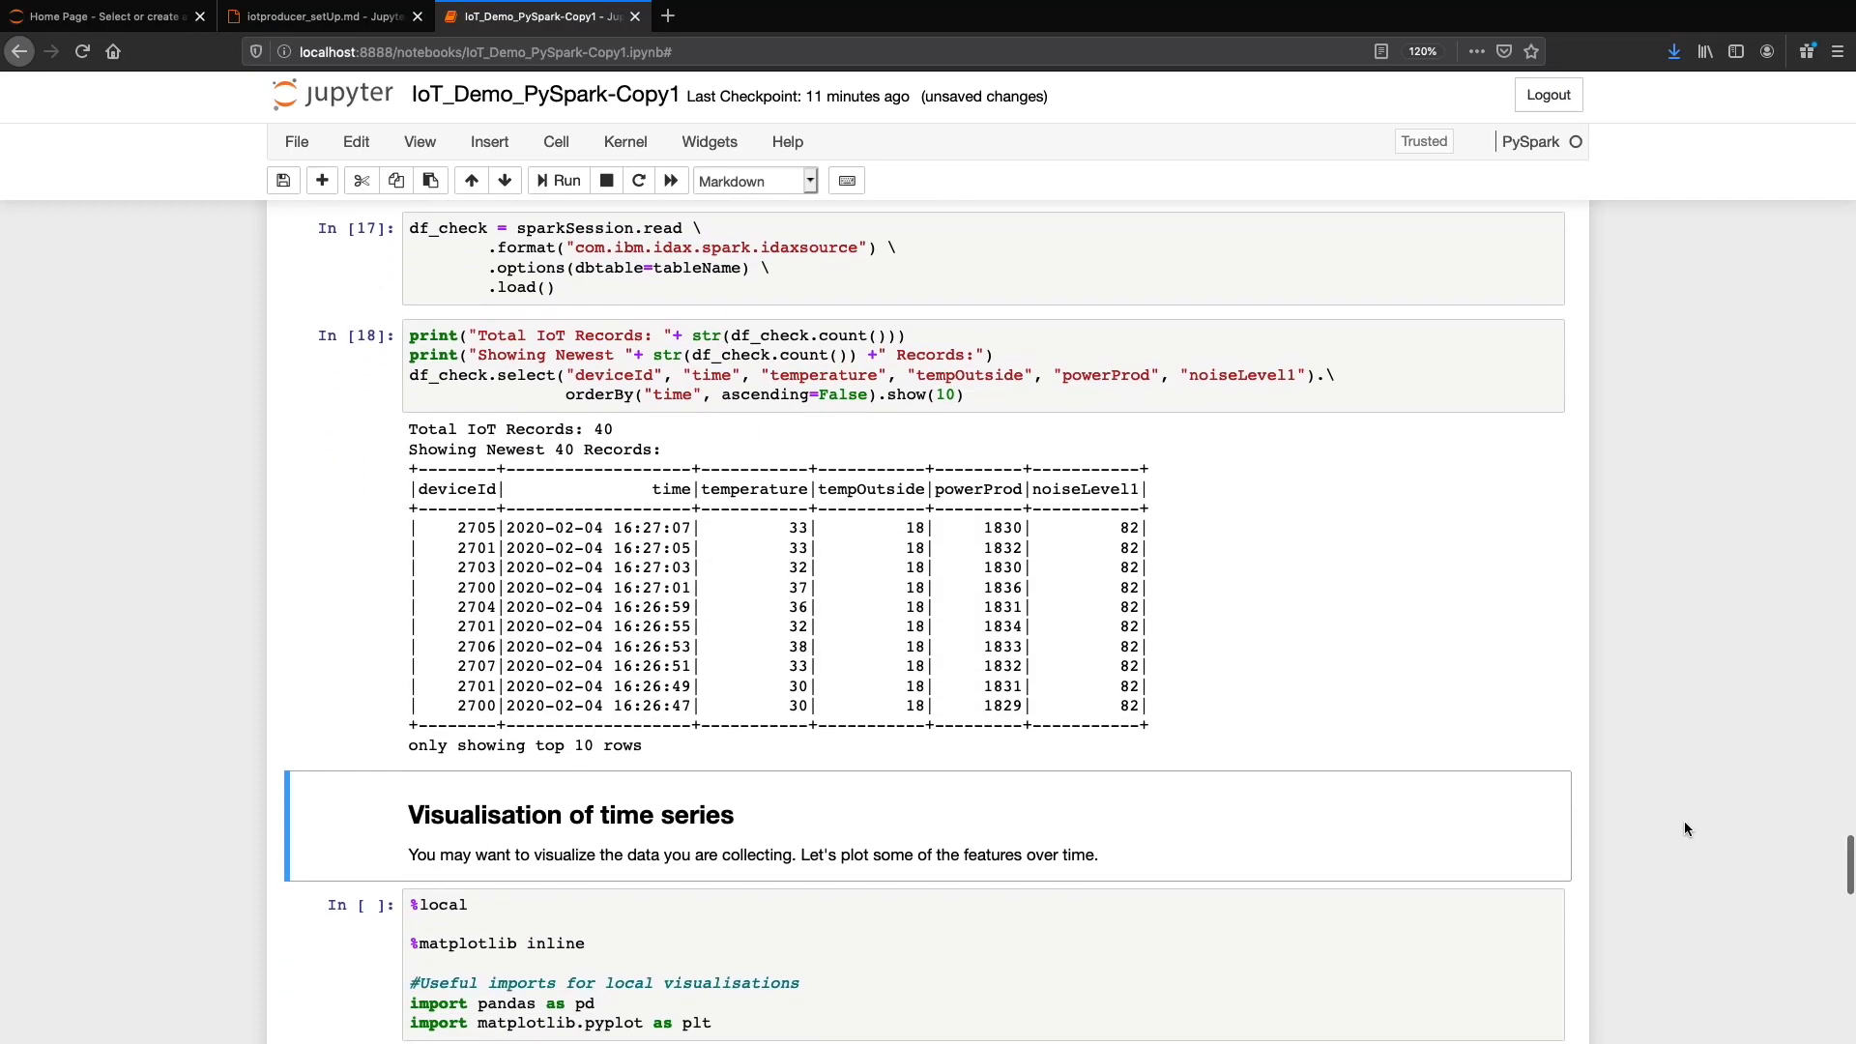
# Step: Scroll past the %local matplotlib import and 'turbine' temp-view cells
pyautogui.scroll(-3)
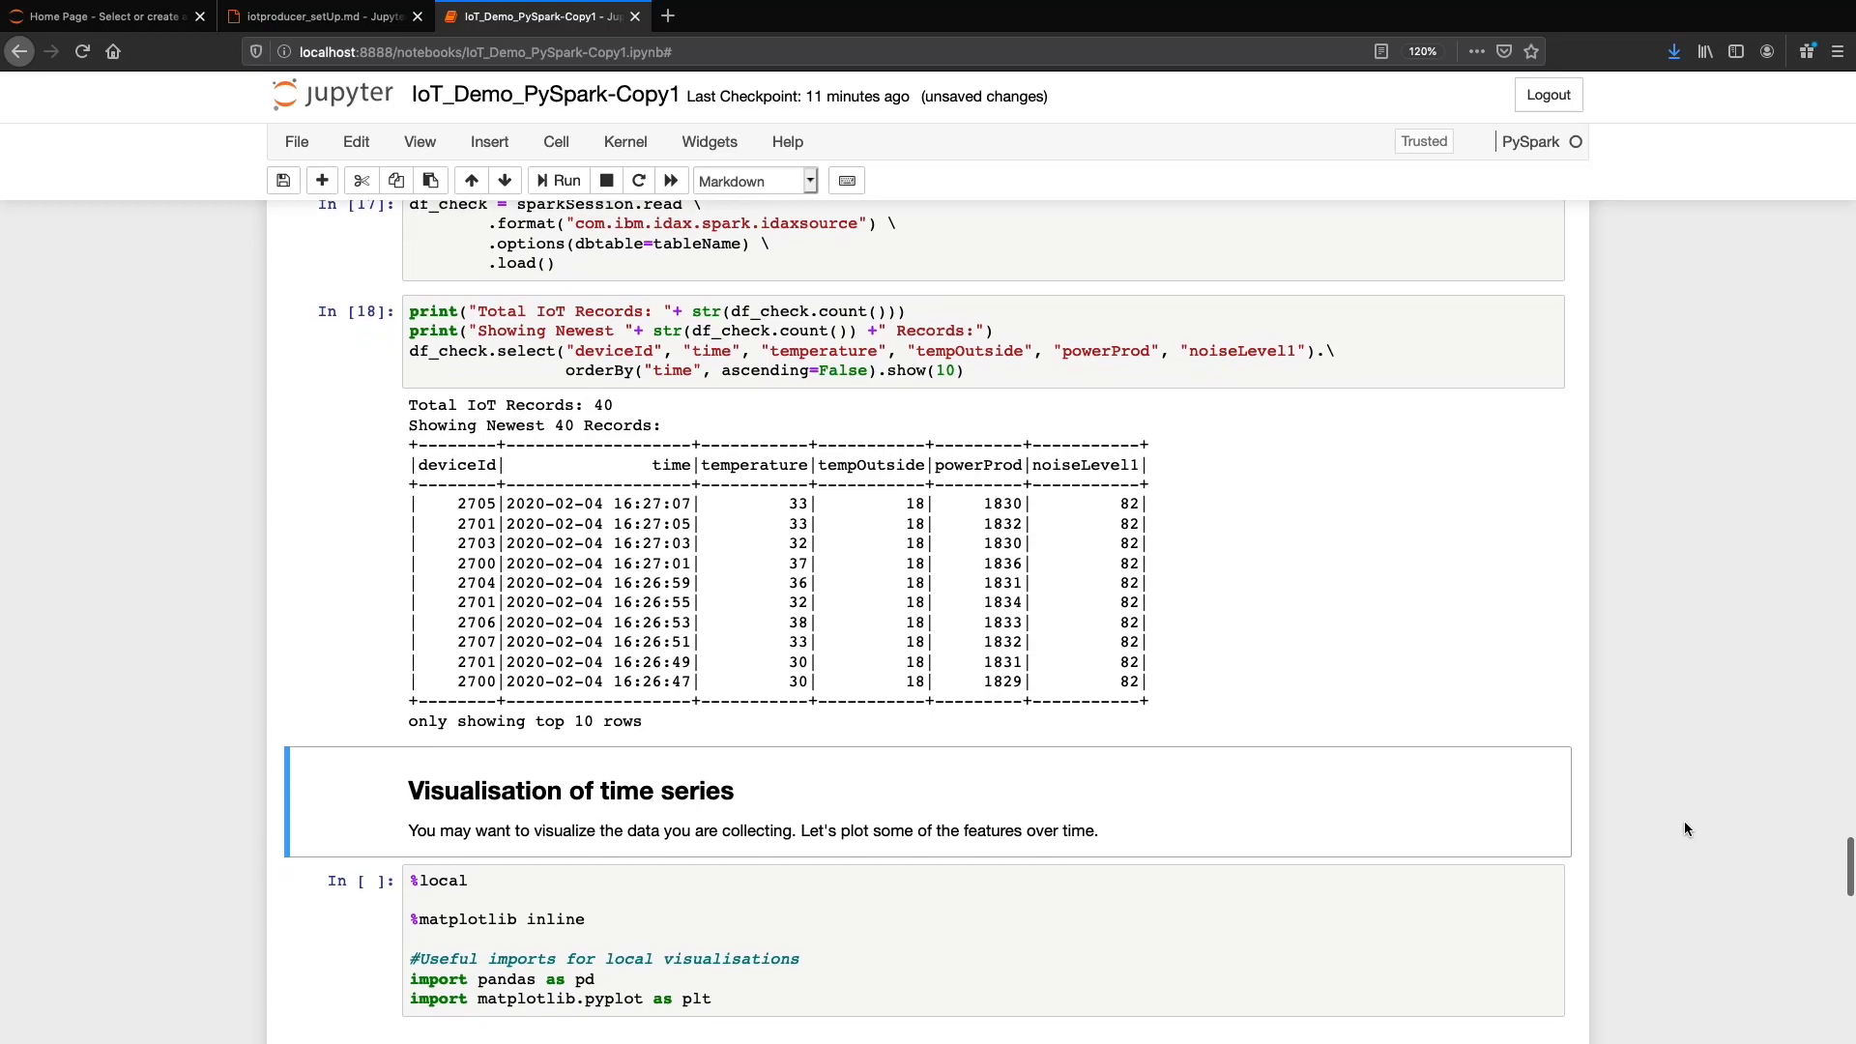
pyautogui.scroll(-3)
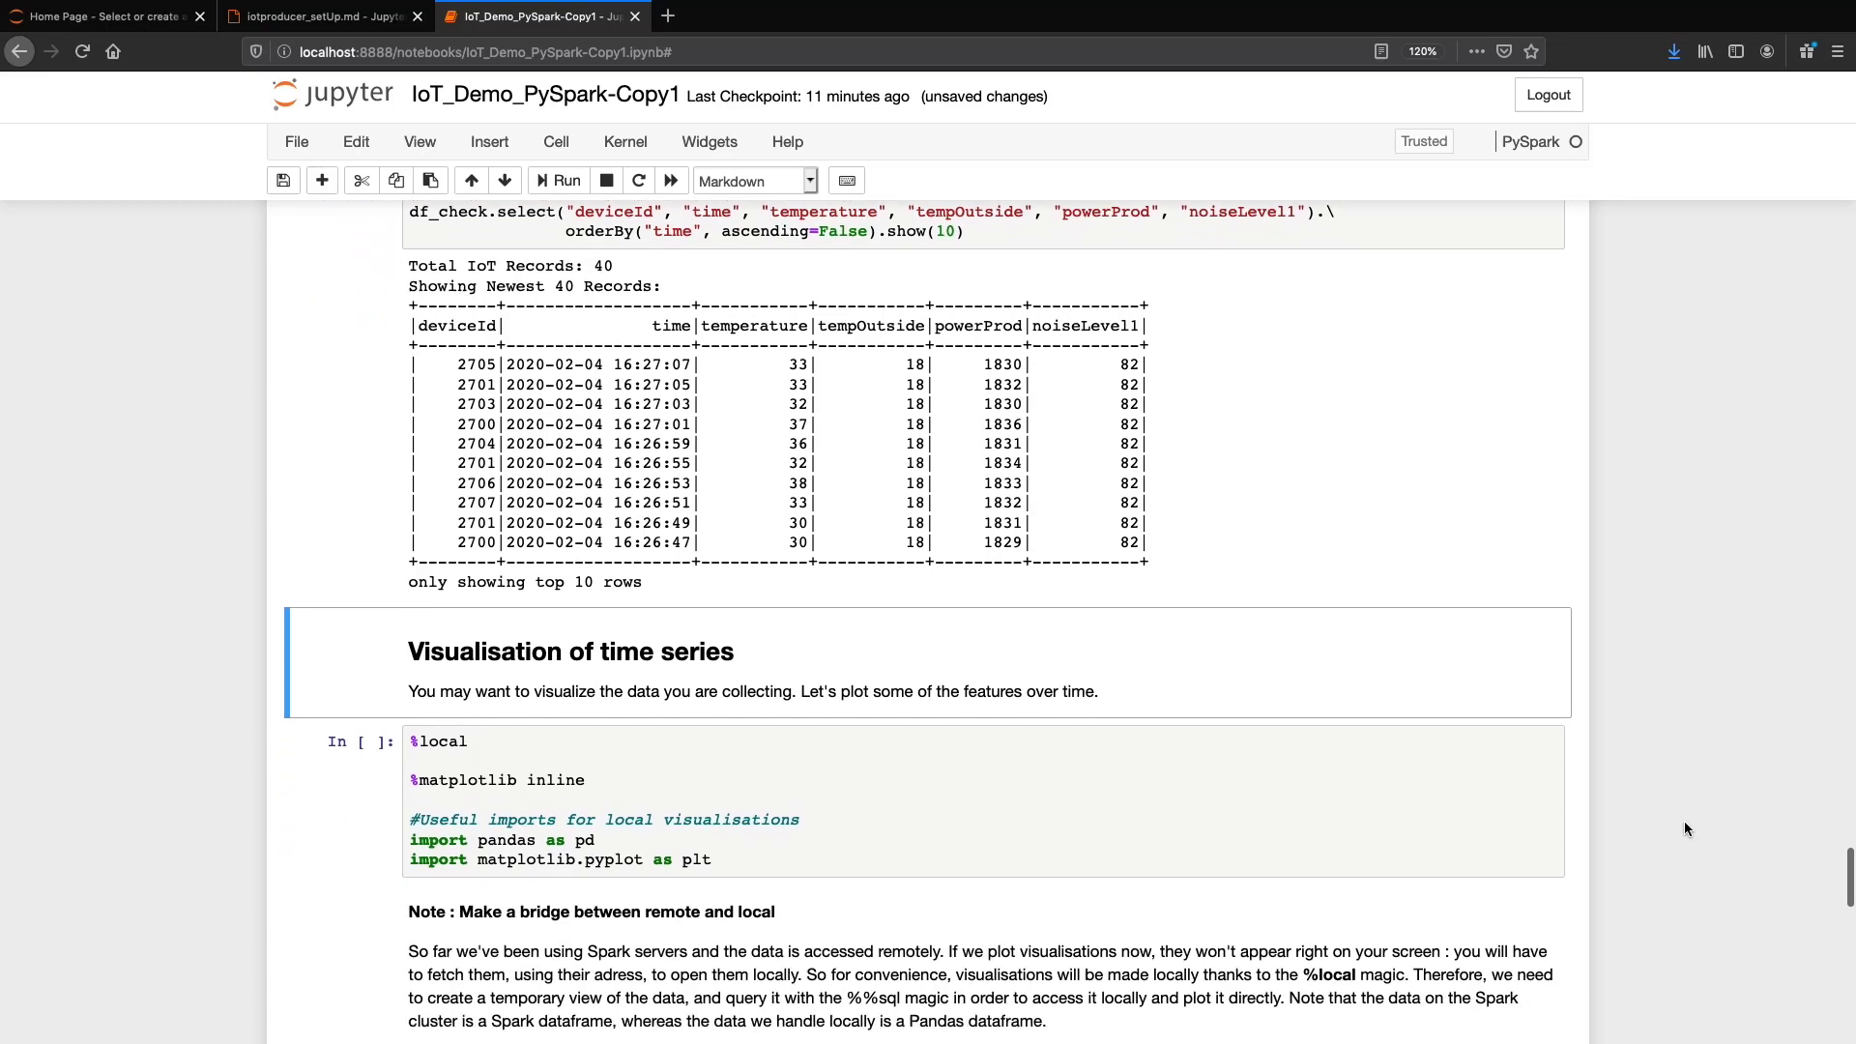
pyautogui.scroll(-3)
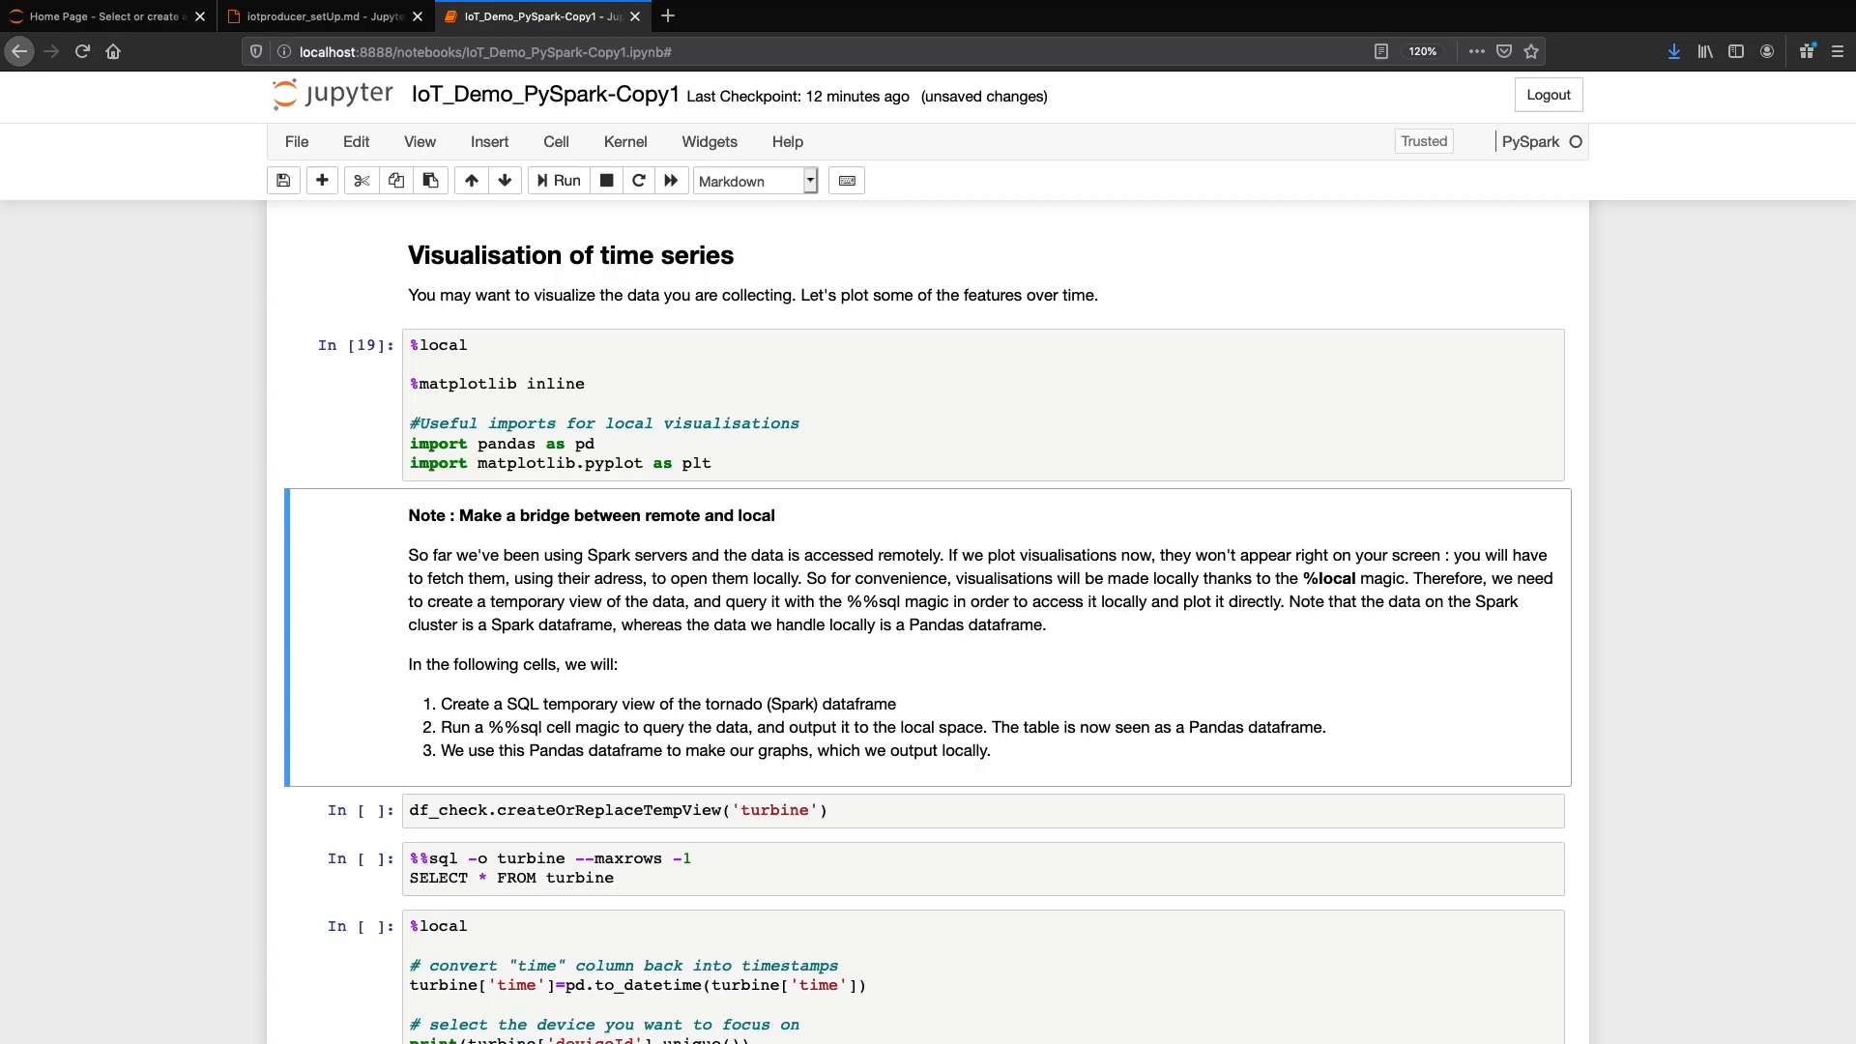
pyautogui.scroll(-3)
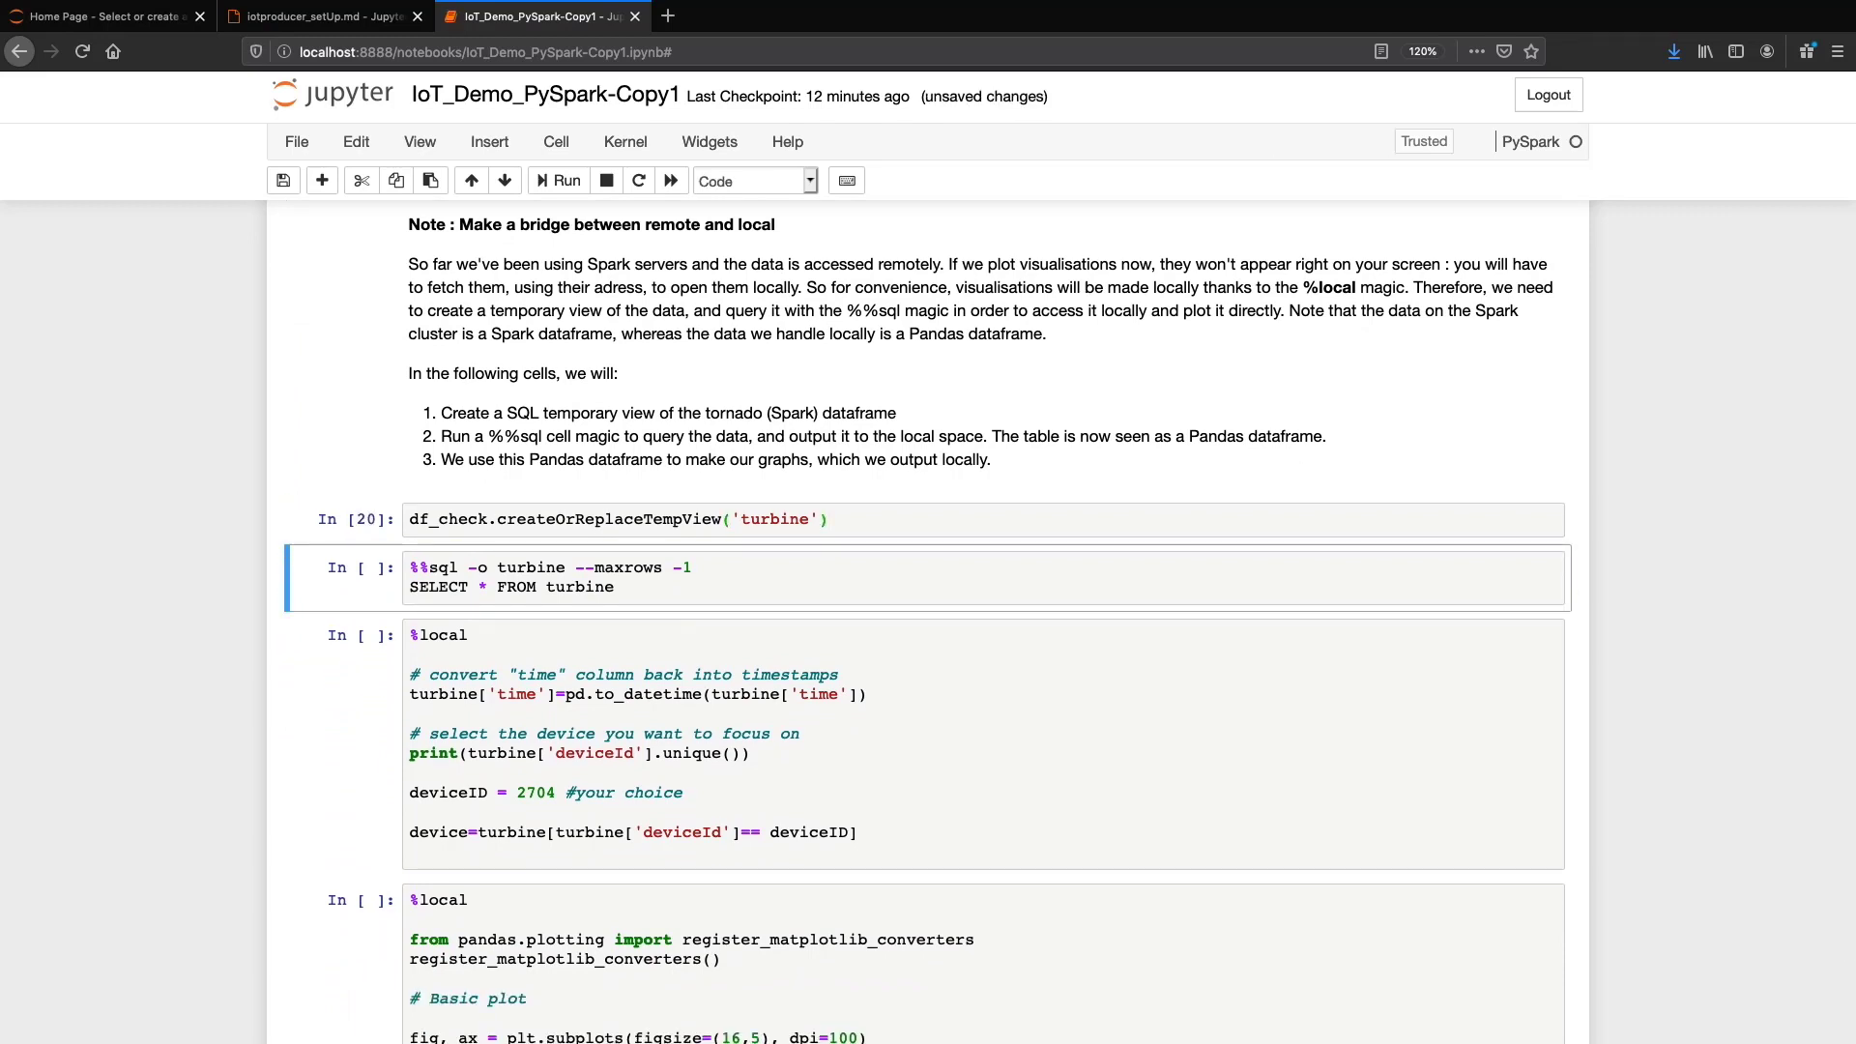
# Step: Query the 'turbine' view into local pandas data with %%sql -o turbine
pyautogui.click(565, 180)
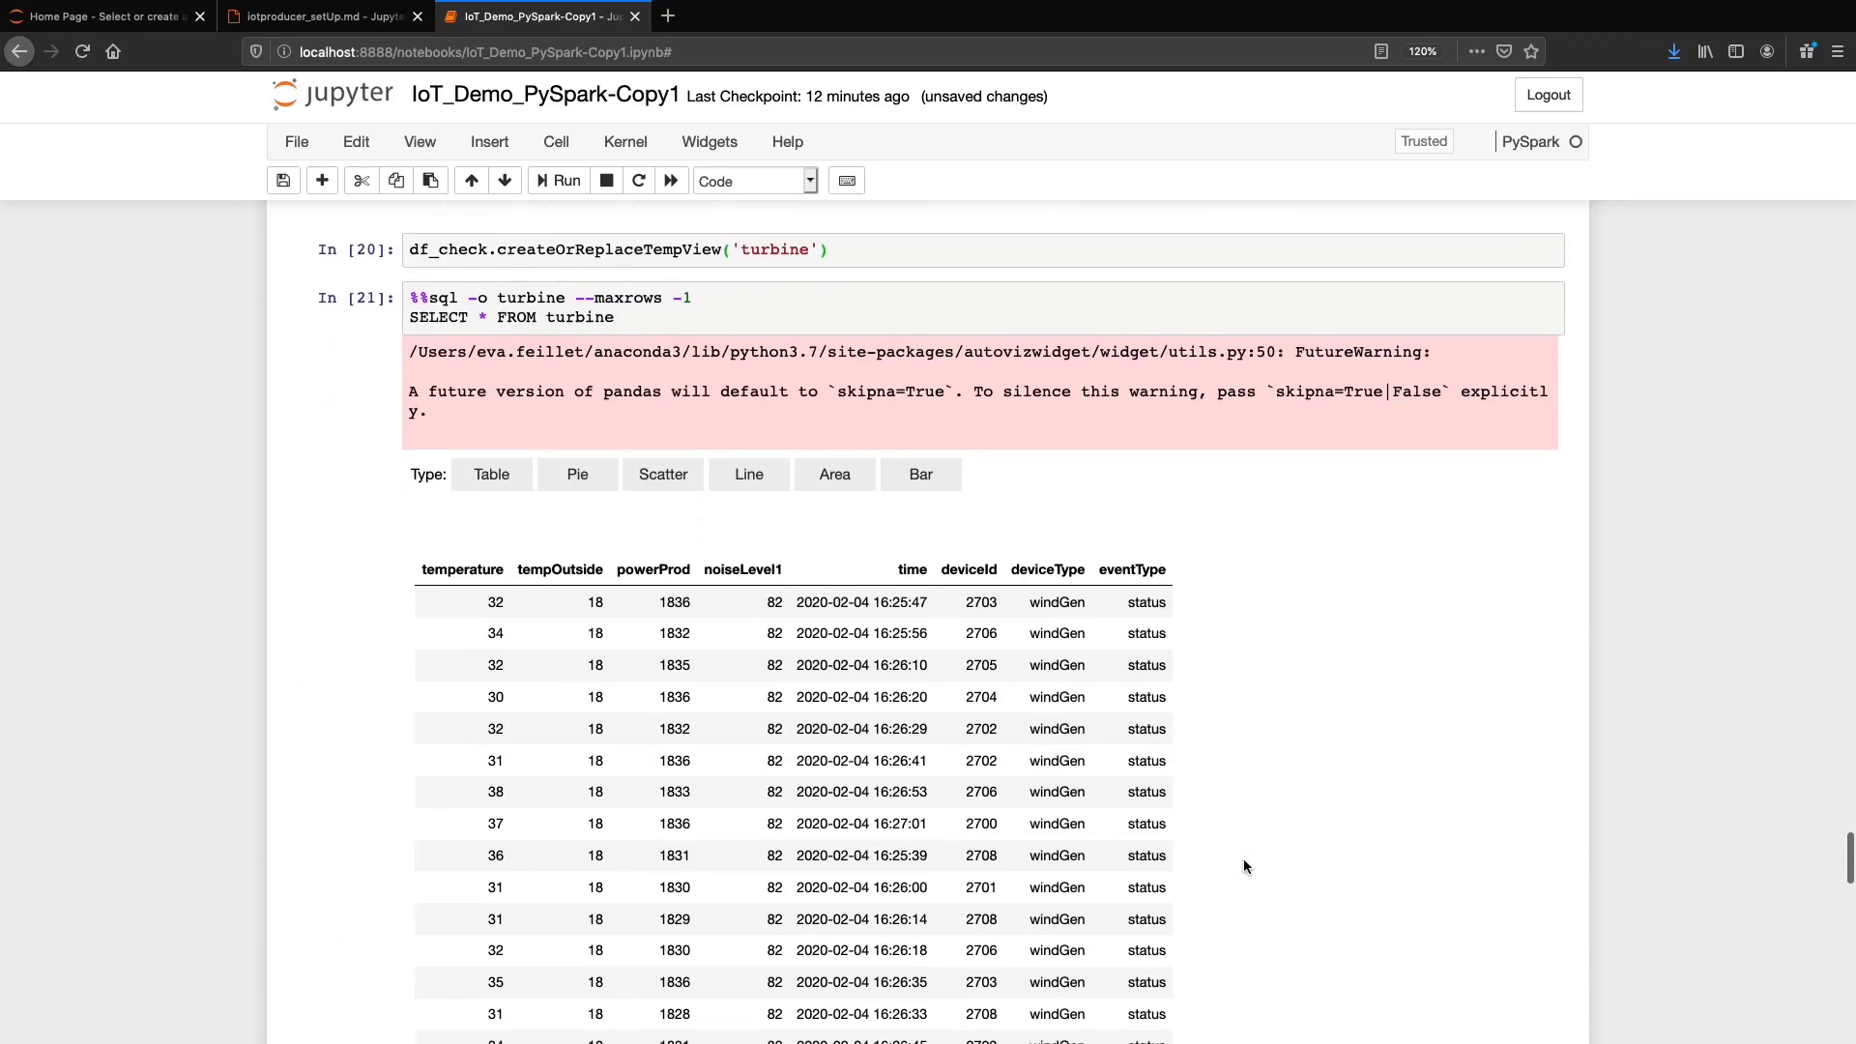
pyautogui.scroll(-3)
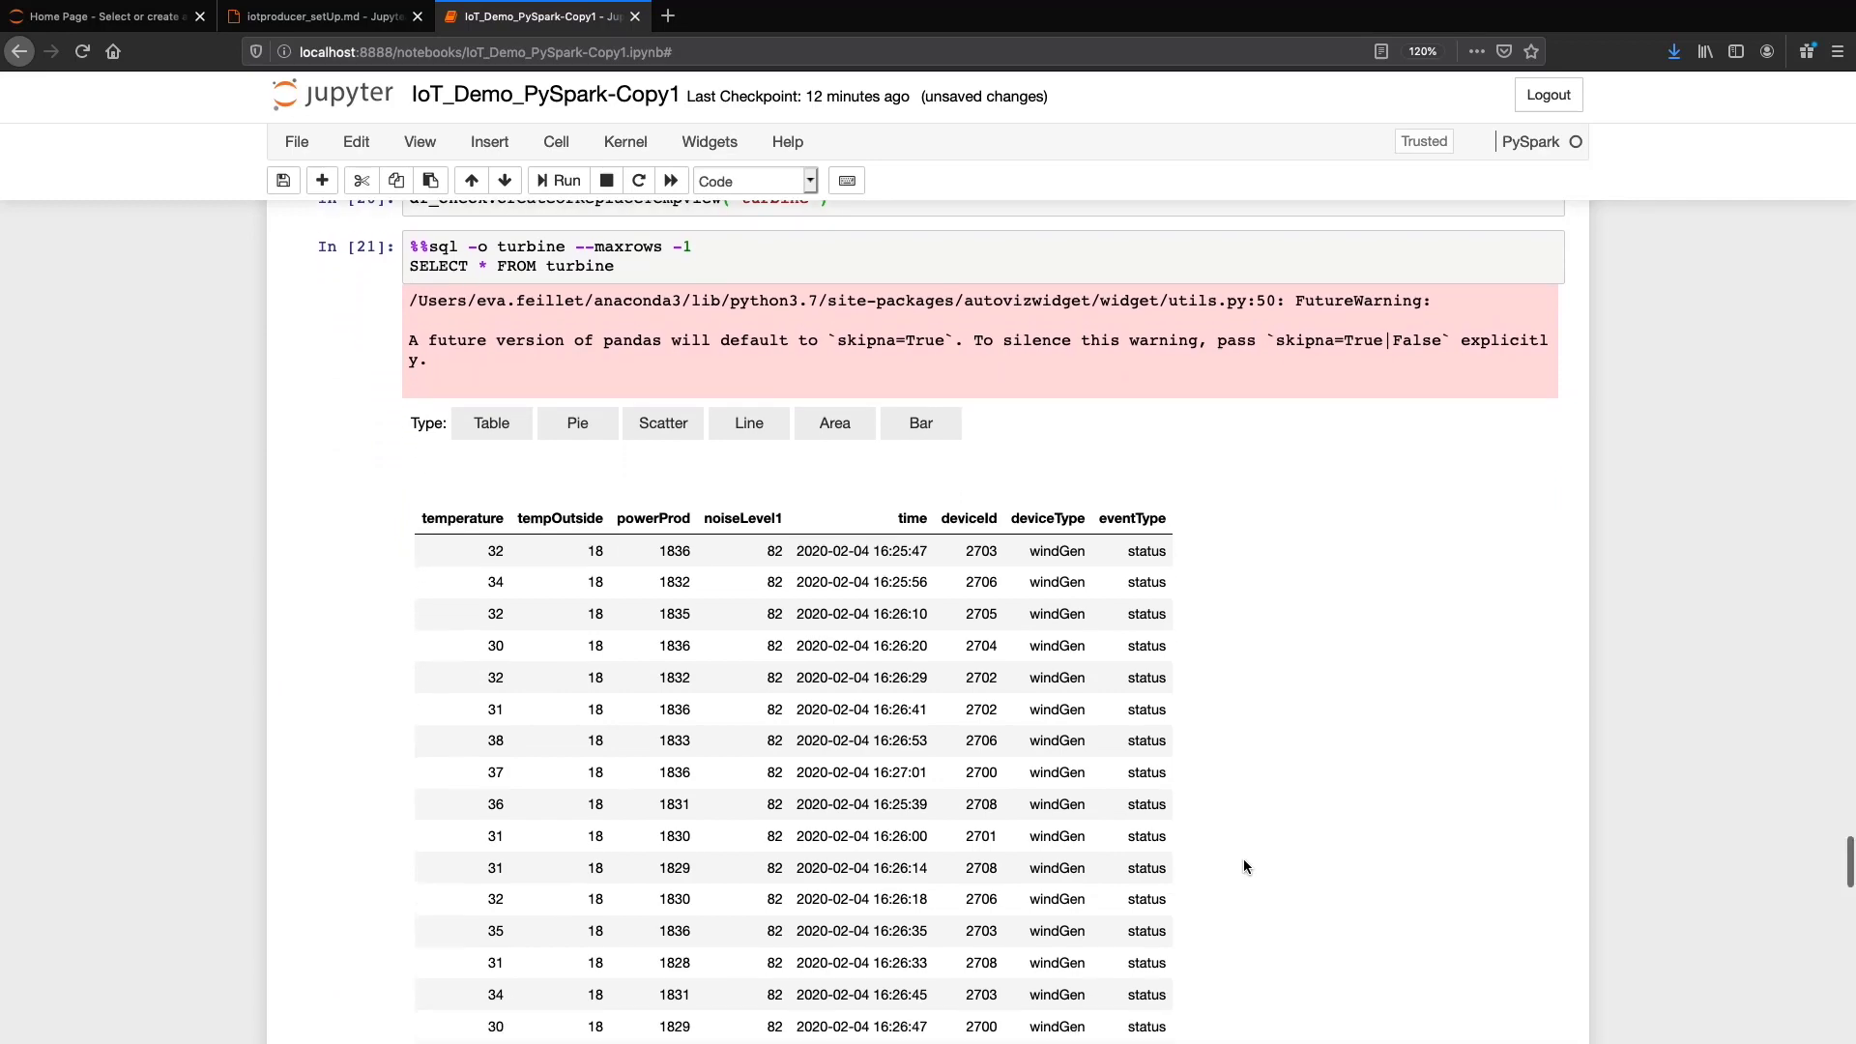
pyautogui.scroll(-3)
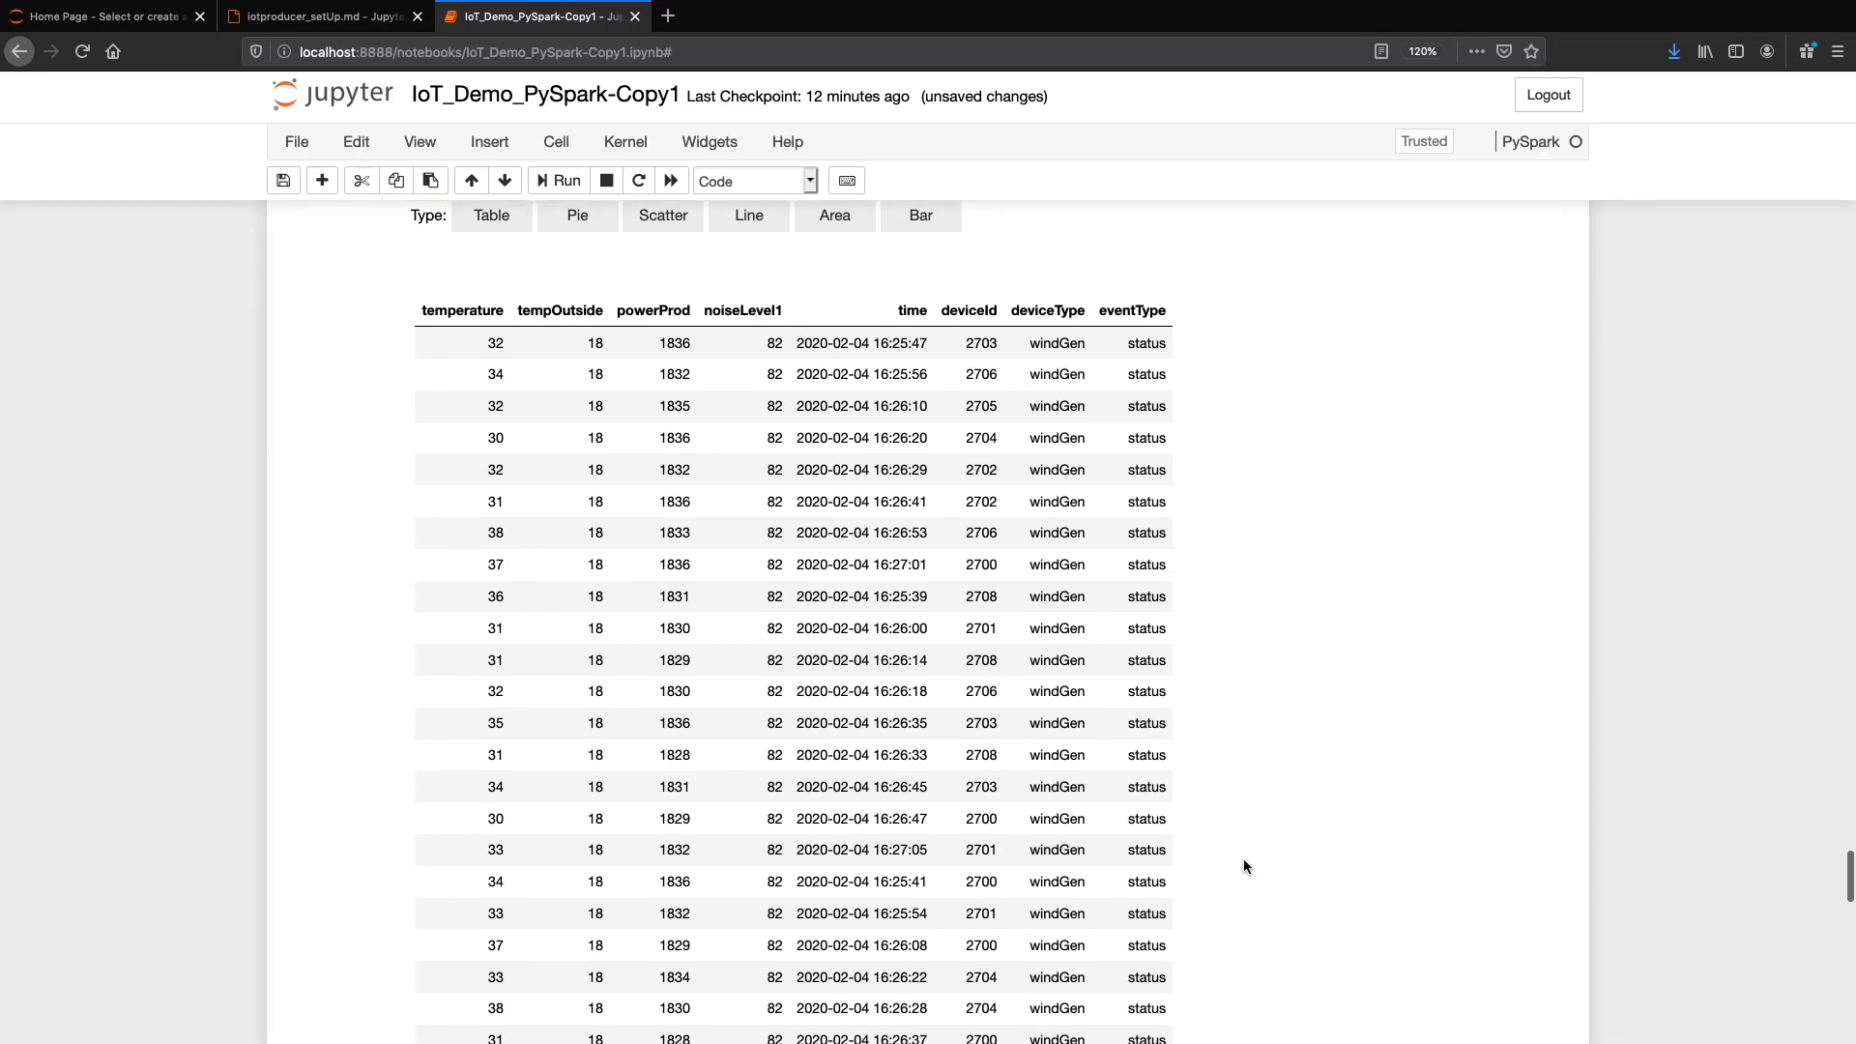
pyautogui.scroll(-3)
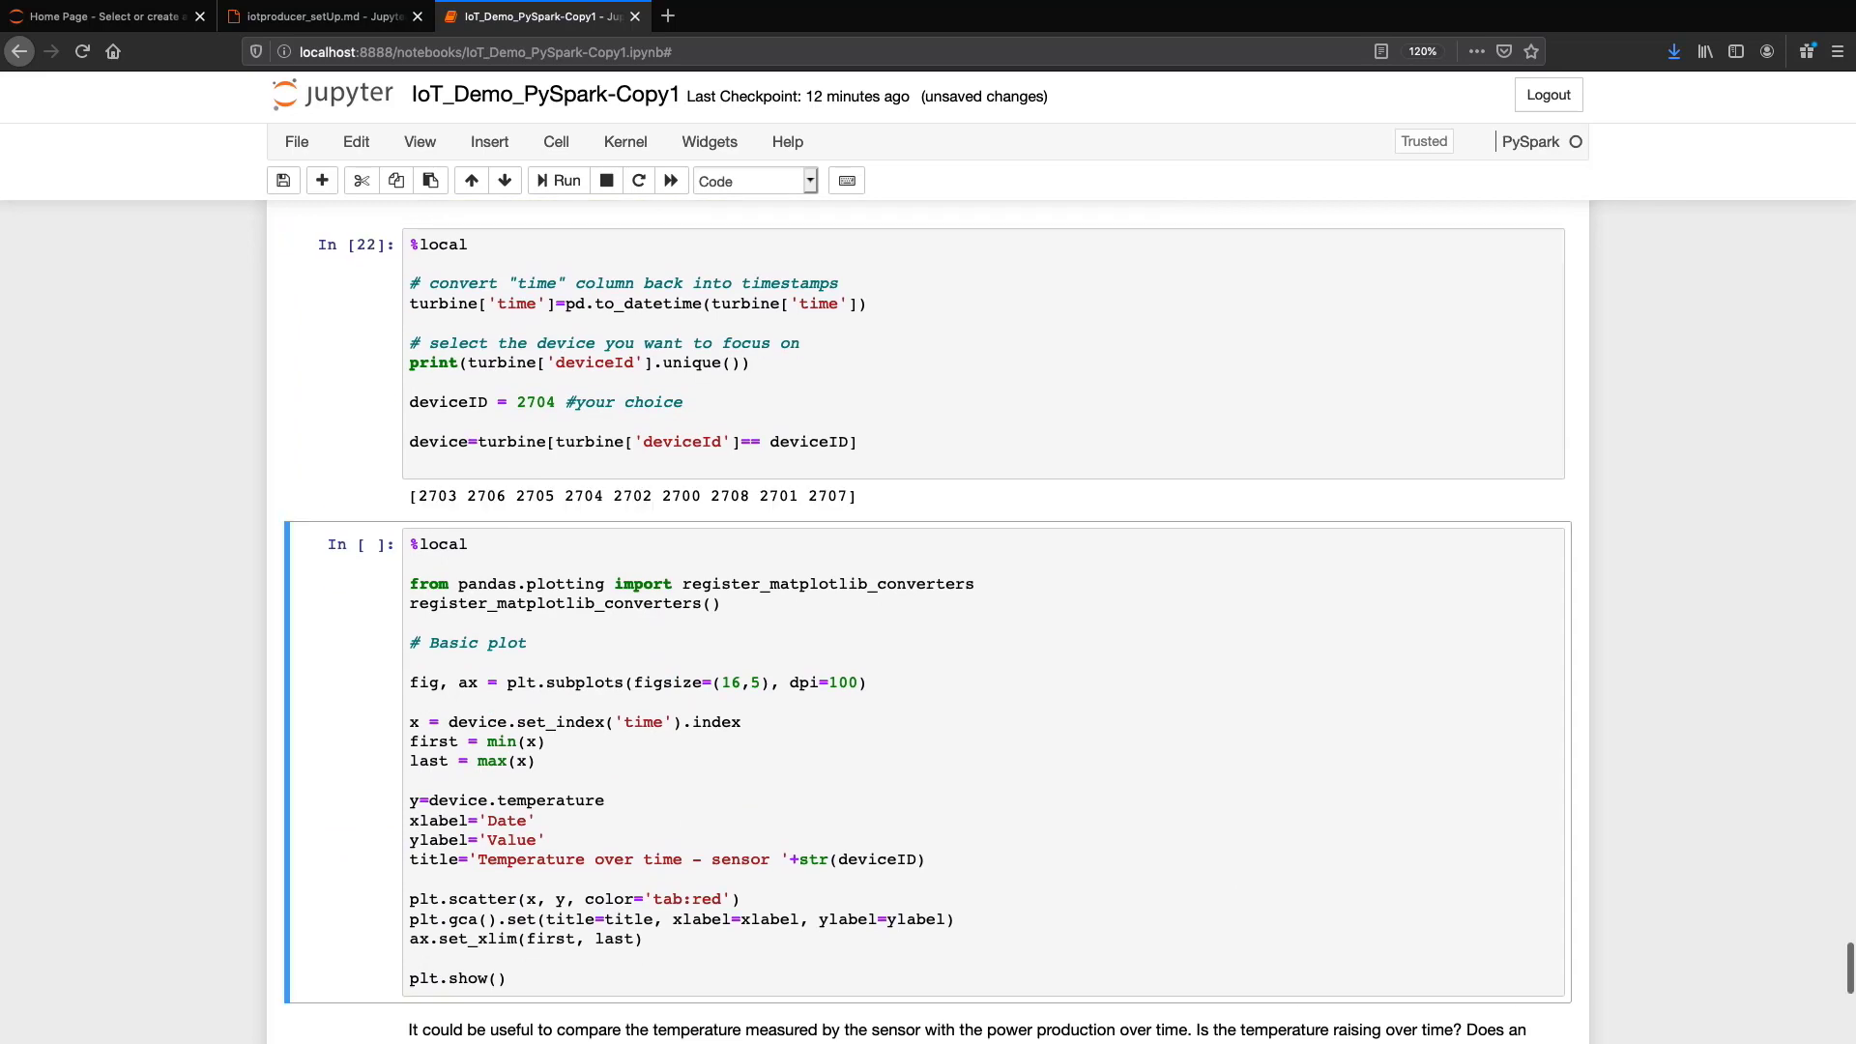
# Step: Plot sensor 2704's temperature, then temperature and power production over time
pyautogui.click(556, 180)
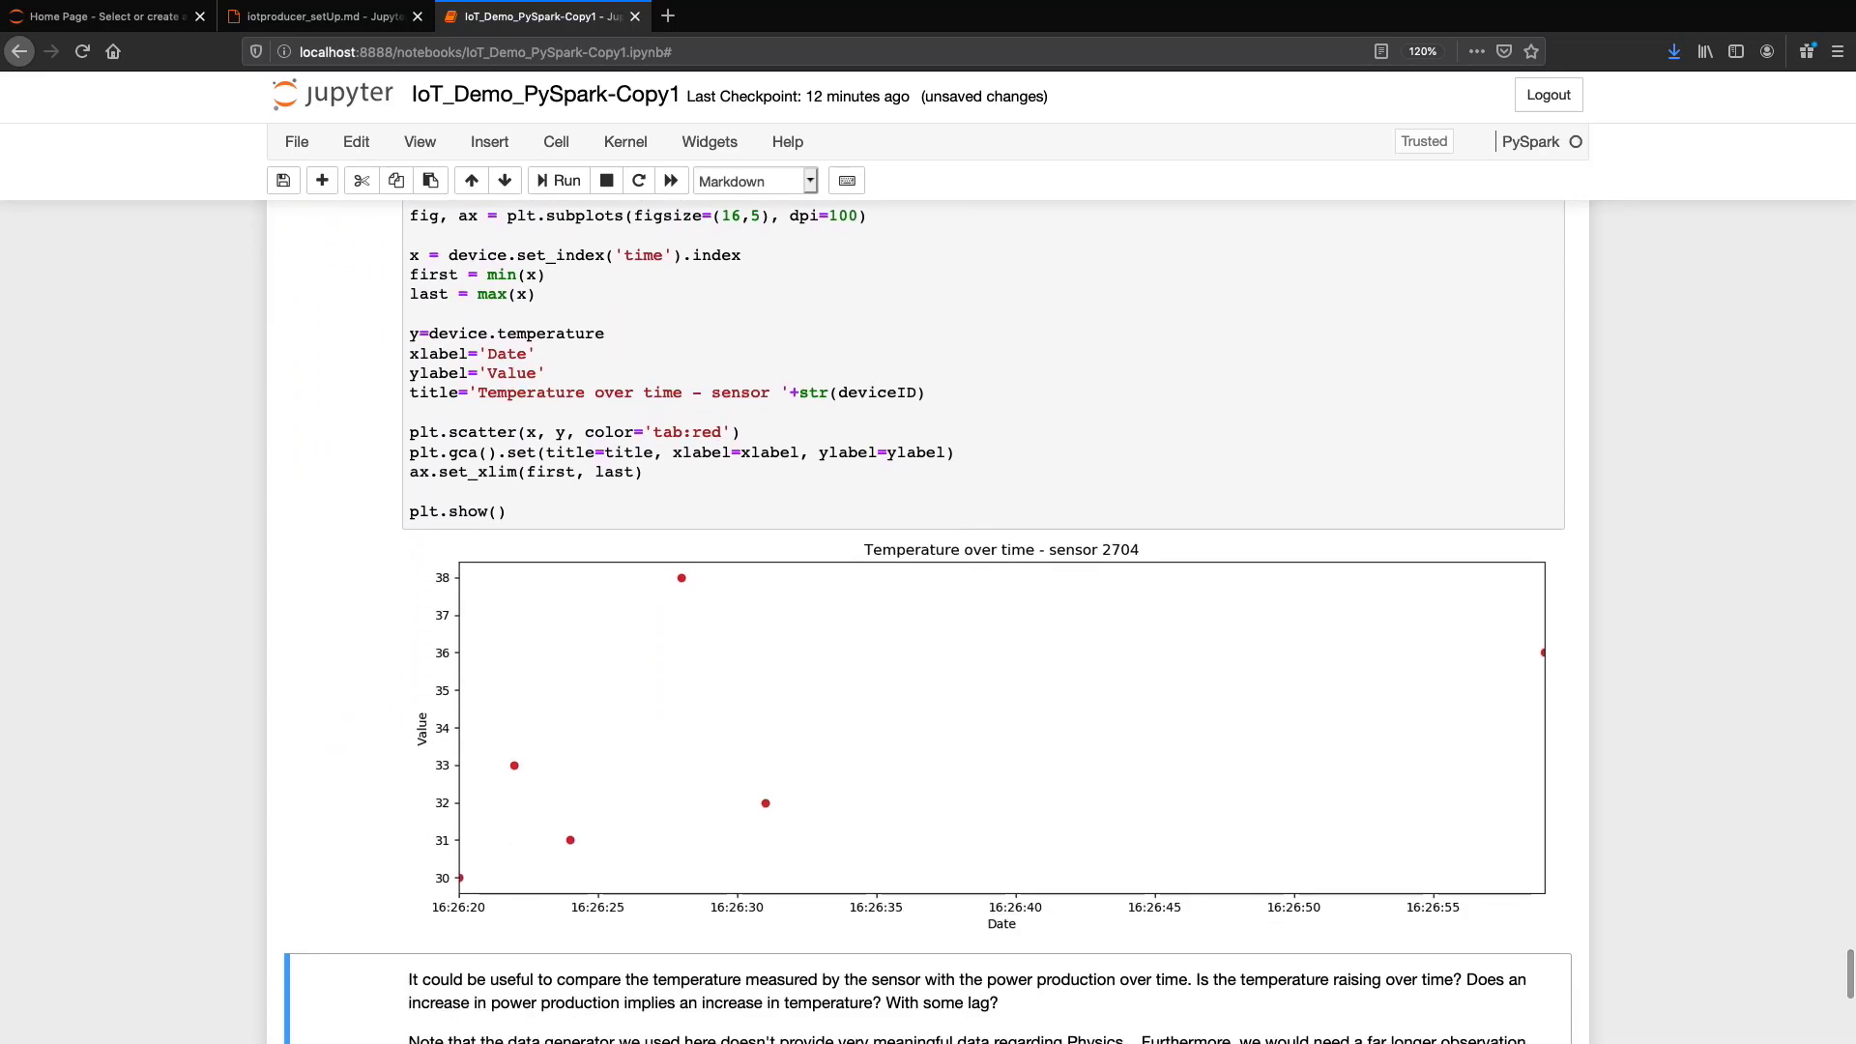
pyautogui.scroll(-3)
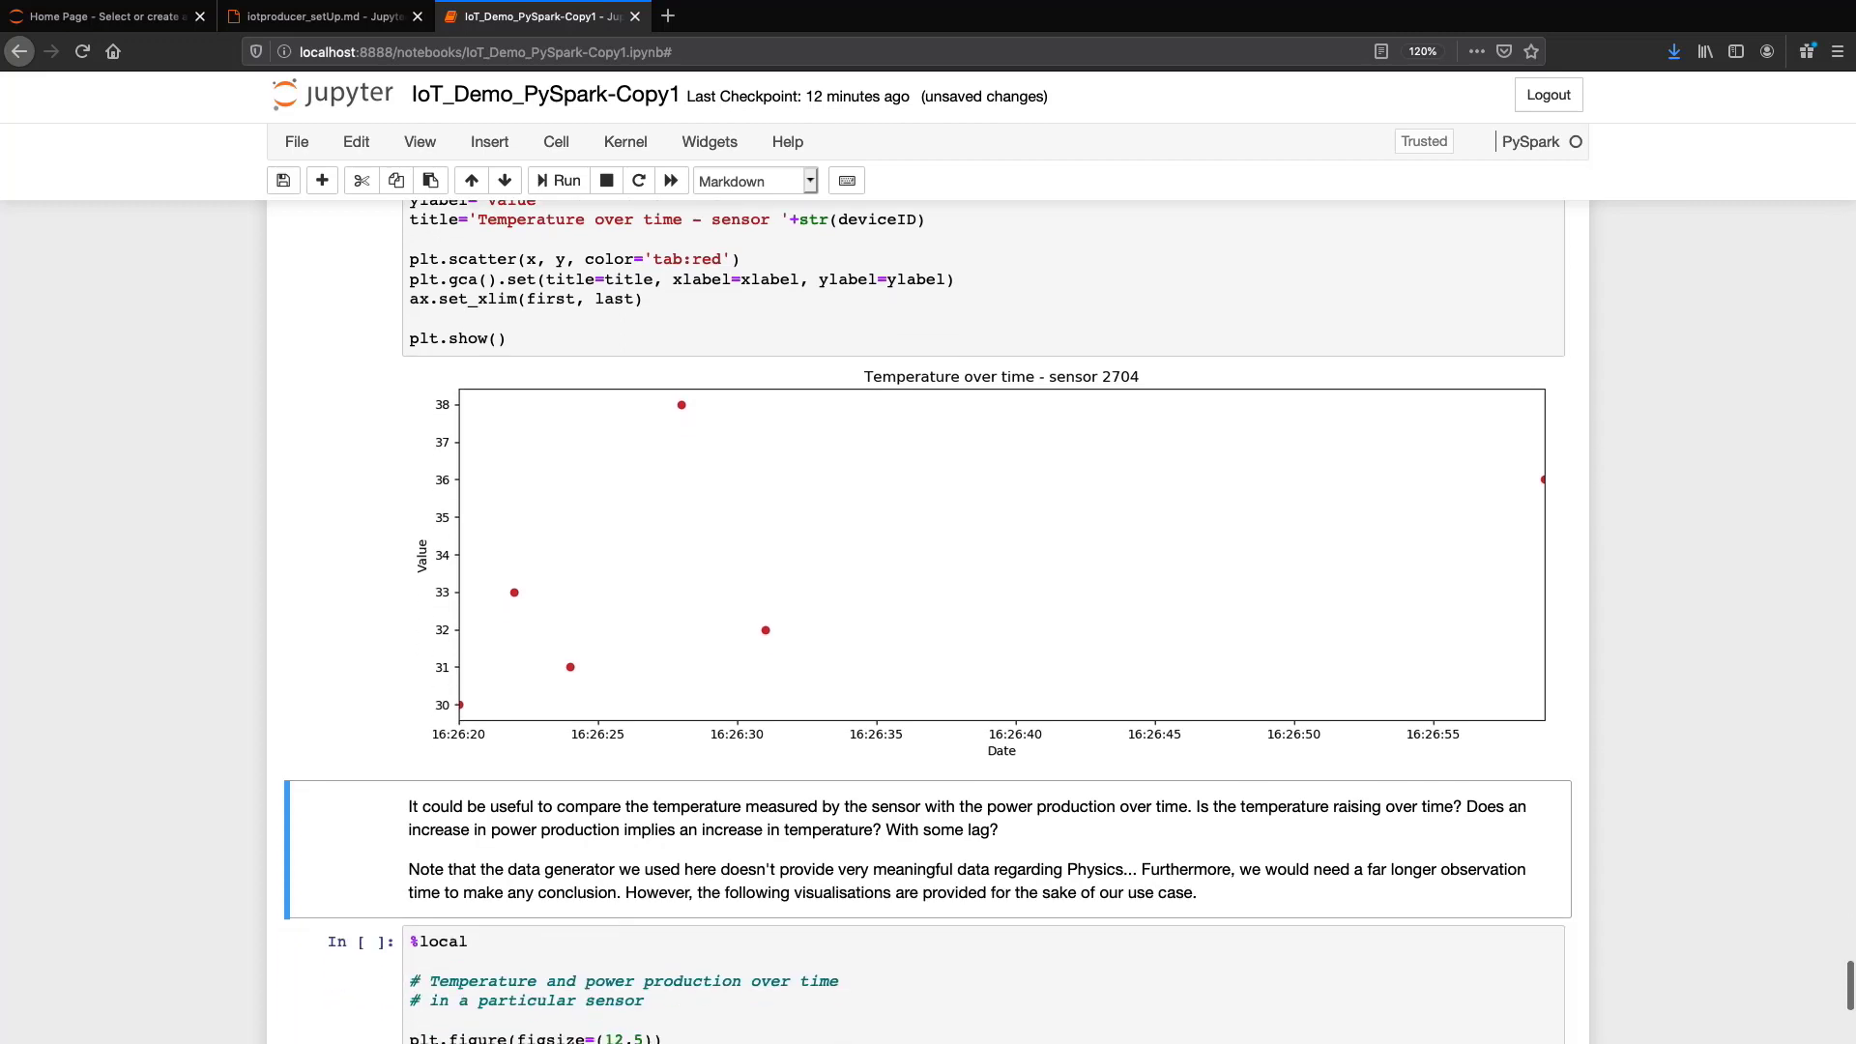
pyautogui.scroll(-3)
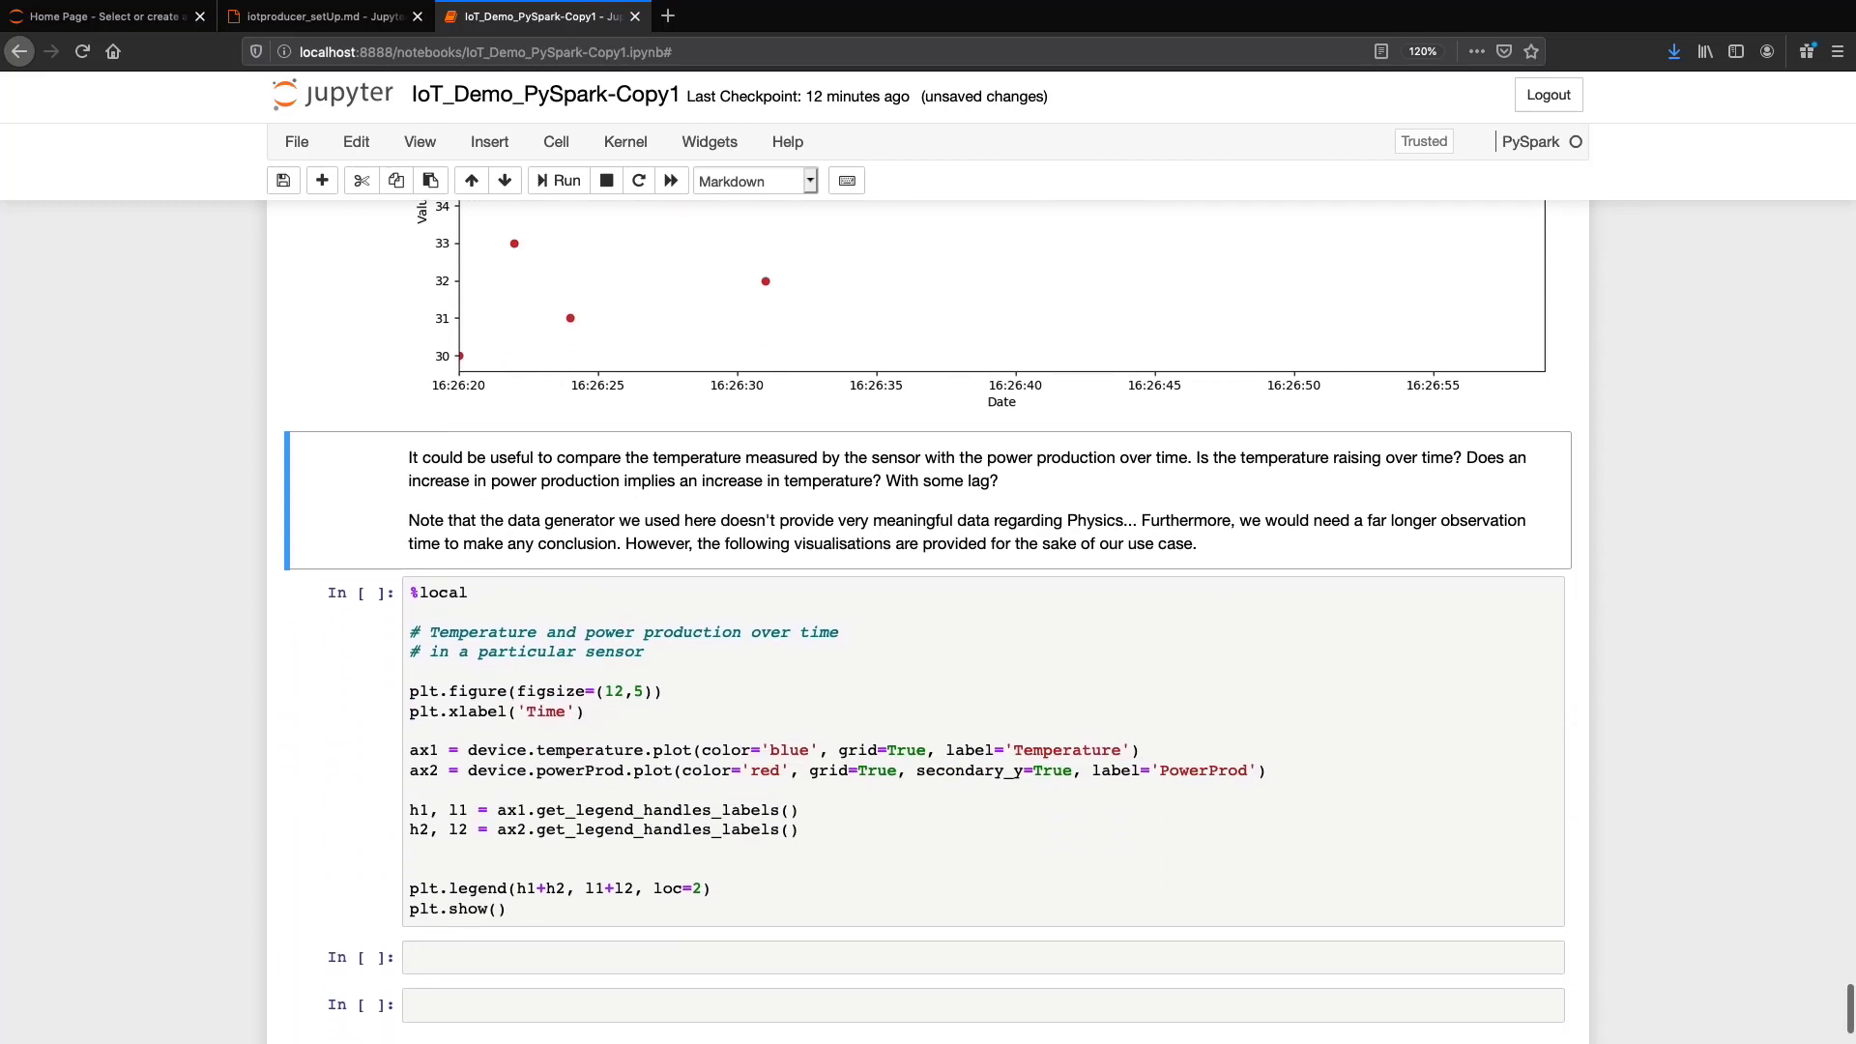
pyautogui.click(1081, 769)
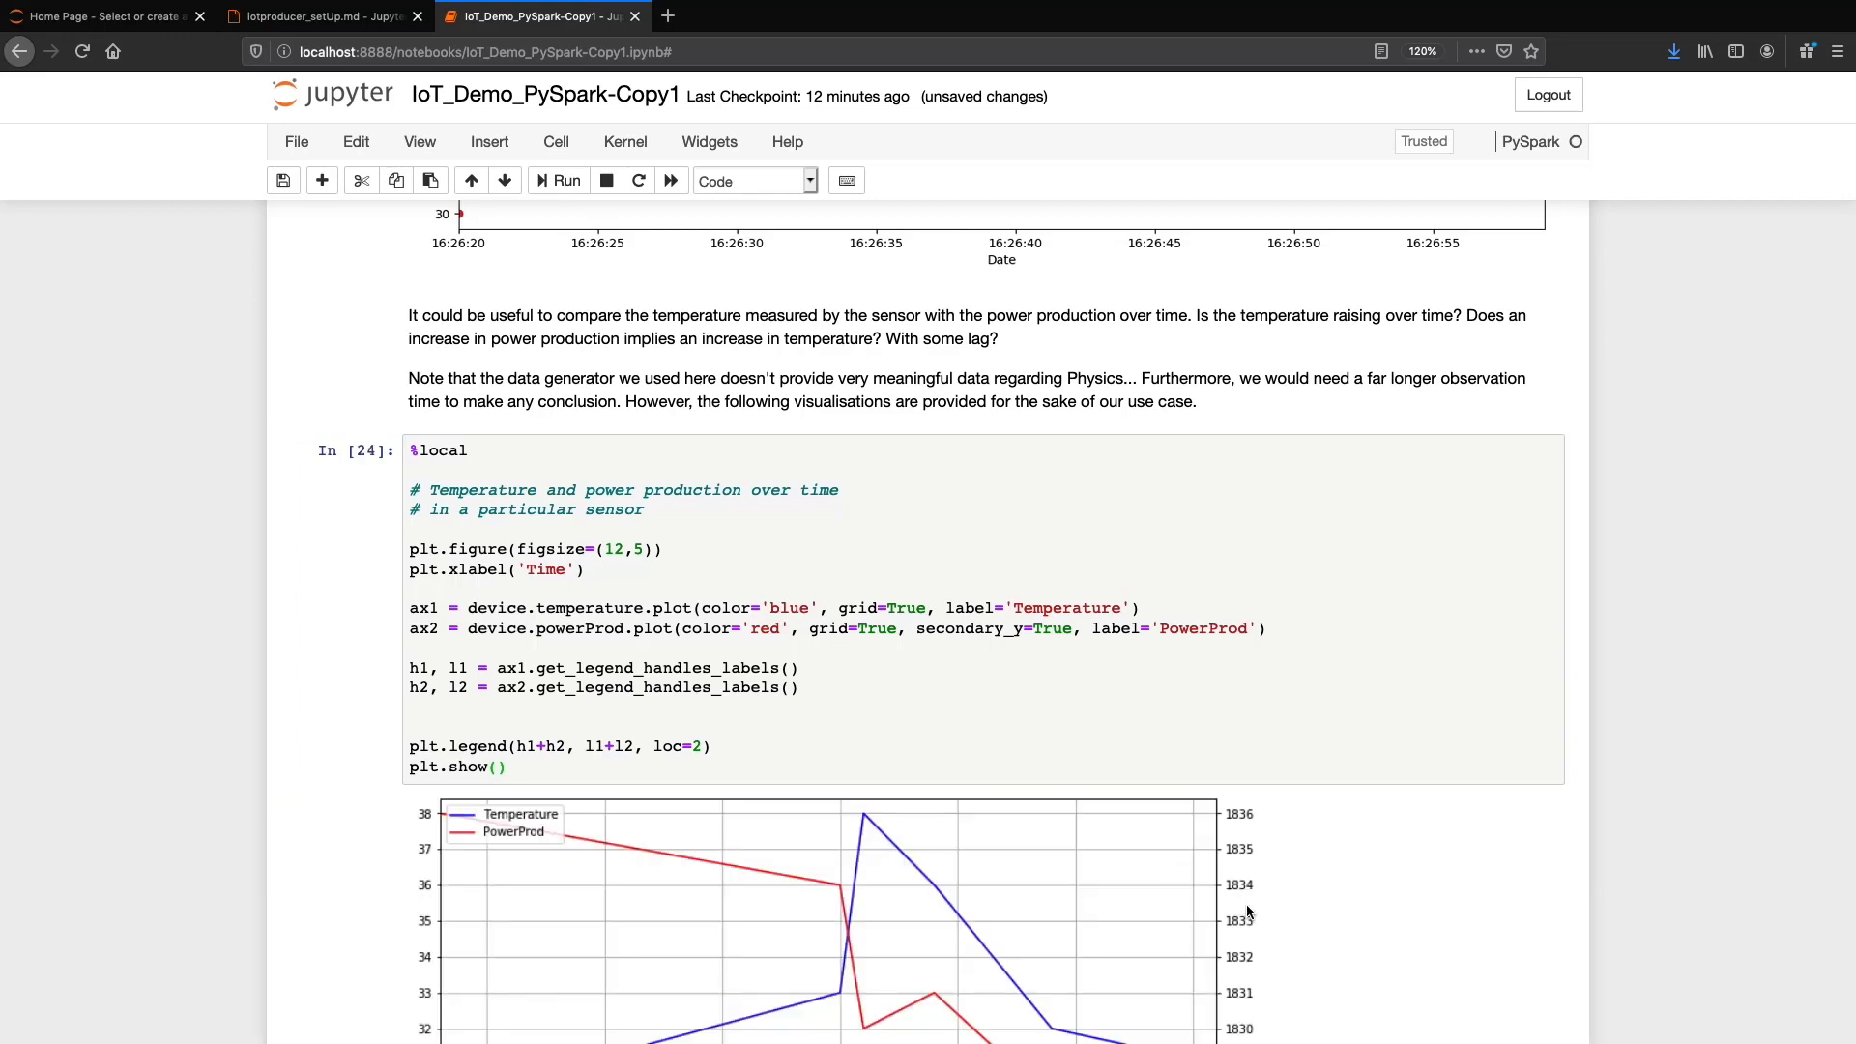
pyautogui.scroll(-3)
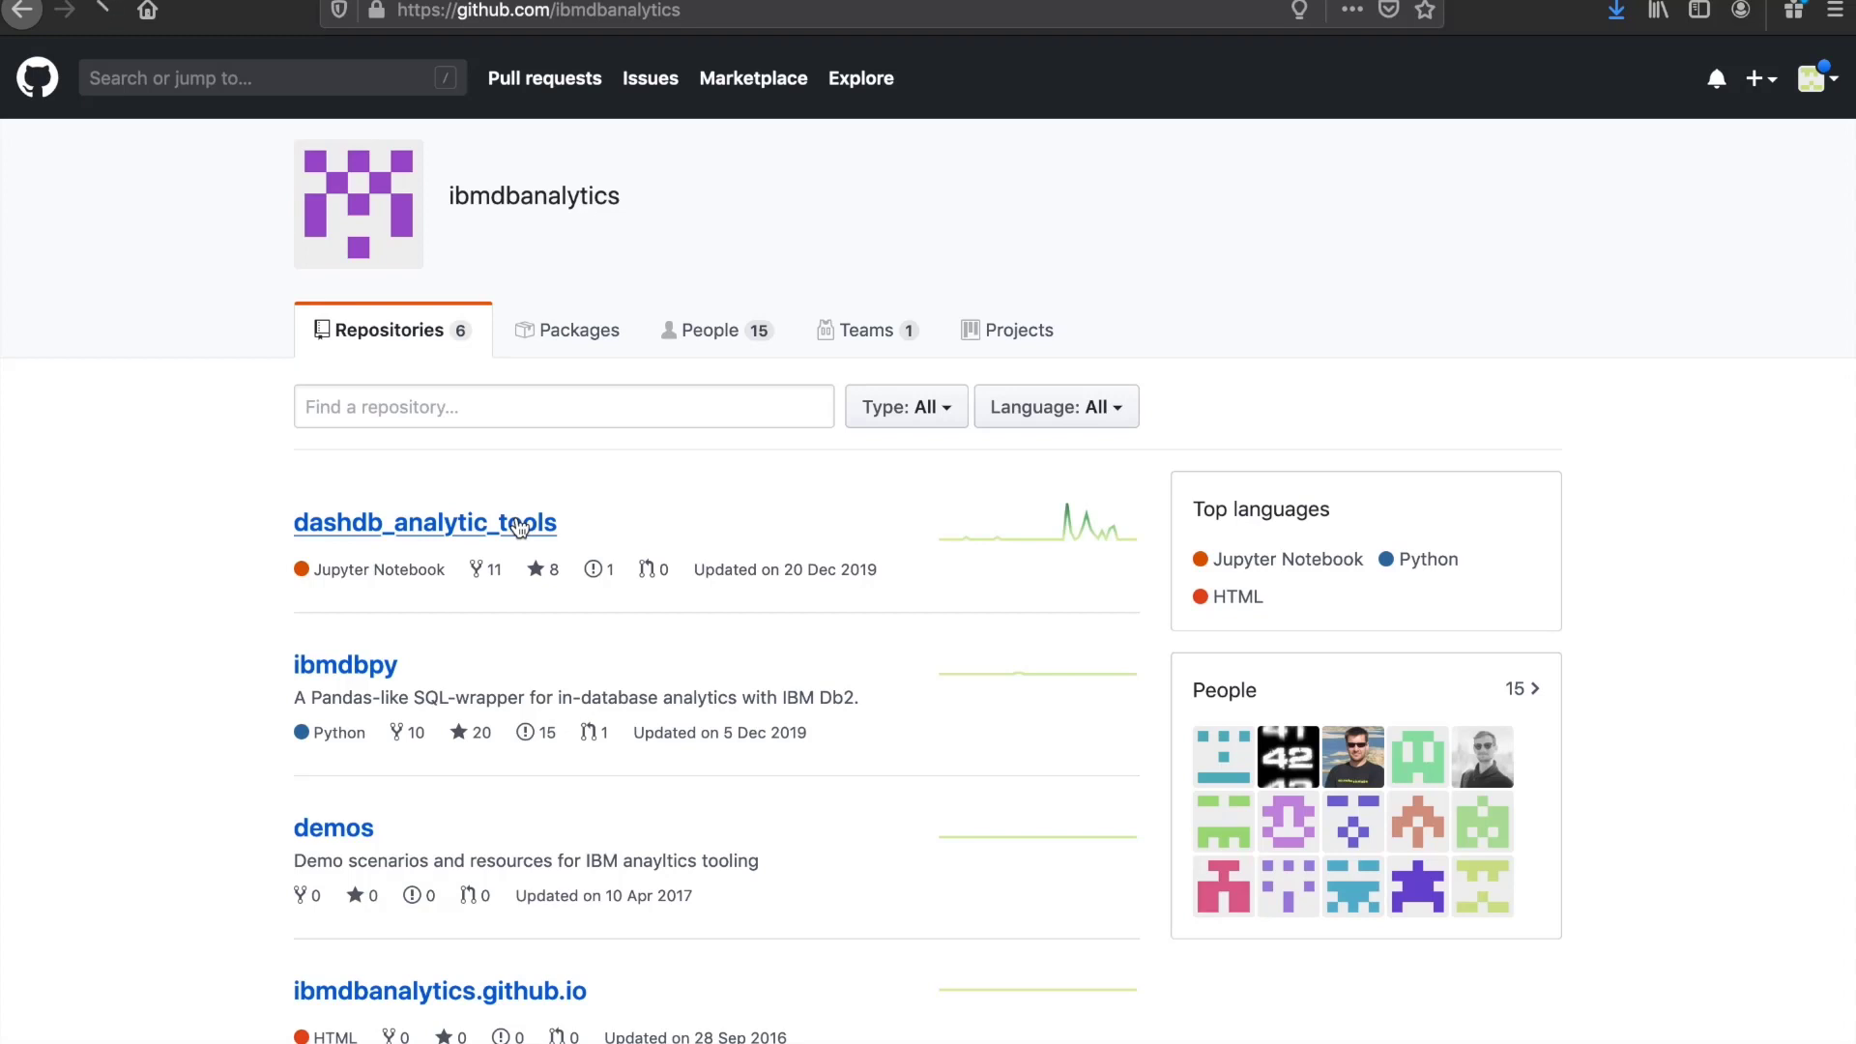
# Step: Open the livy_notebooks folder inside the dashdb_analytic_tools repository
pyautogui.click(424, 523)
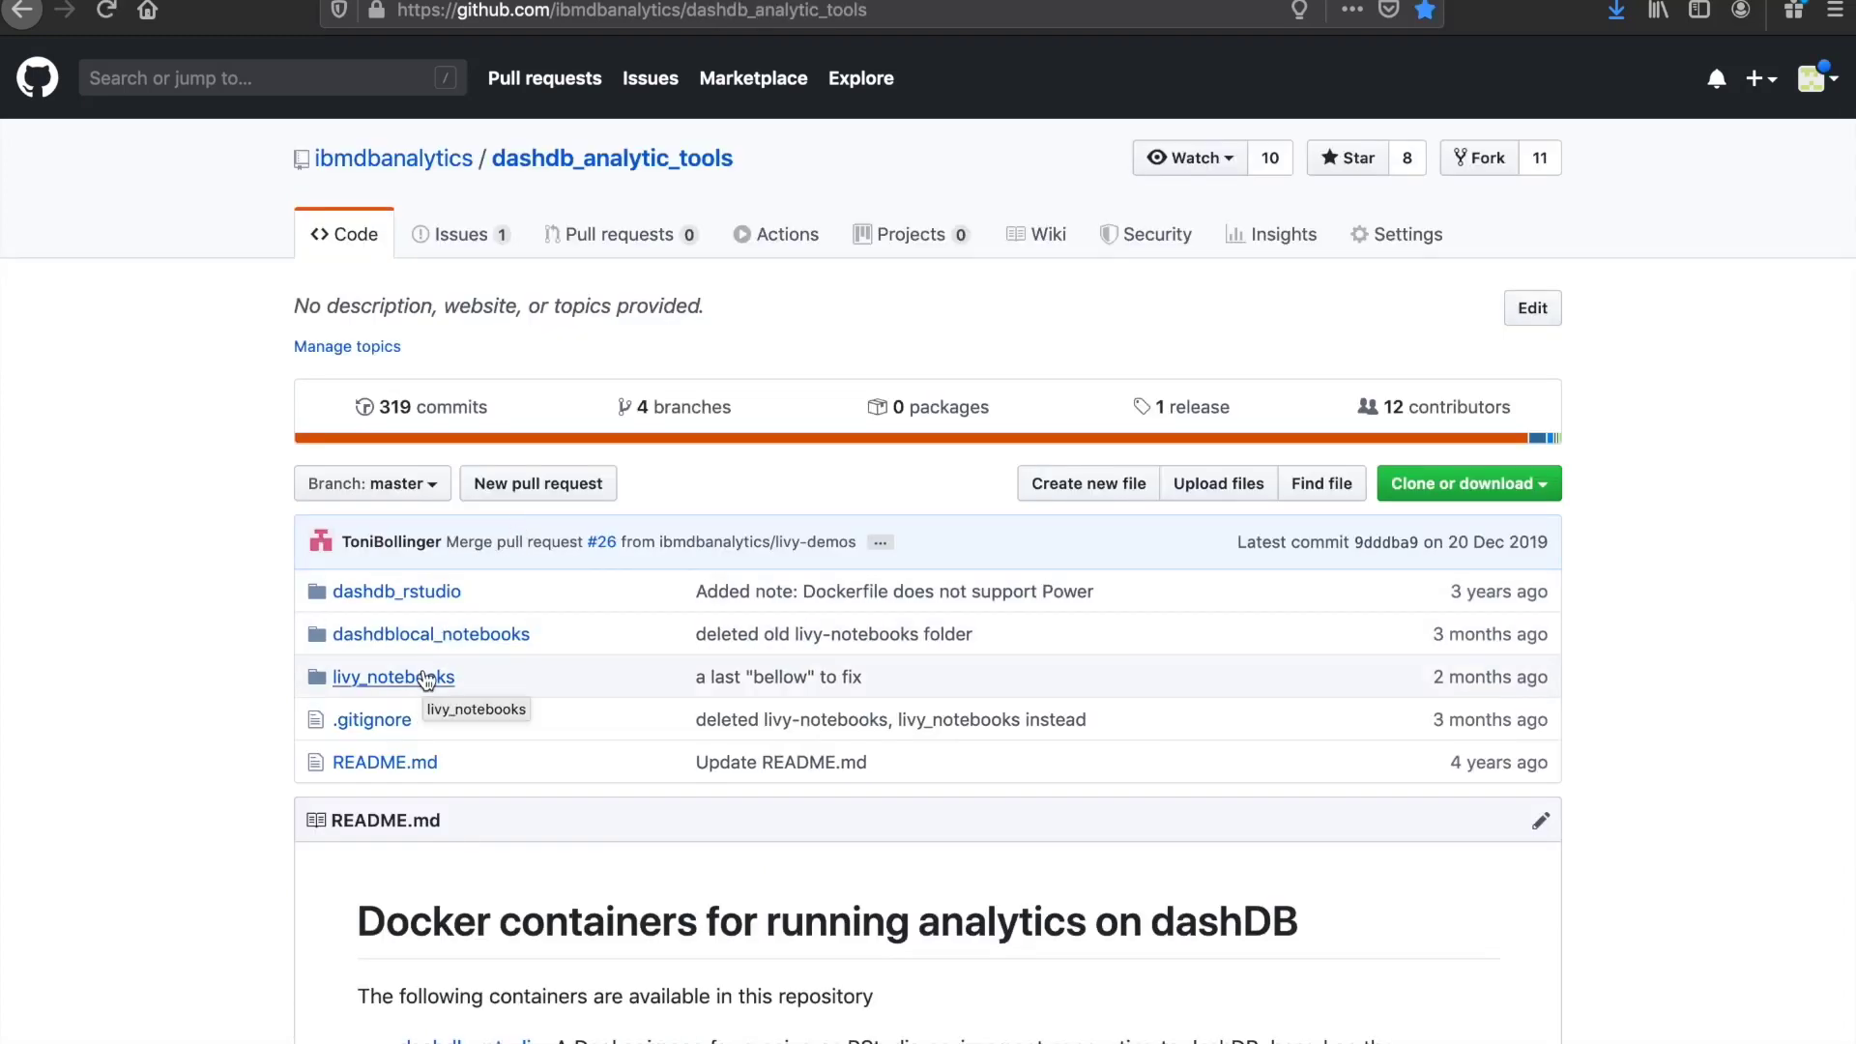
pyautogui.click(394, 677)
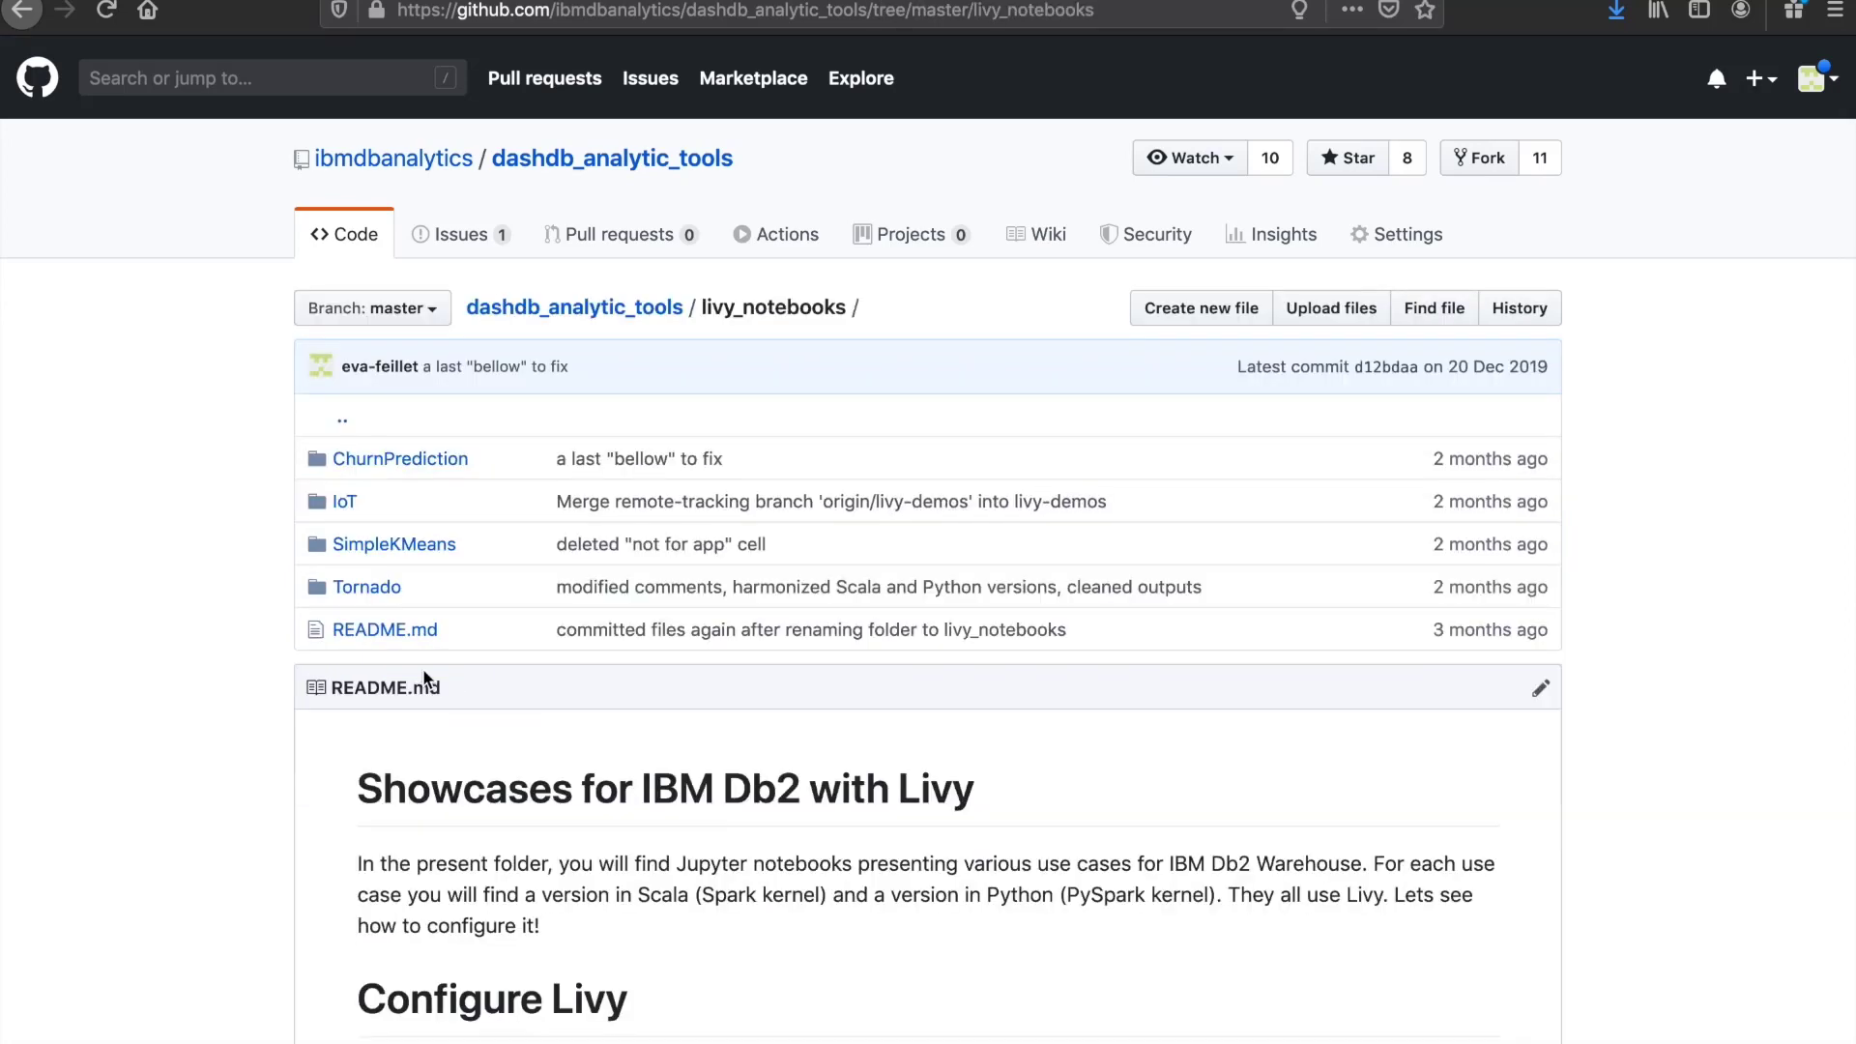
pyautogui.moveTo(1106, 967)
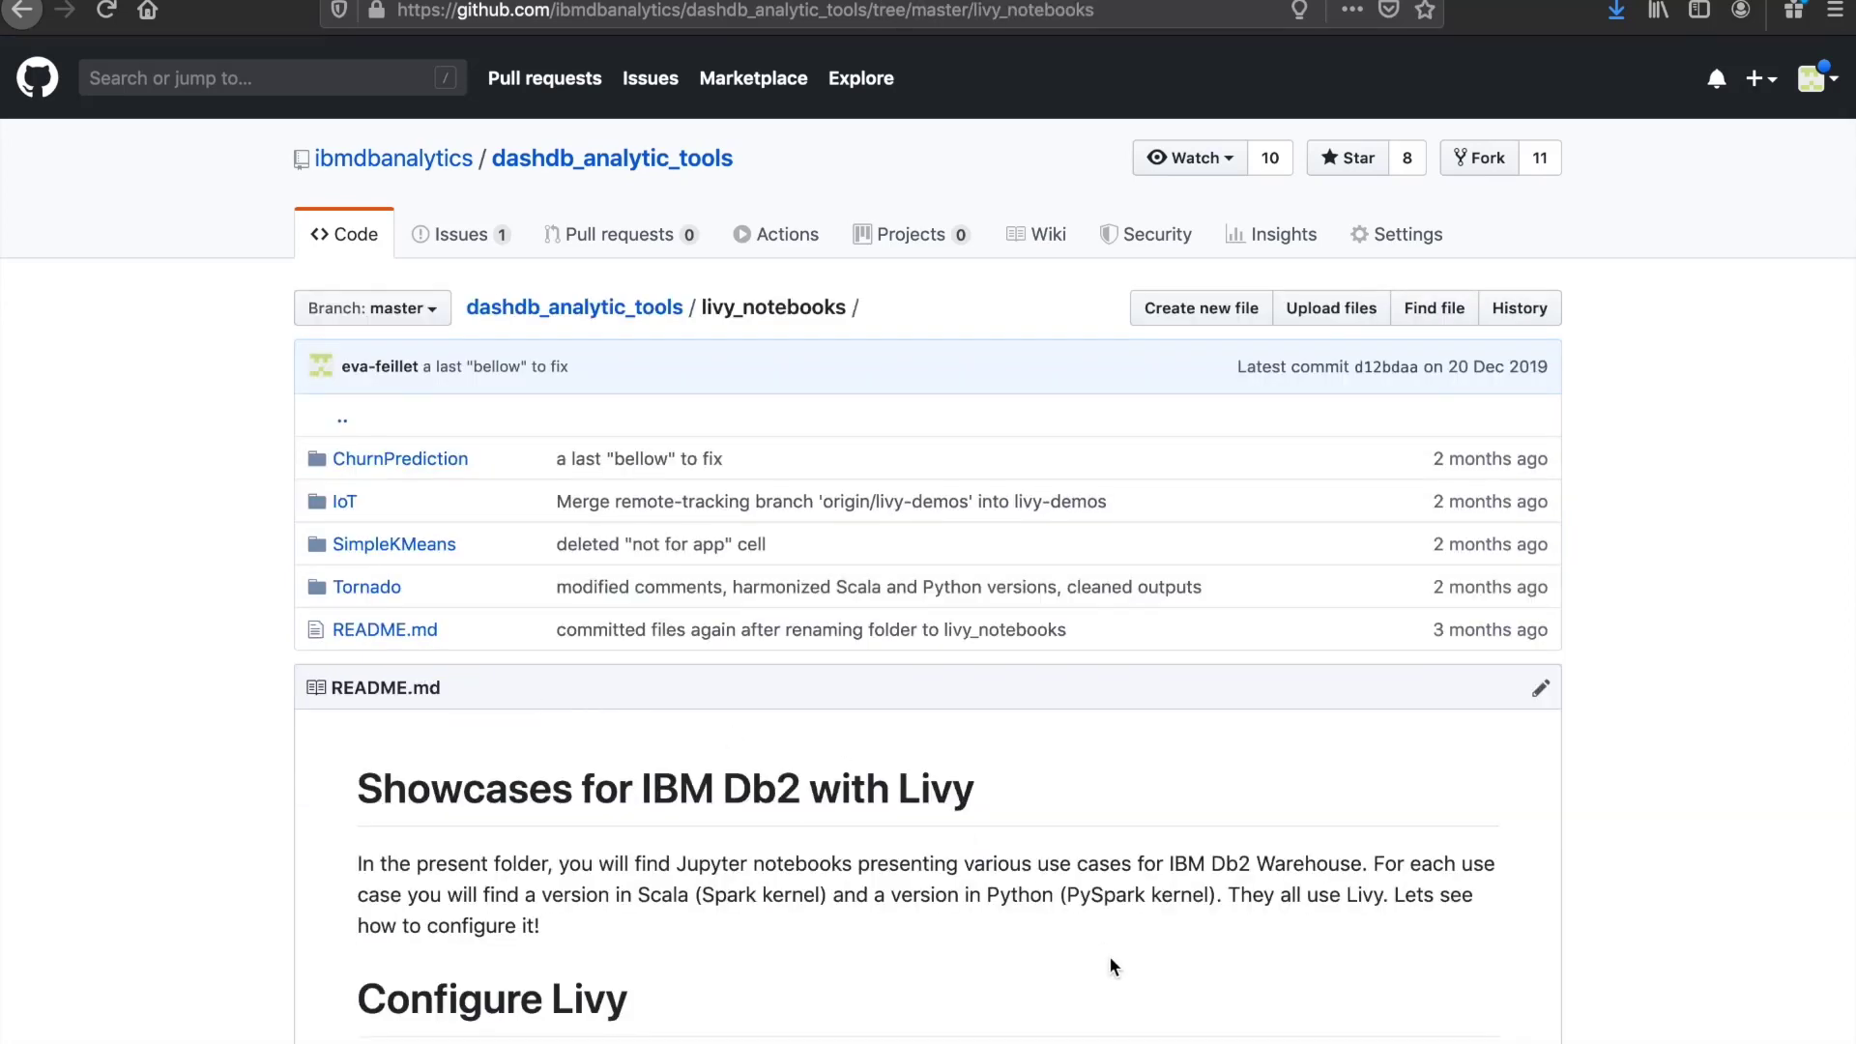